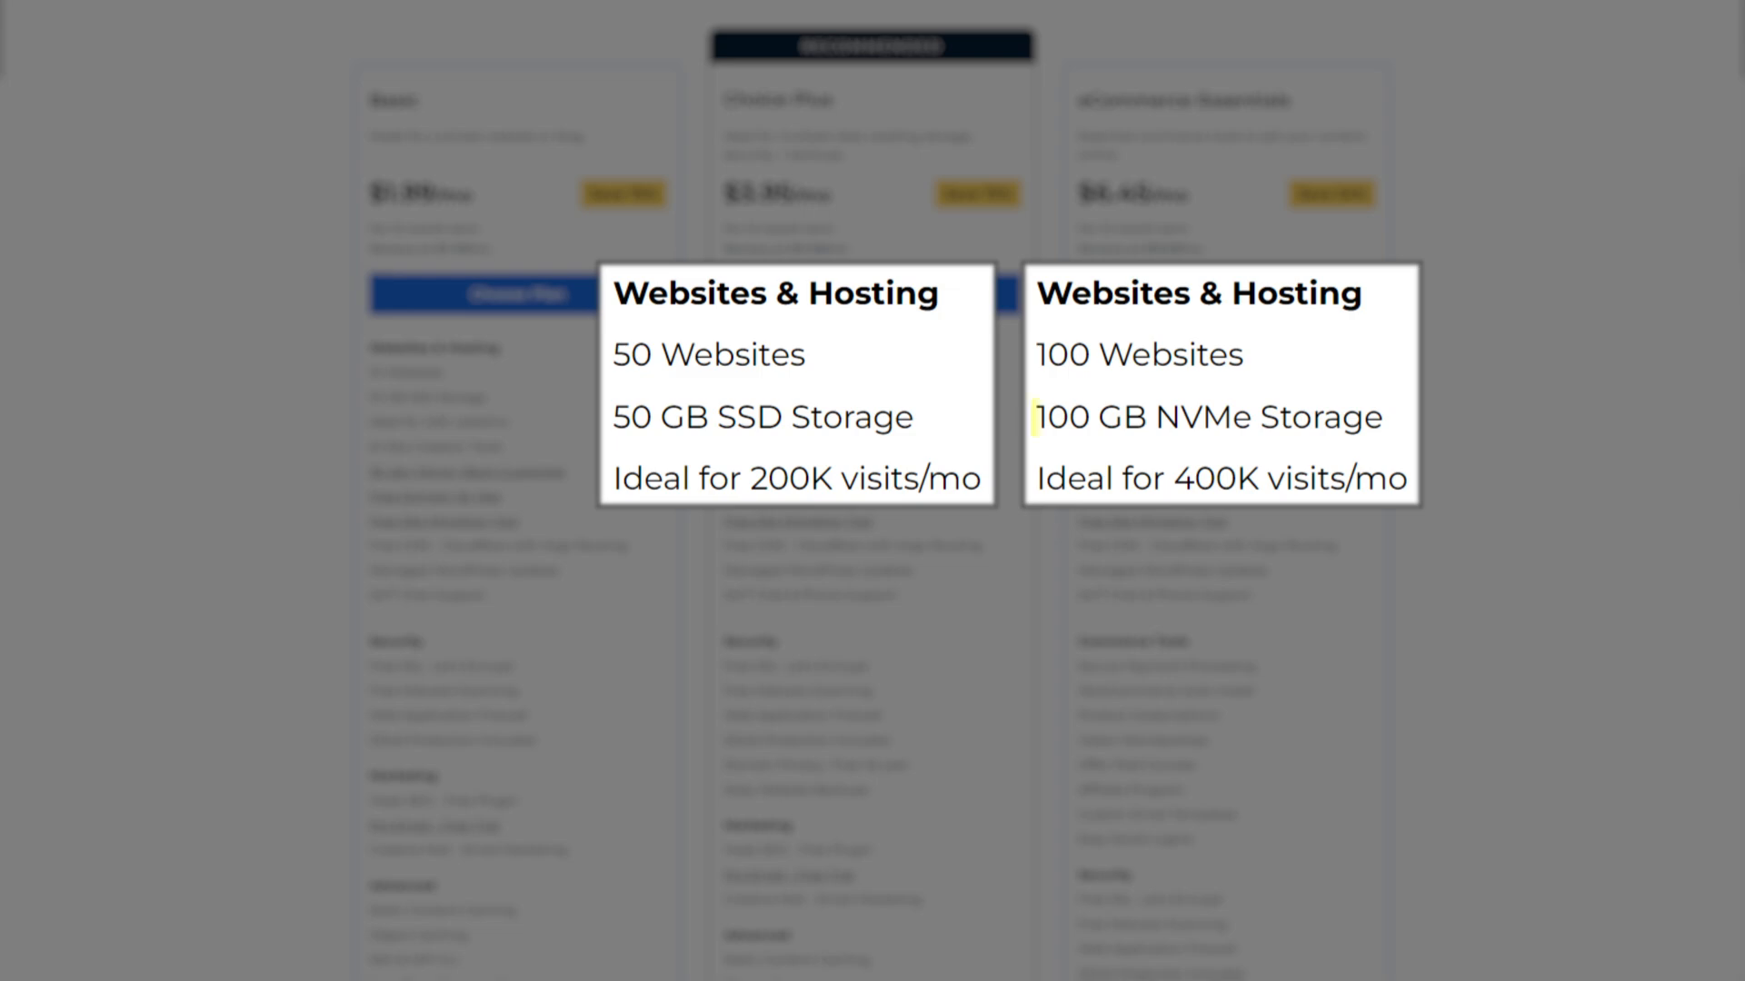
Choose the Basic WordPress hosting plan from the plan comparison
double_click(1207, 418)
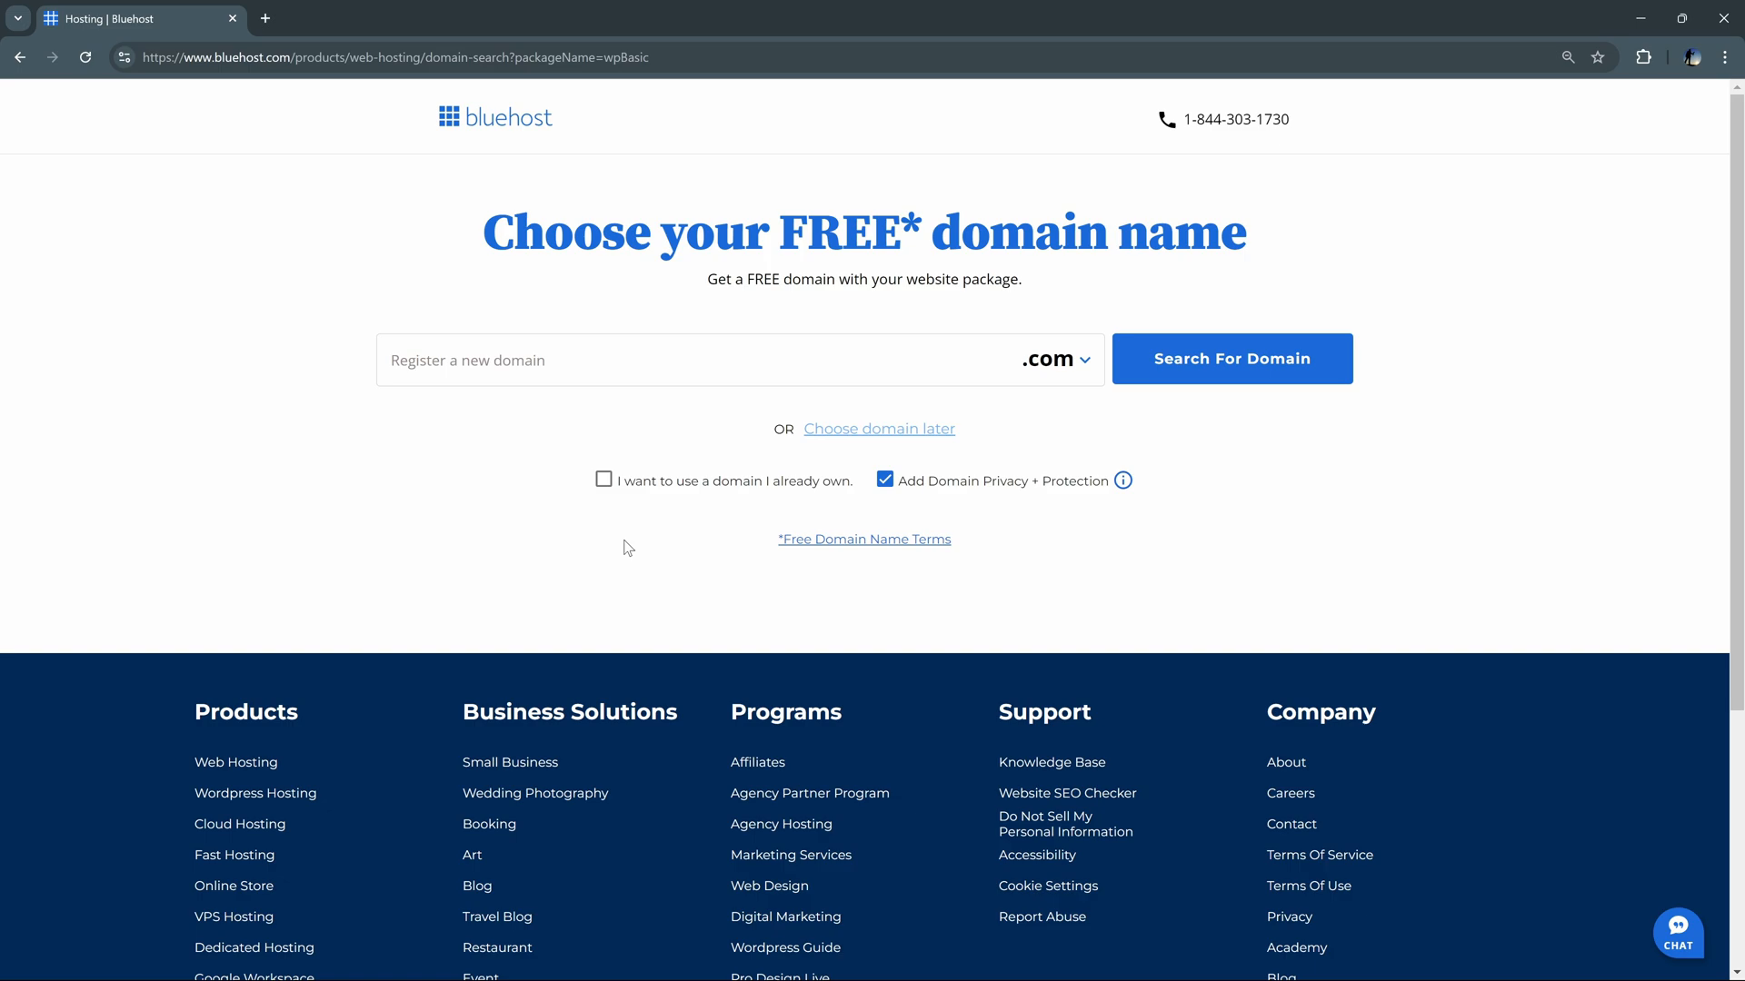
mouse_move(878, 426)
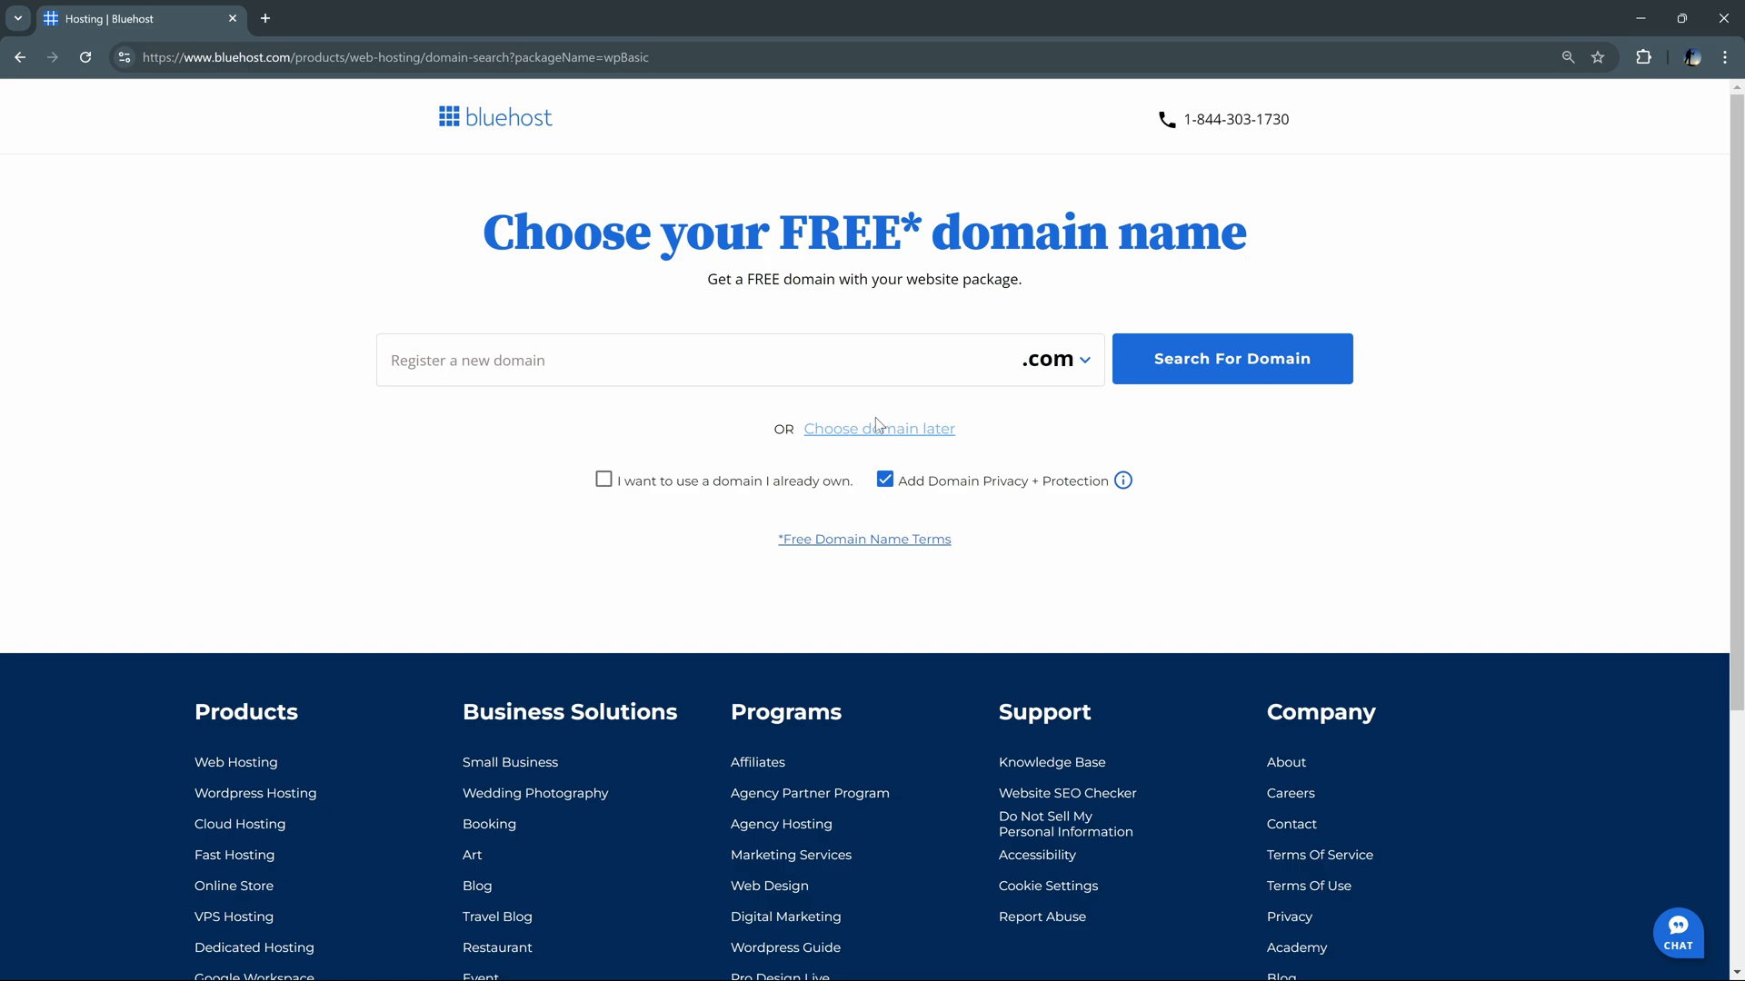
mouse_move(858, 438)
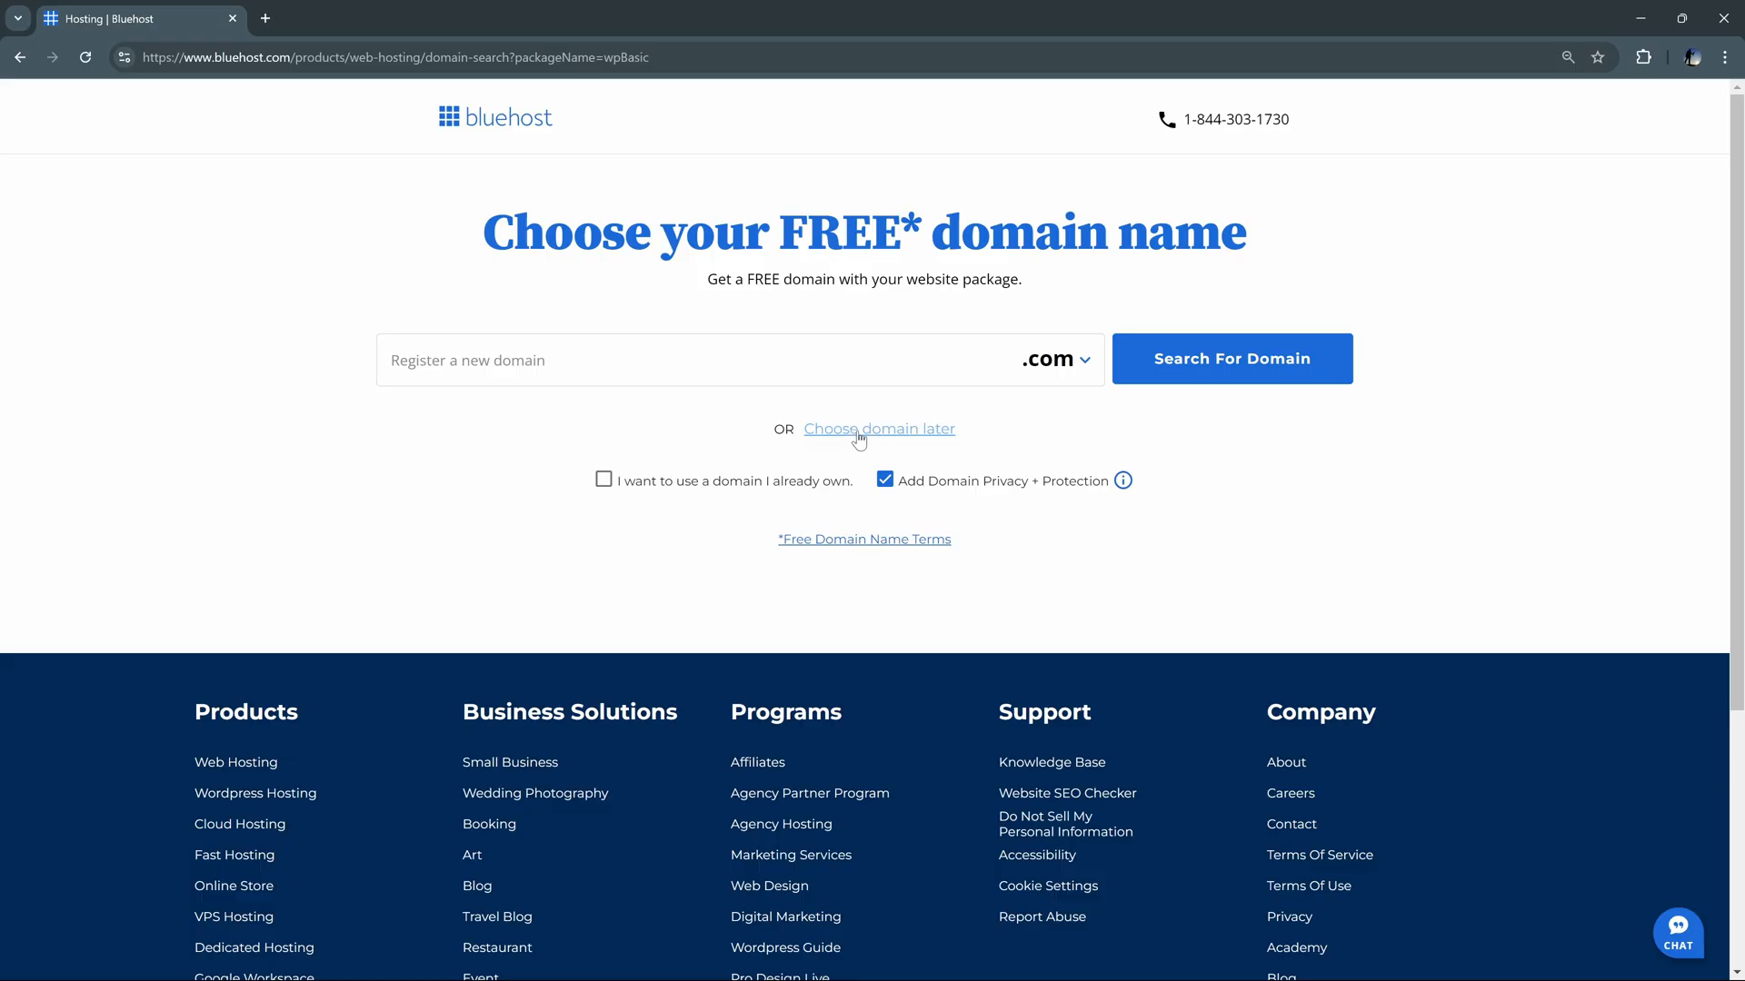
Skip the free domain selection with 'Choose domain later'
left_click(878, 429)
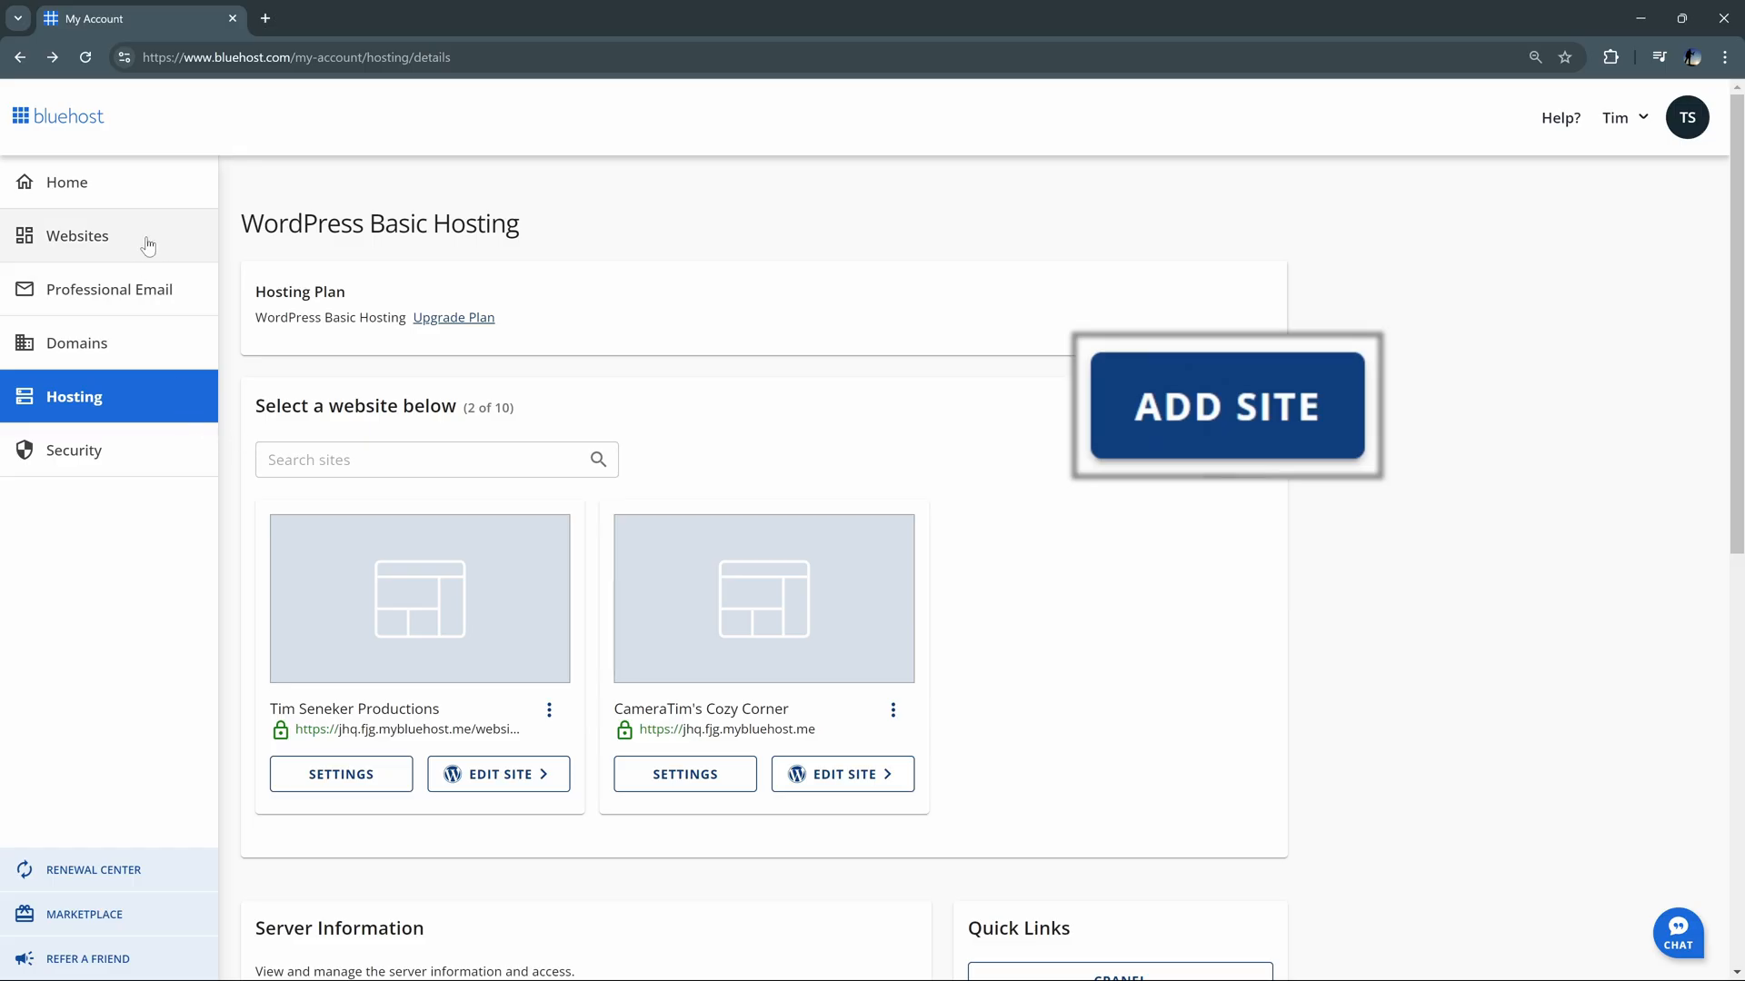
Add a fresh WordPress site titled 'Tim's Tasty Treats', skip the domain, and log into it
left_click(1223, 404)
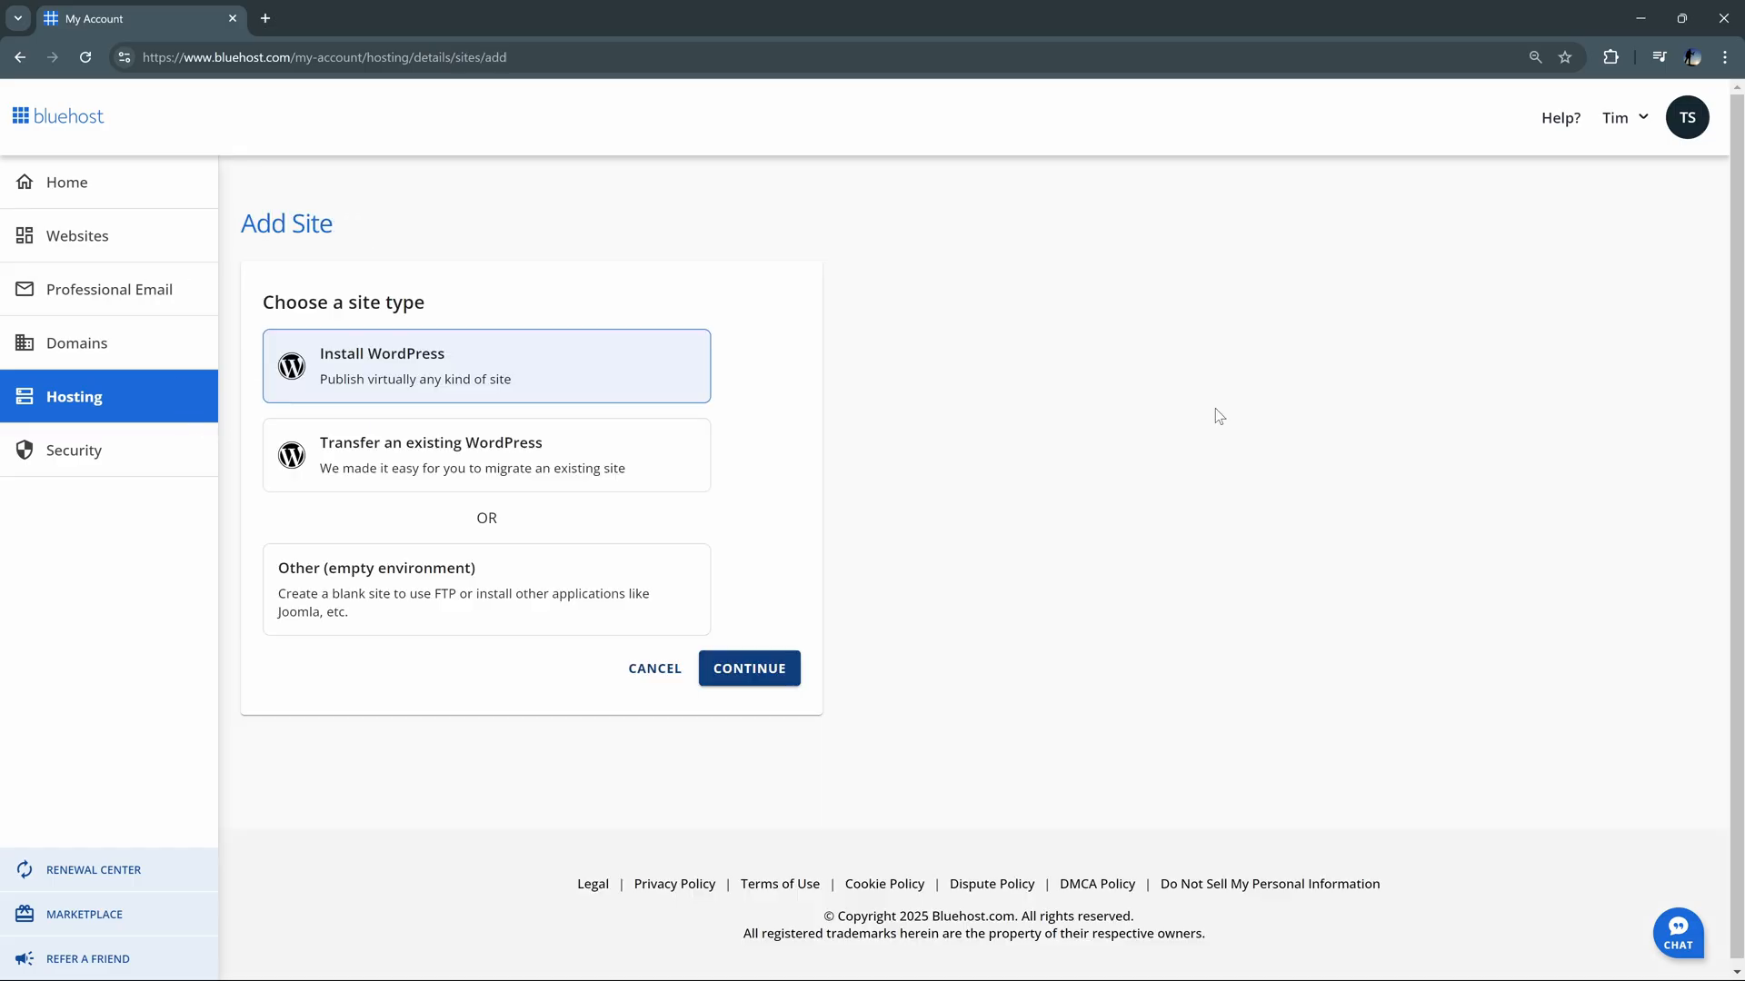
mouse_move(602, 452)
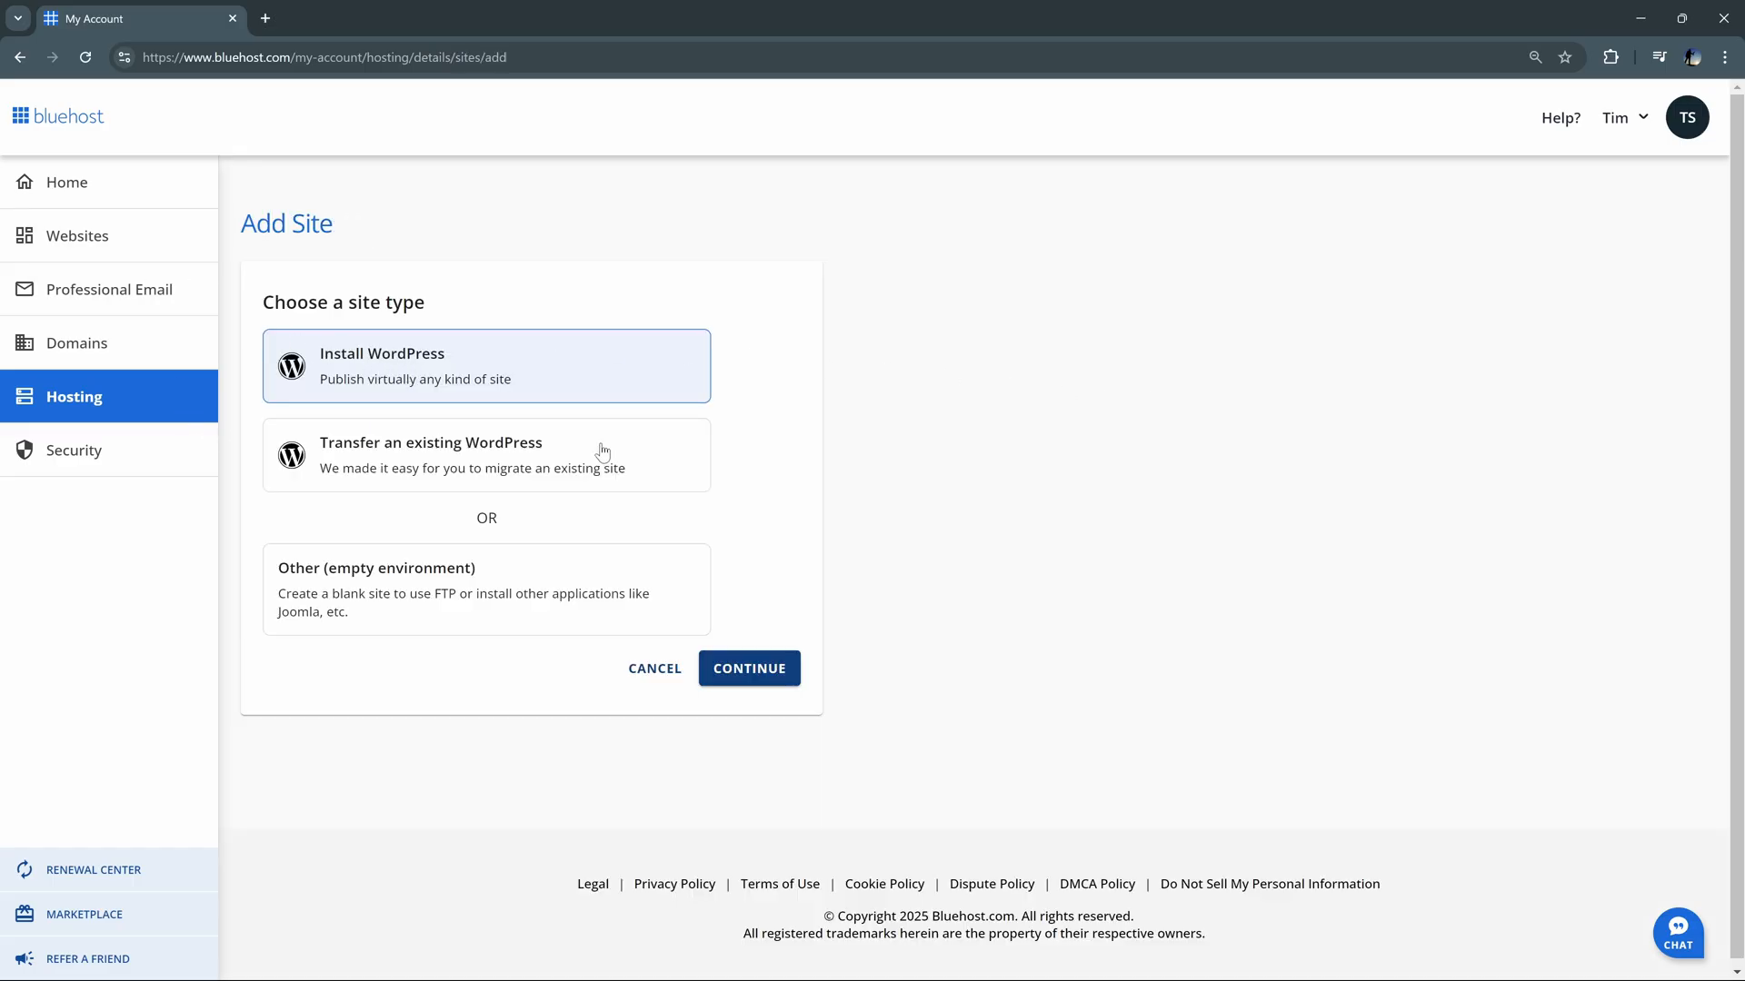
left_click(747, 666)
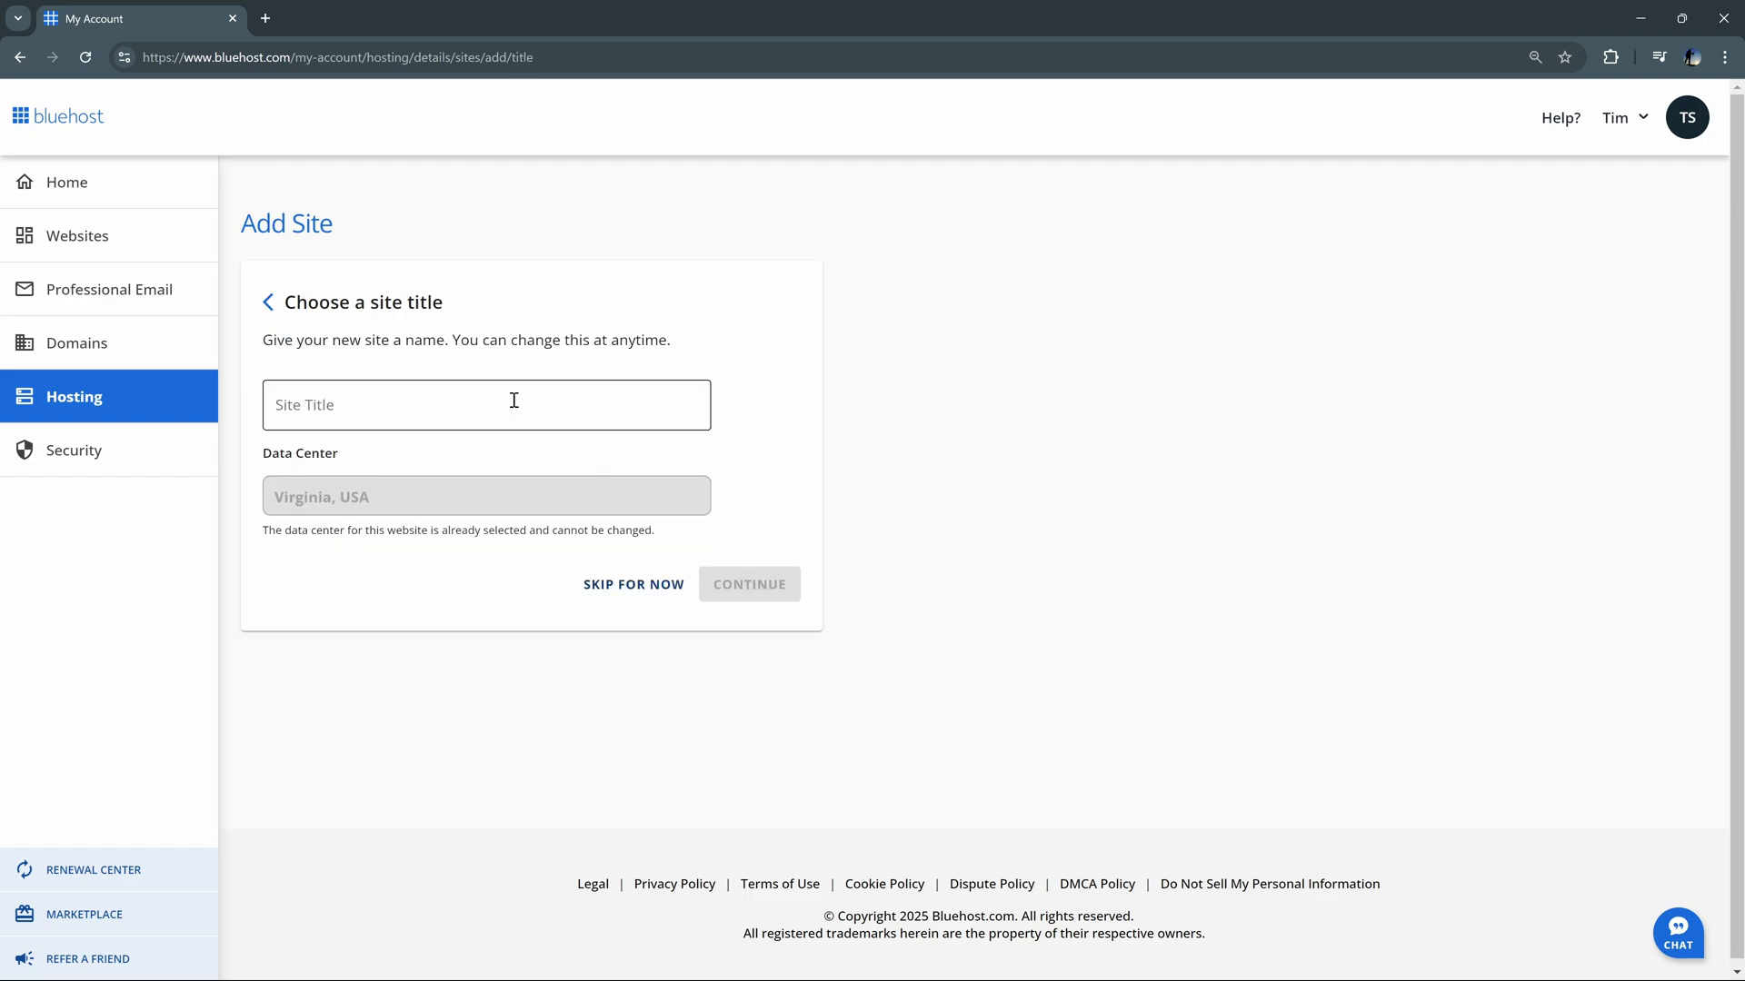
type("Tim's Tasty Treat")
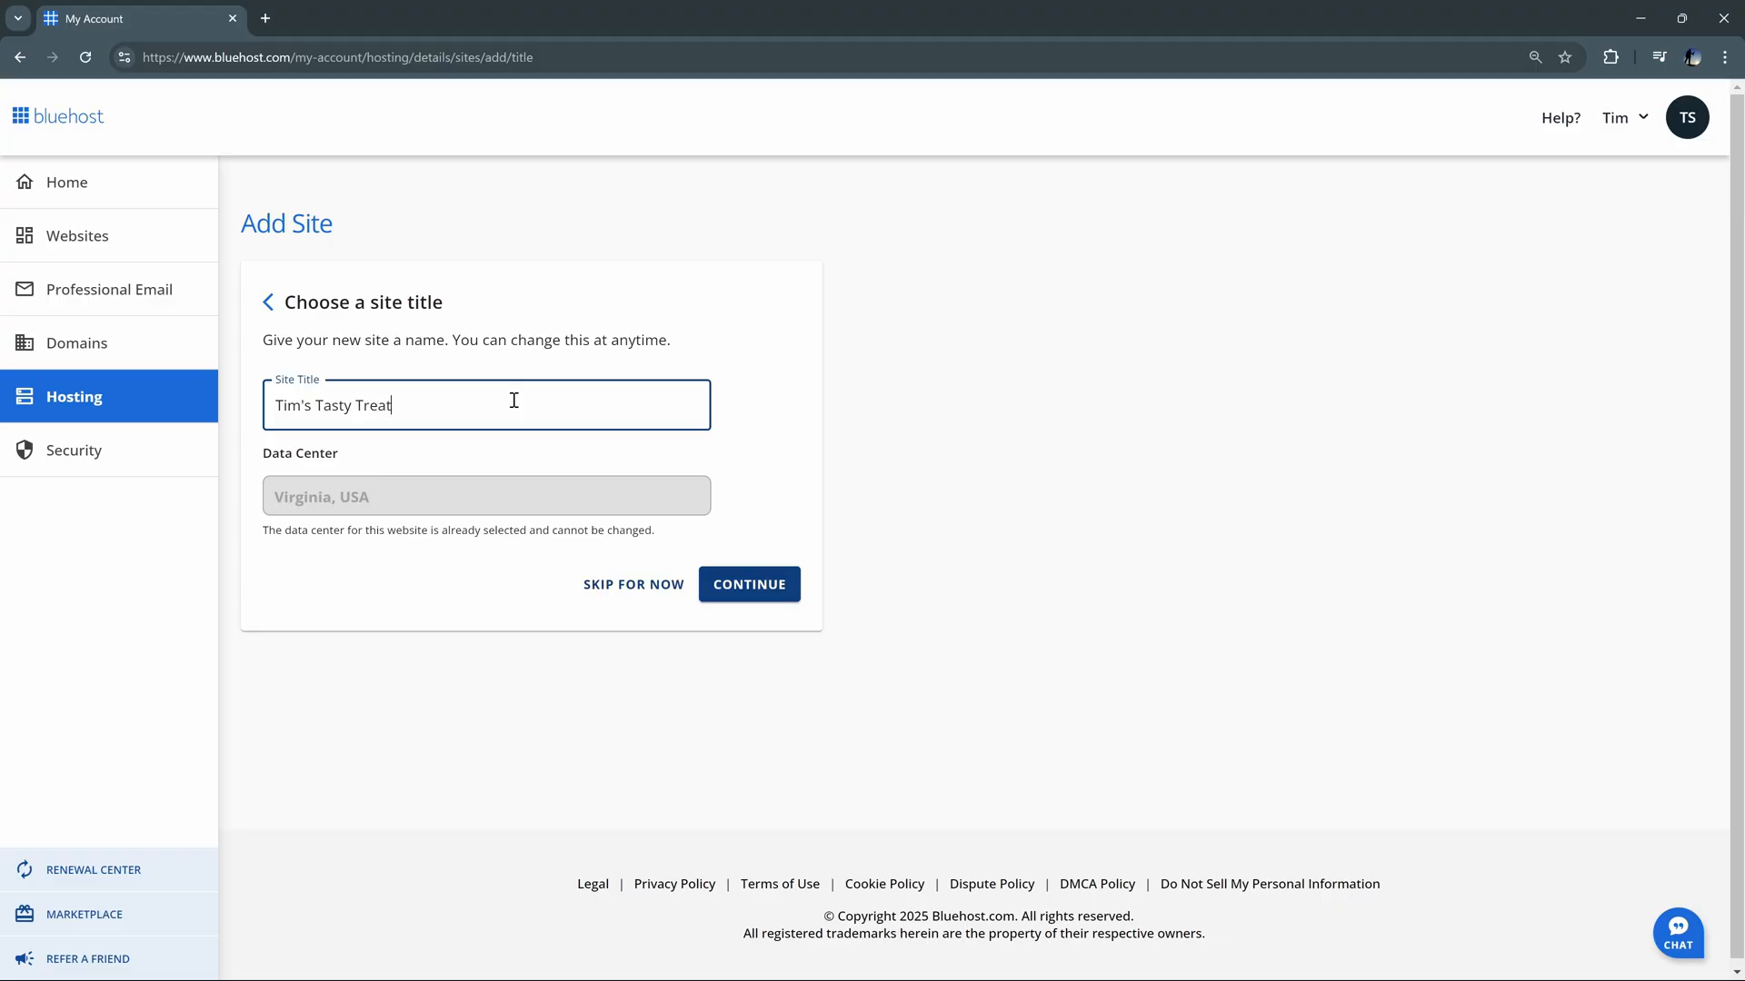
left_click(747, 583)
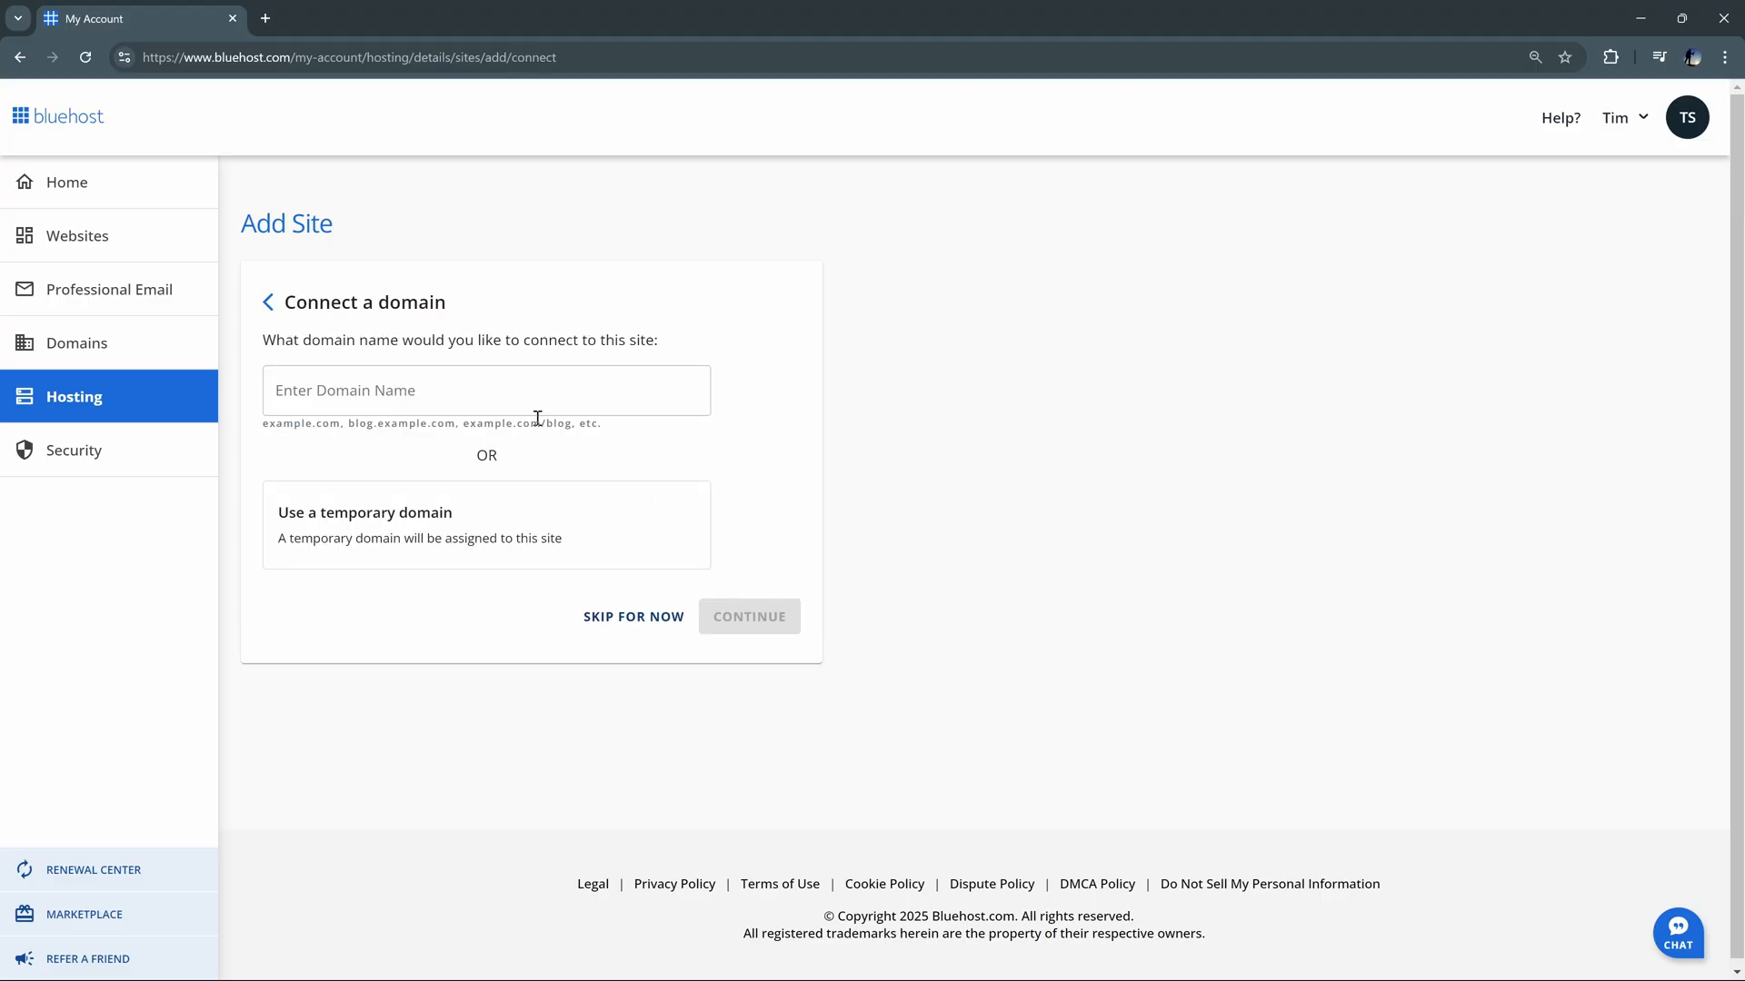
left_click(488, 391)
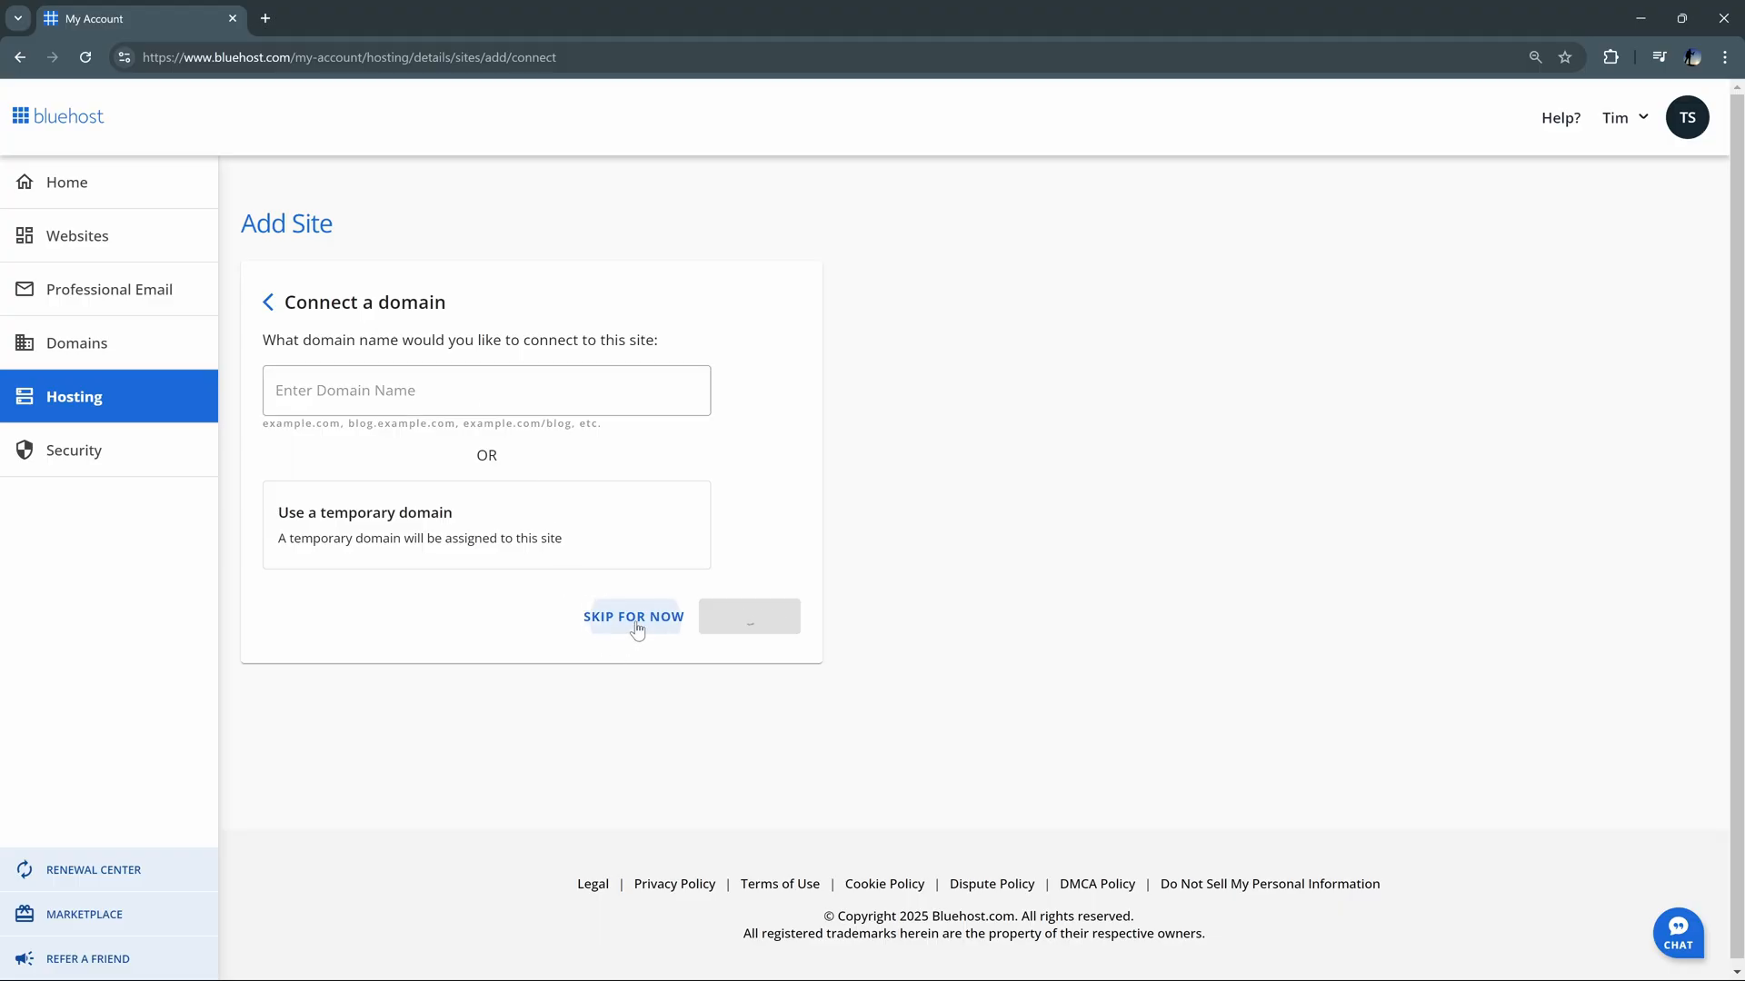
left_click(634, 616)
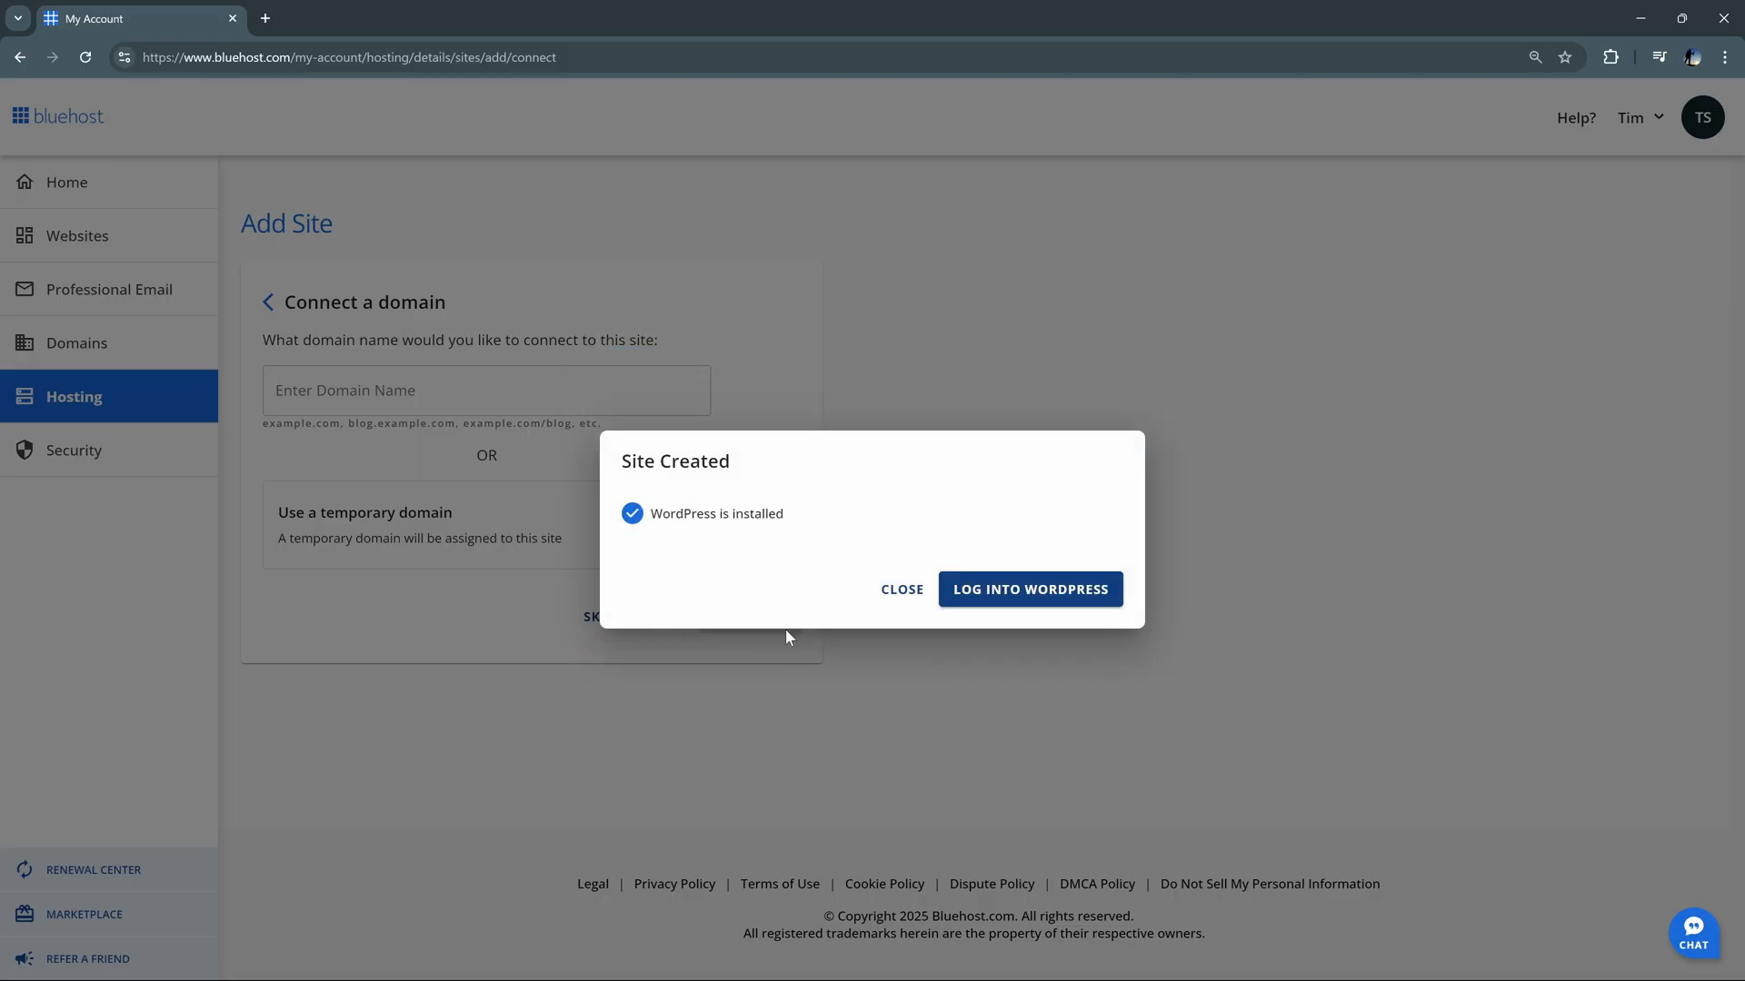
mouse_move(1029, 589)
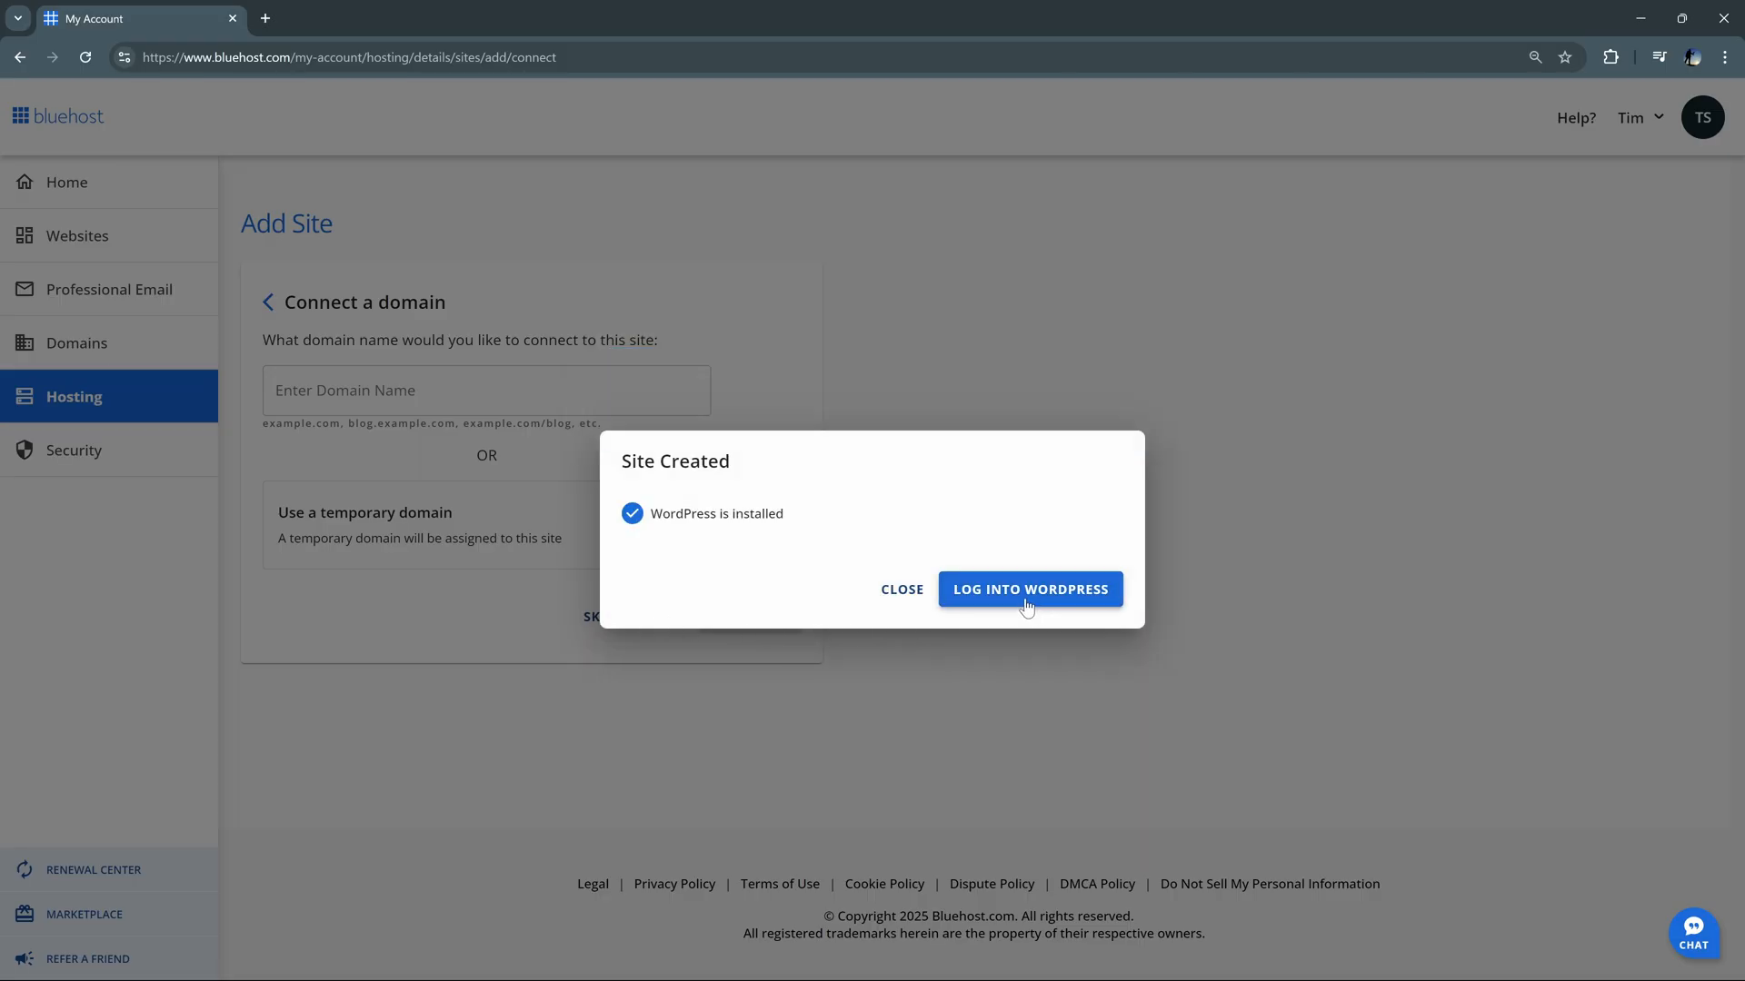
left_click(1028, 589)
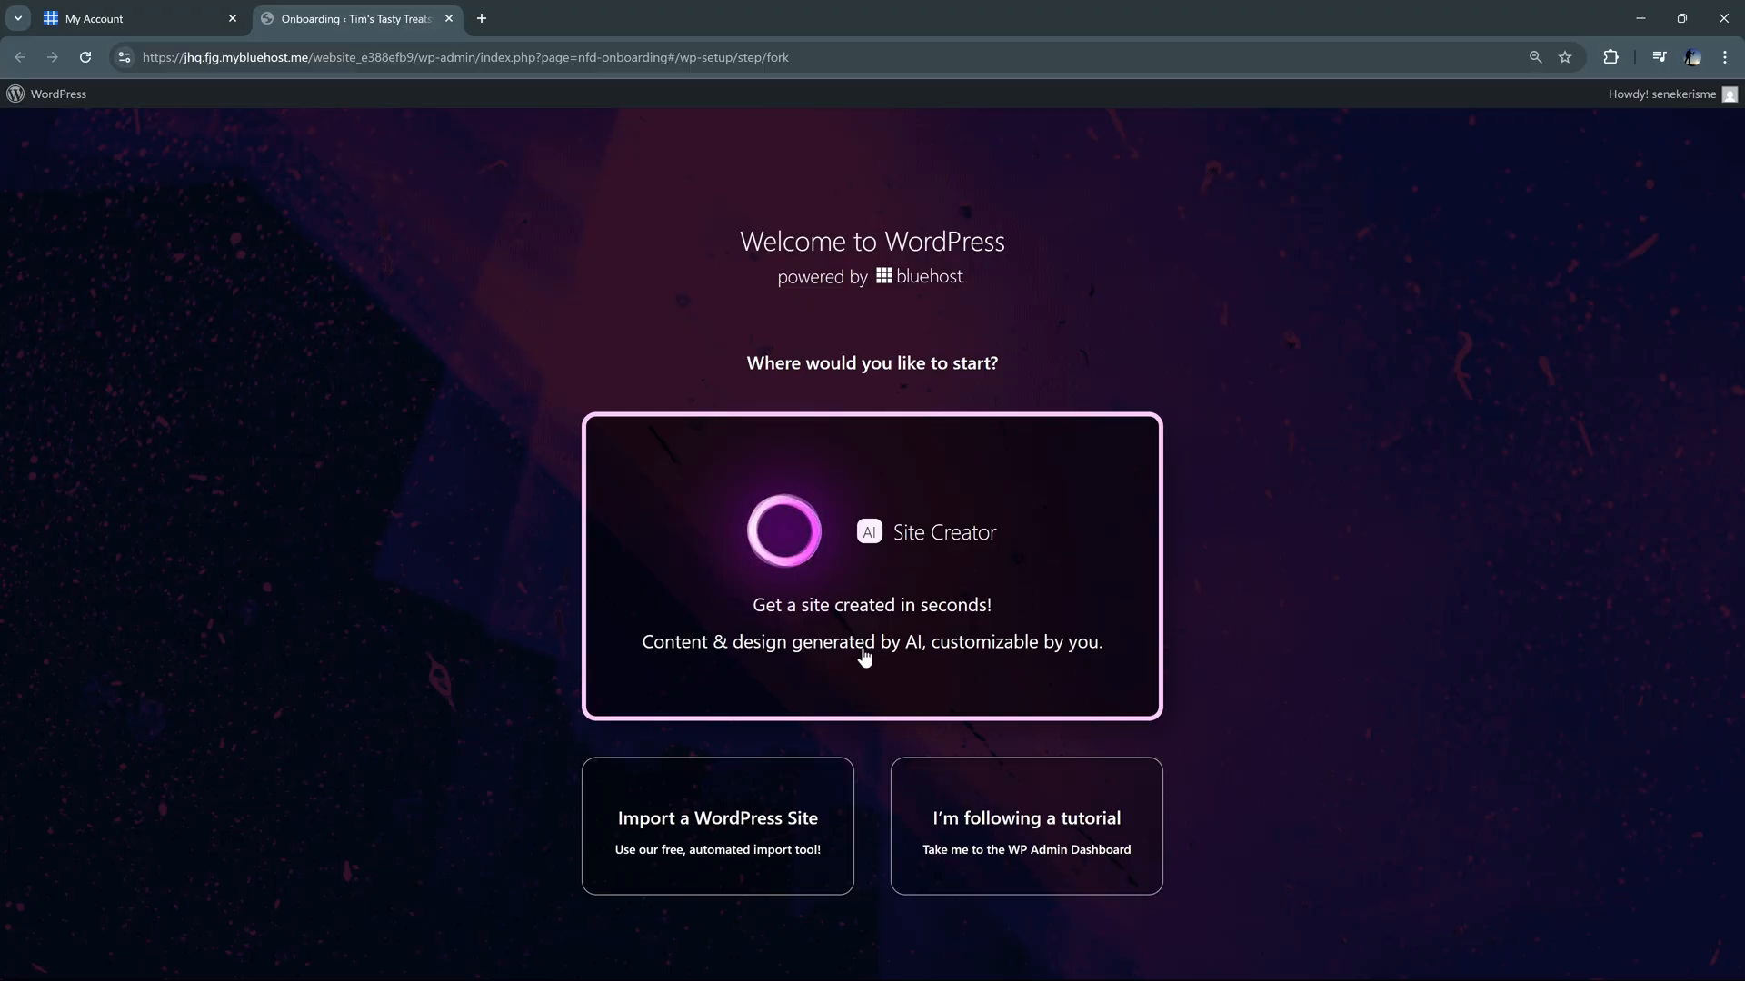
mouse_move(696, 836)
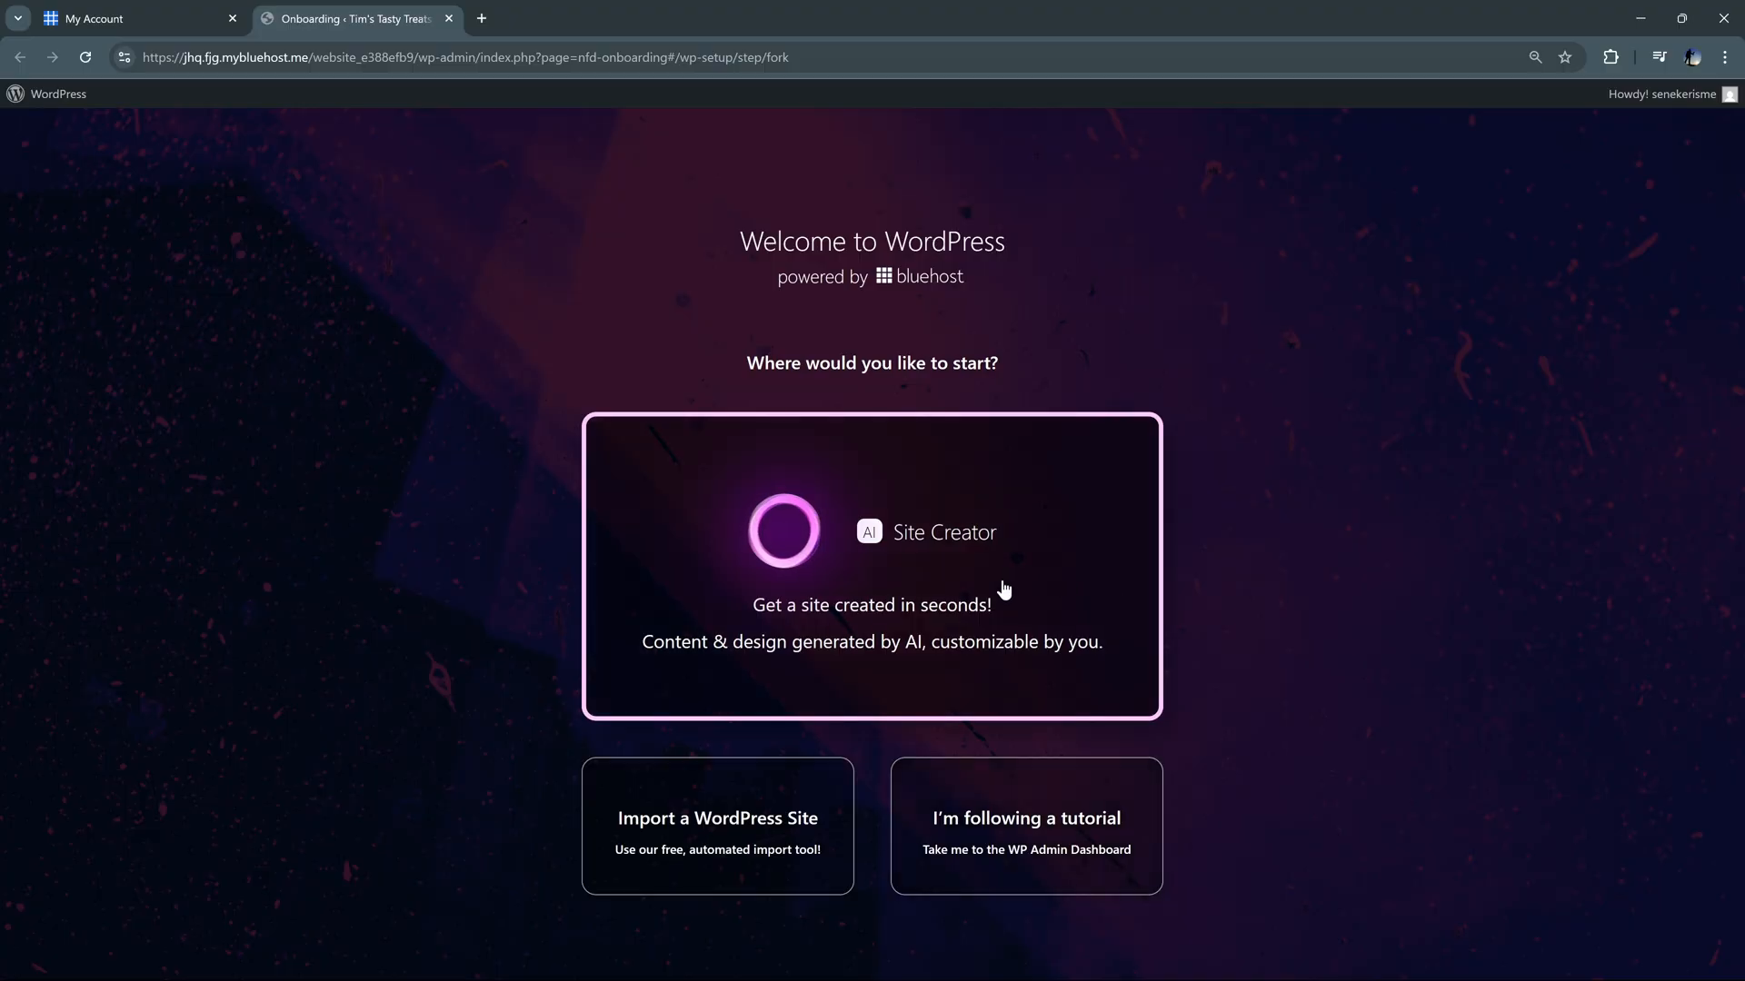
Start the AI Site Creator from the Welcome to WordPress screen
left_click(871, 565)
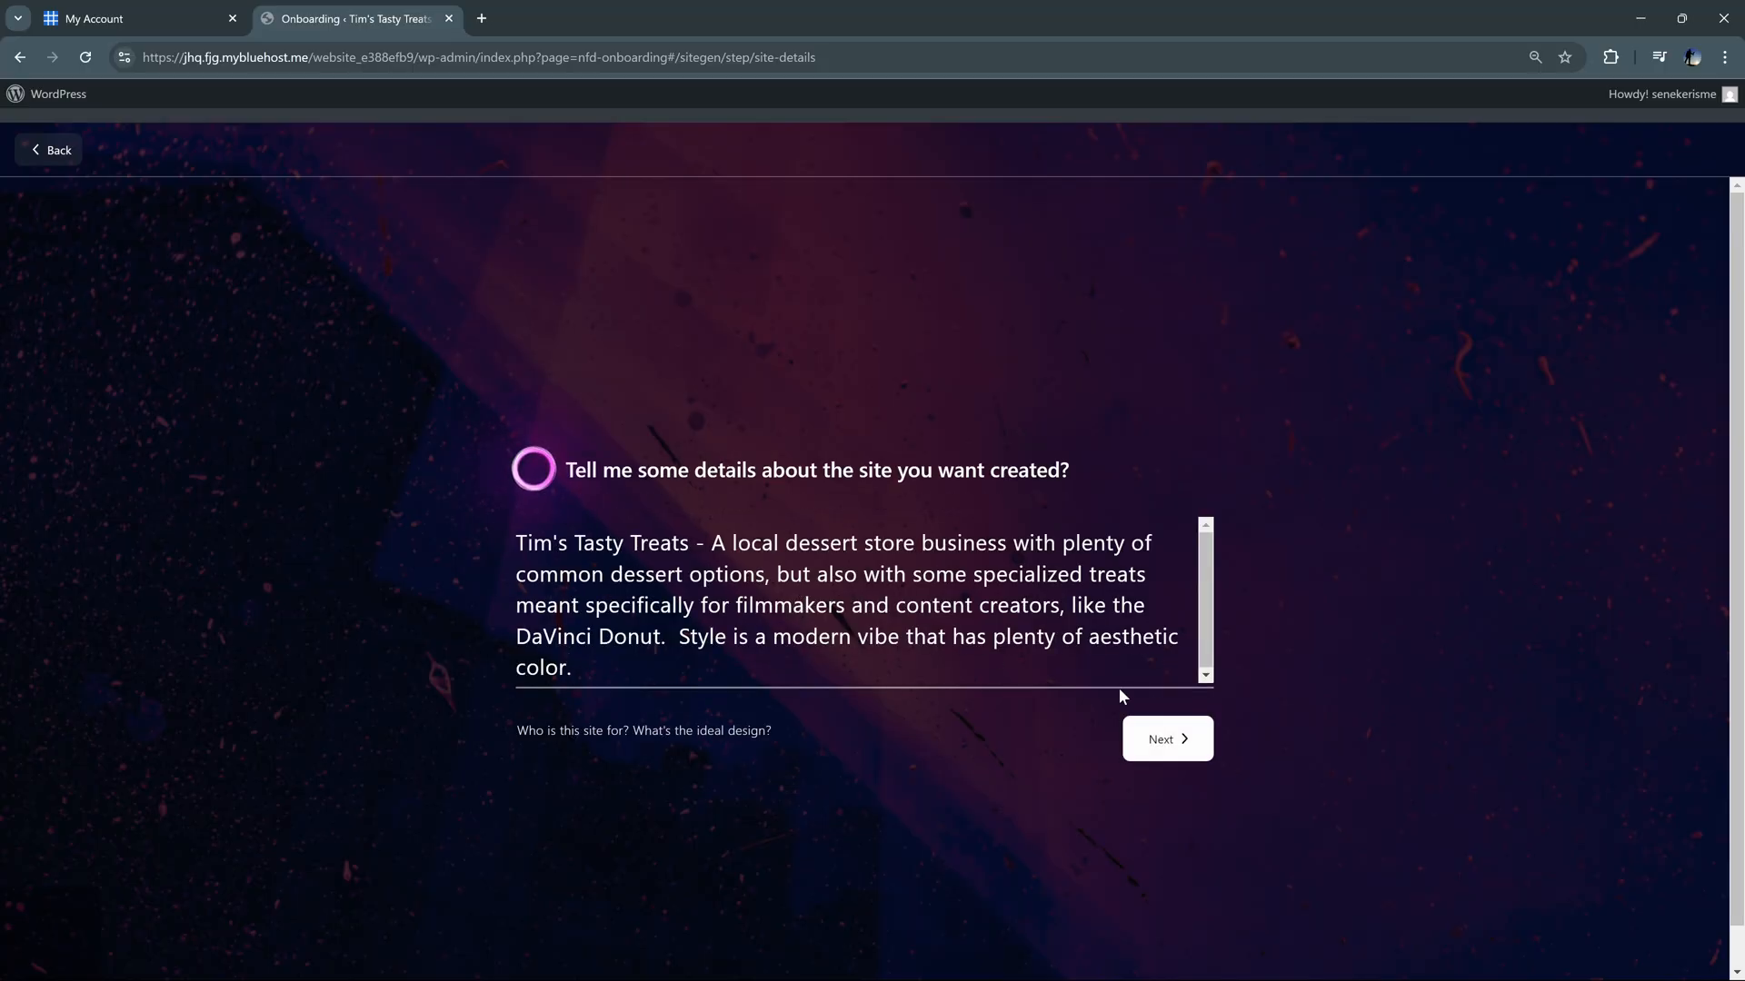
Submit the dessert shop description and continue with the uploaded TTT_Alpha.png logo
left_click(1165, 740)
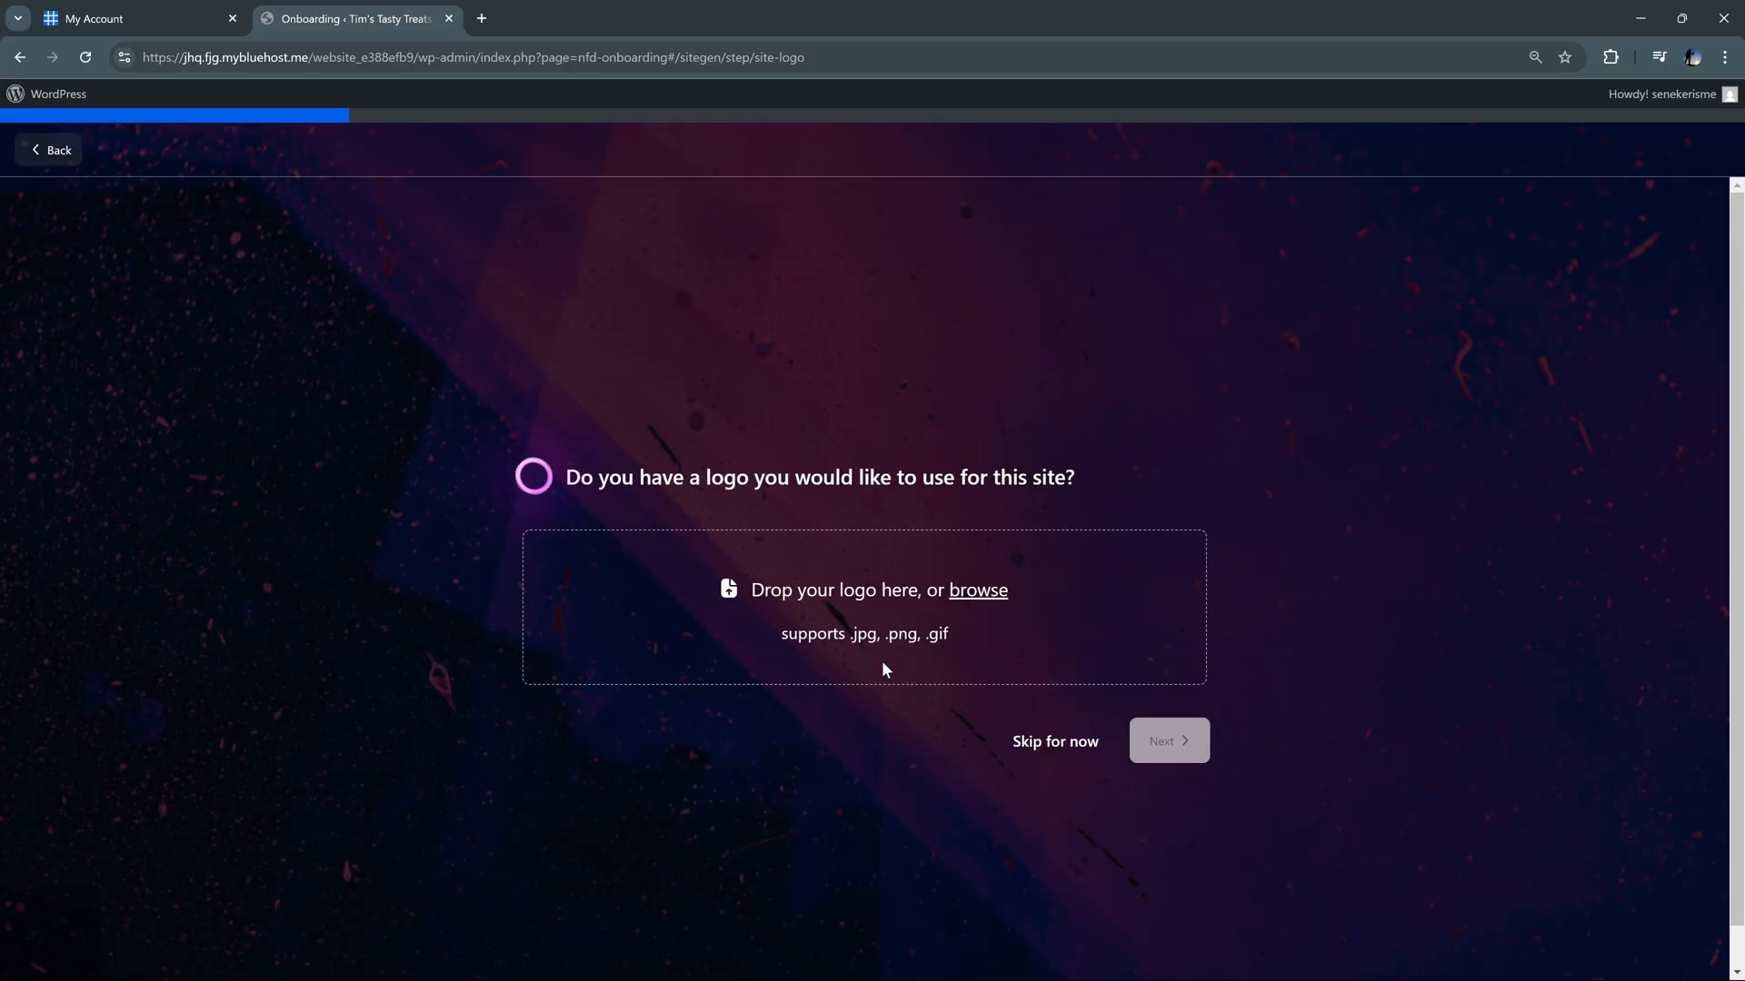
mouse_move(871, 683)
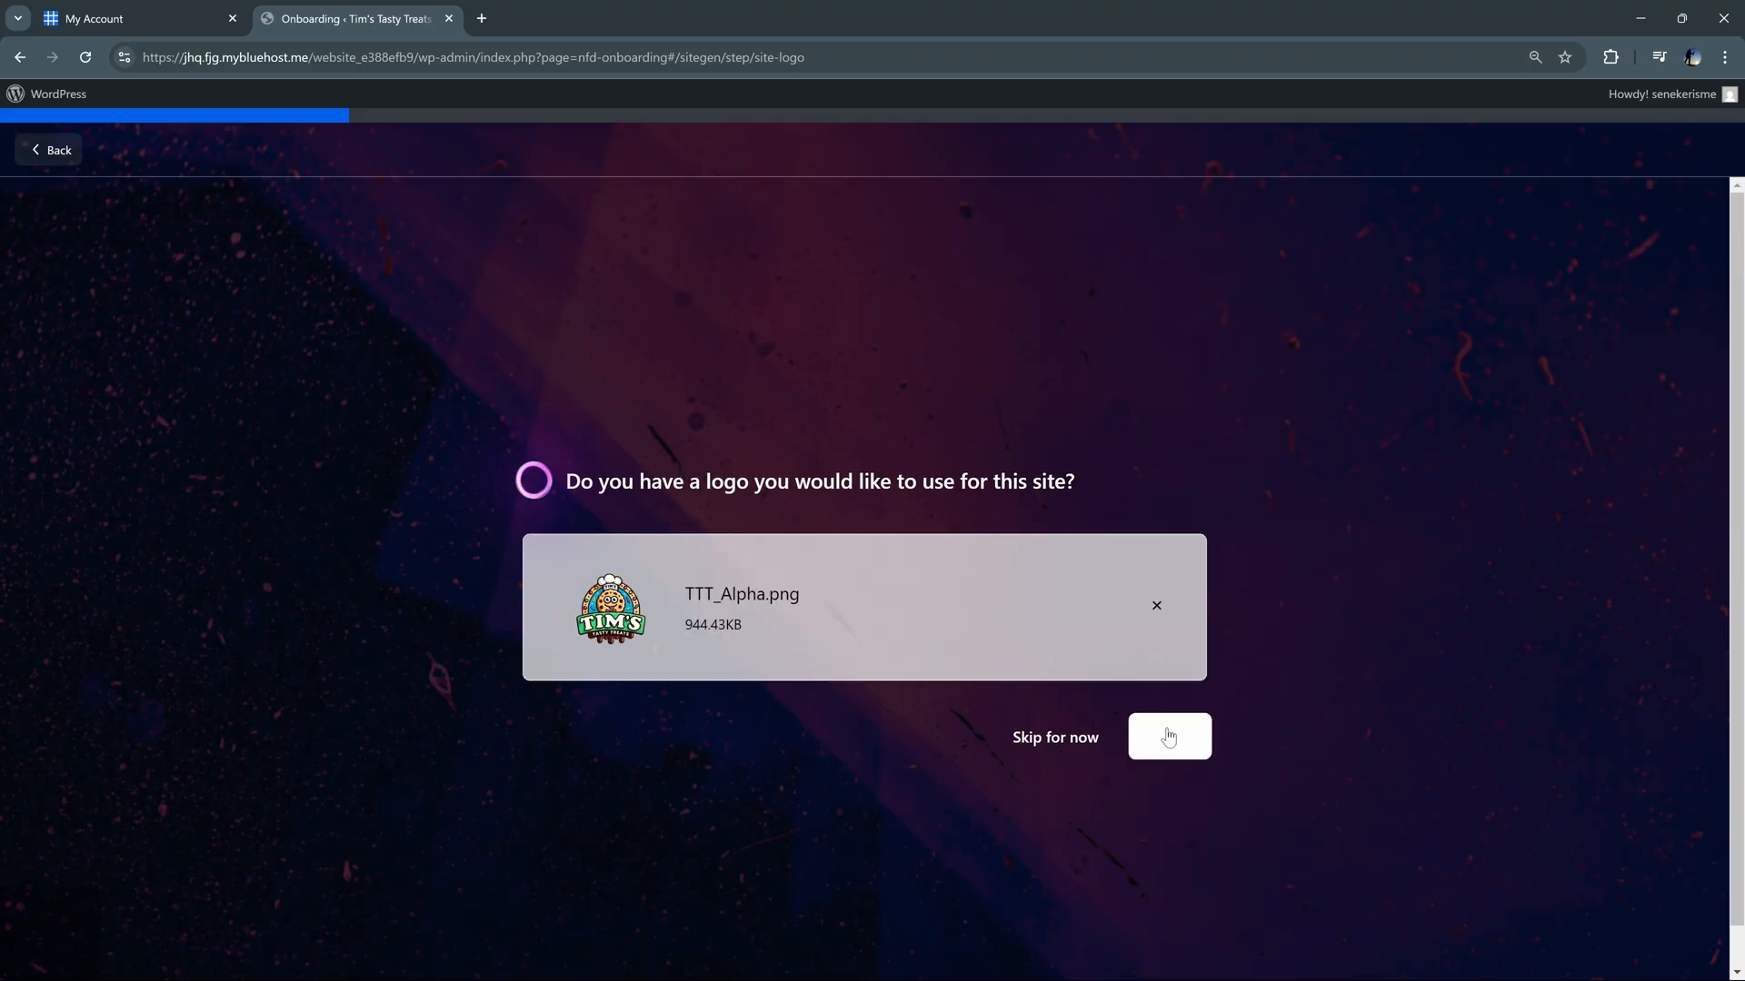
left_click(1168, 736)
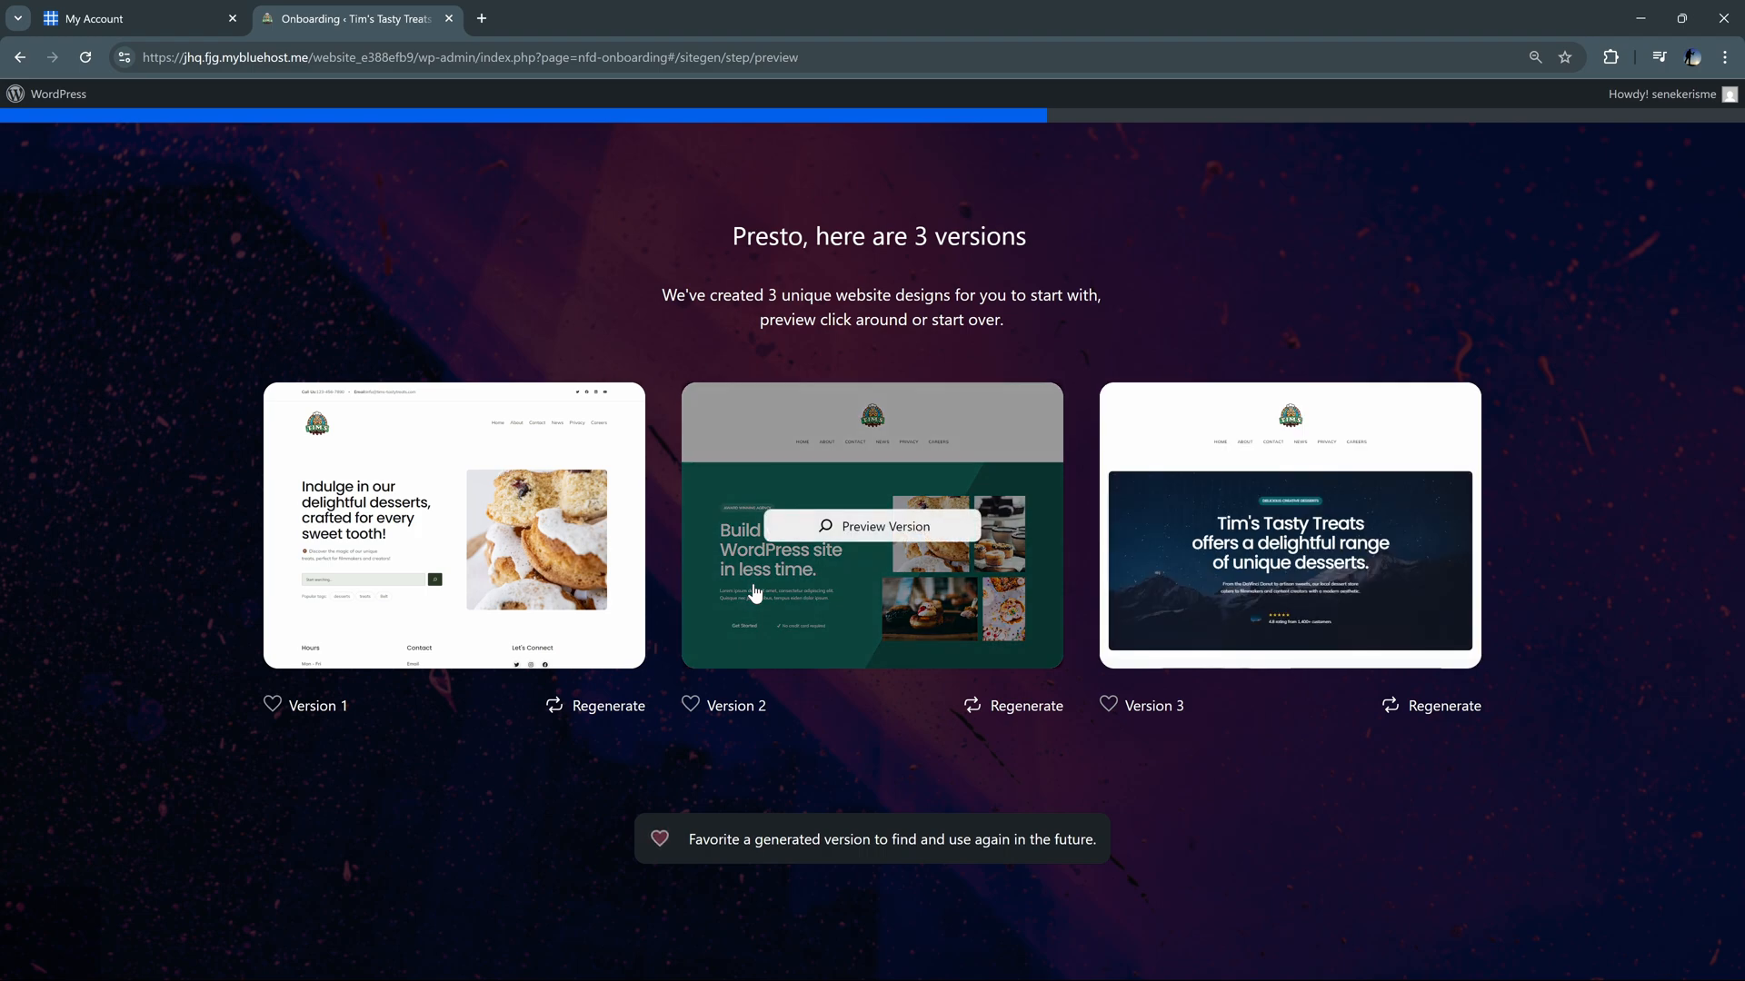
mouse_move(834, 723)
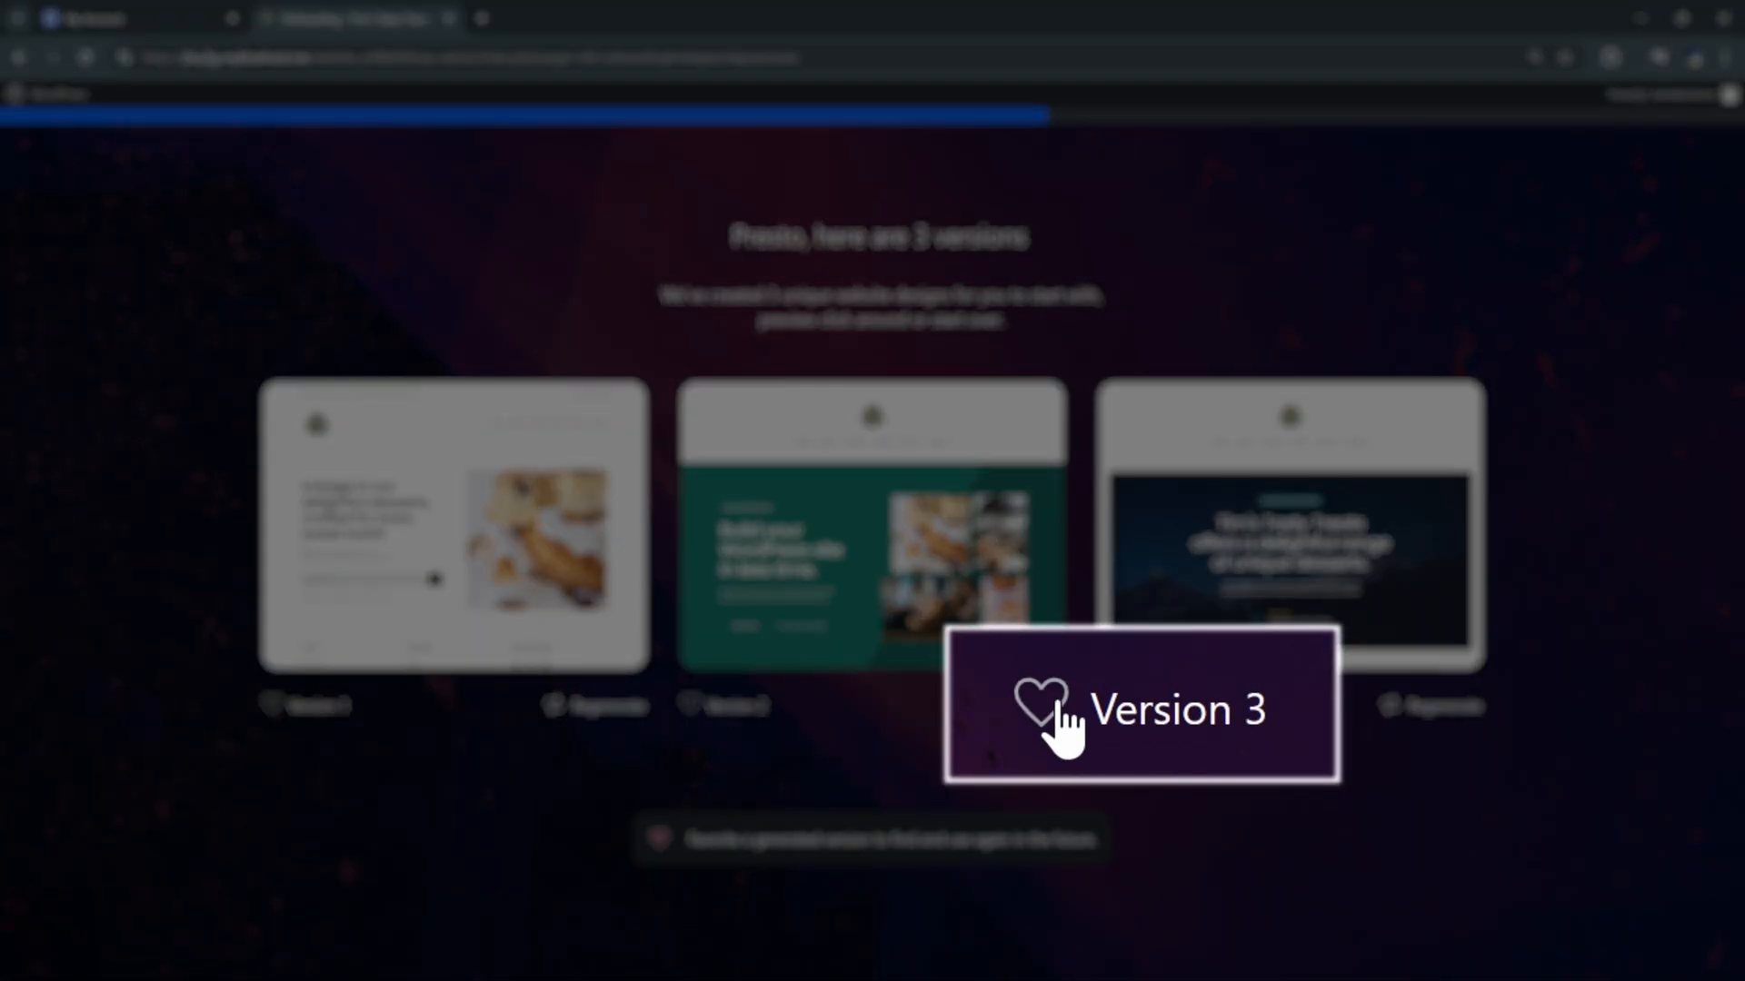
Favourite Version 3 and regenerate a 'Version 3 (Copy)' variant of it
left_click(1041, 709)
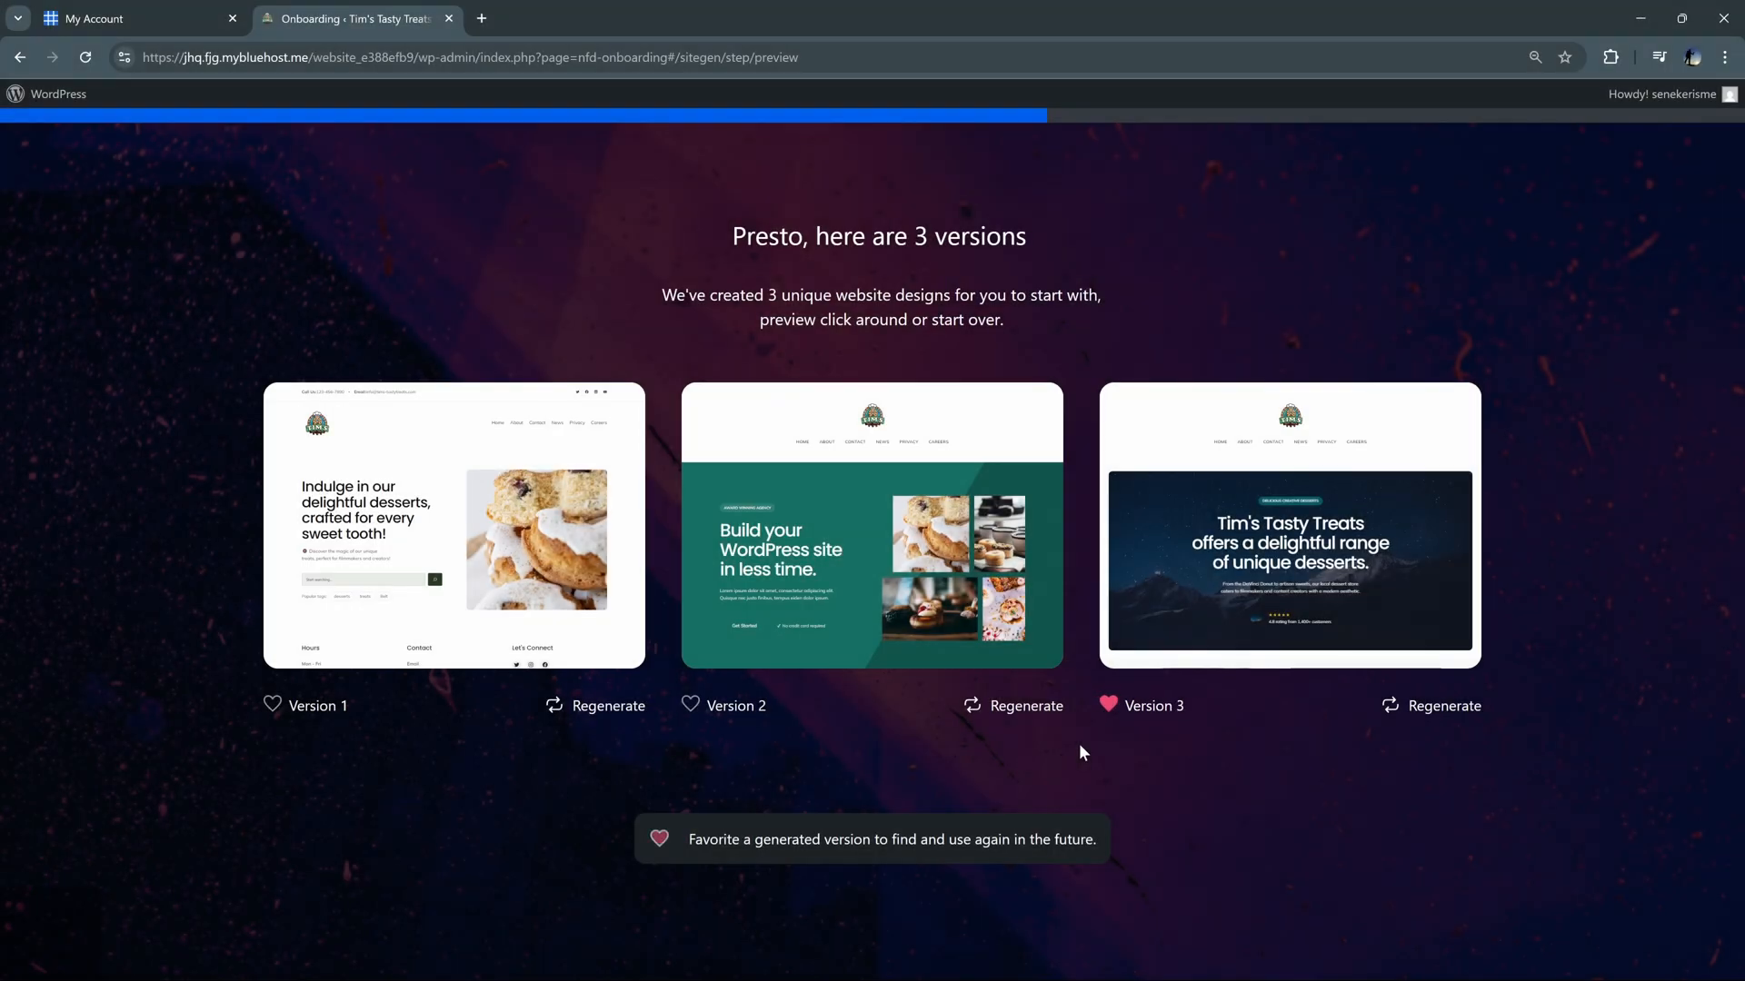
left_click(1445, 705)
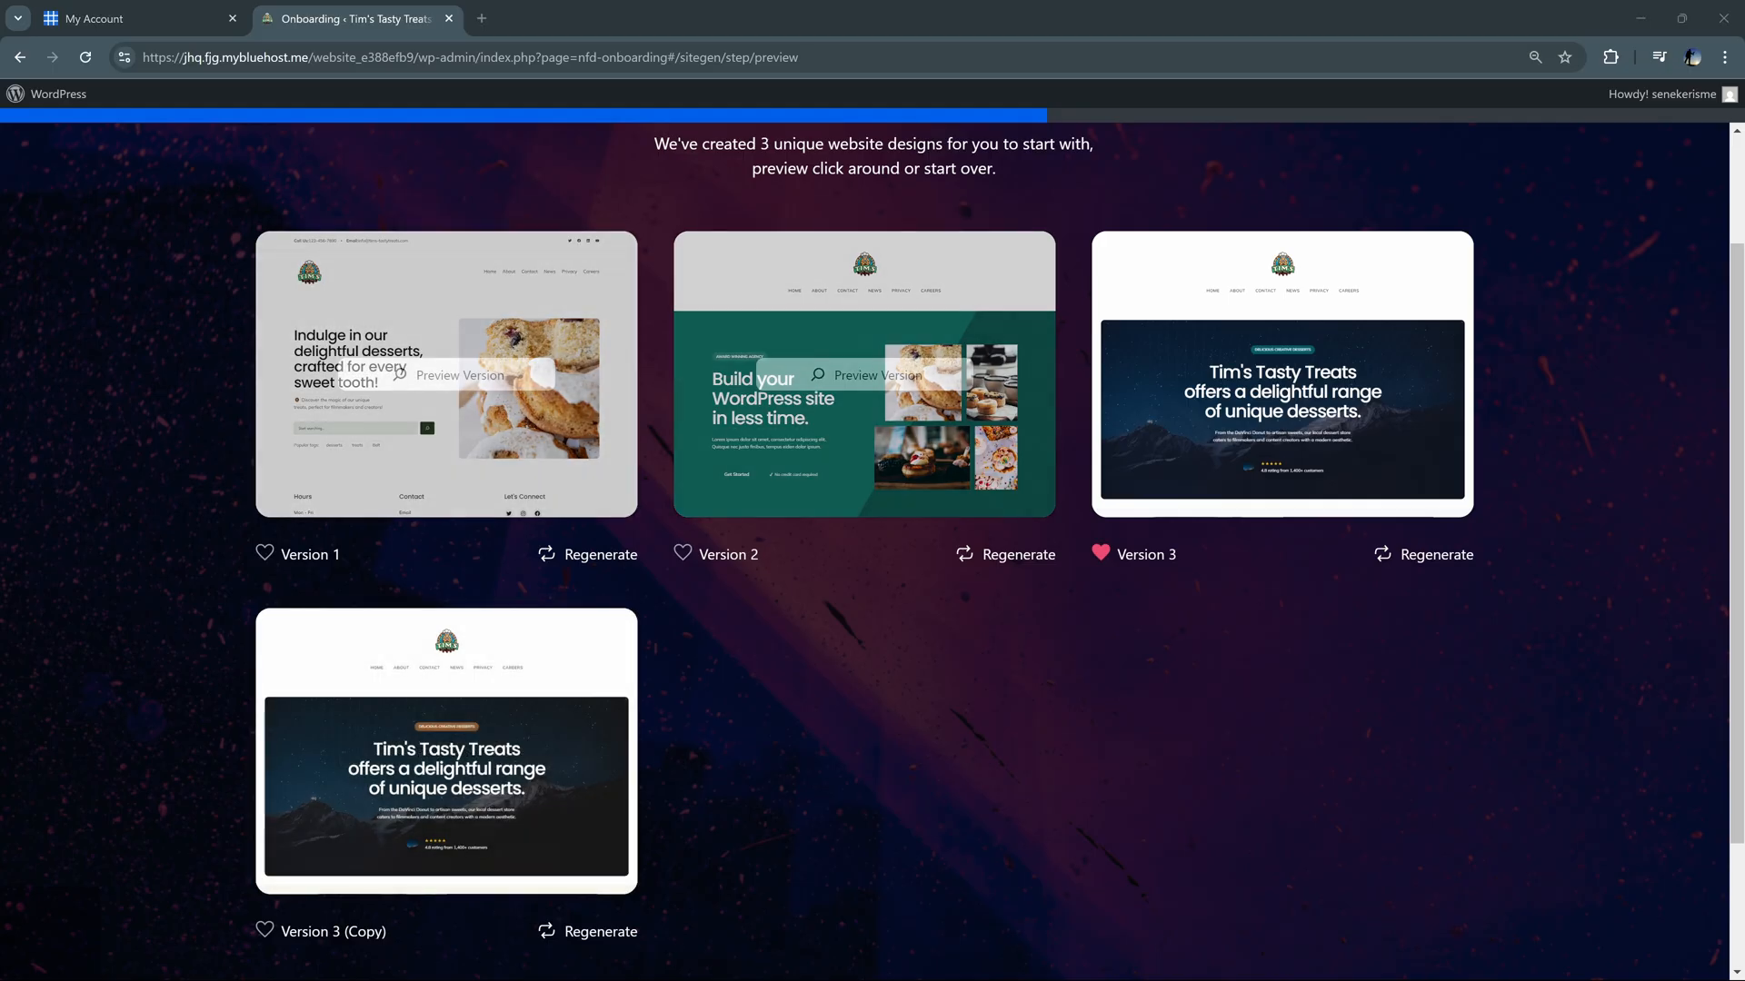
mouse_move(1281, 375)
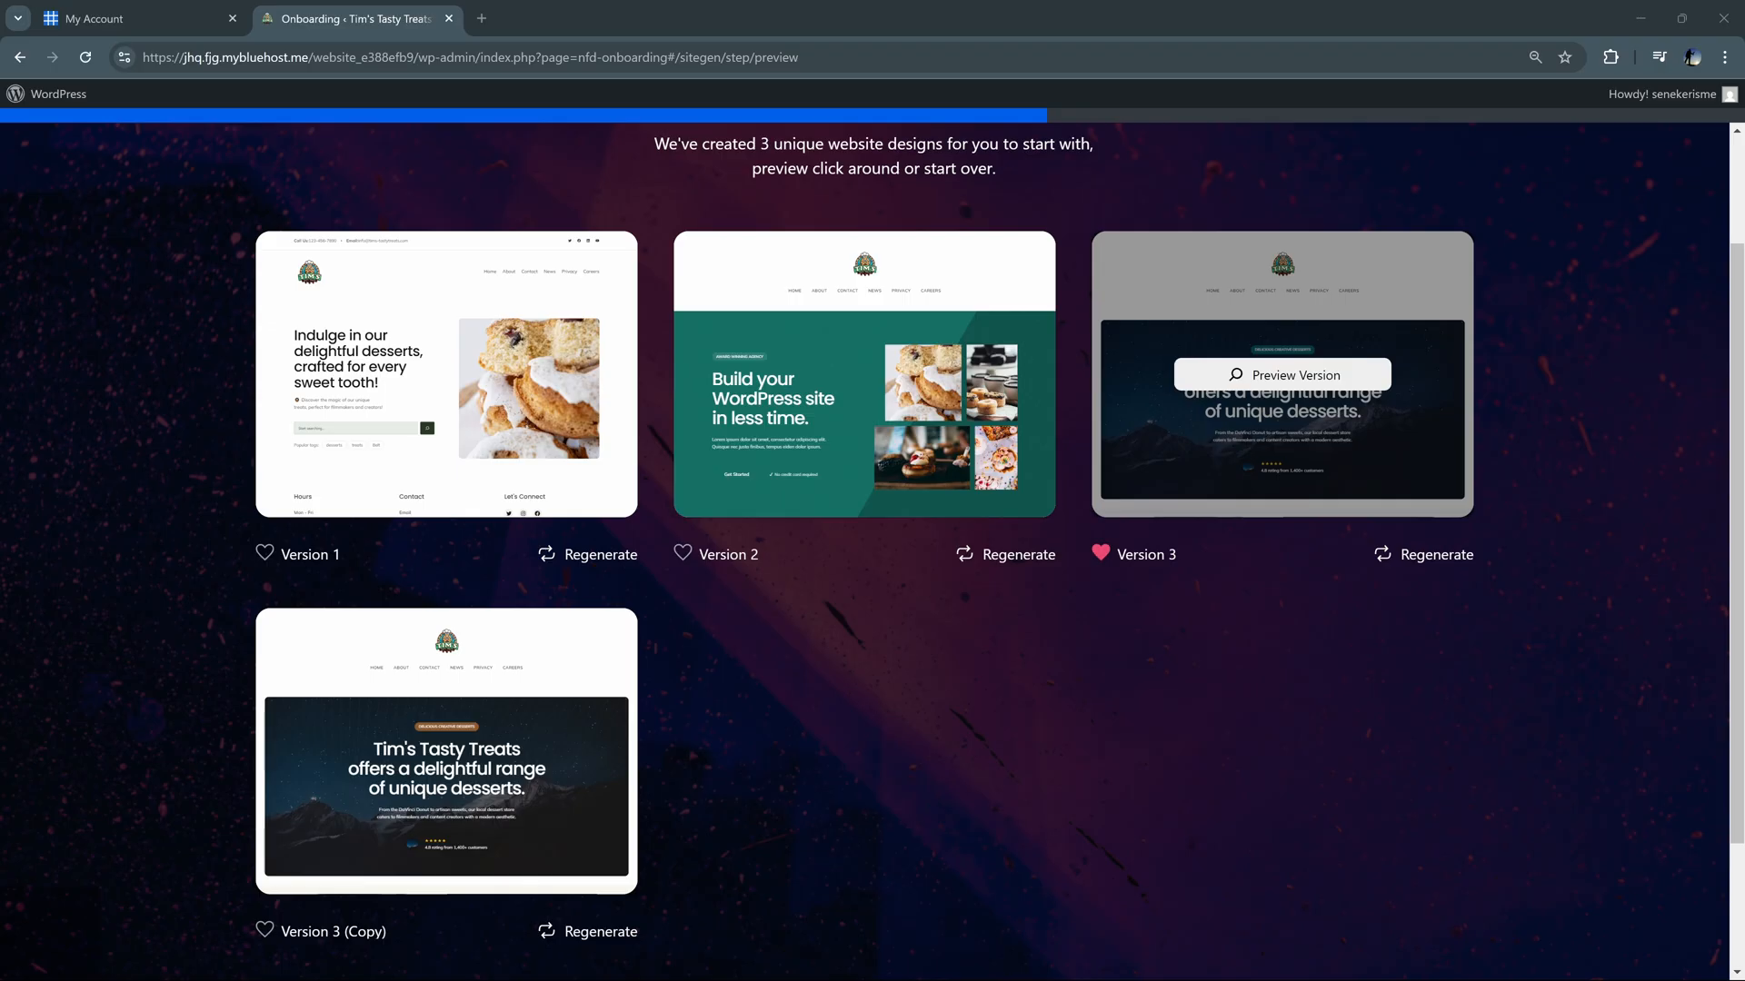
left_click(1281, 375)
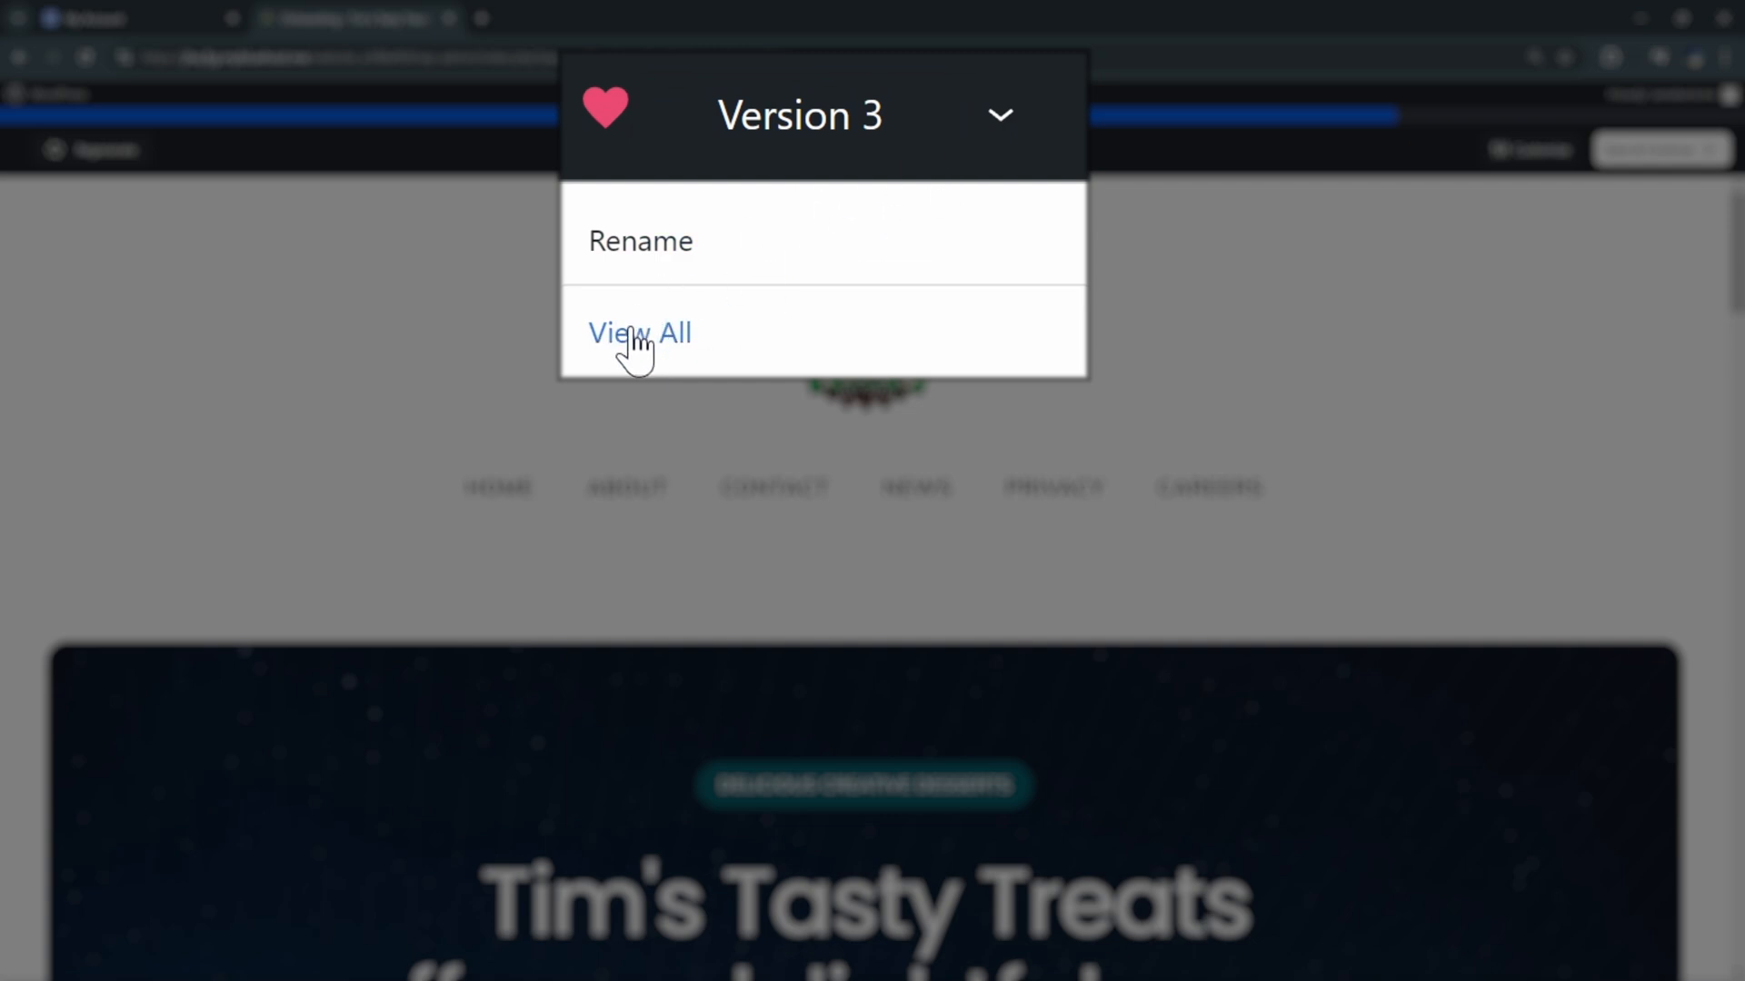
left_click(638, 331)
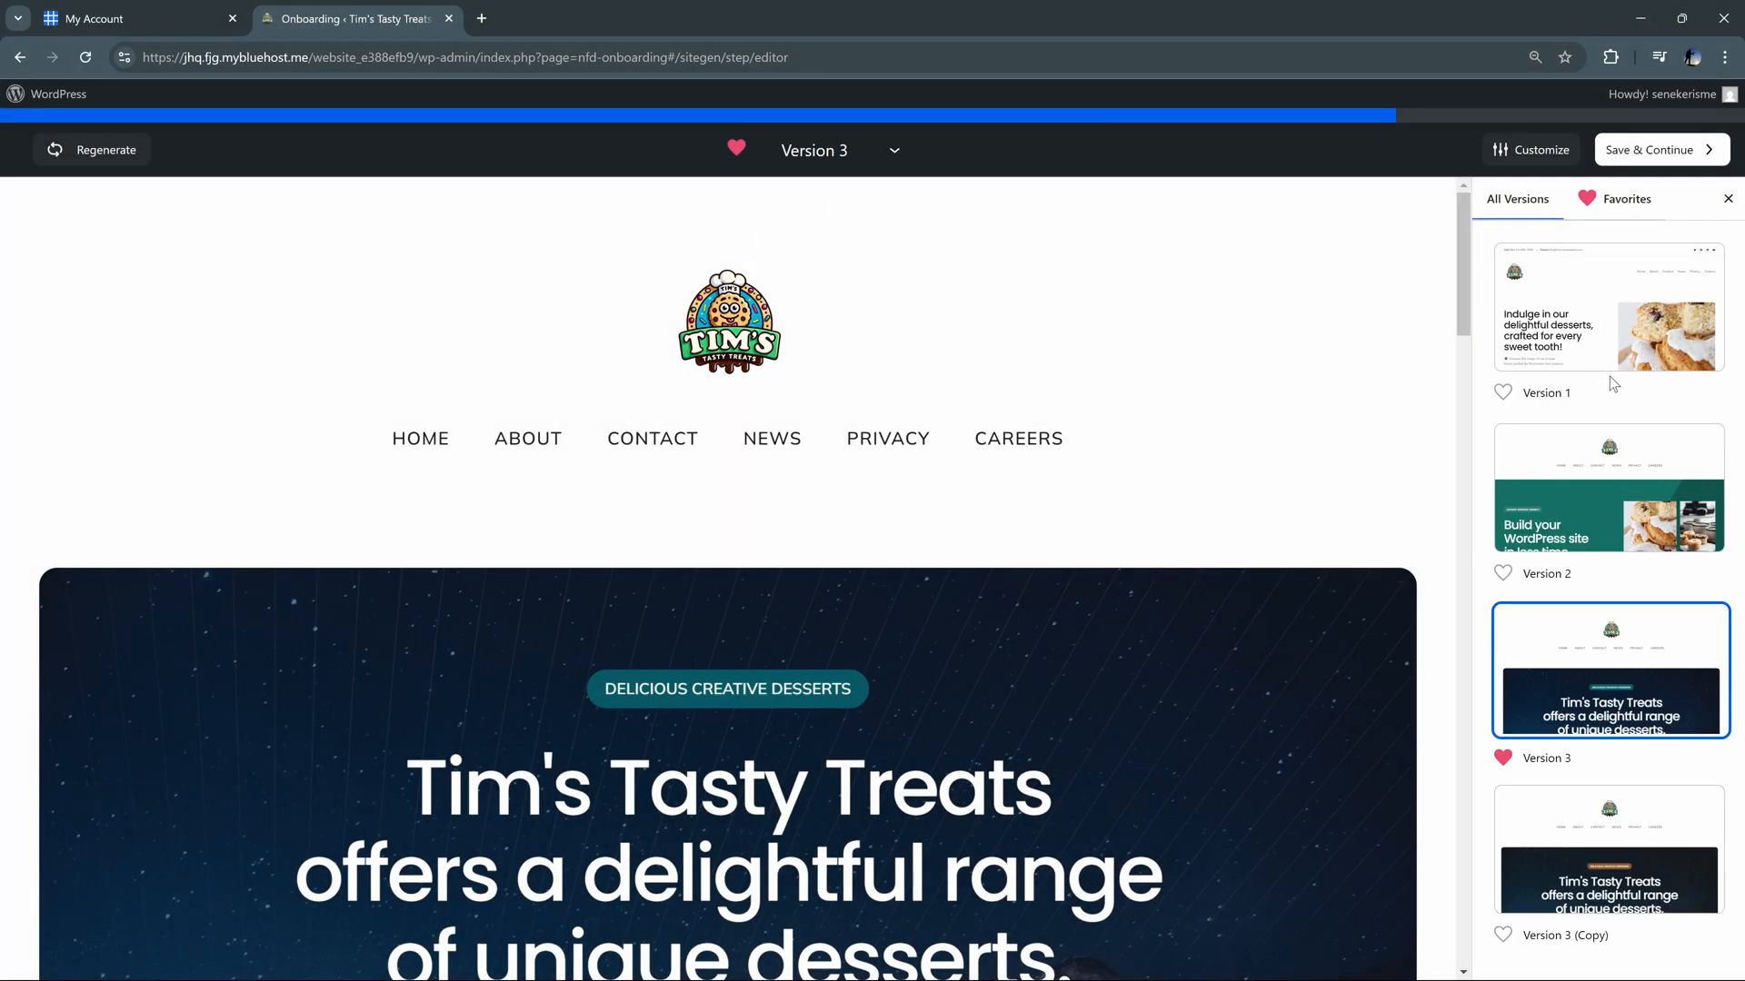
mouse_move(1603, 865)
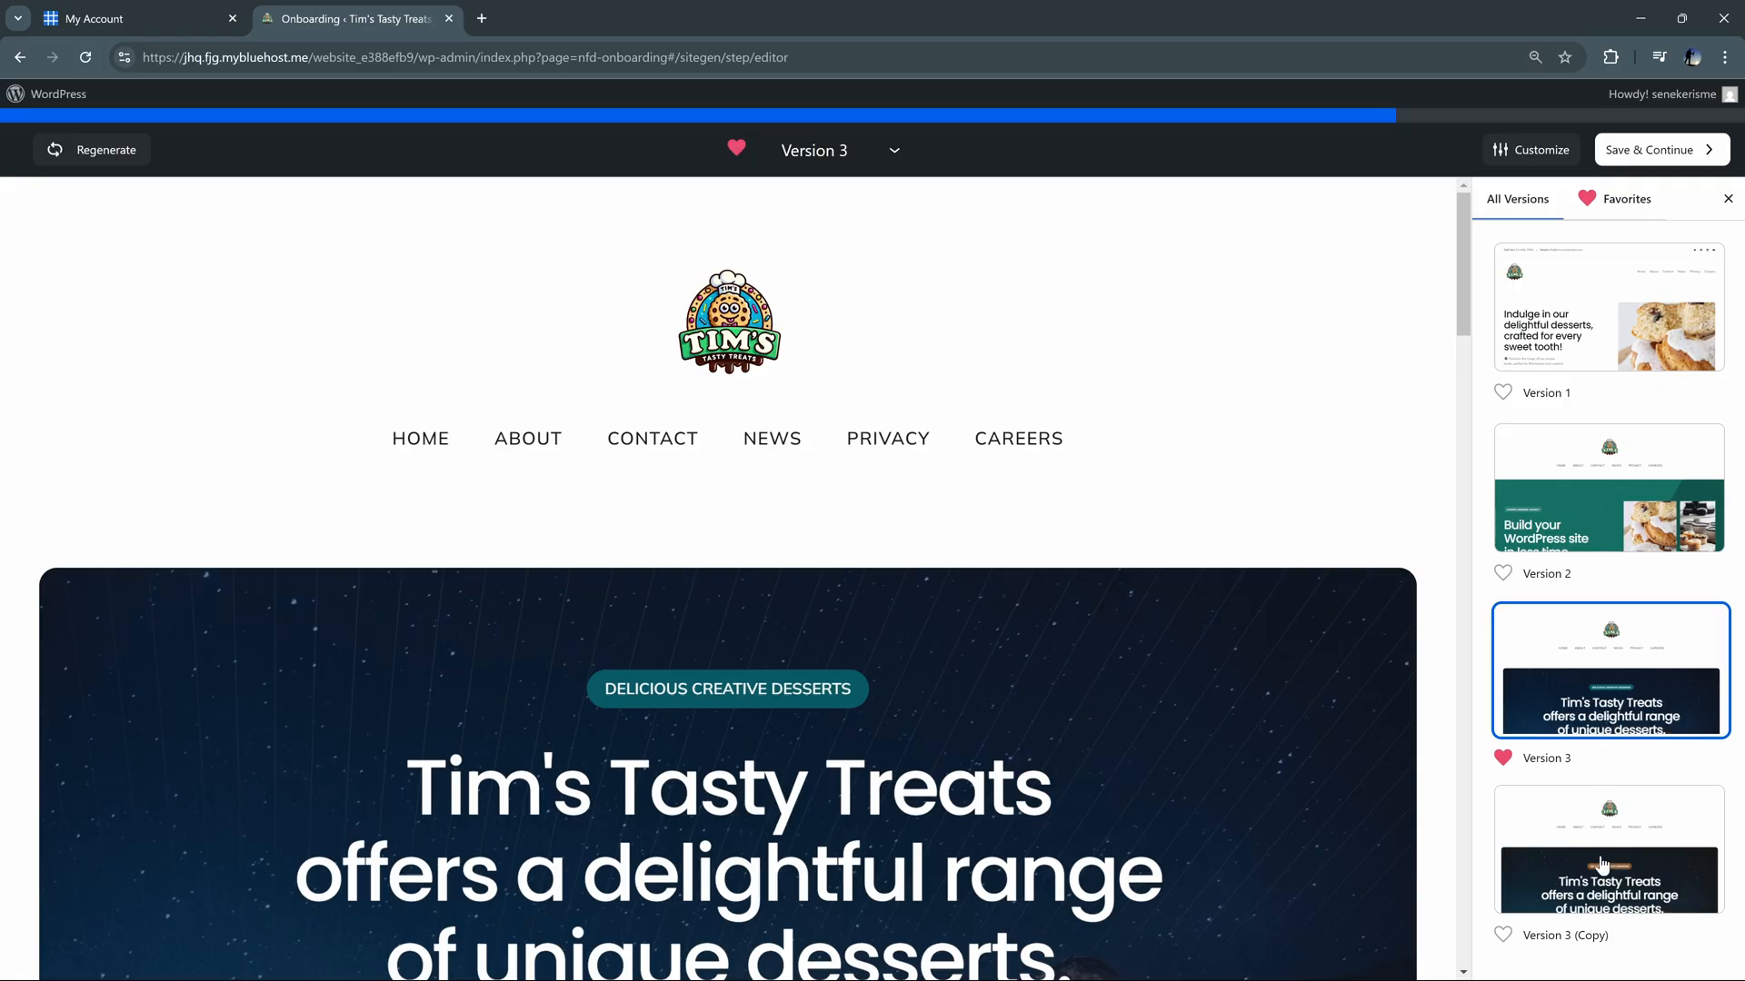
mouse_move(1614, 473)
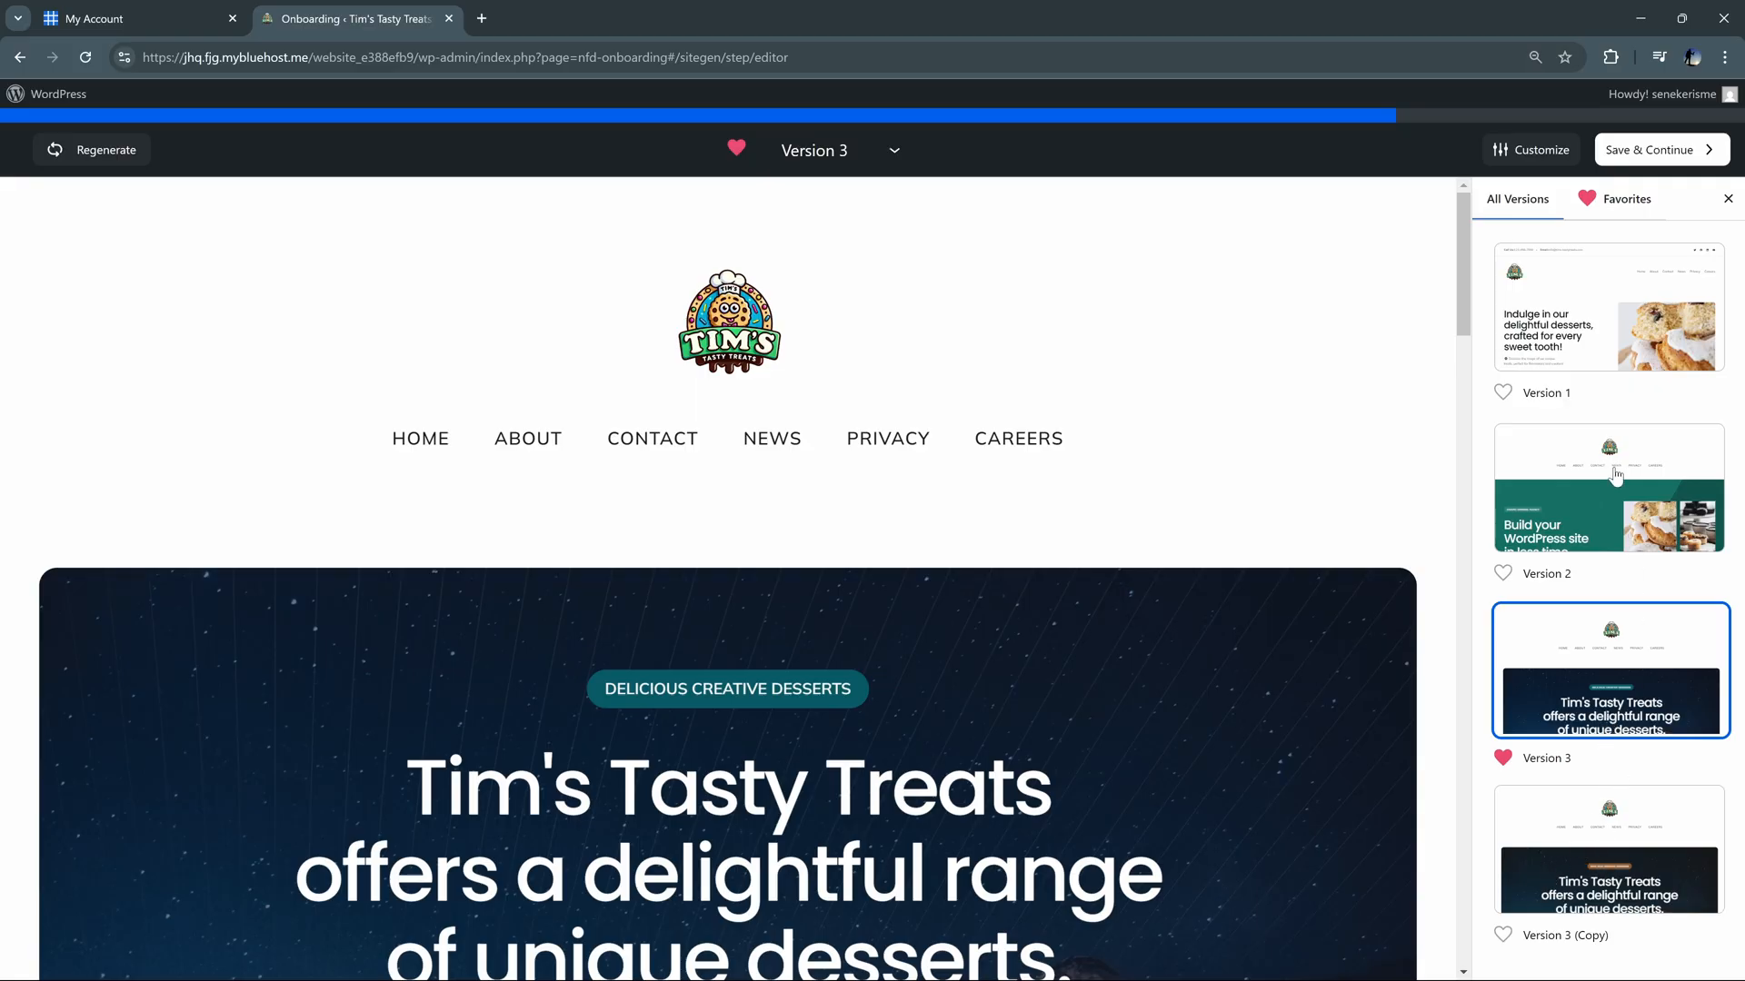
left_click(1607, 487)
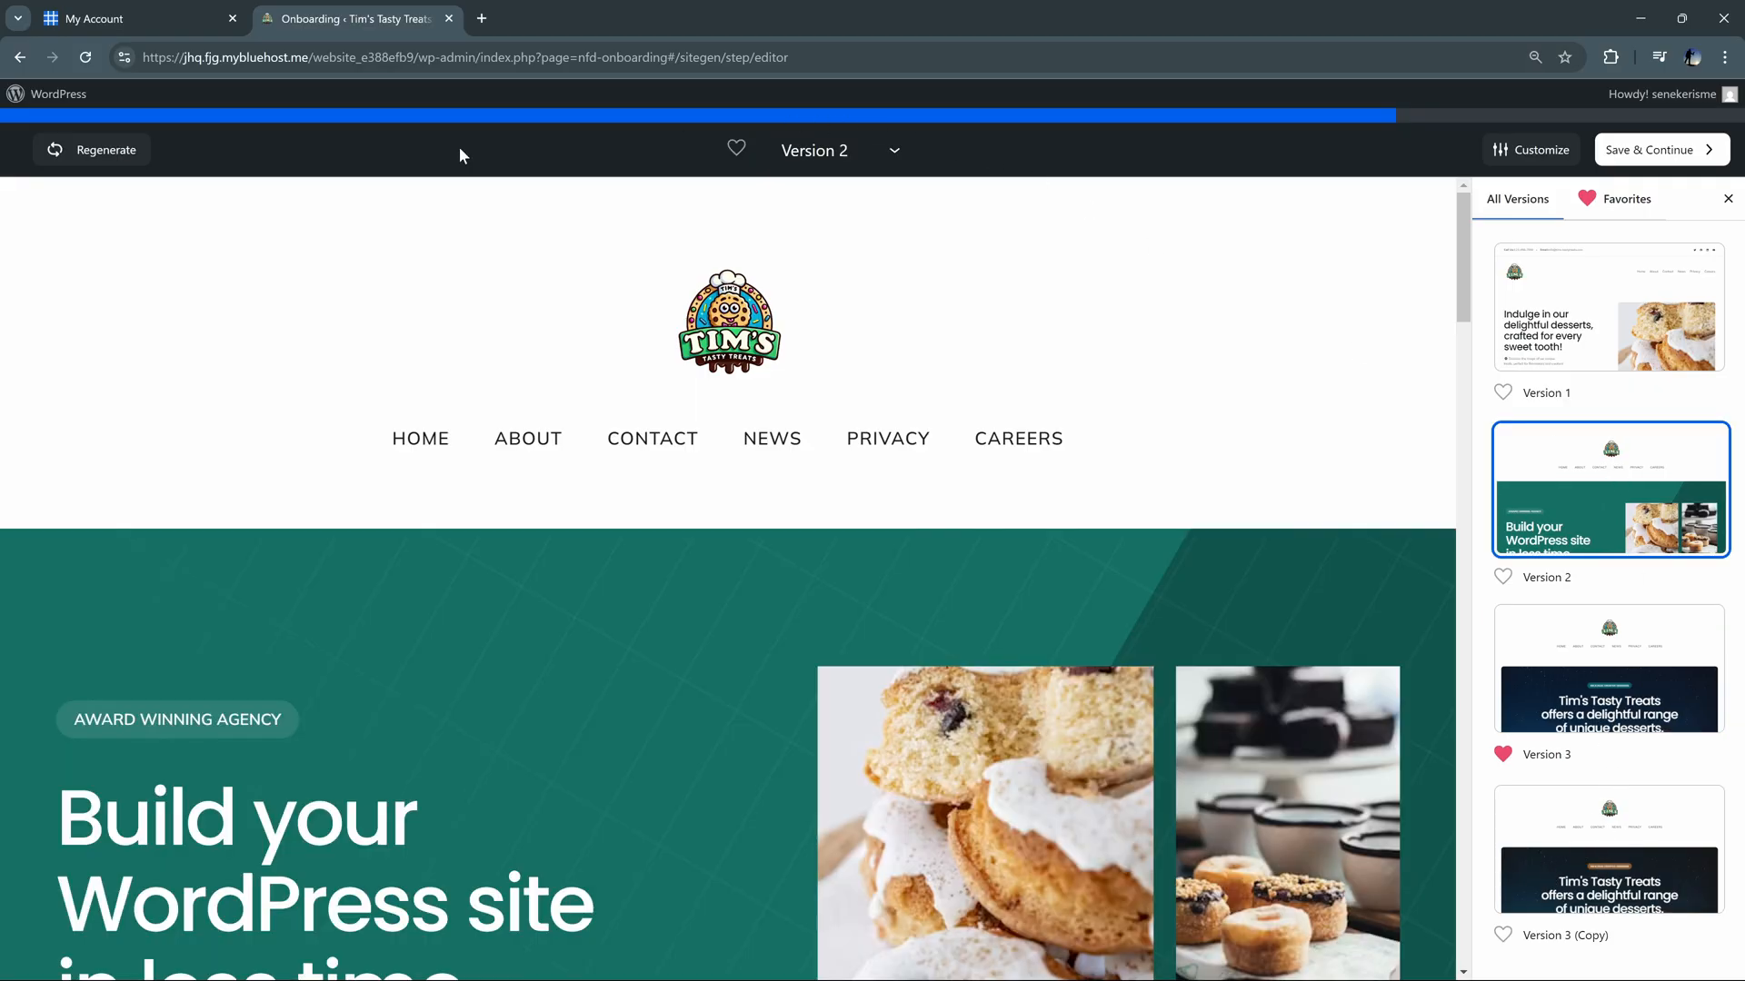
mouse_move(1078, 578)
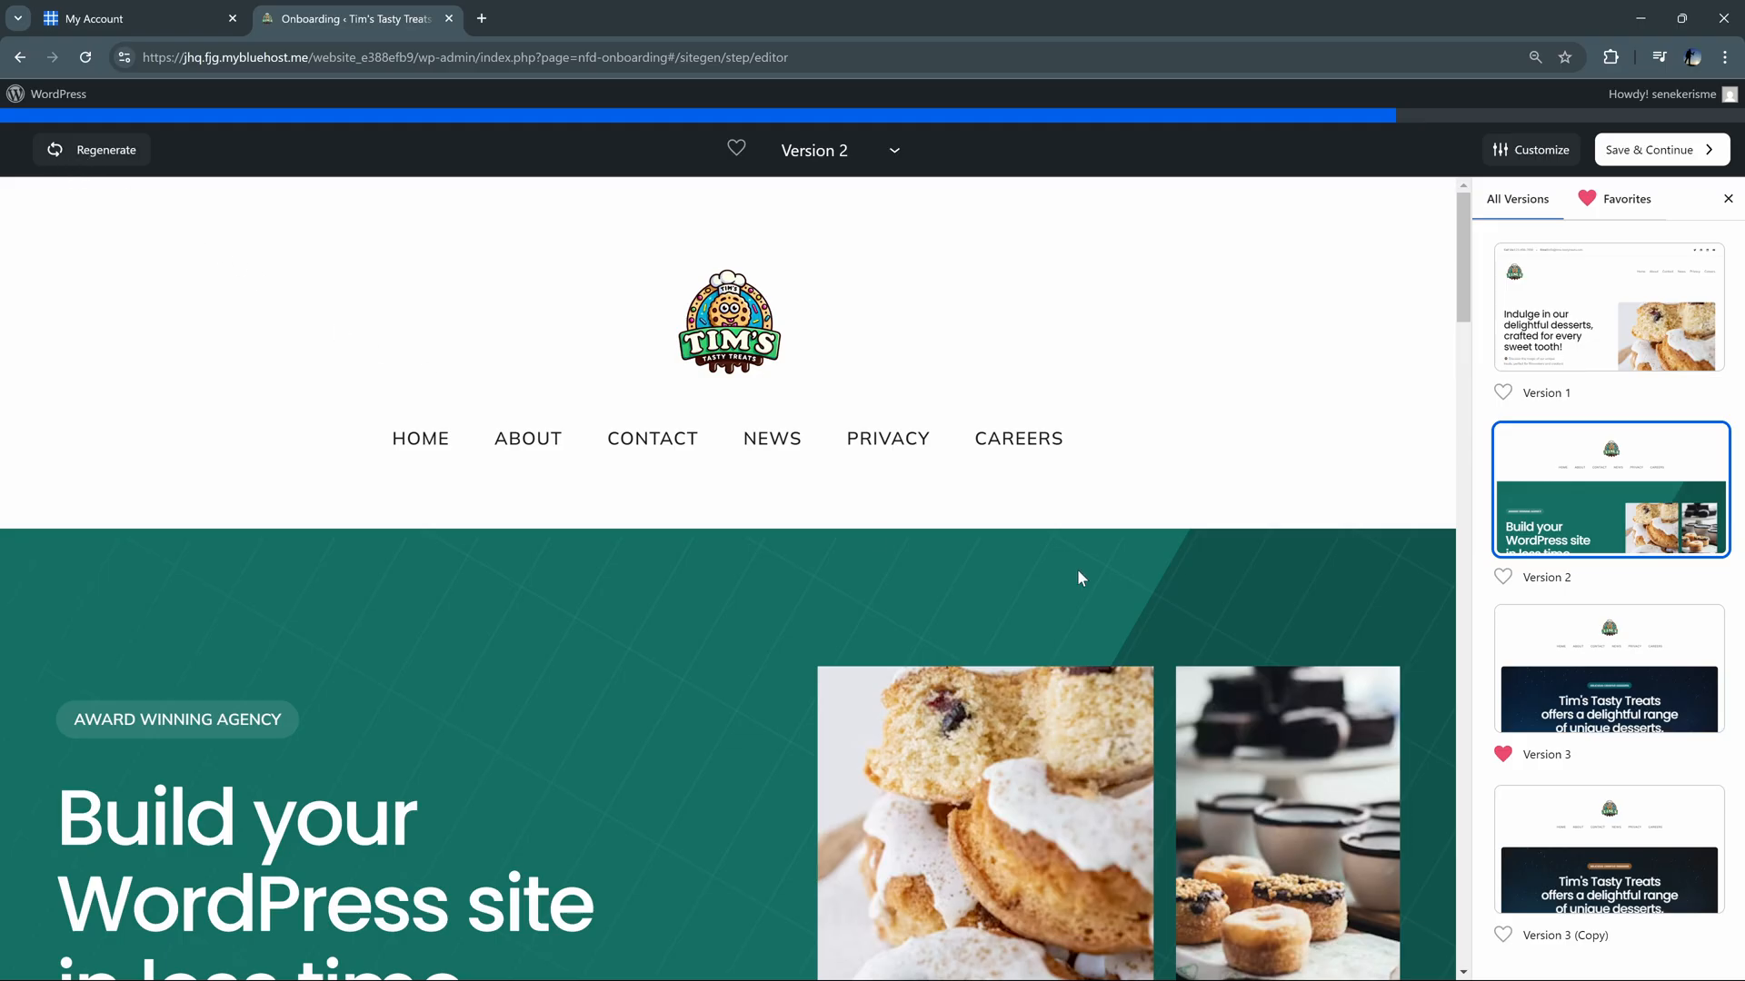
left_click(1606, 670)
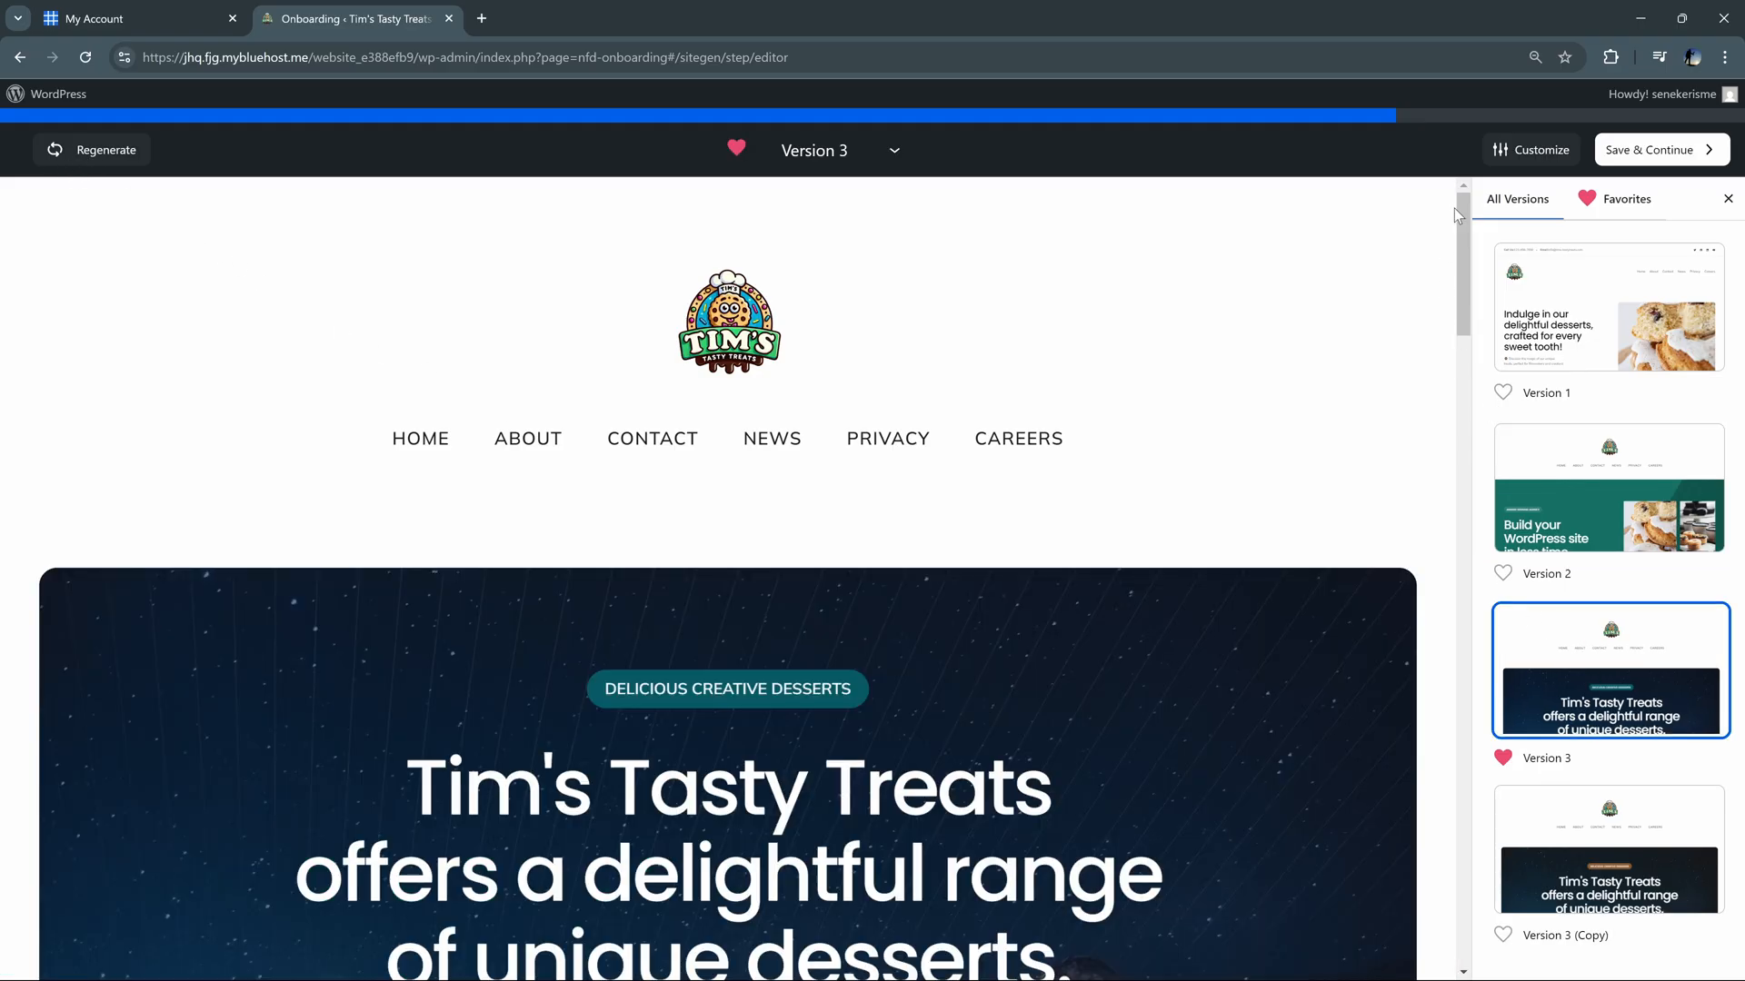
scroll("down", 3)
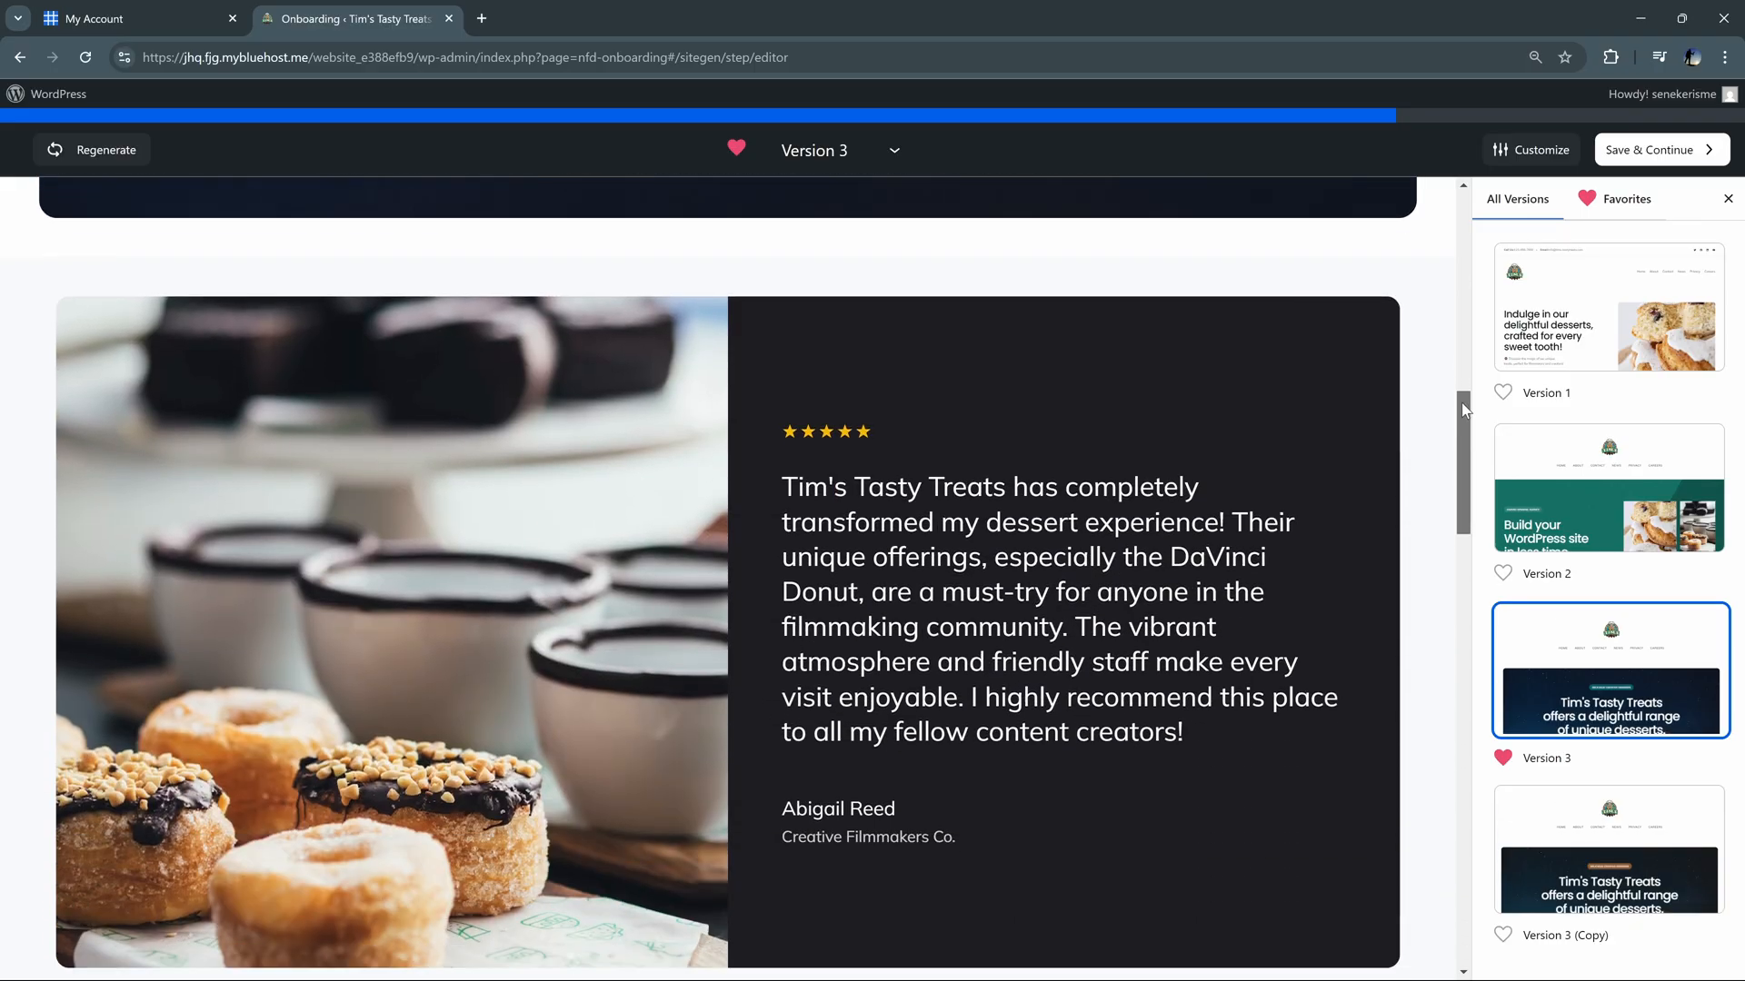
scroll("down", 3)
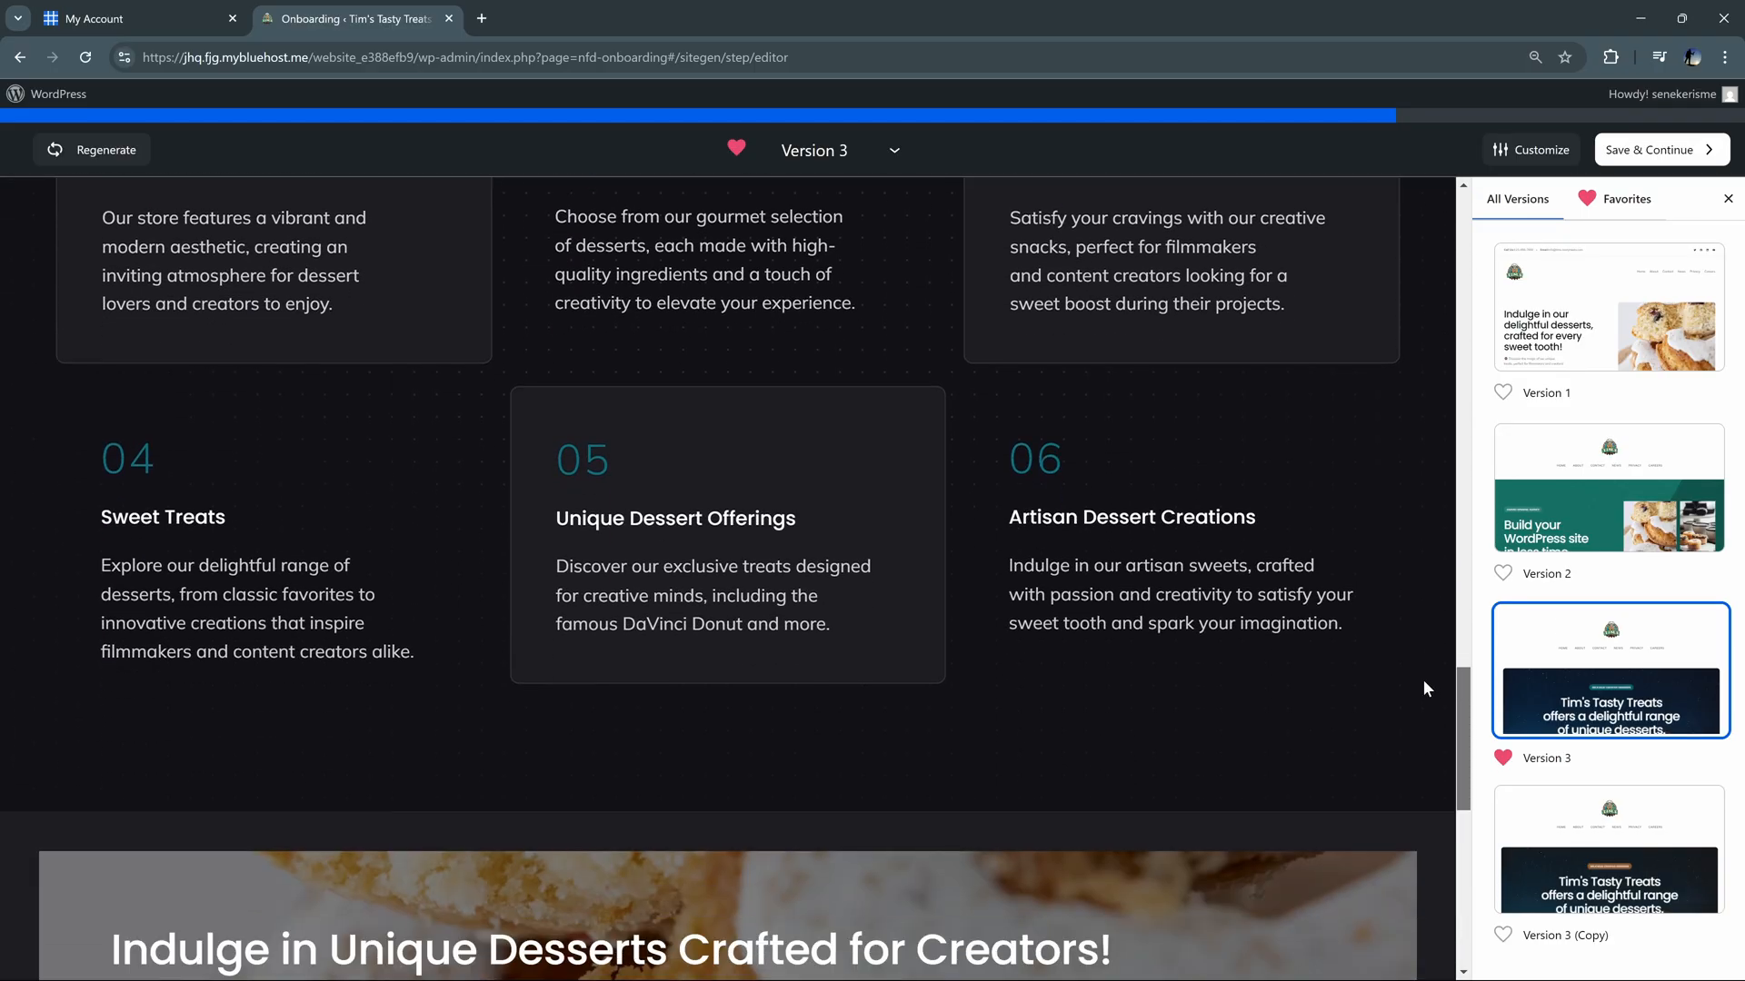
scroll("down", 3)
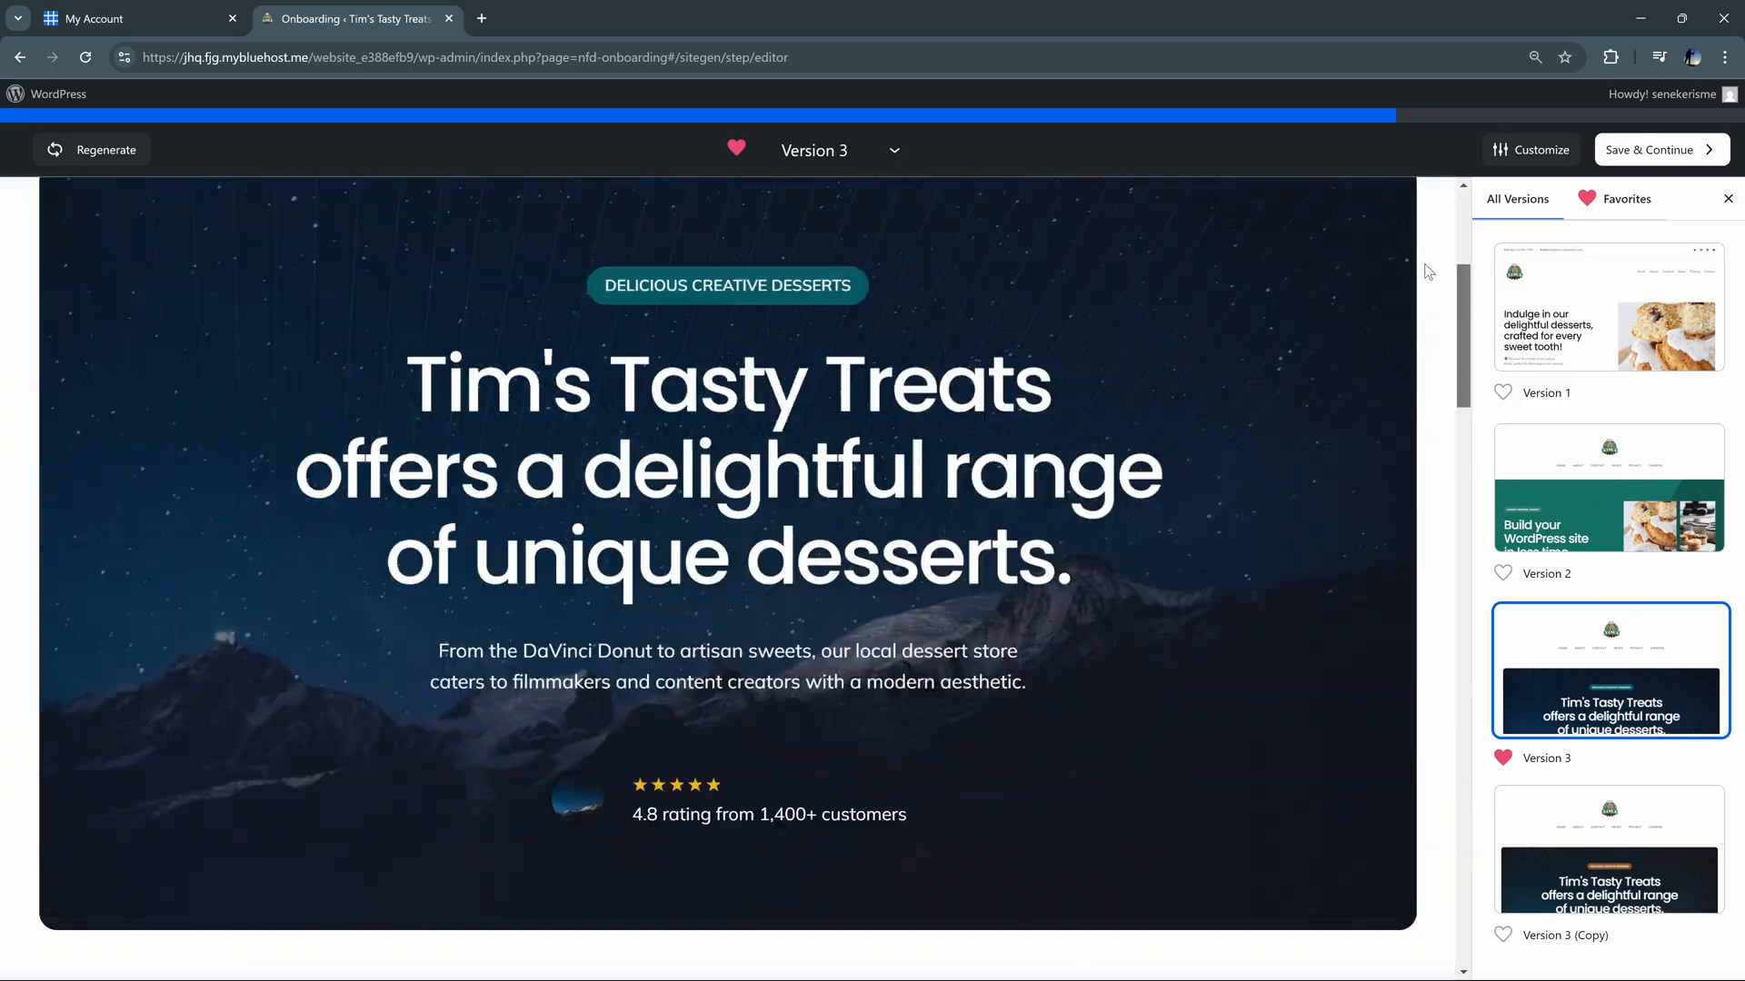
left_click(1606, 309)
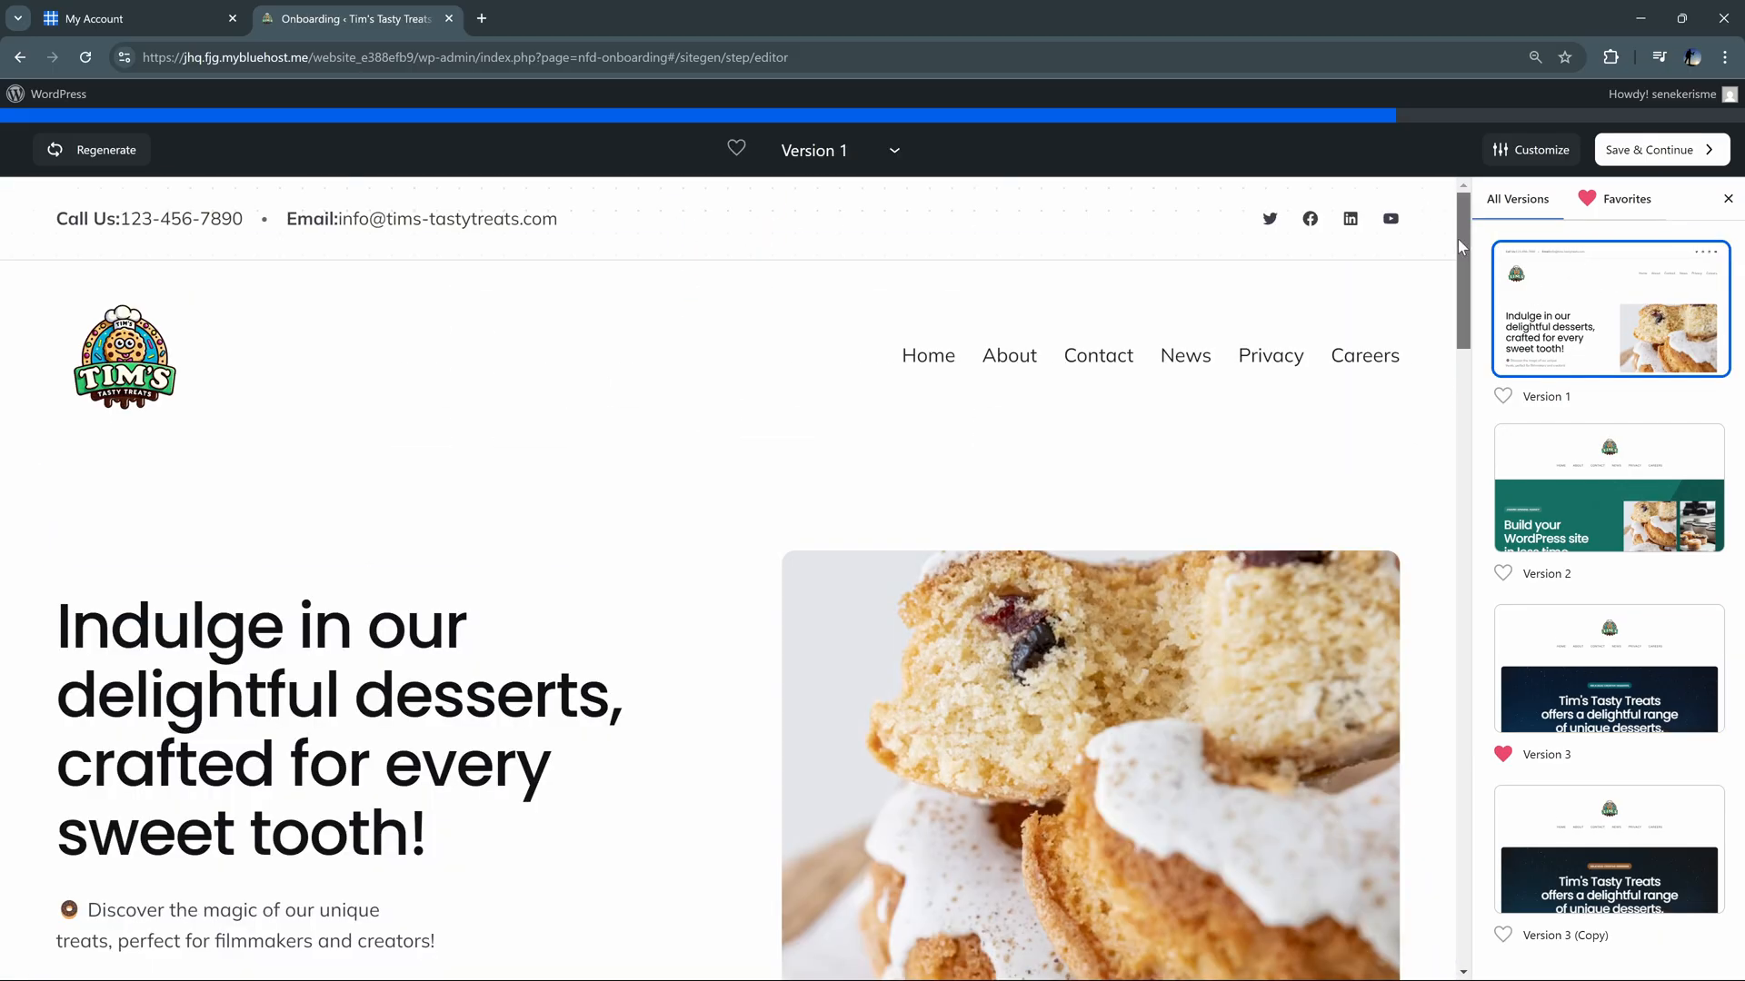
scroll("down", 3)
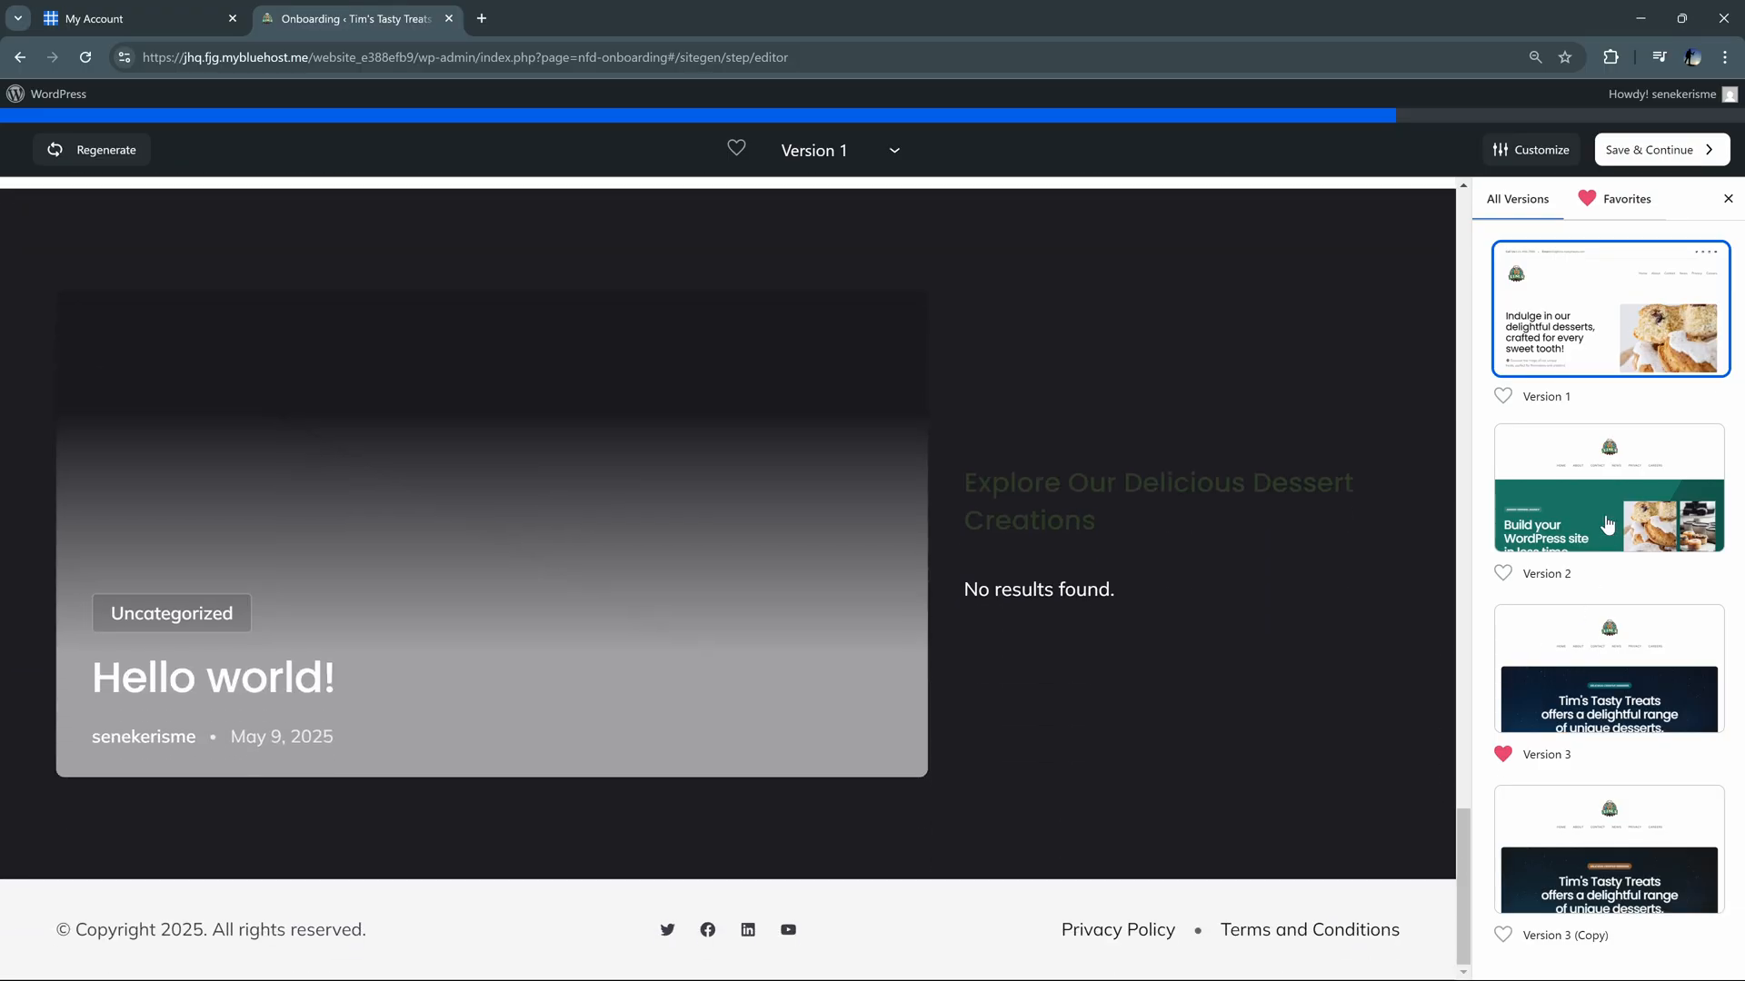
left_click(1607, 489)
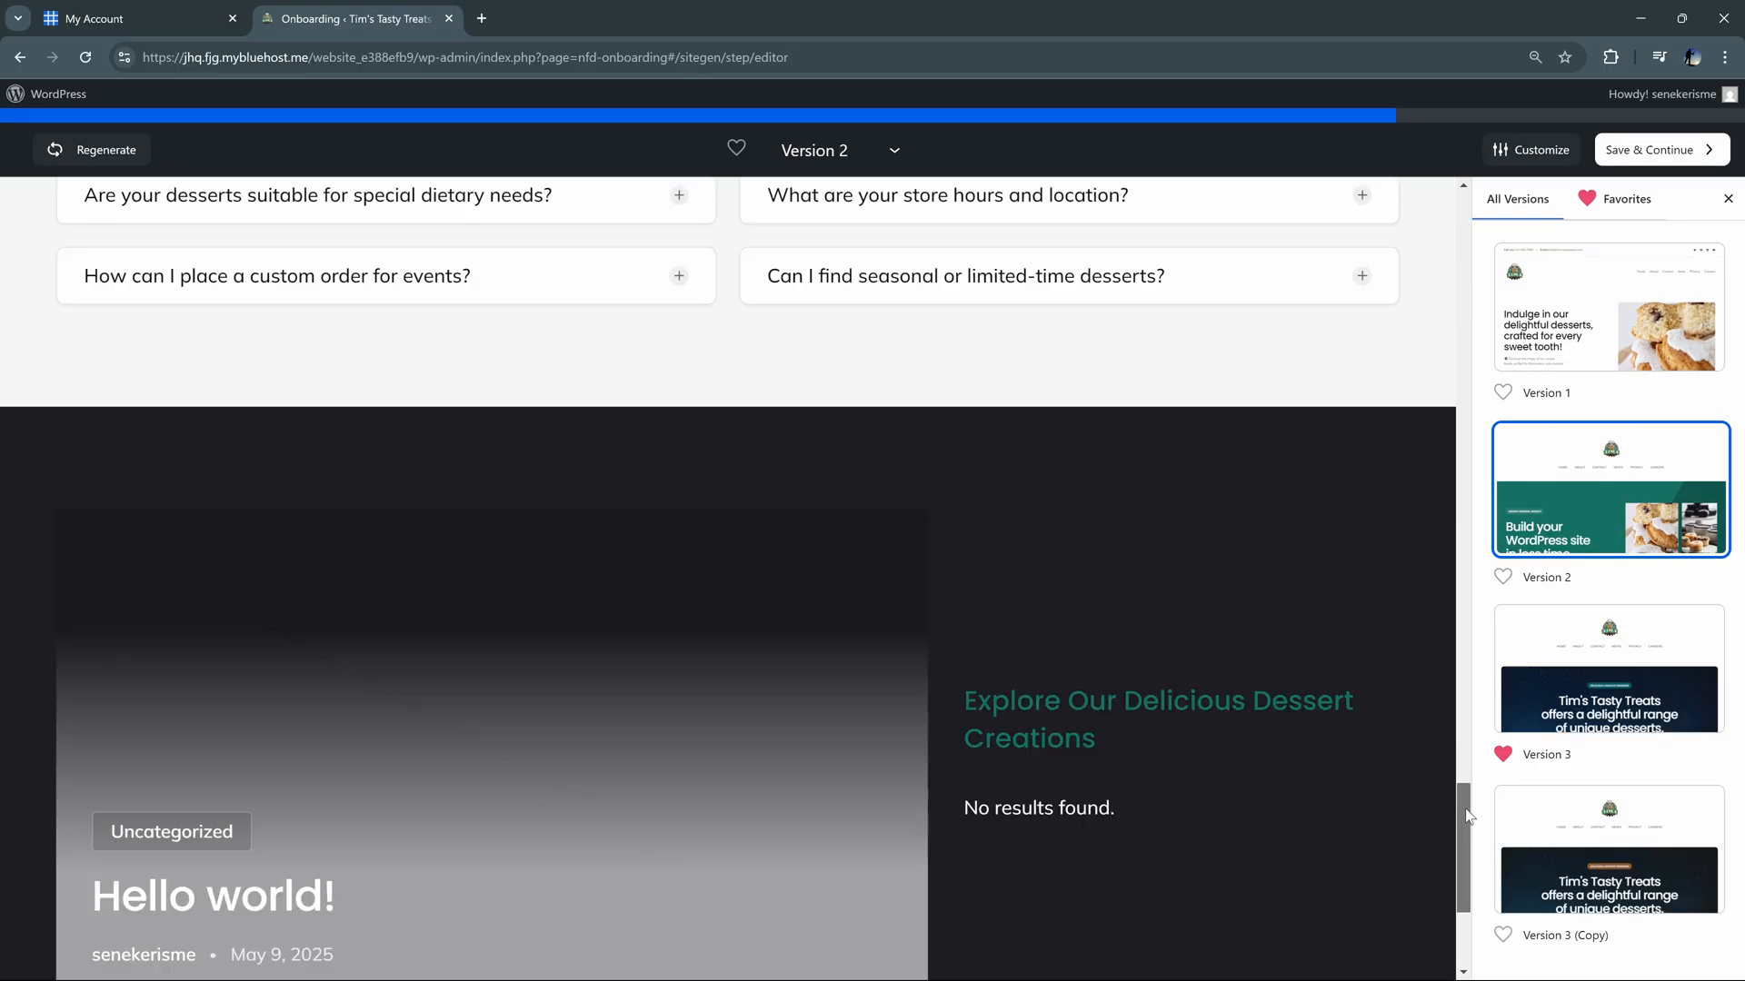
scroll("up", 3)
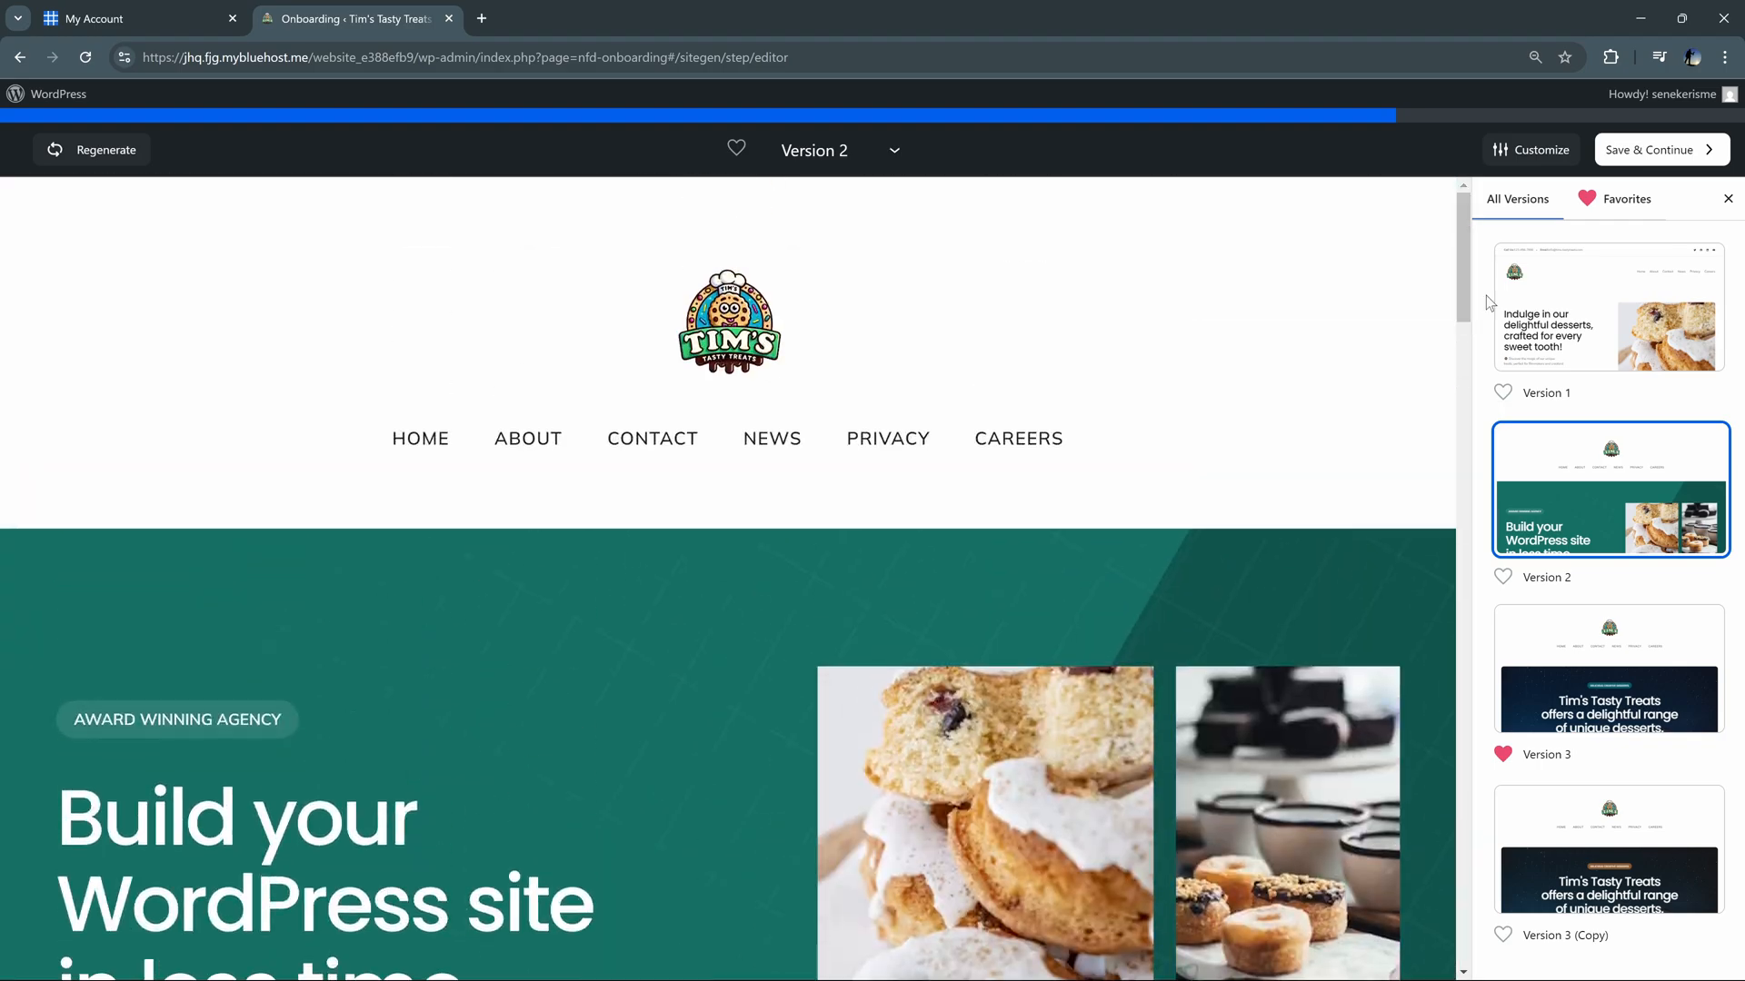
left_click(1607, 850)
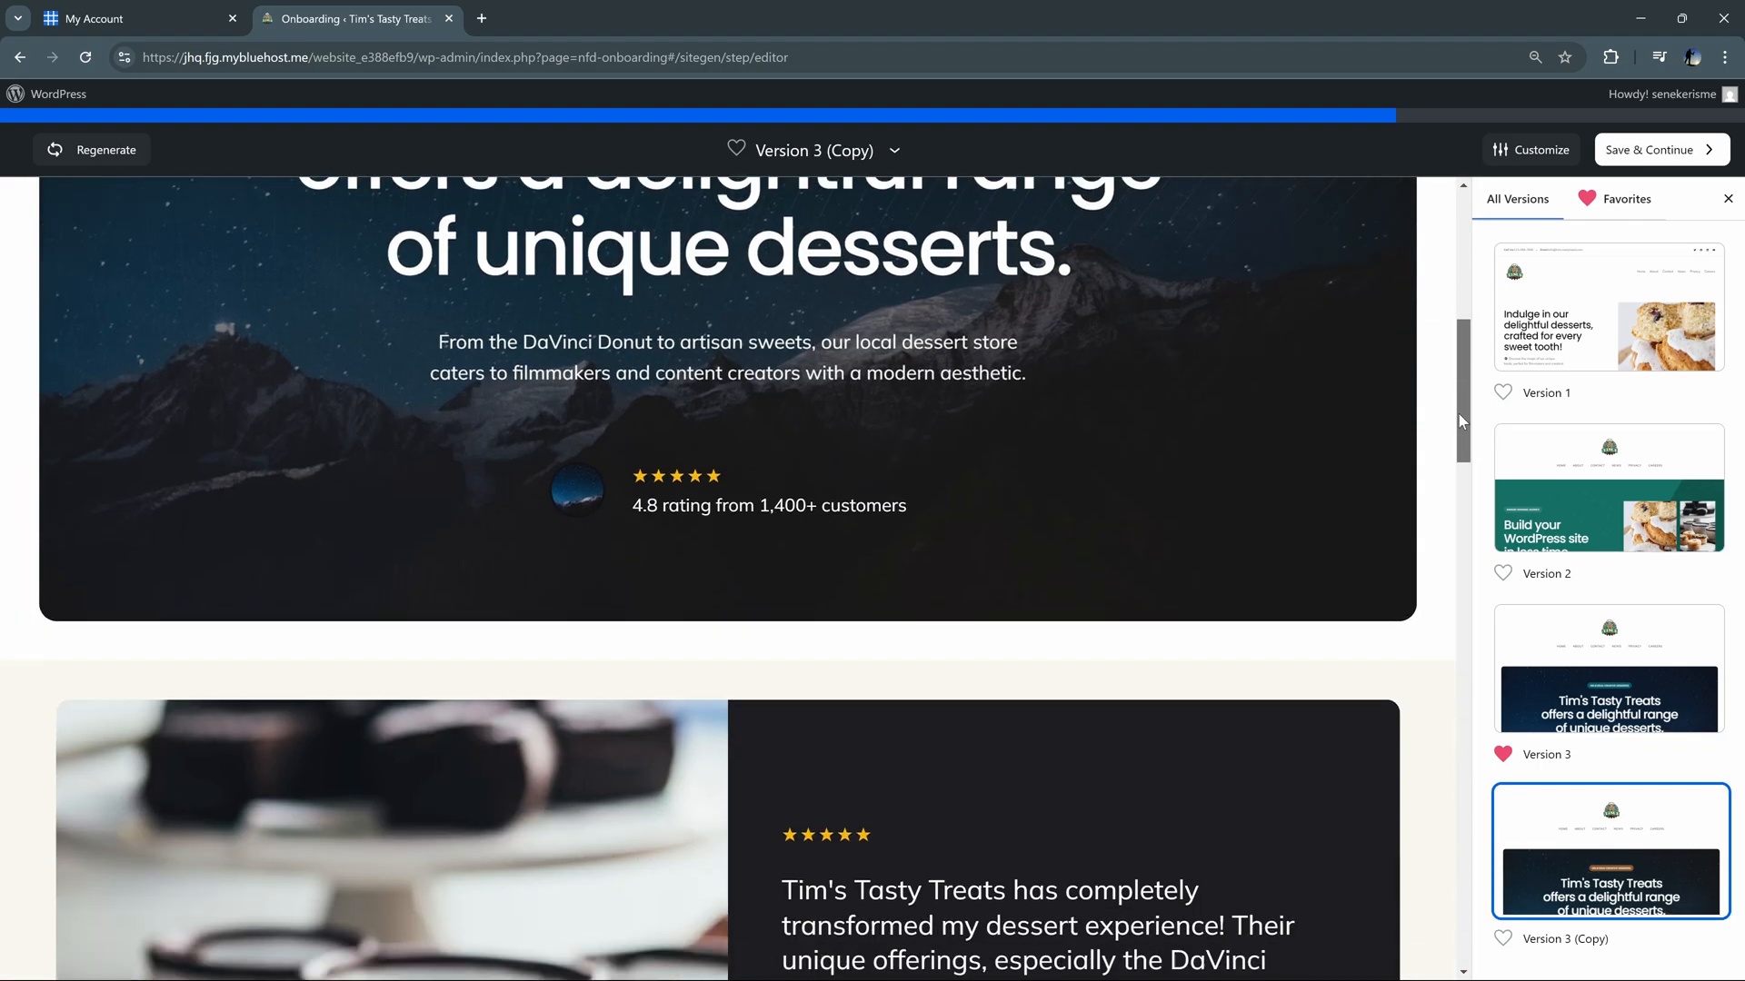
scroll("down", 3)
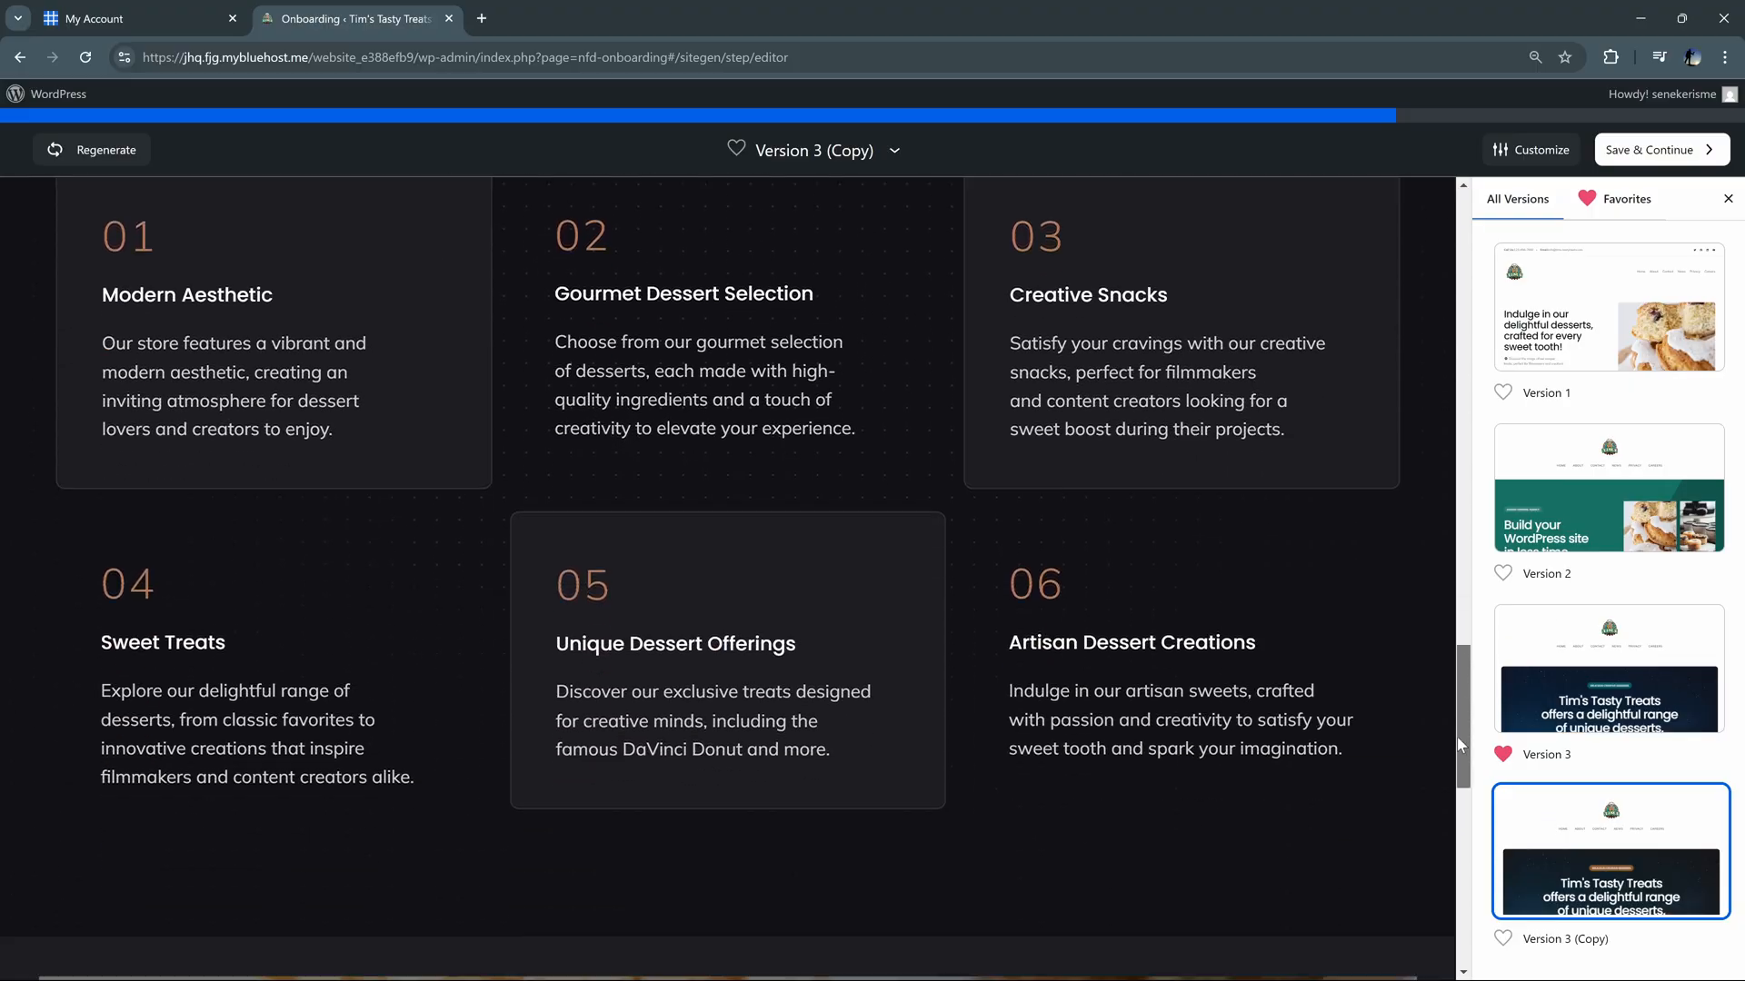
scroll("down", 3)
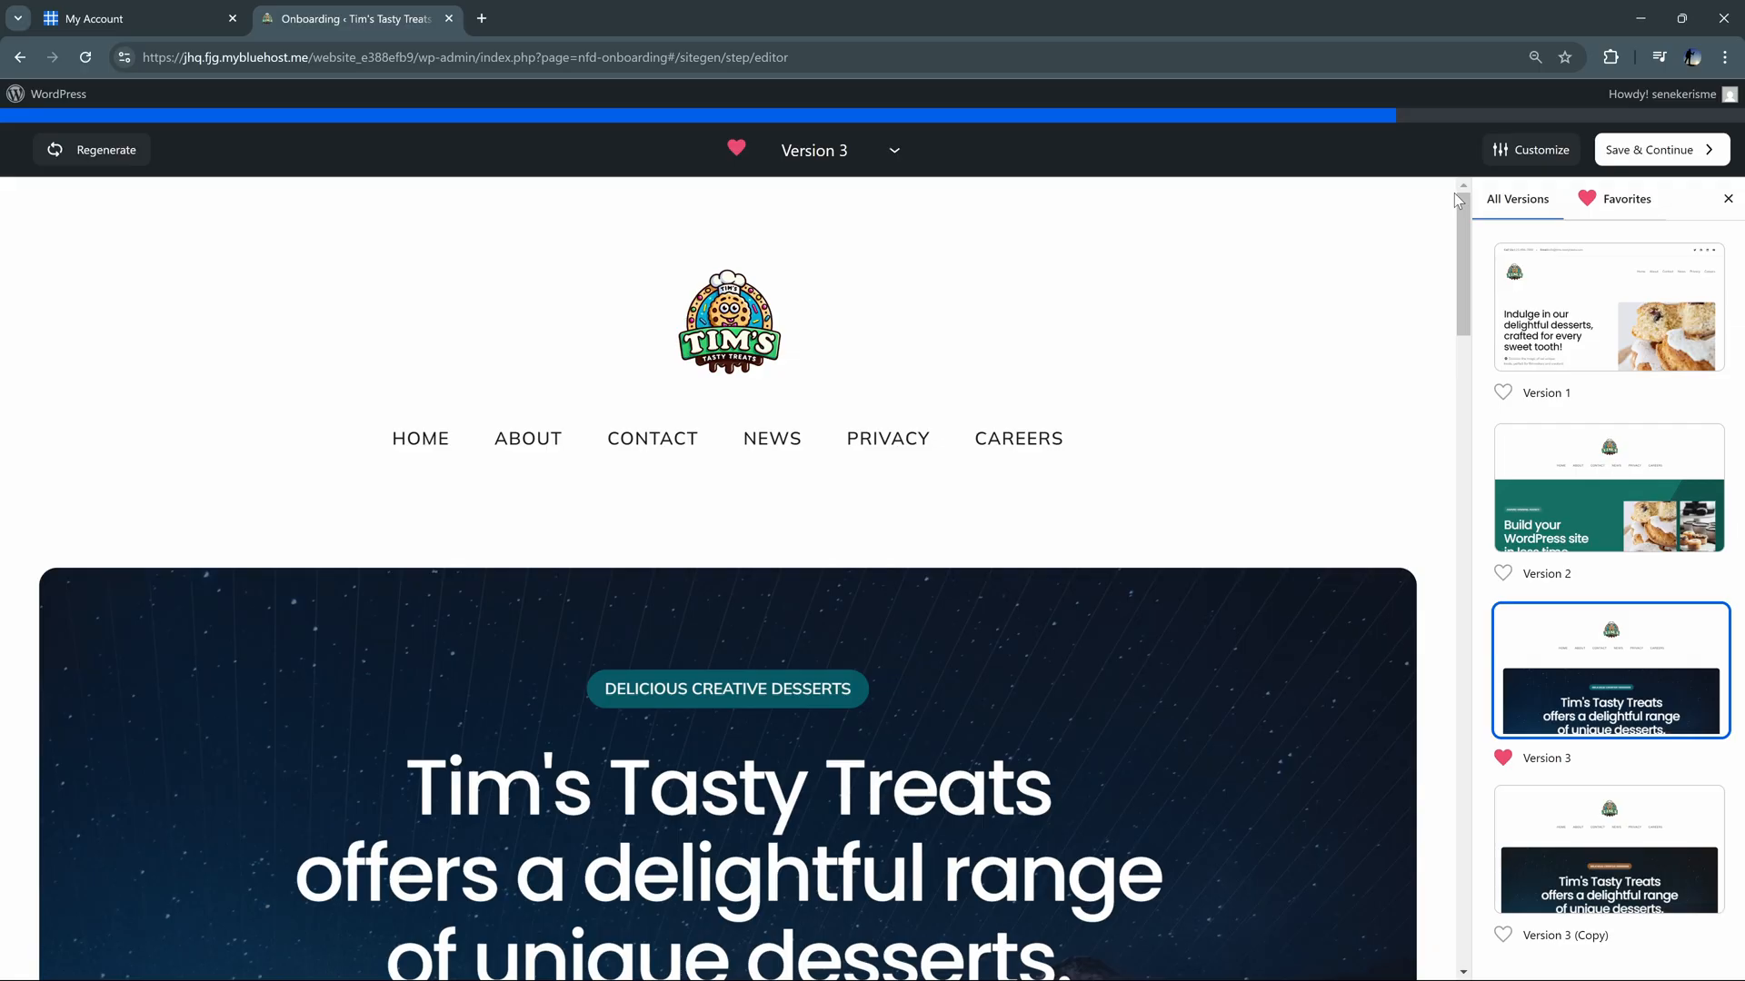
mouse_move(1488, 189)
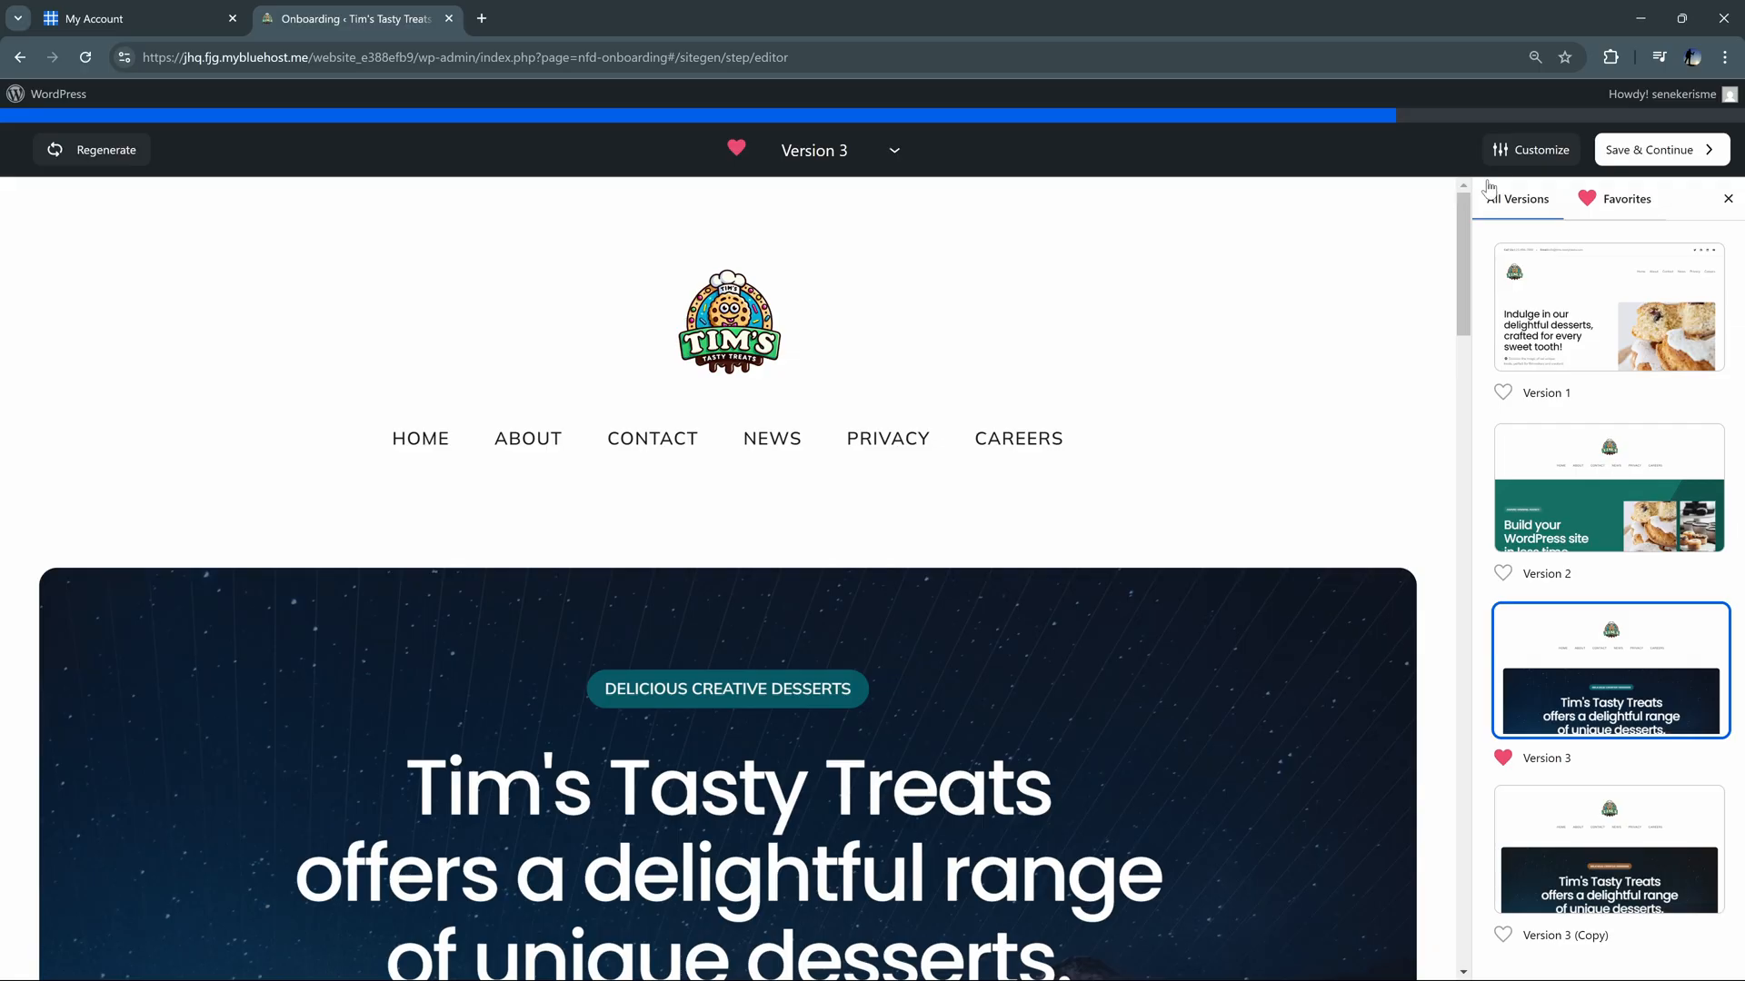
Try the green and orange palettes, settle on teal with Montserrat fonts, and save the design
left_click(1530, 149)
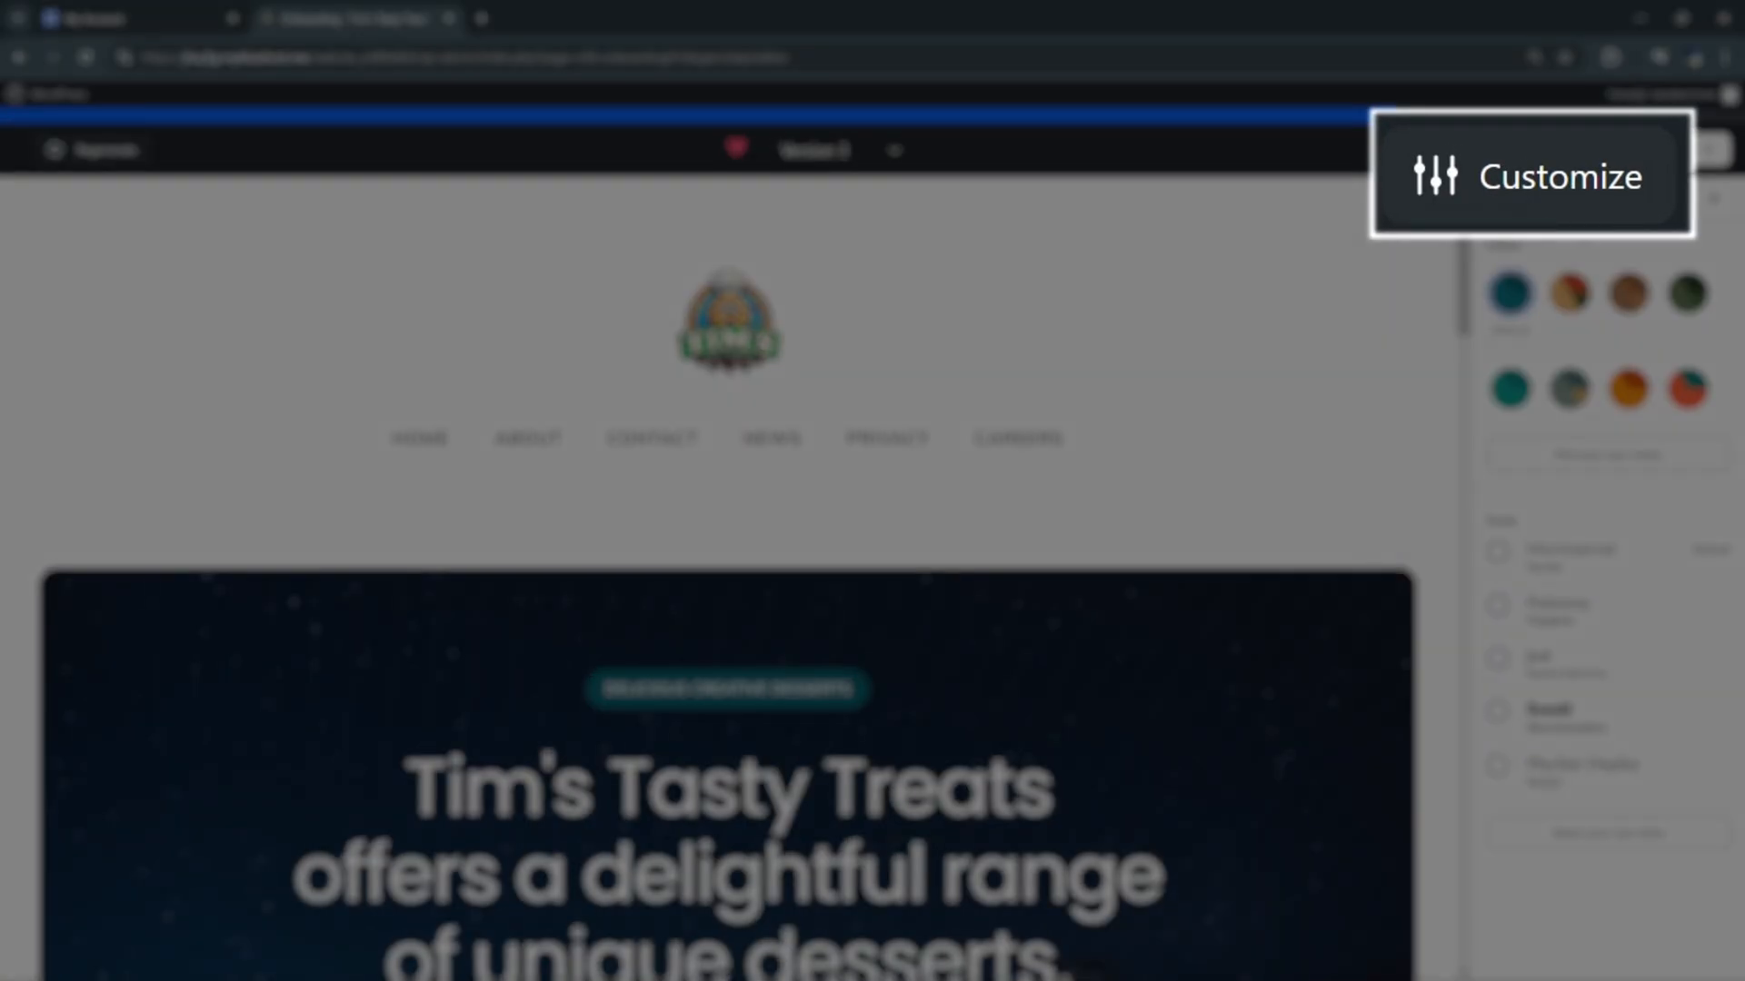
left_click(1528, 149)
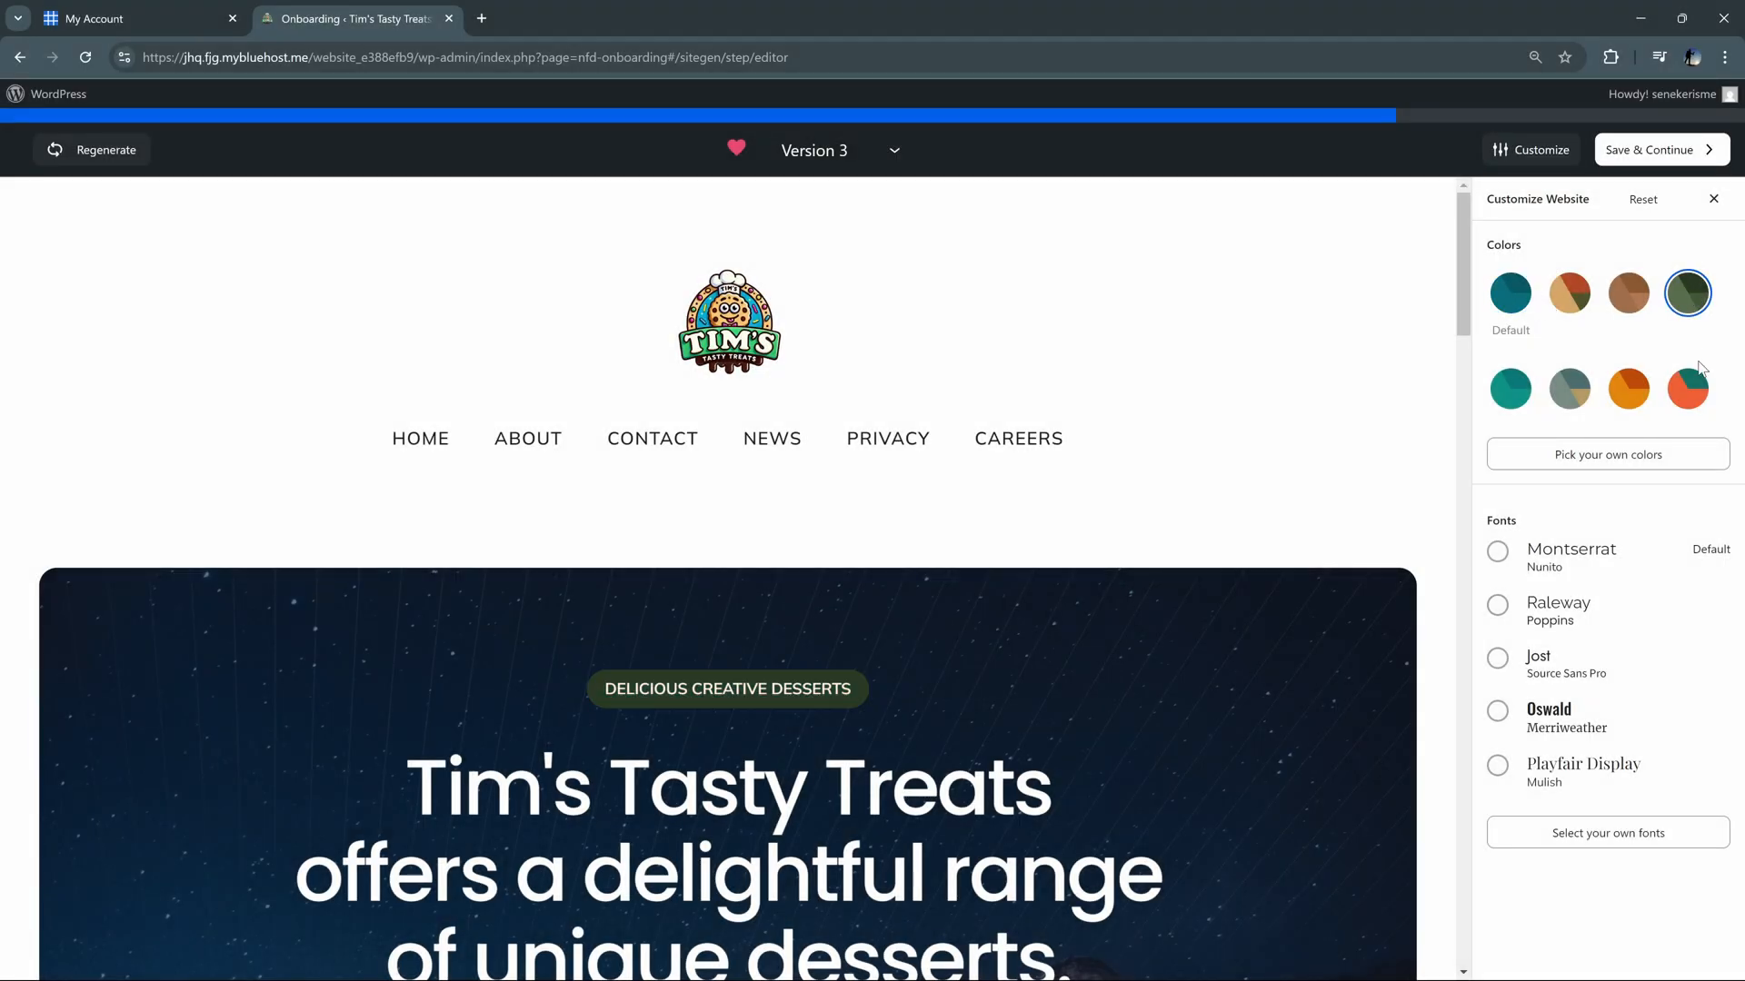
left_click(1626, 389)
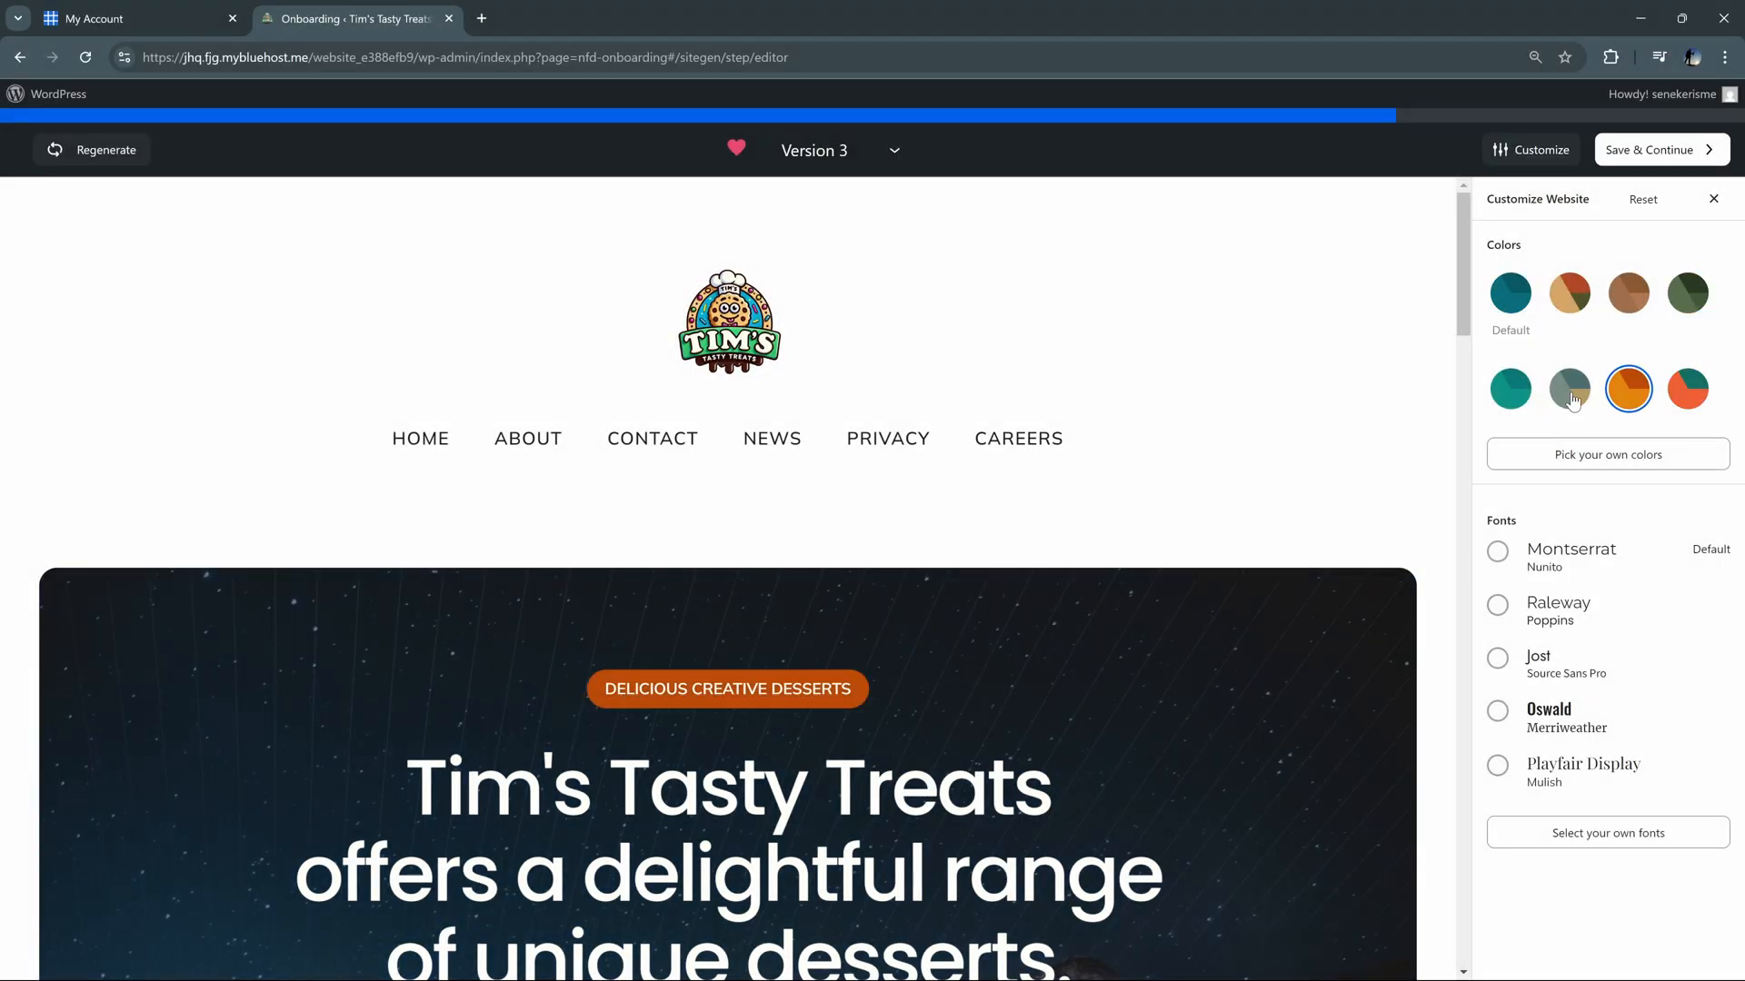
left_click(1510, 389)
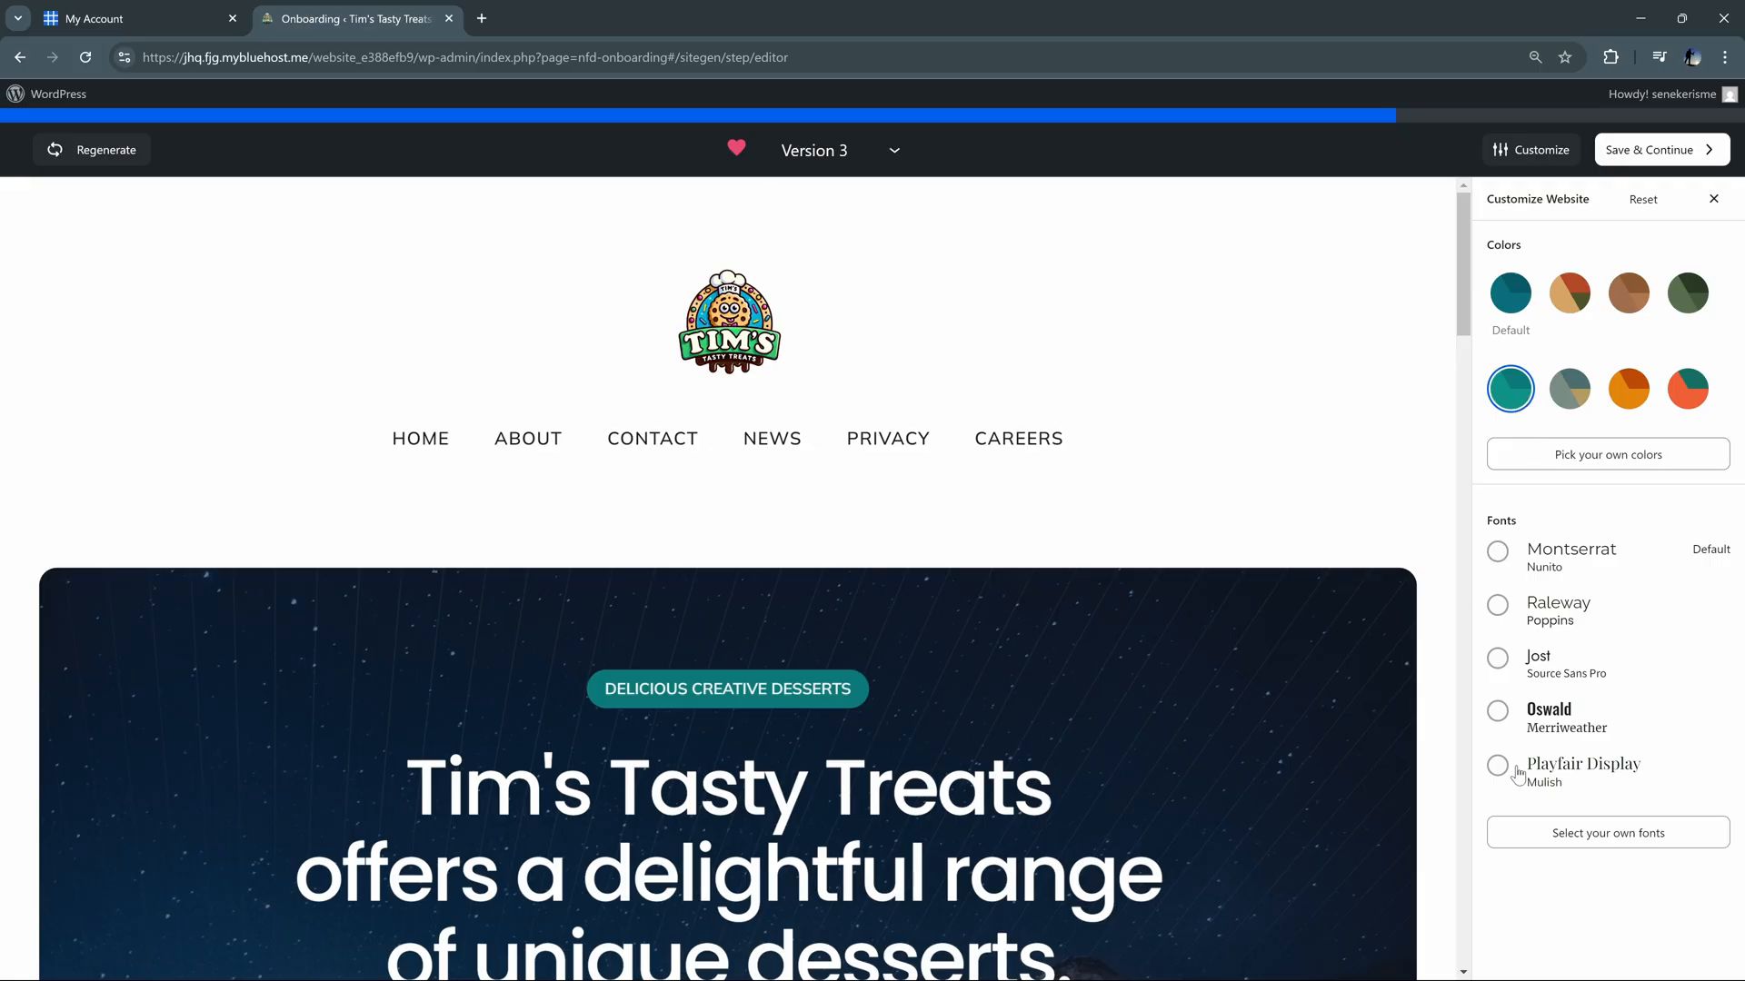
left_click(1496, 549)
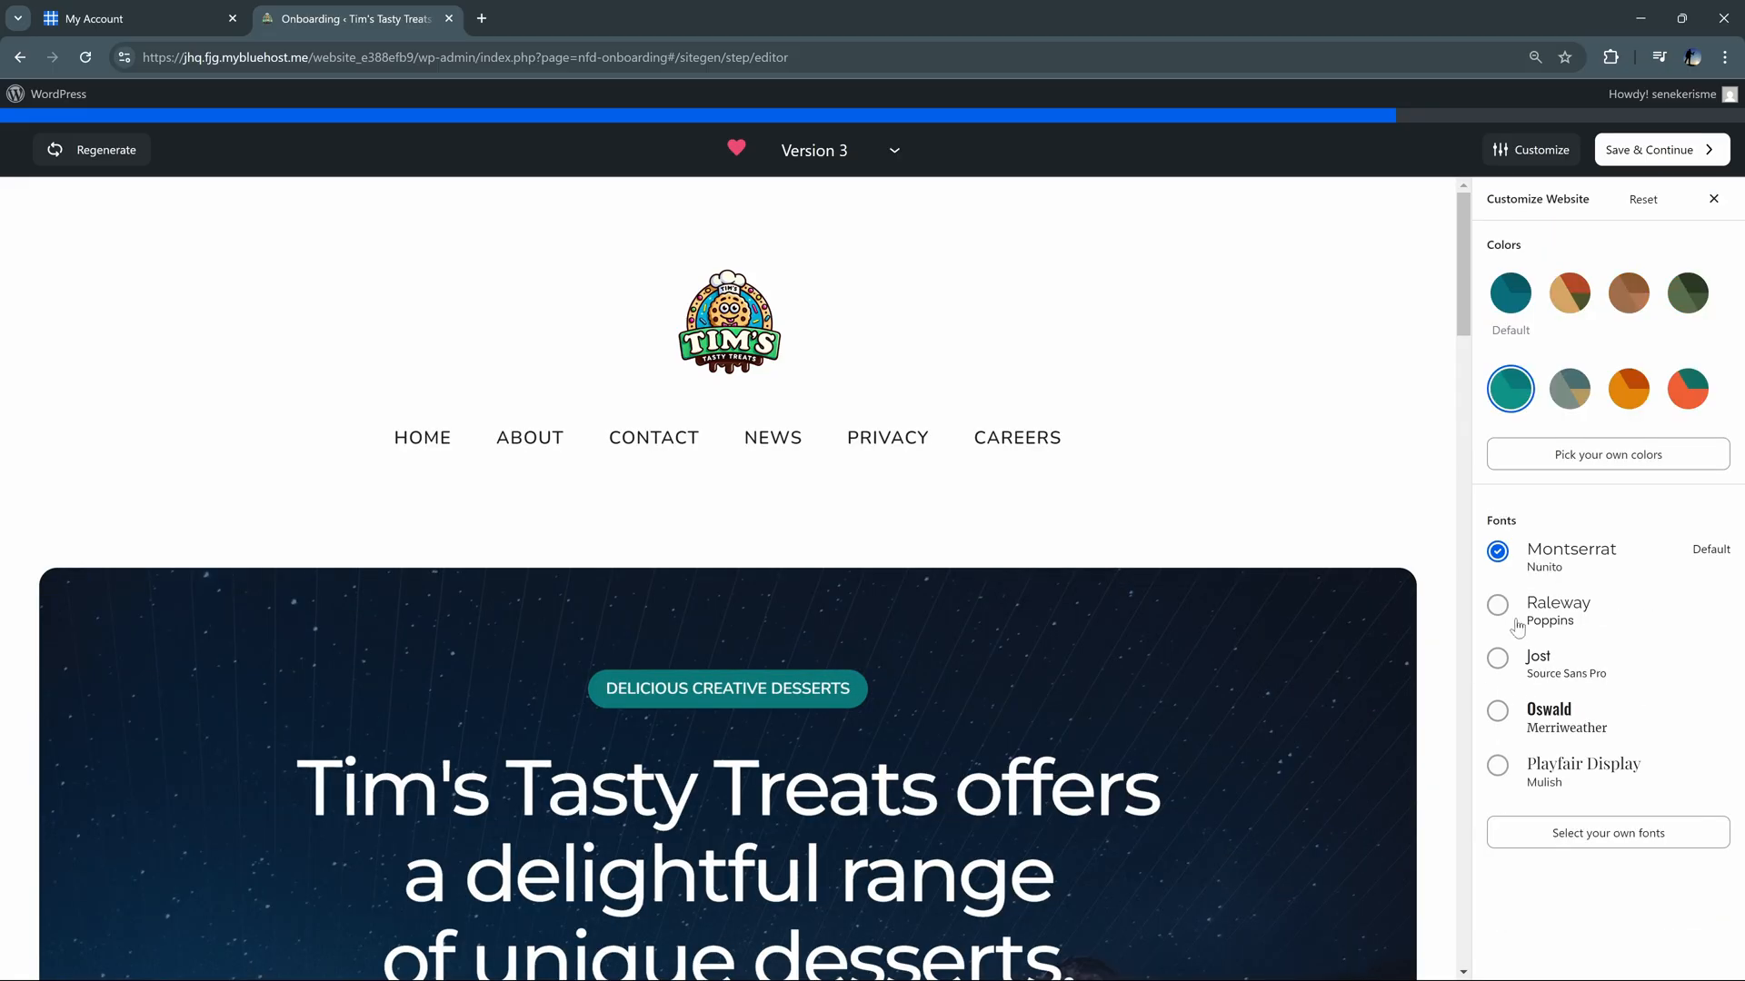
left_click(1659, 149)
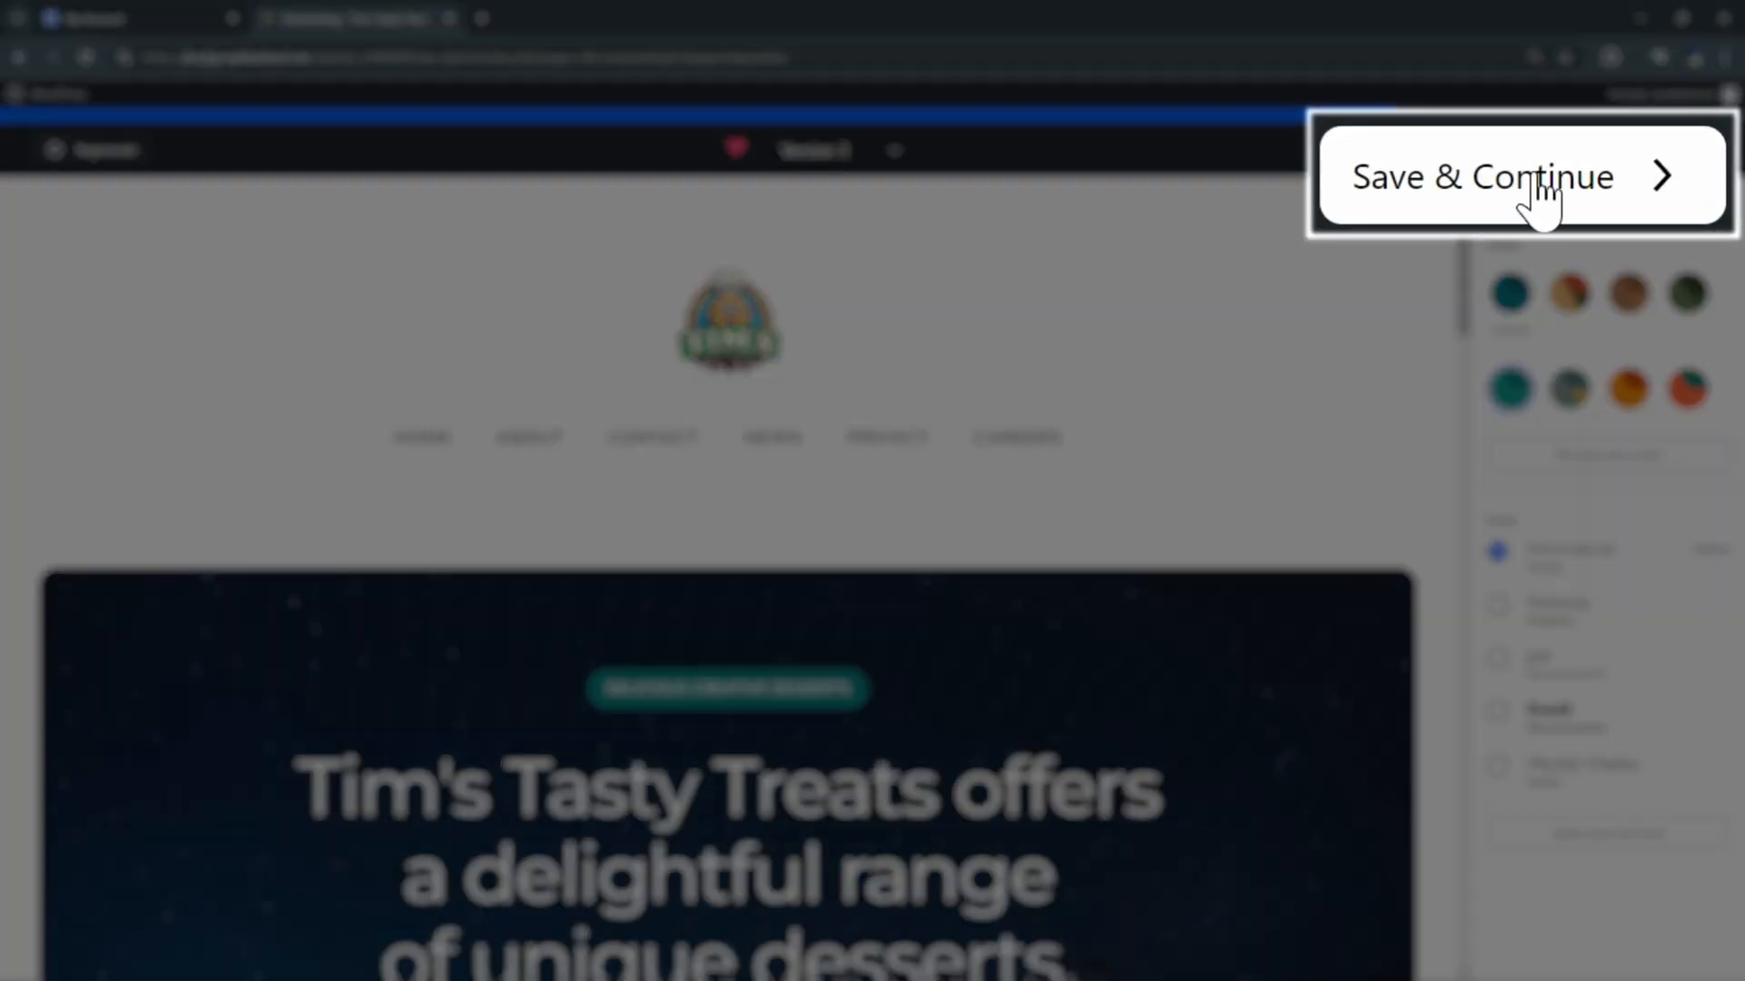
left_click(1477, 176)
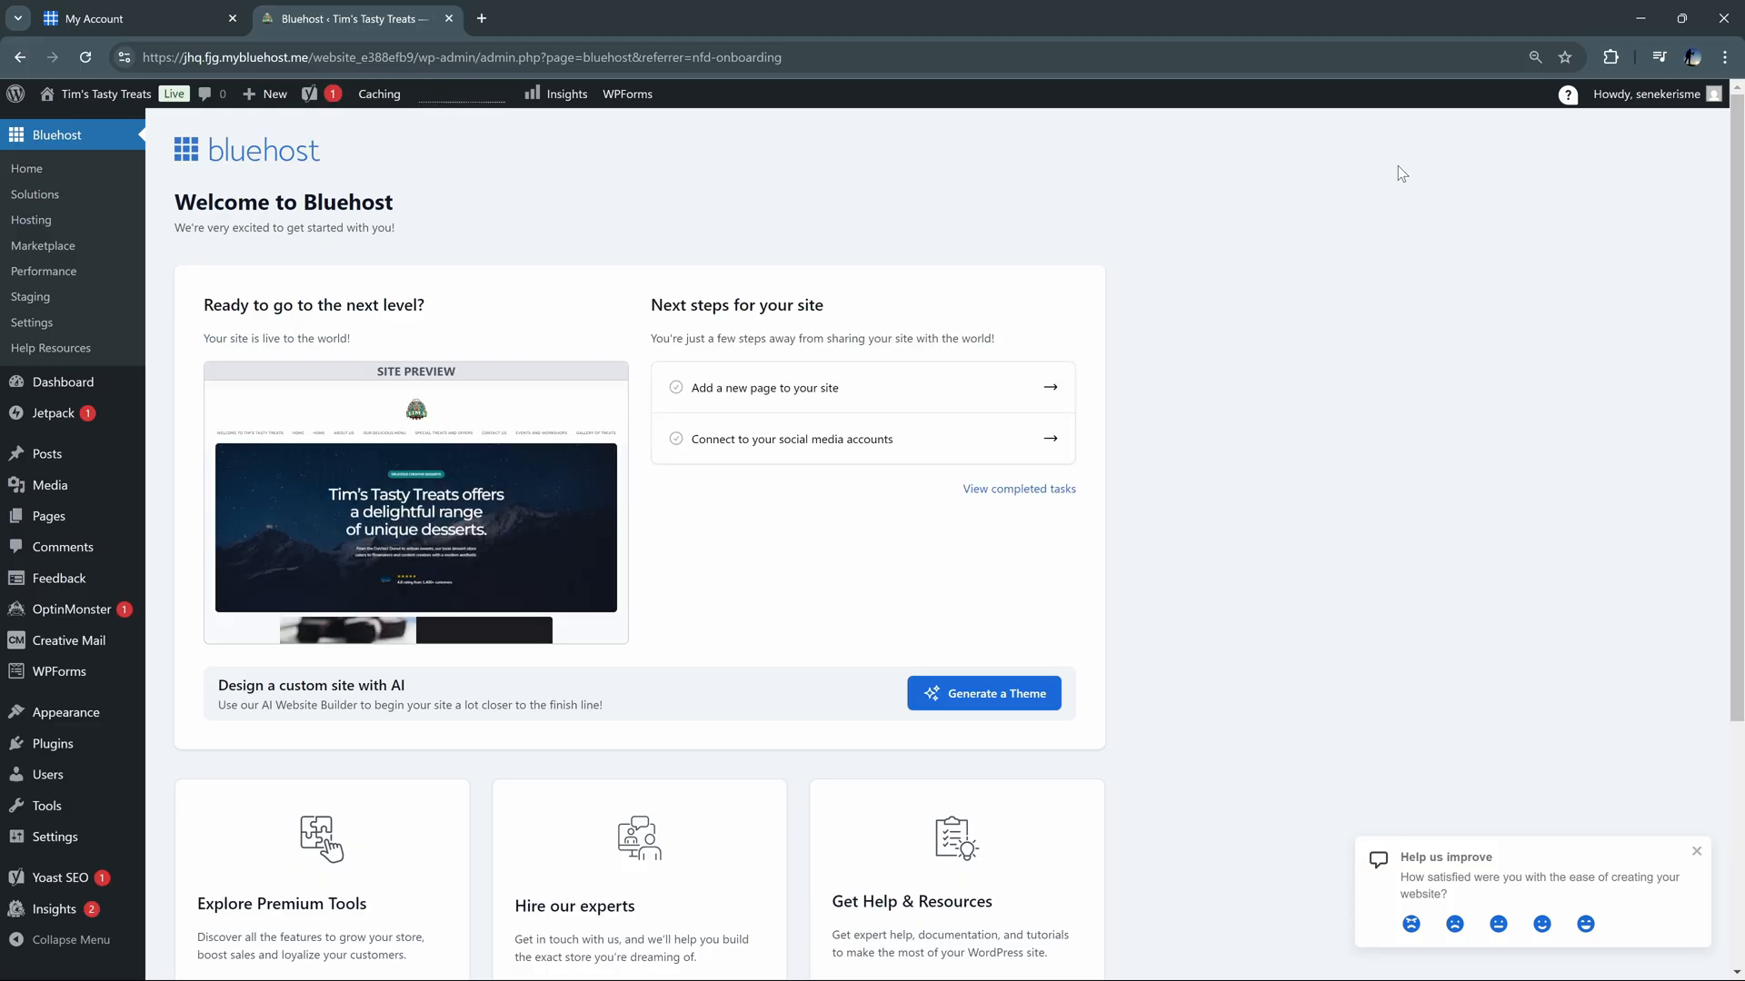
mouse_move(414, 529)
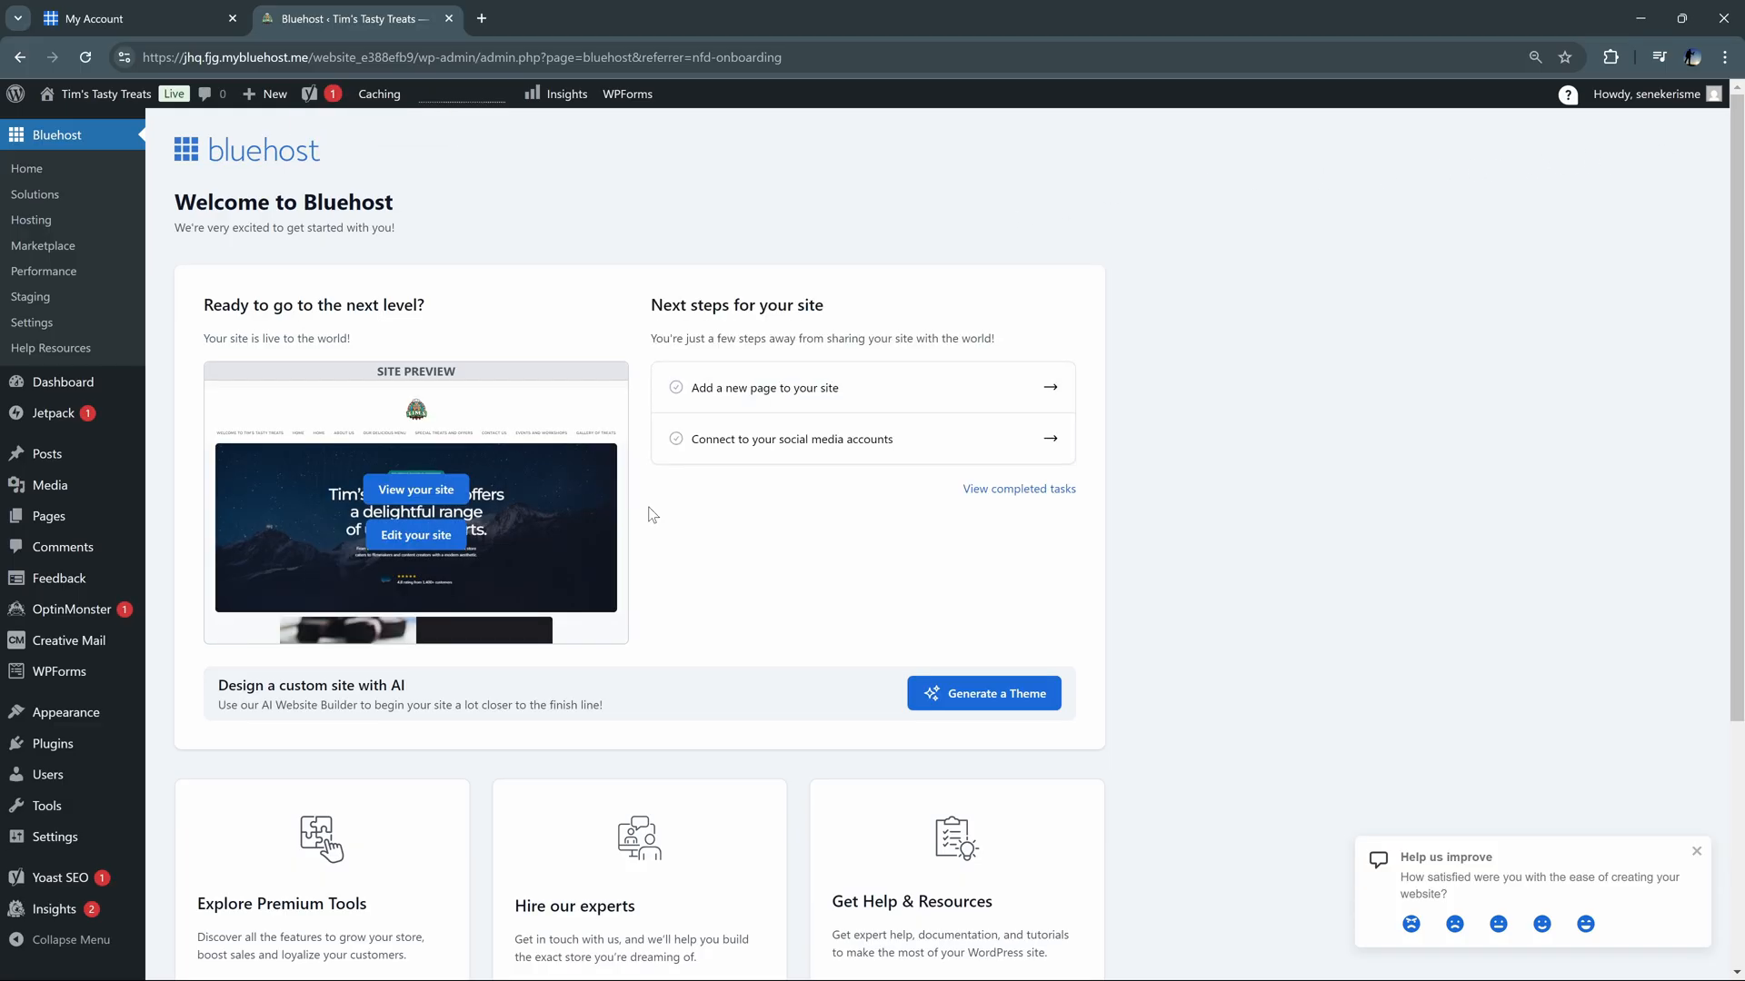
Open the Tim's Tasty Treats homepage in the block editor via Edit your site
left_click(415, 535)
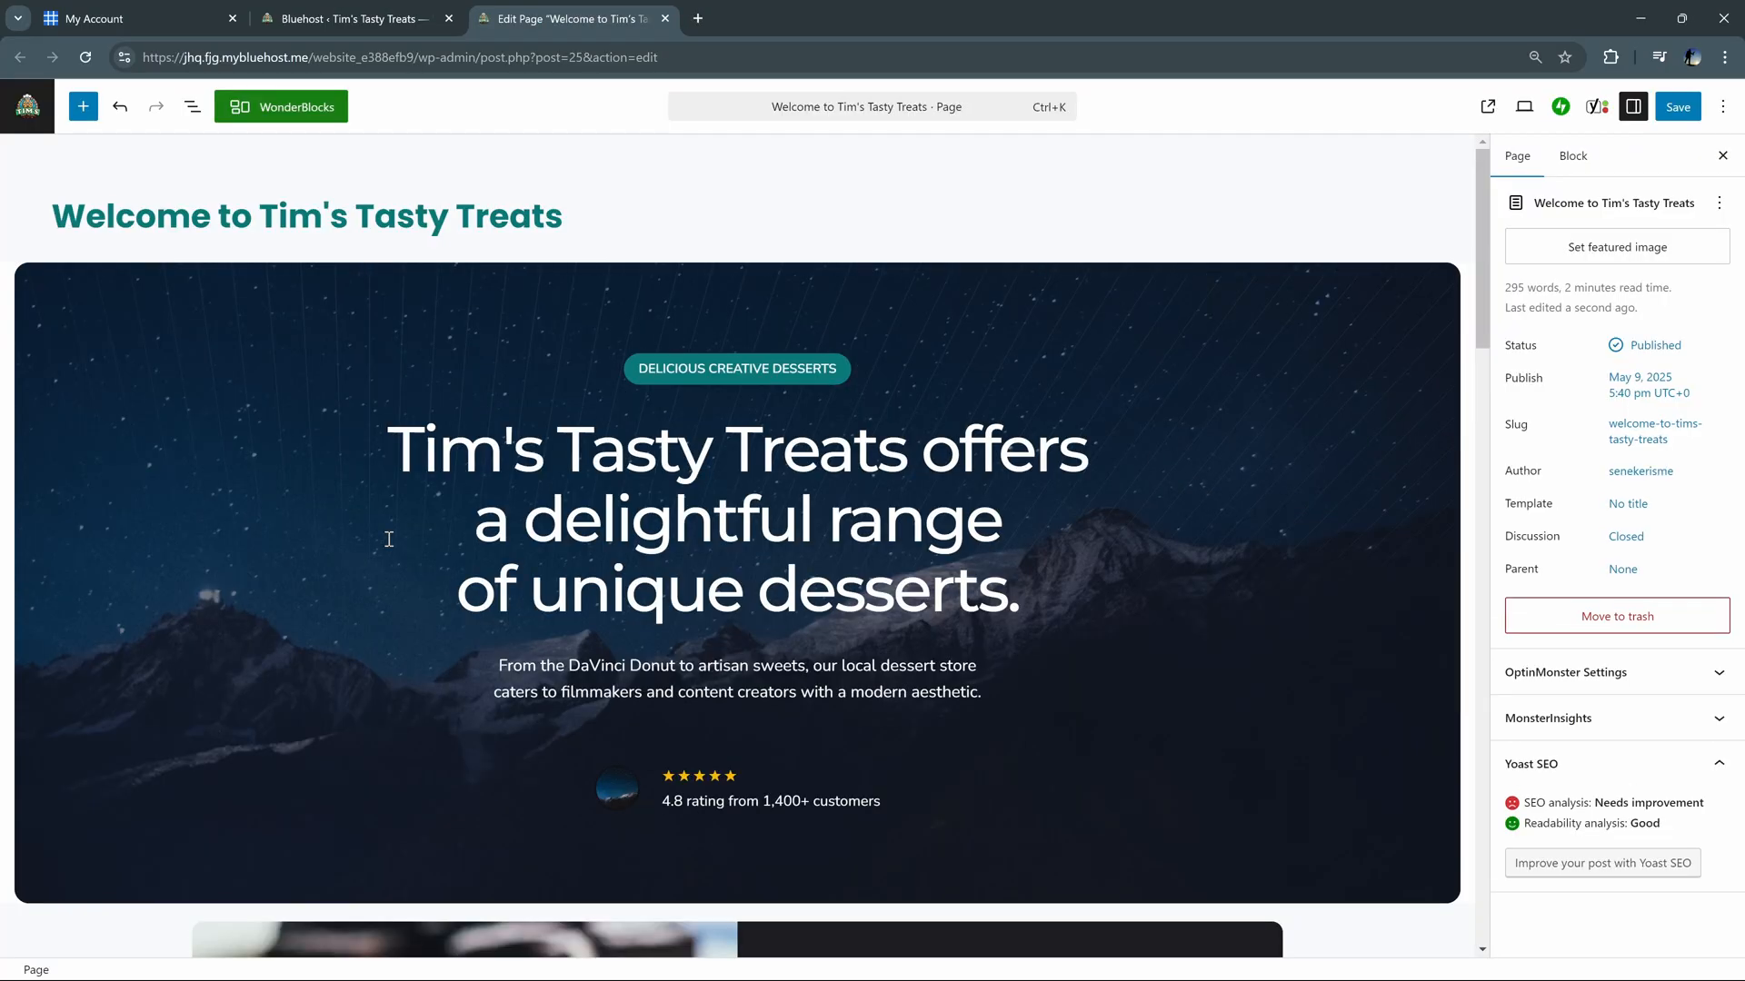
mouse_move(919, 578)
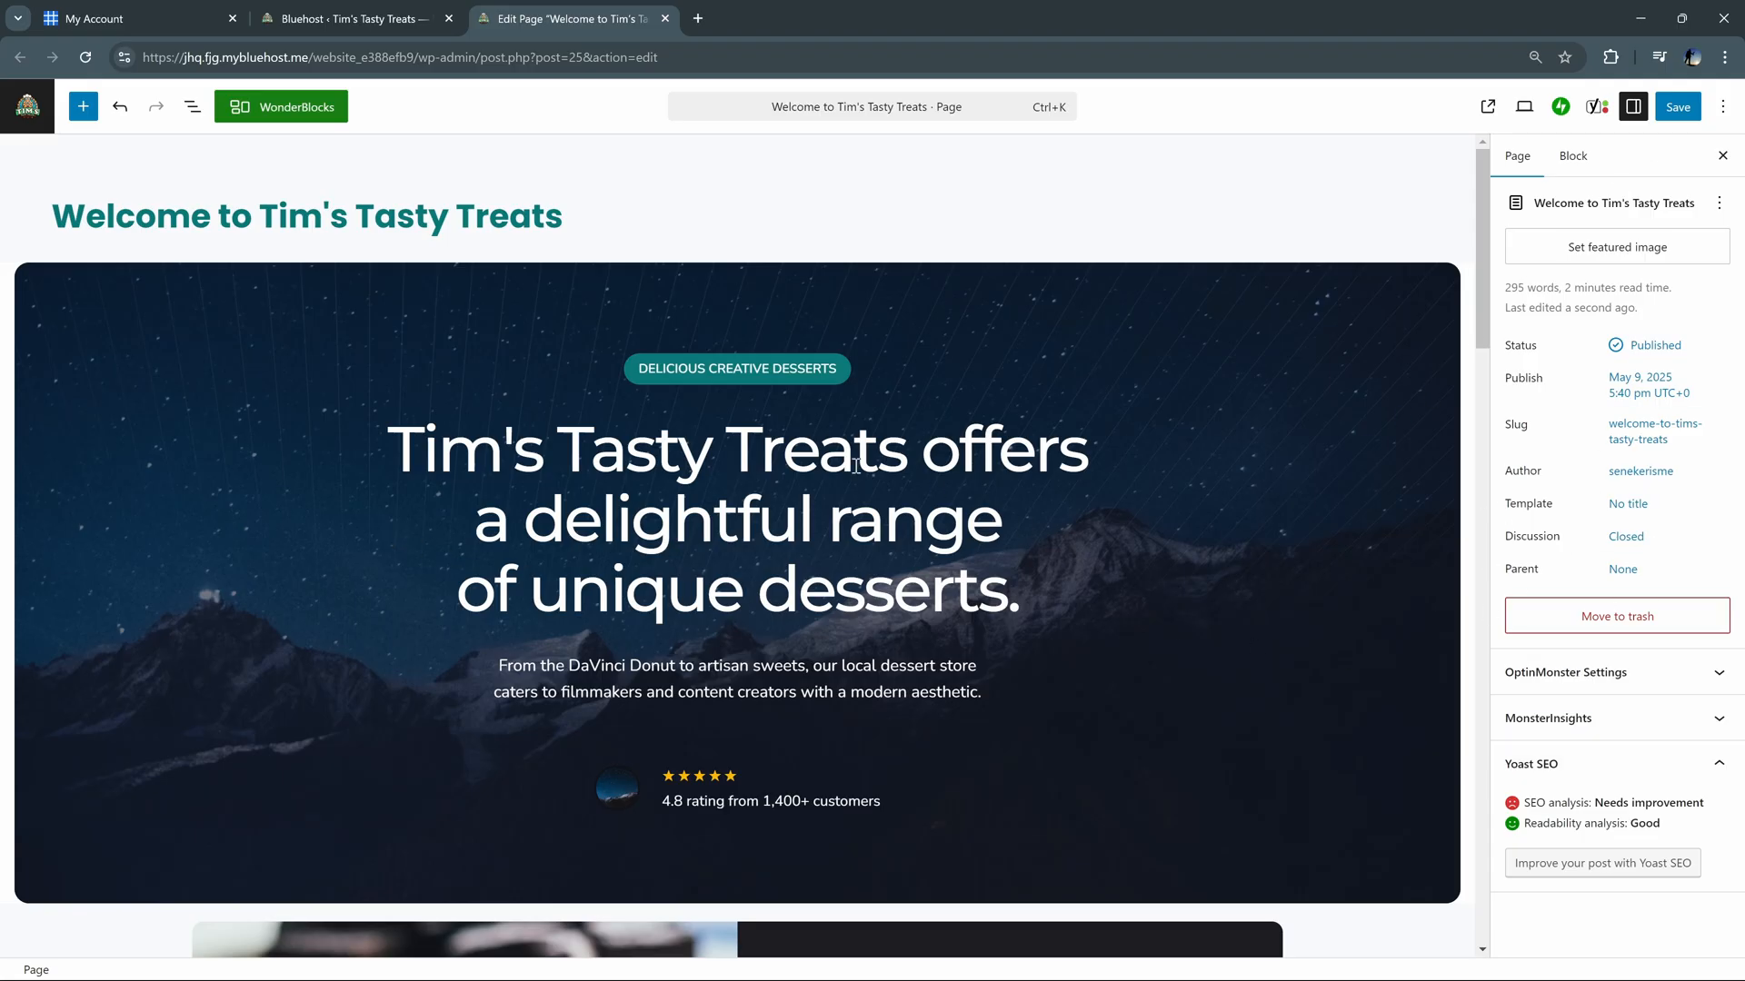
mouse_move(852, 463)
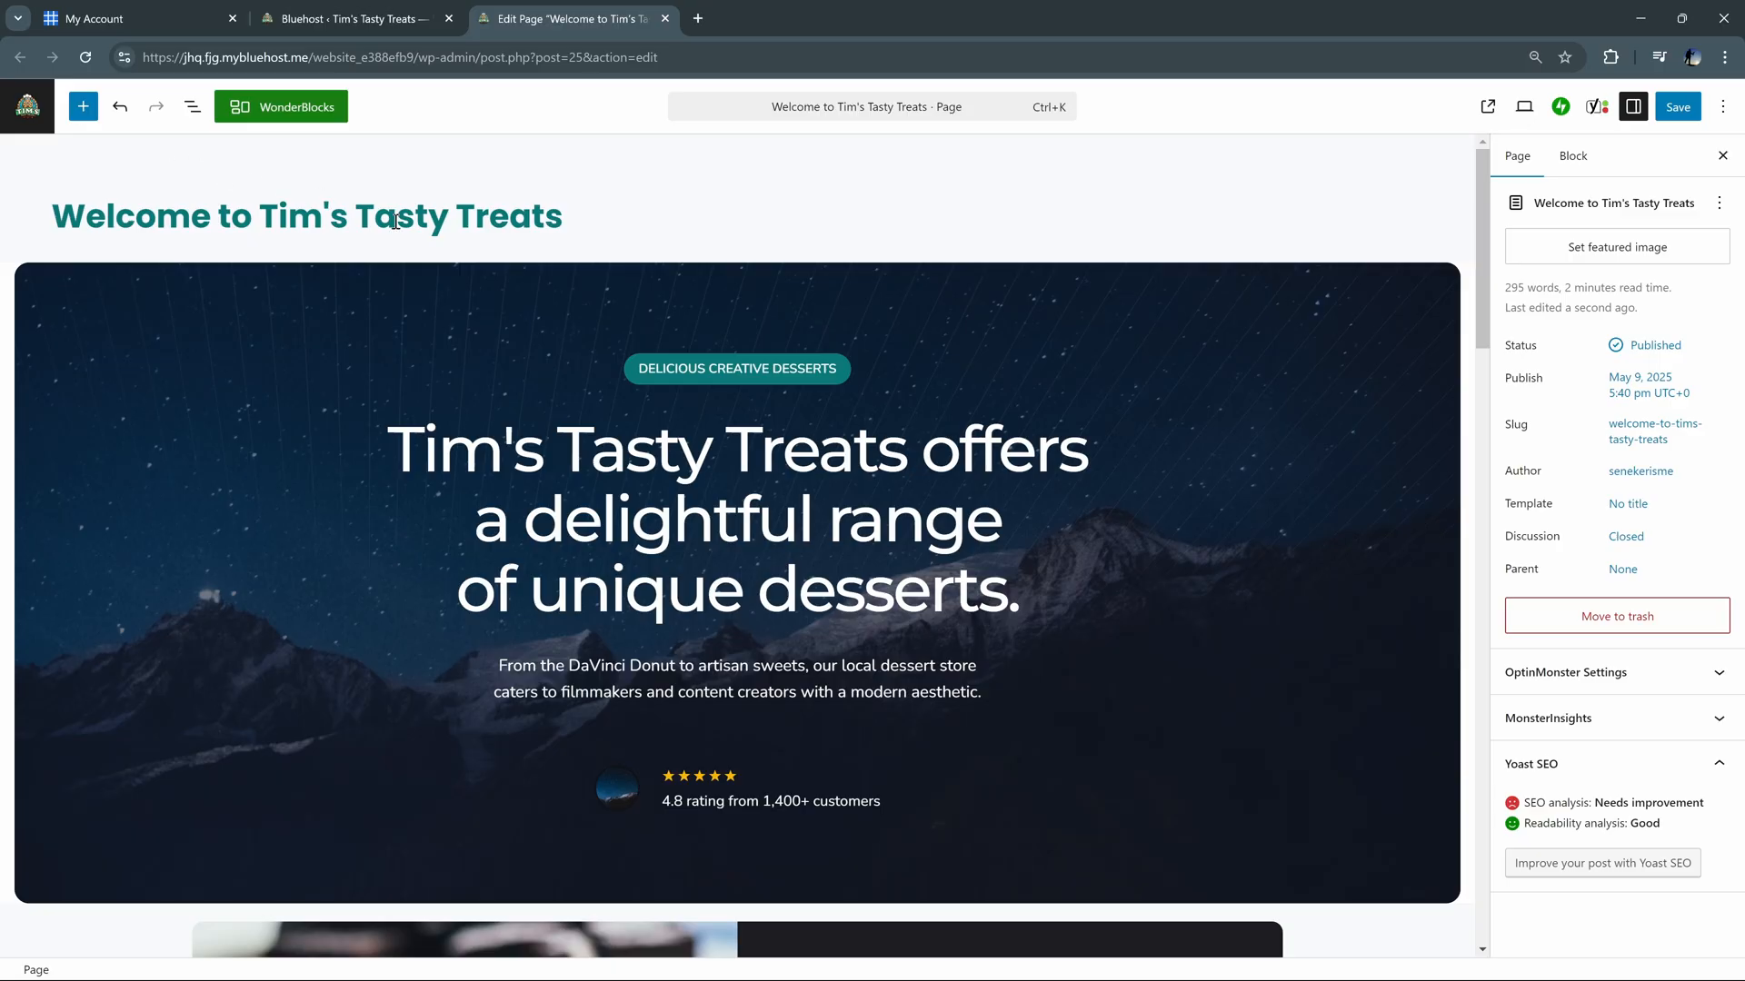
mouse_move(1554, 480)
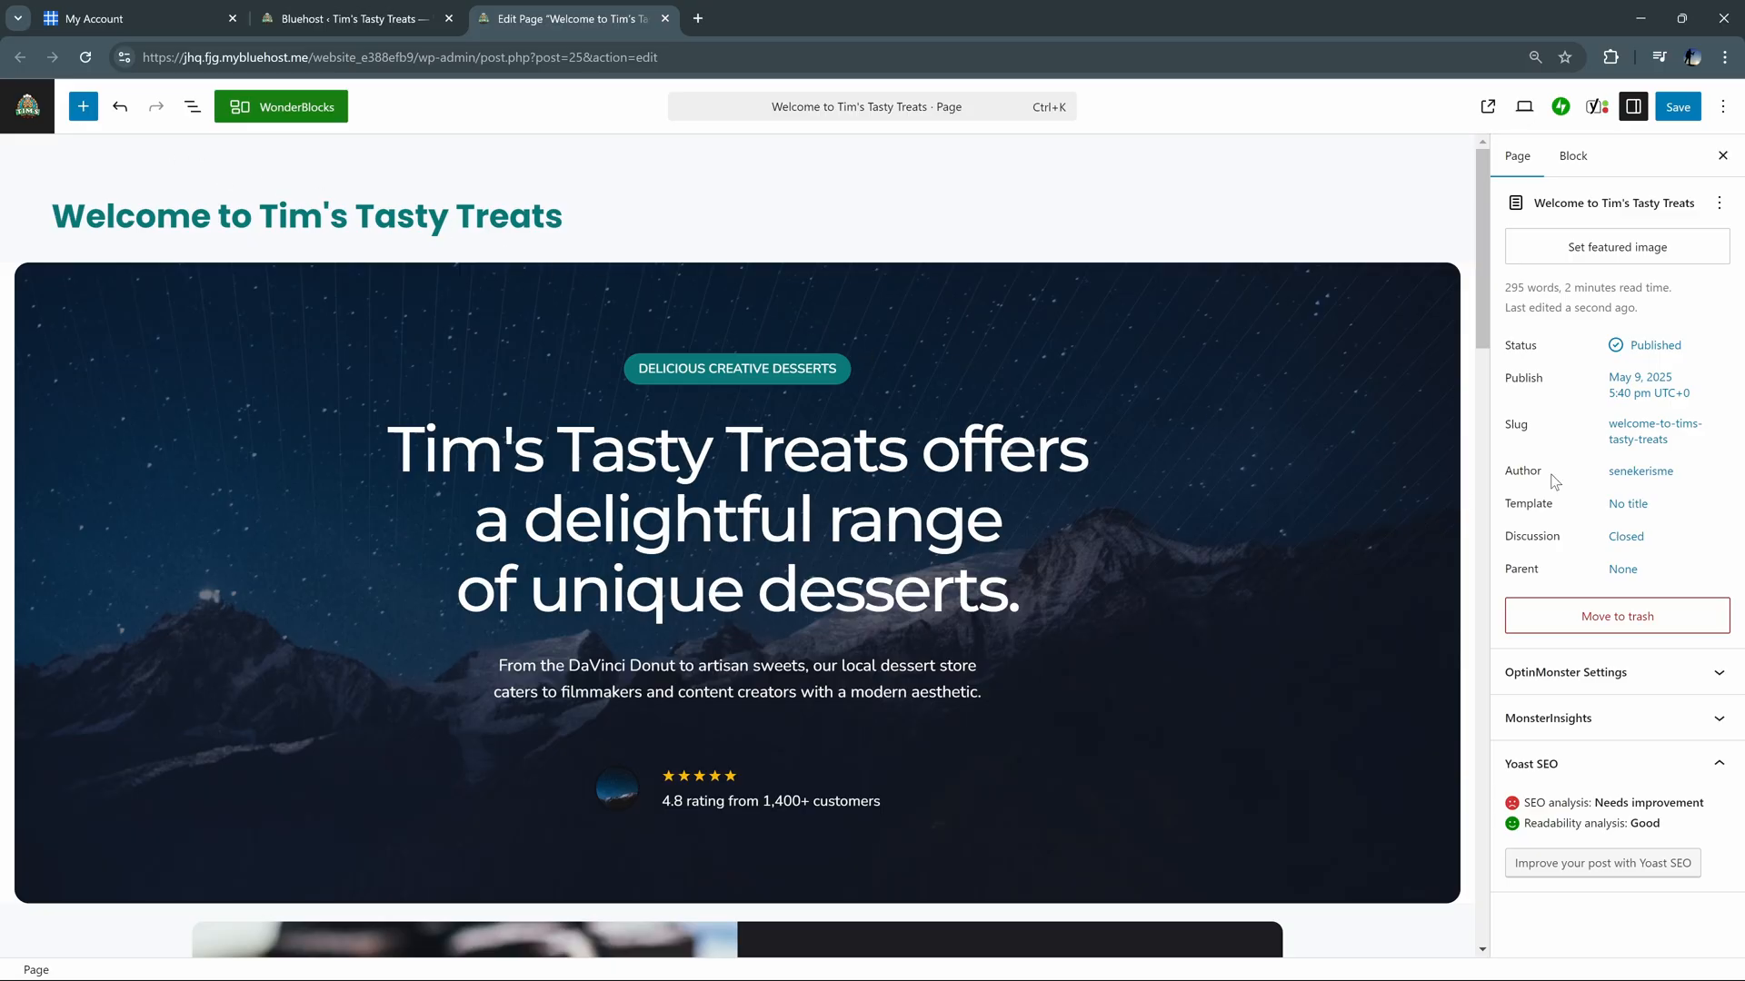
mouse_move(871, 360)
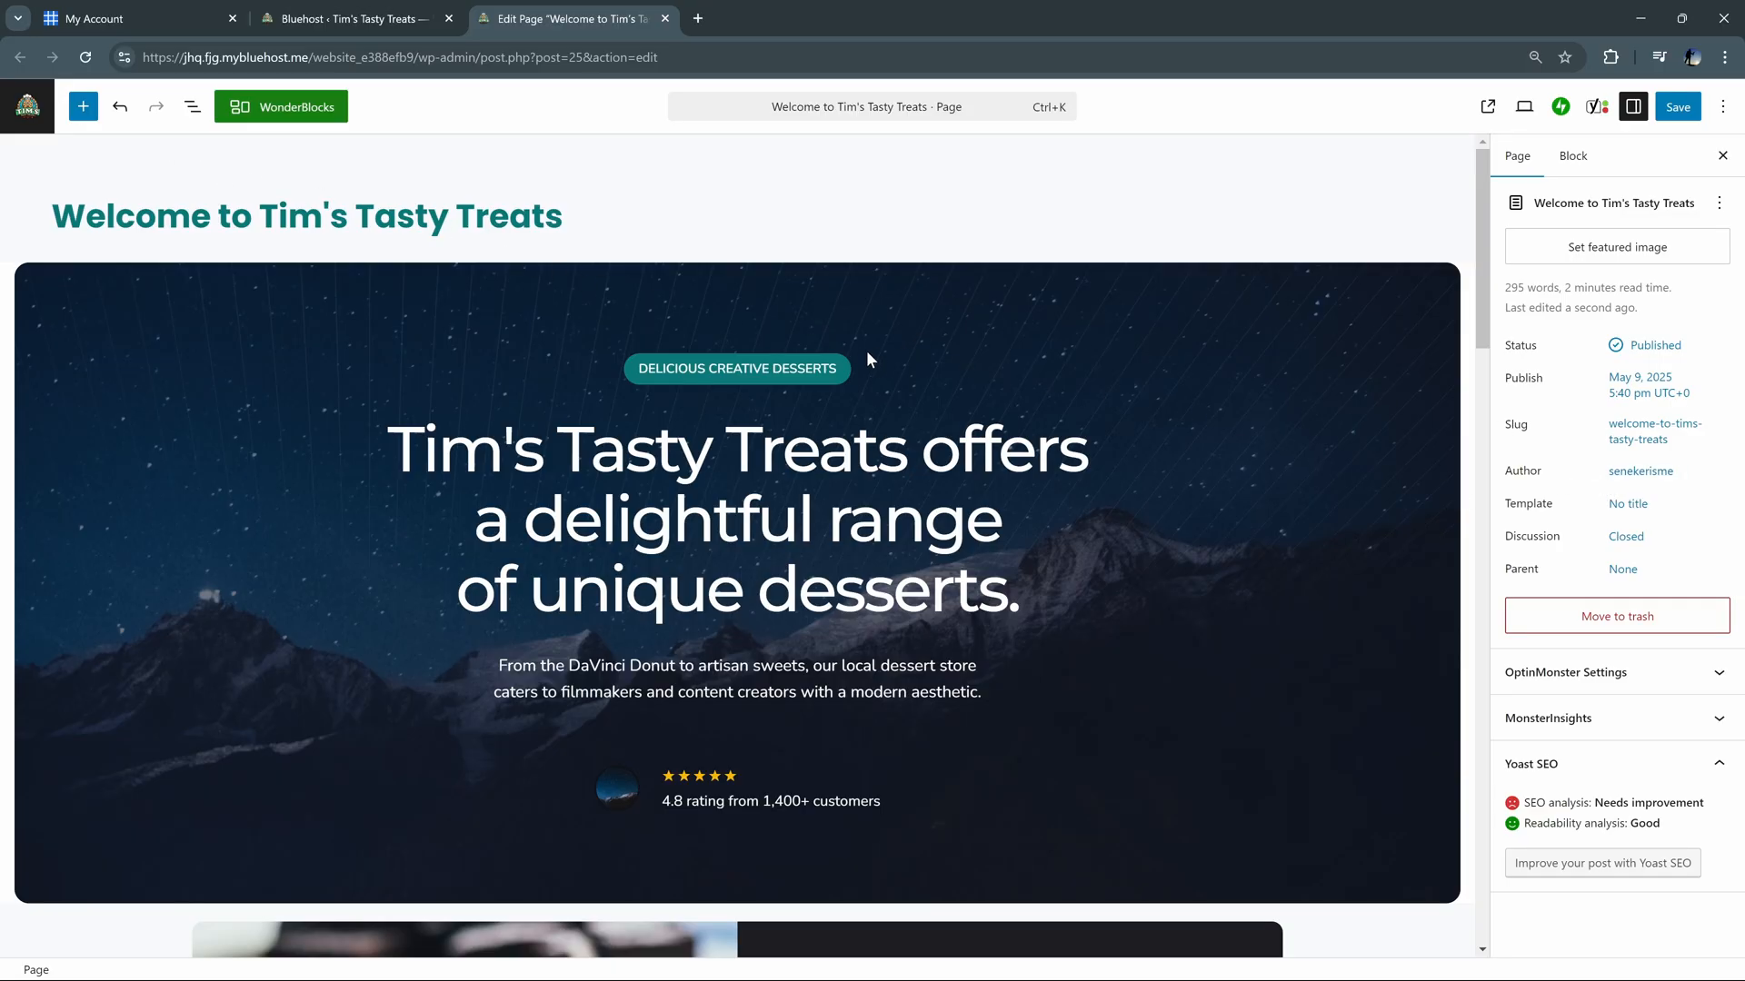
left_click(736, 369)
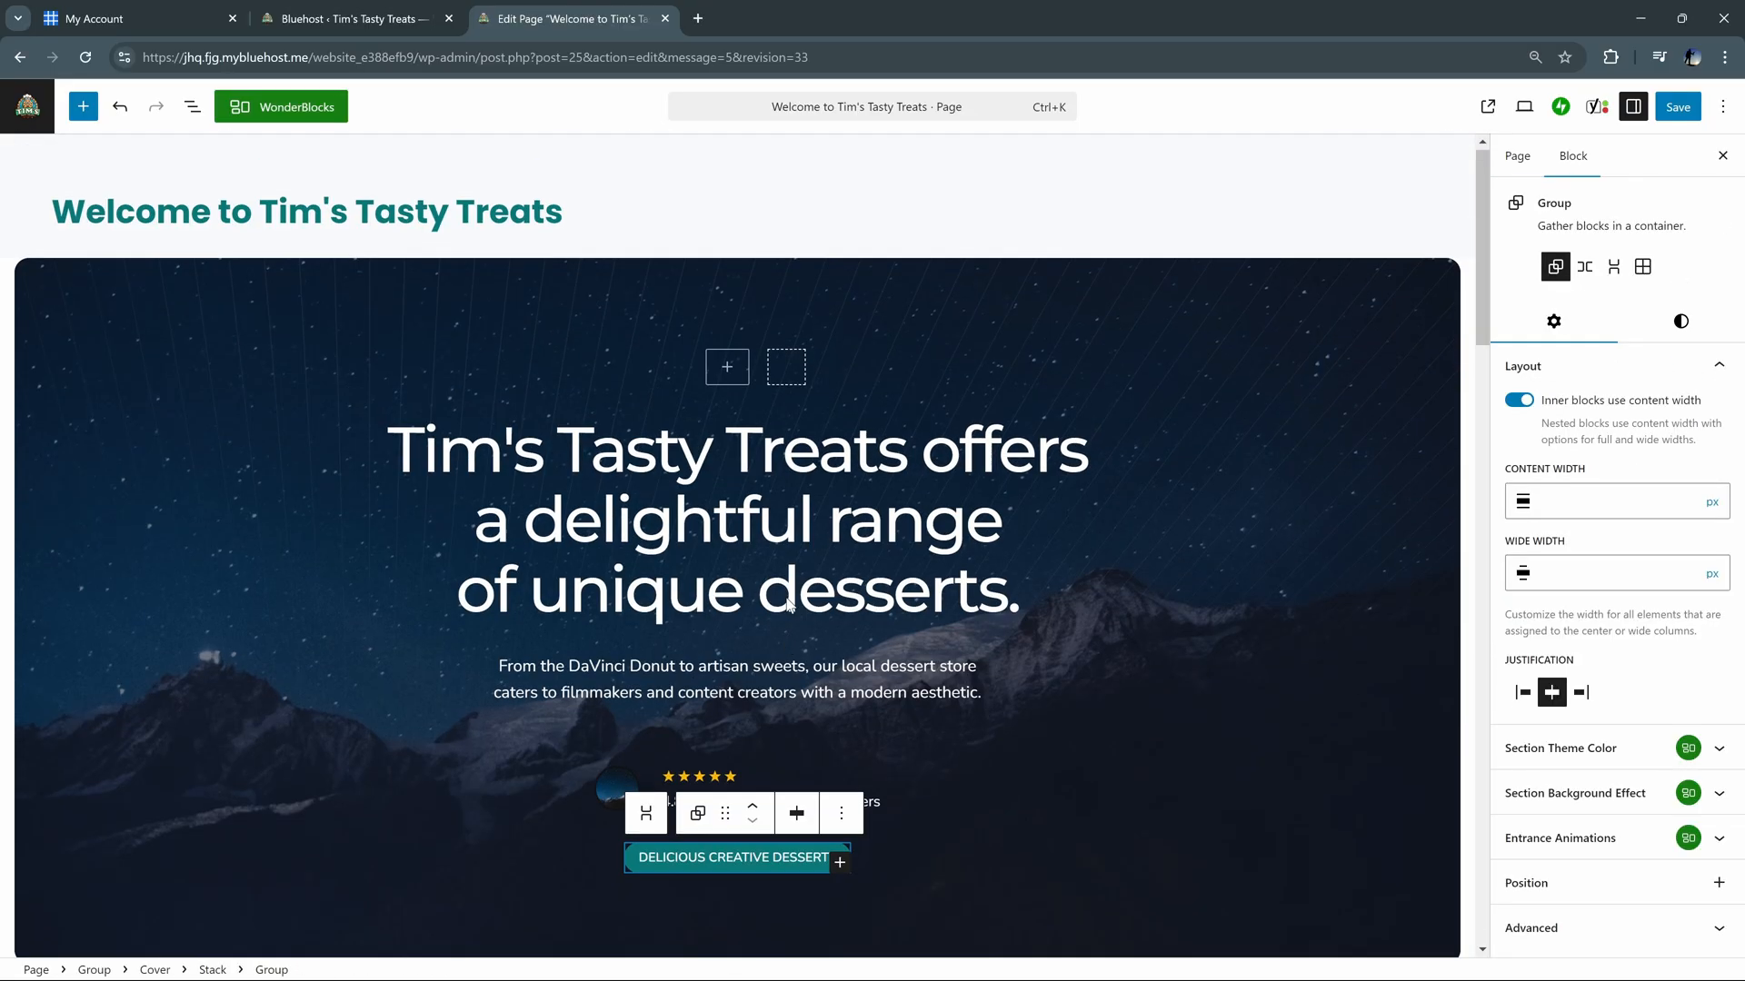
Save the page, then restore the earlier revision from its revision history
left_click(1677, 105)
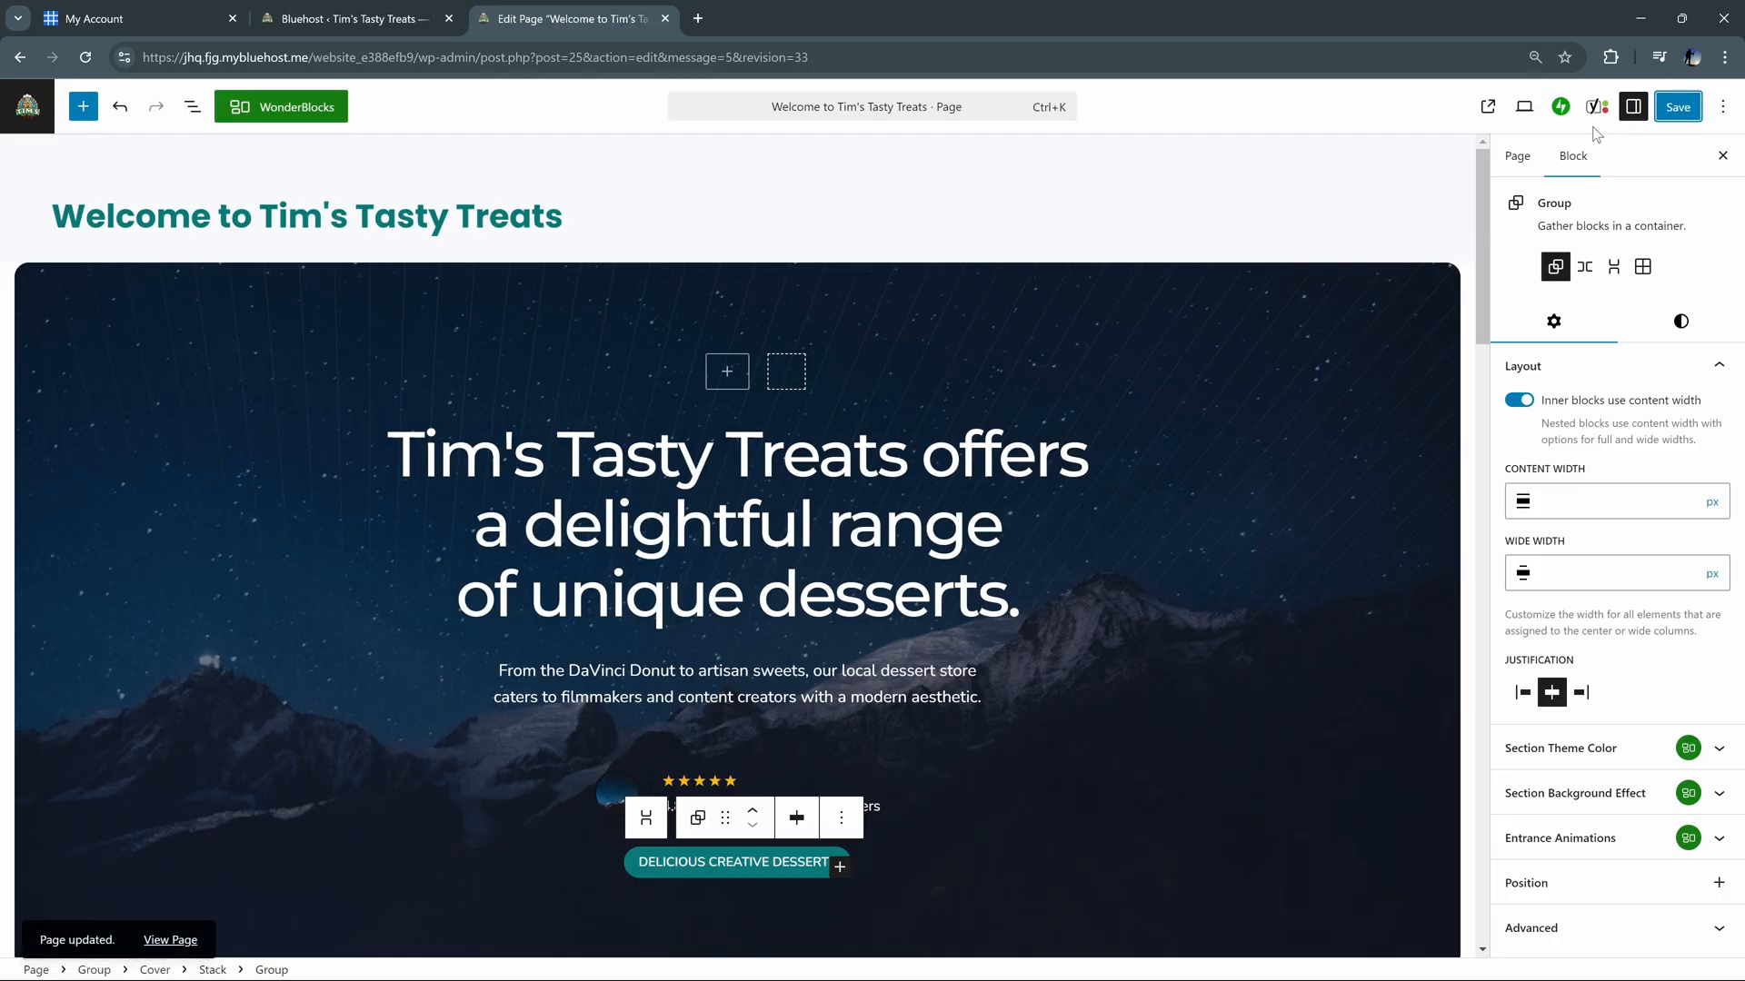
left_click(1516, 156)
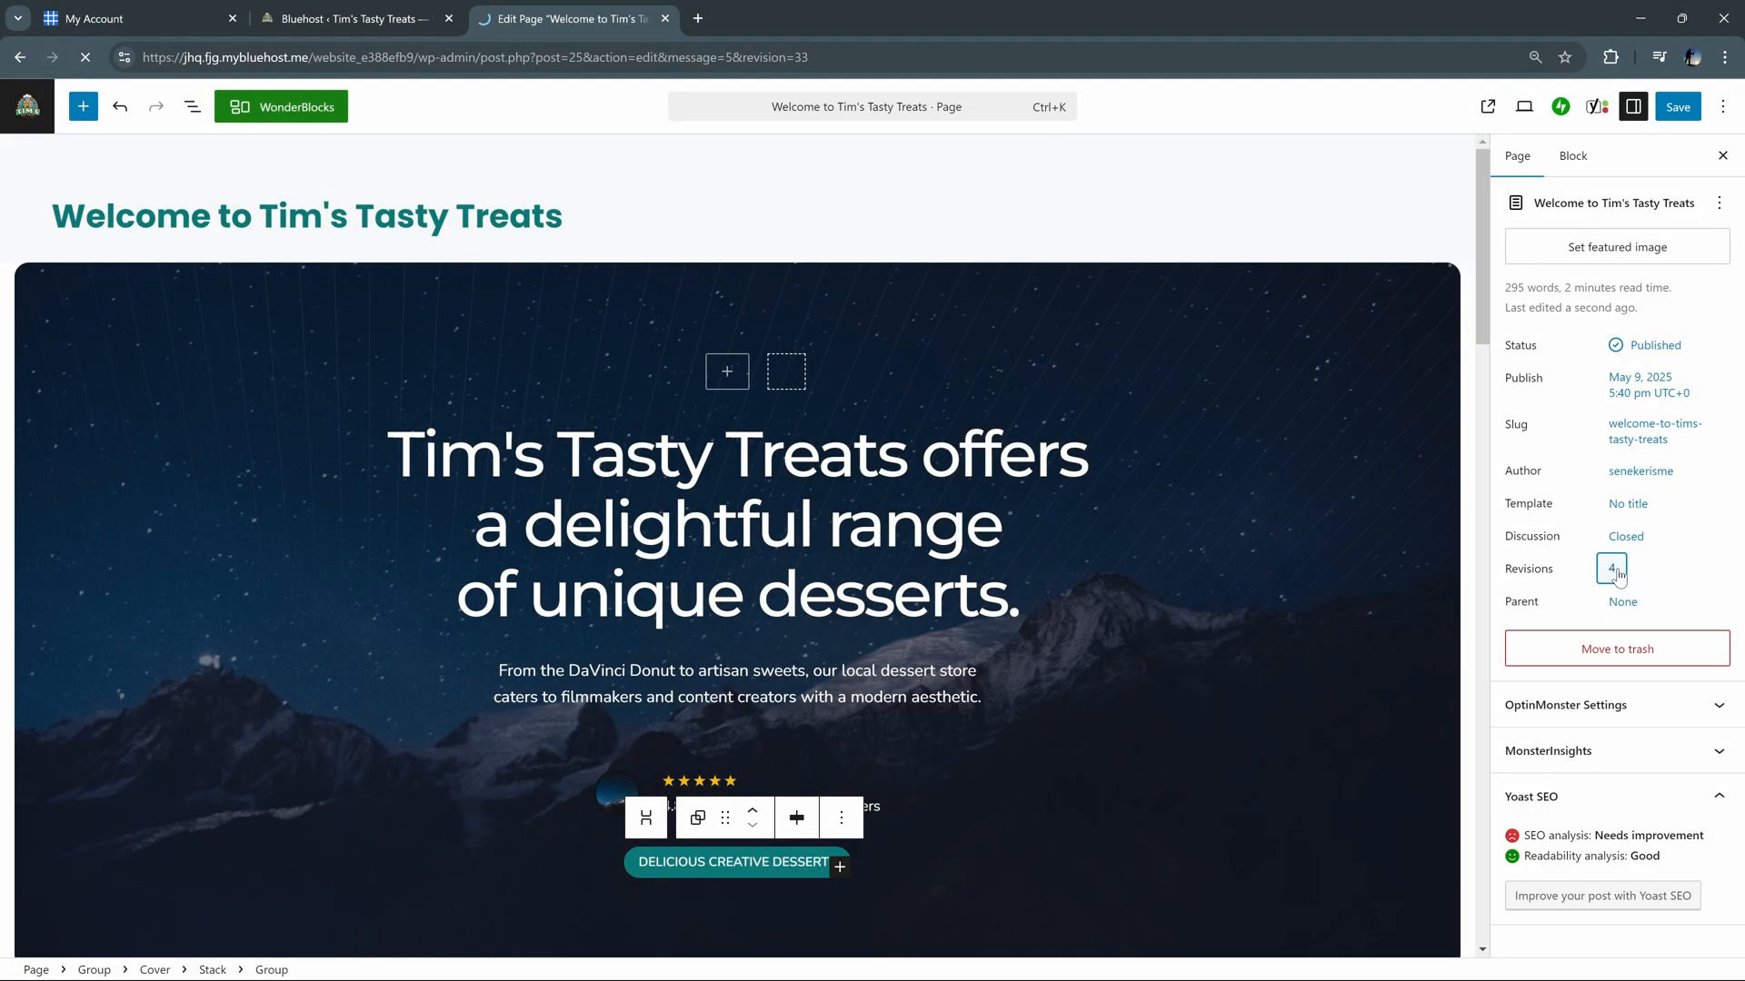
left_click(1610, 569)
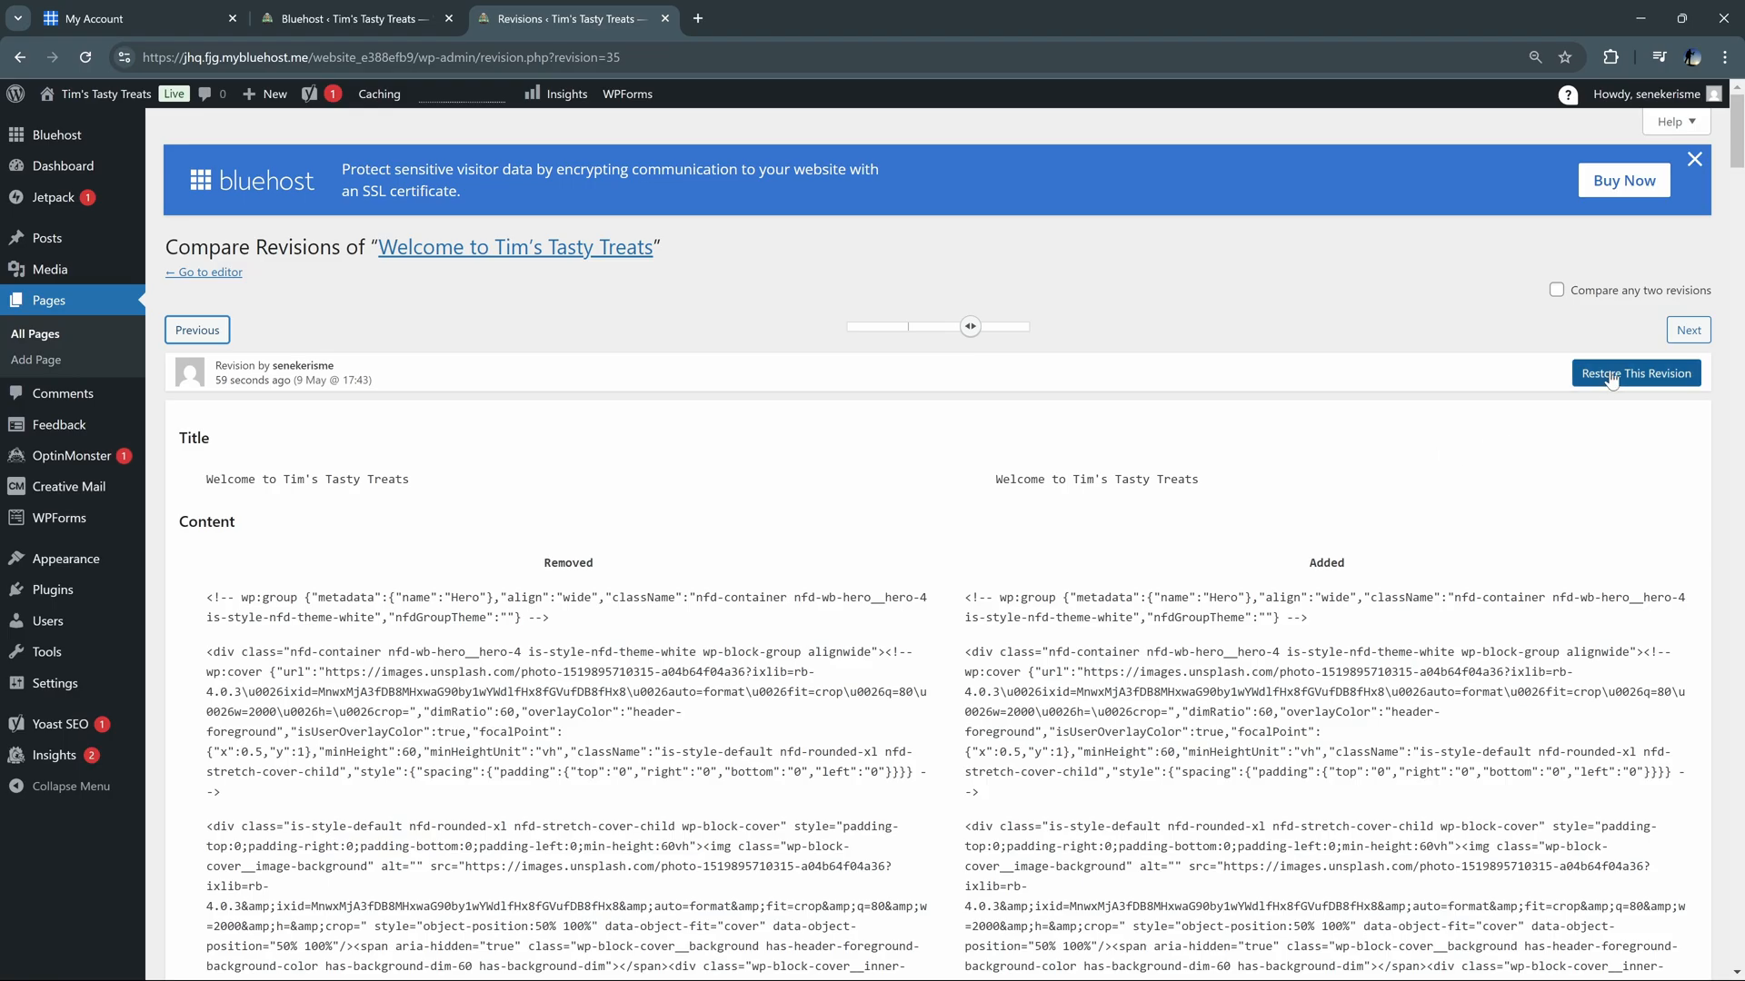
left_click(1636, 373)
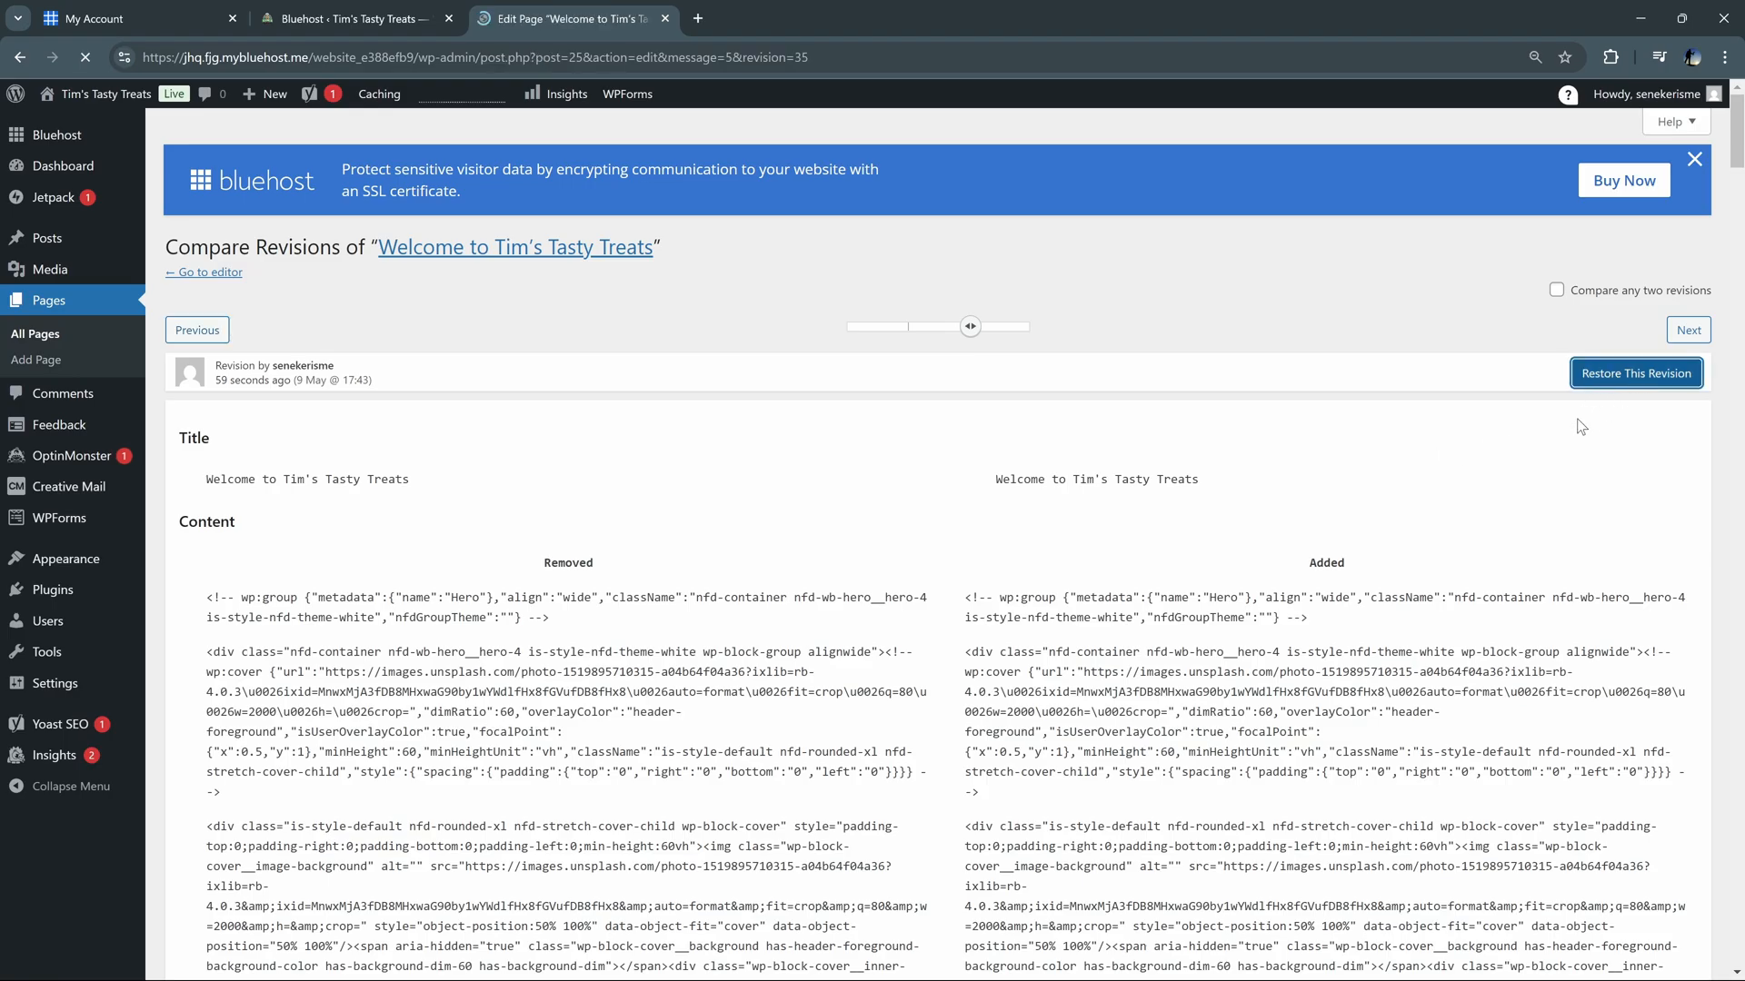
left_click(1634, 373)
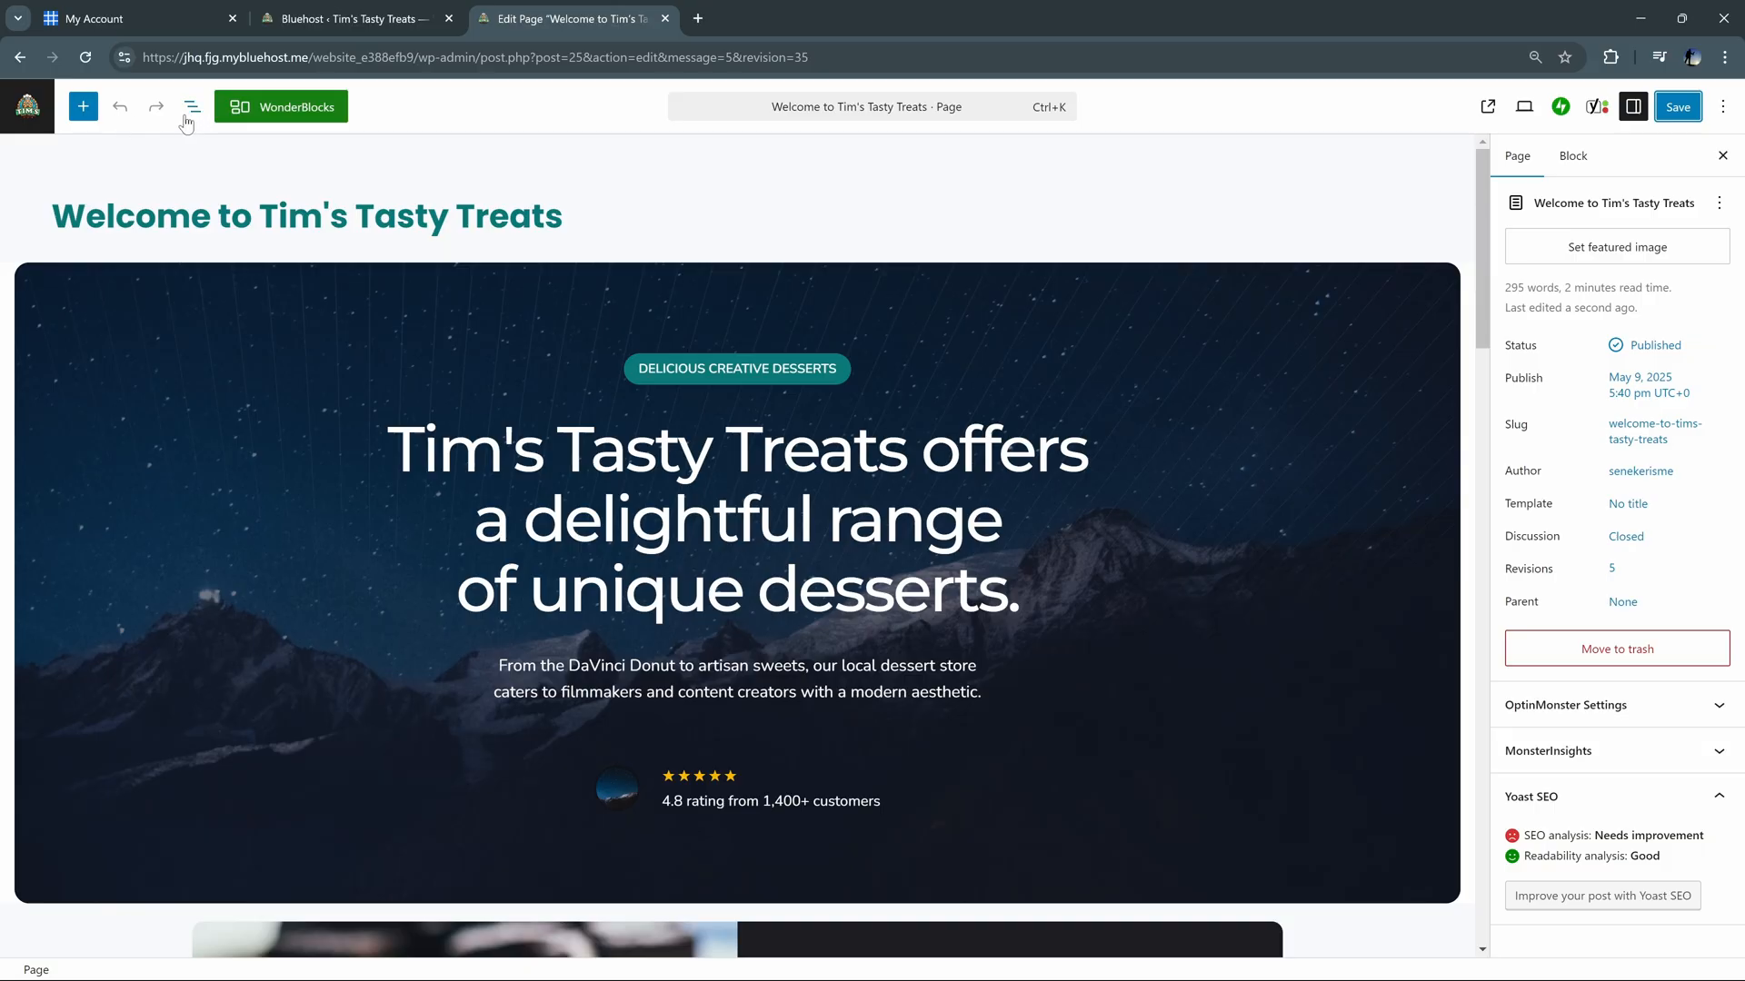
mouse_move(191, 106)
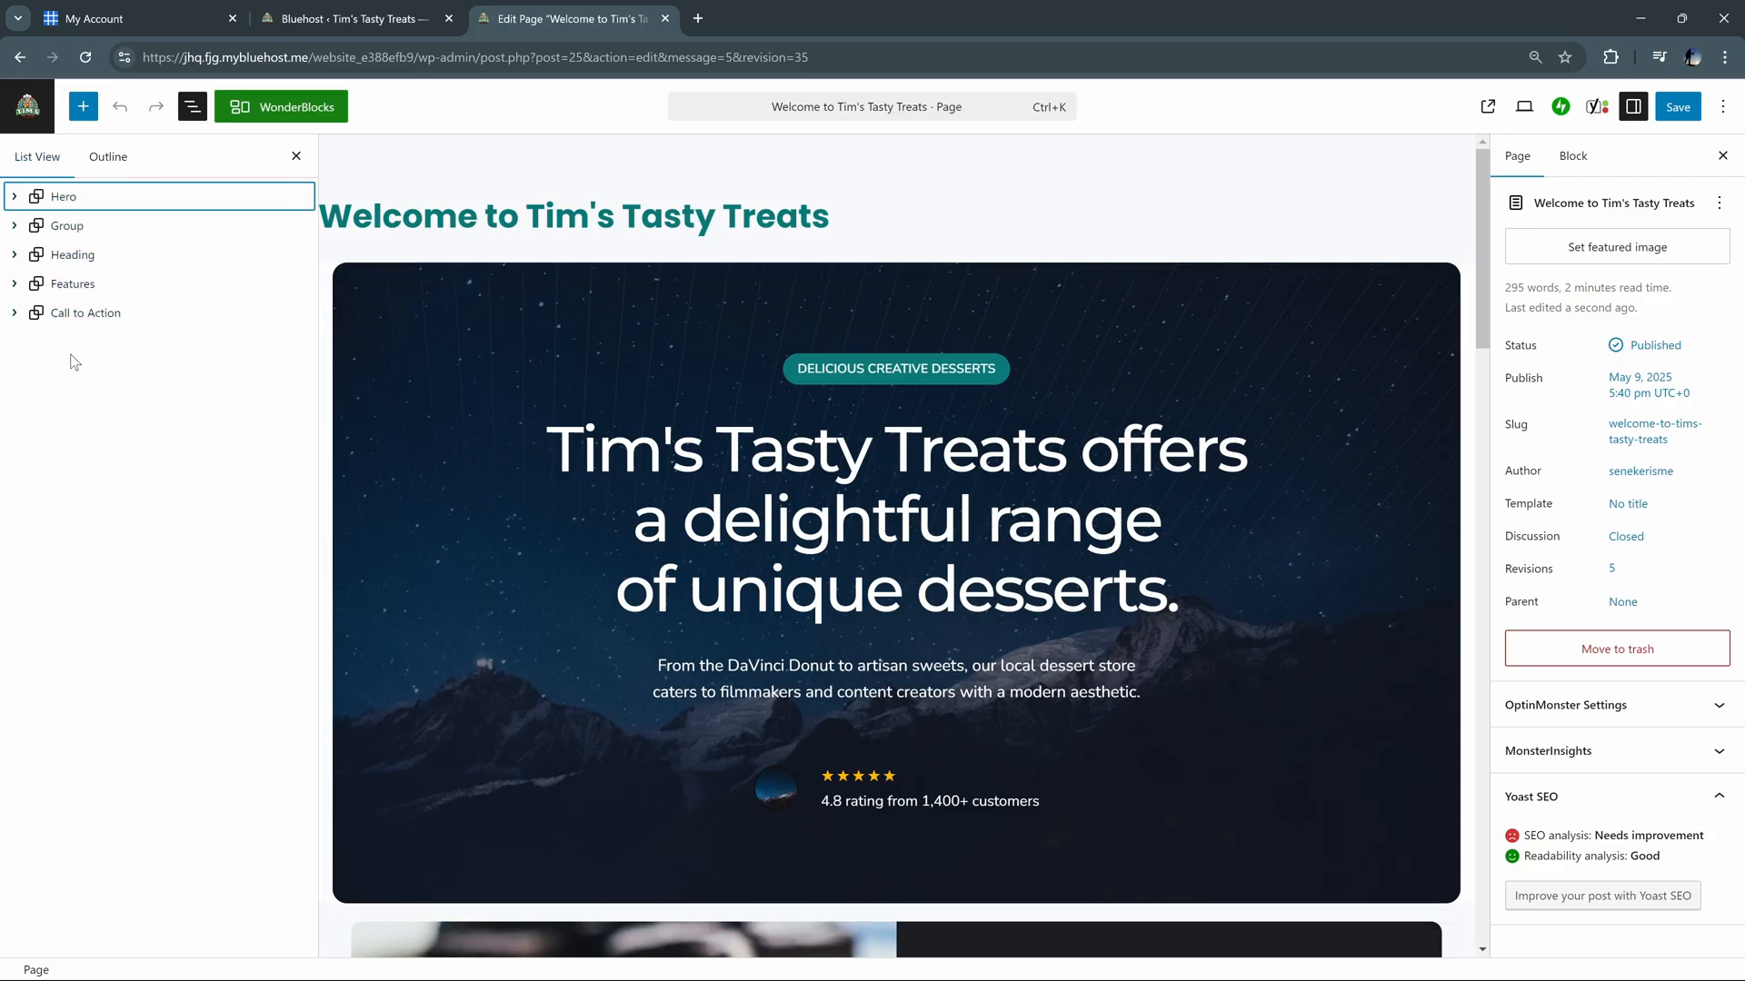
Expand Heading and Stack in List View and replace 'Discover' with 'Find' in the H2 heading
left_click(13, 255)
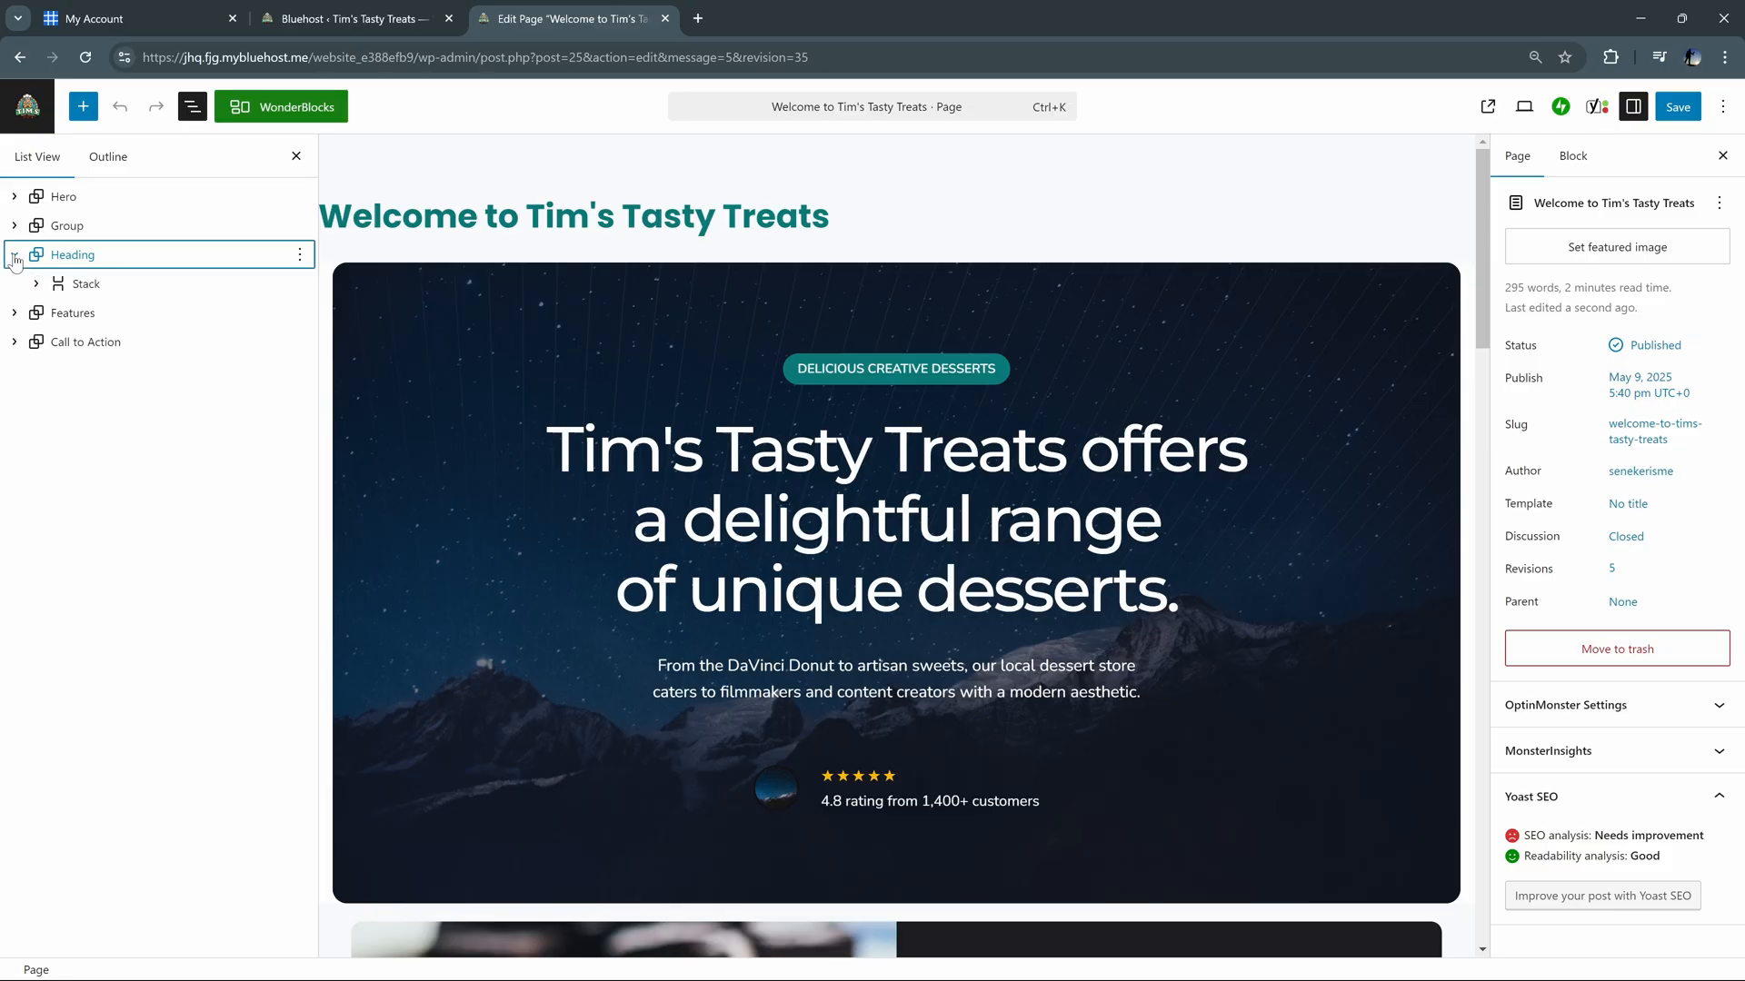
left_click(34, 283)
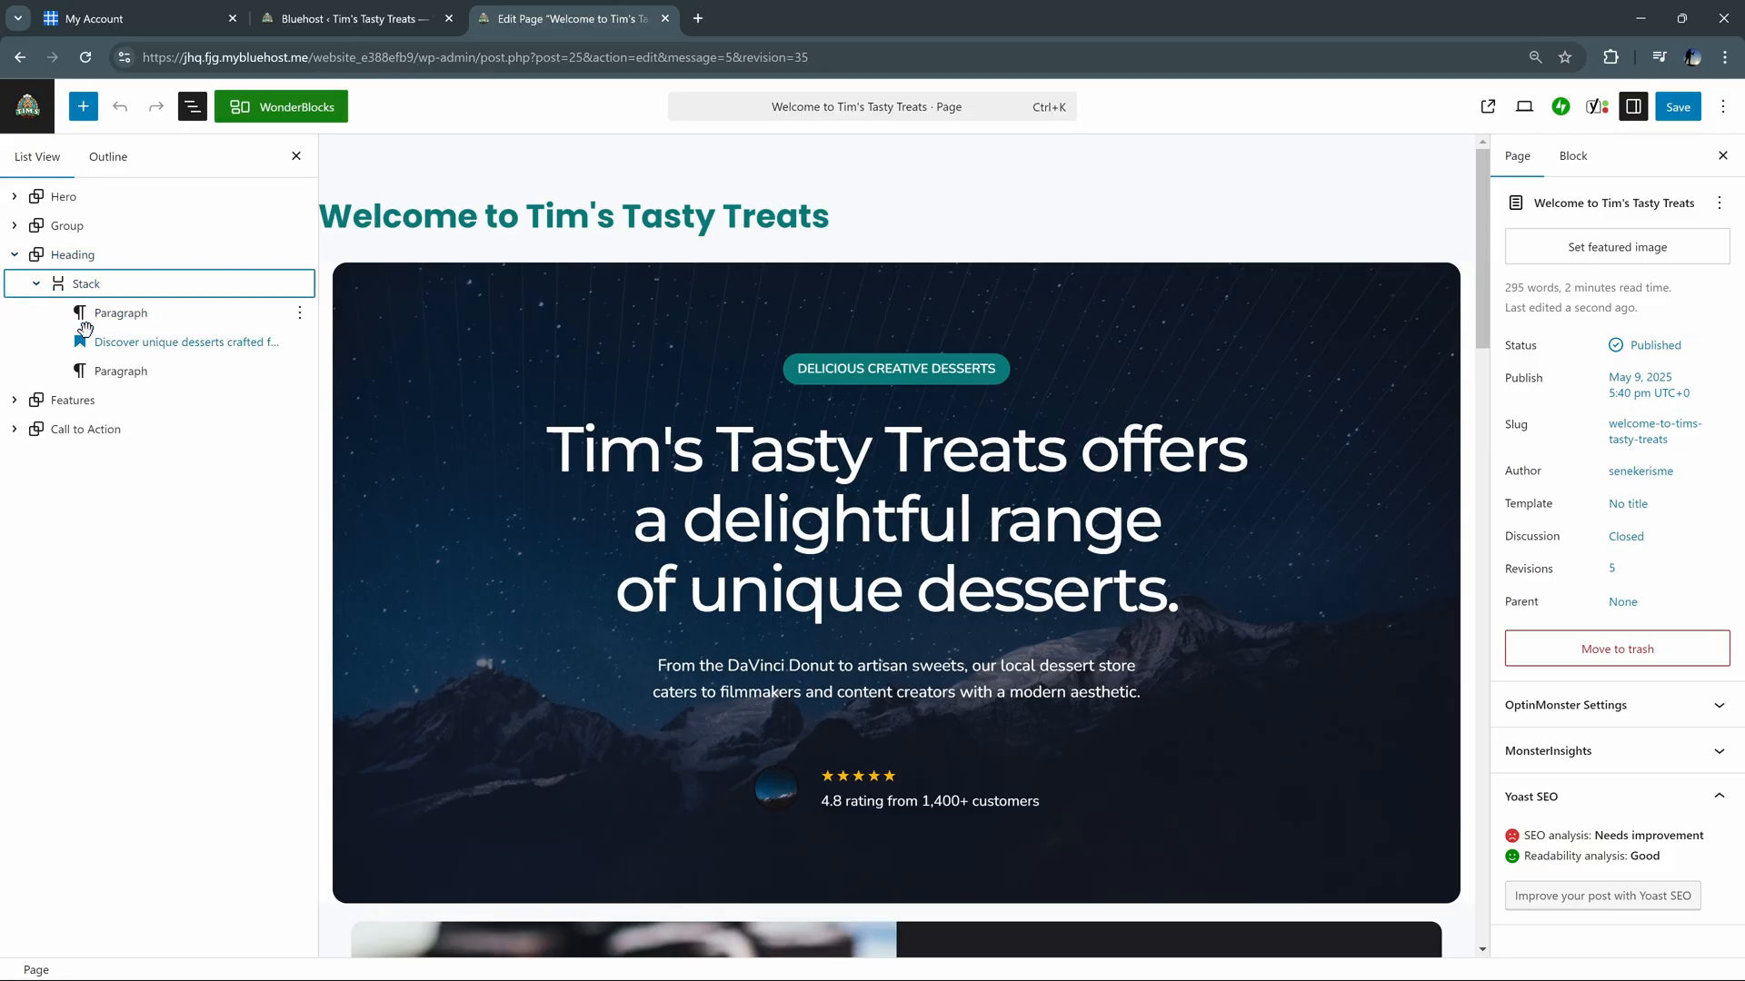
left_click(122, 371)
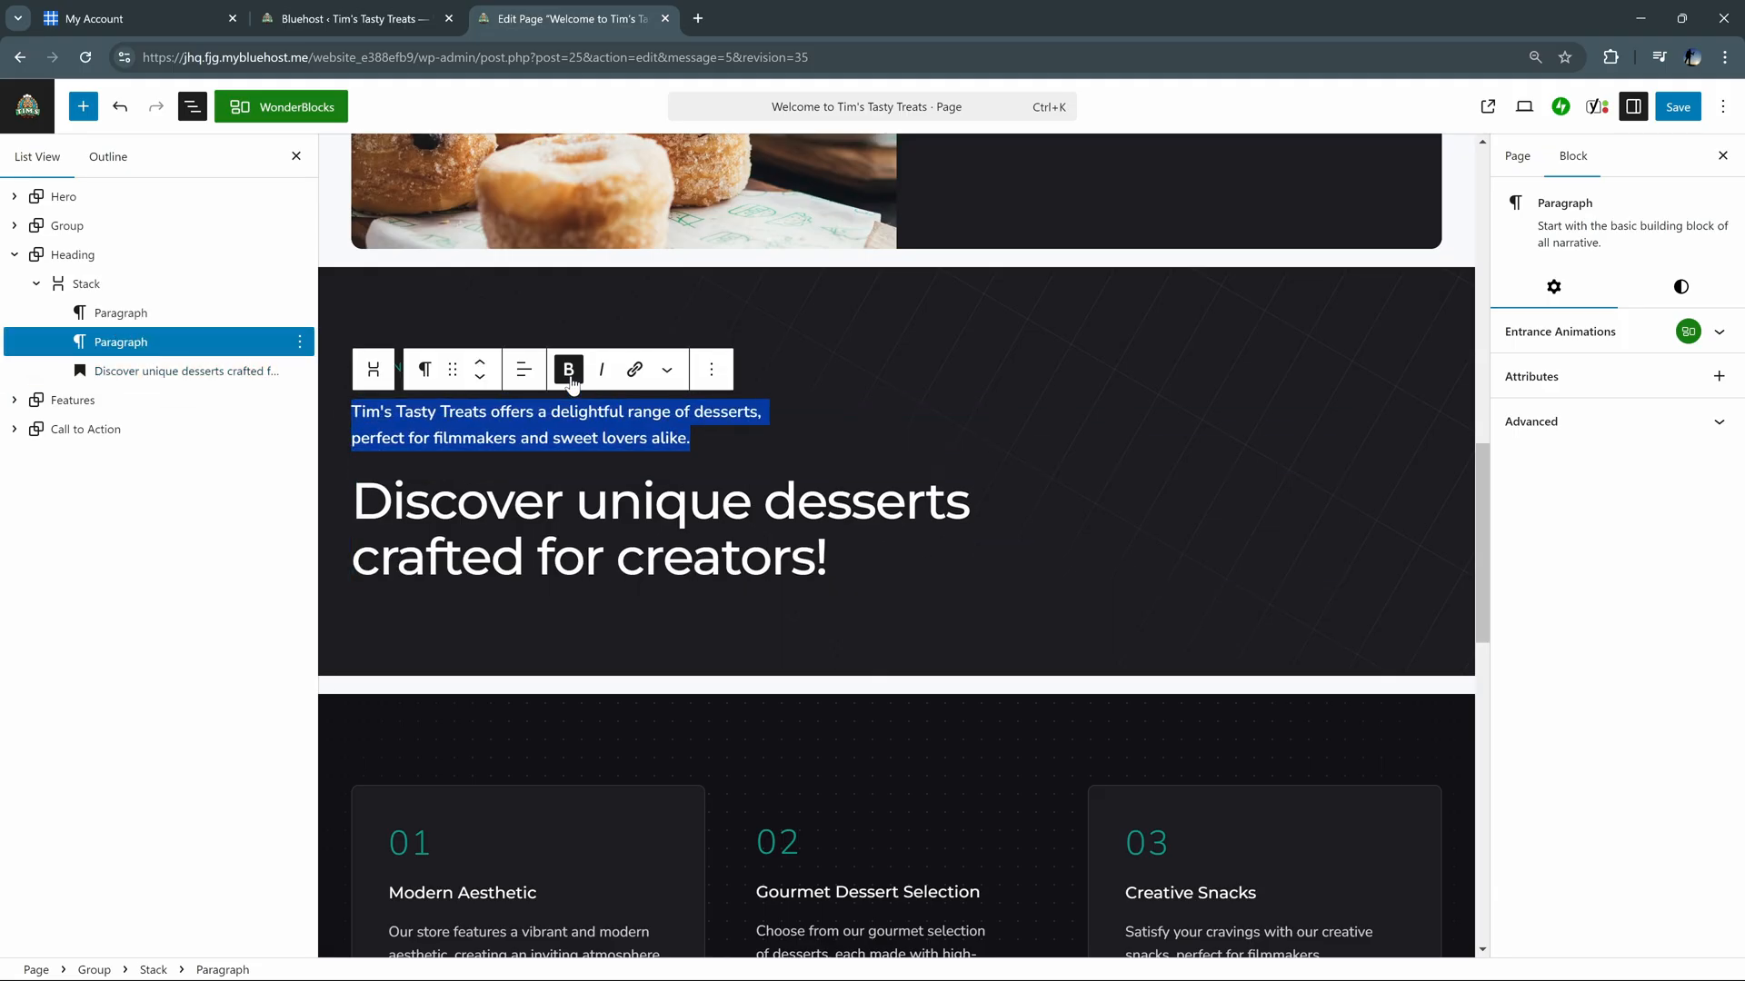
double_click(458, 502)
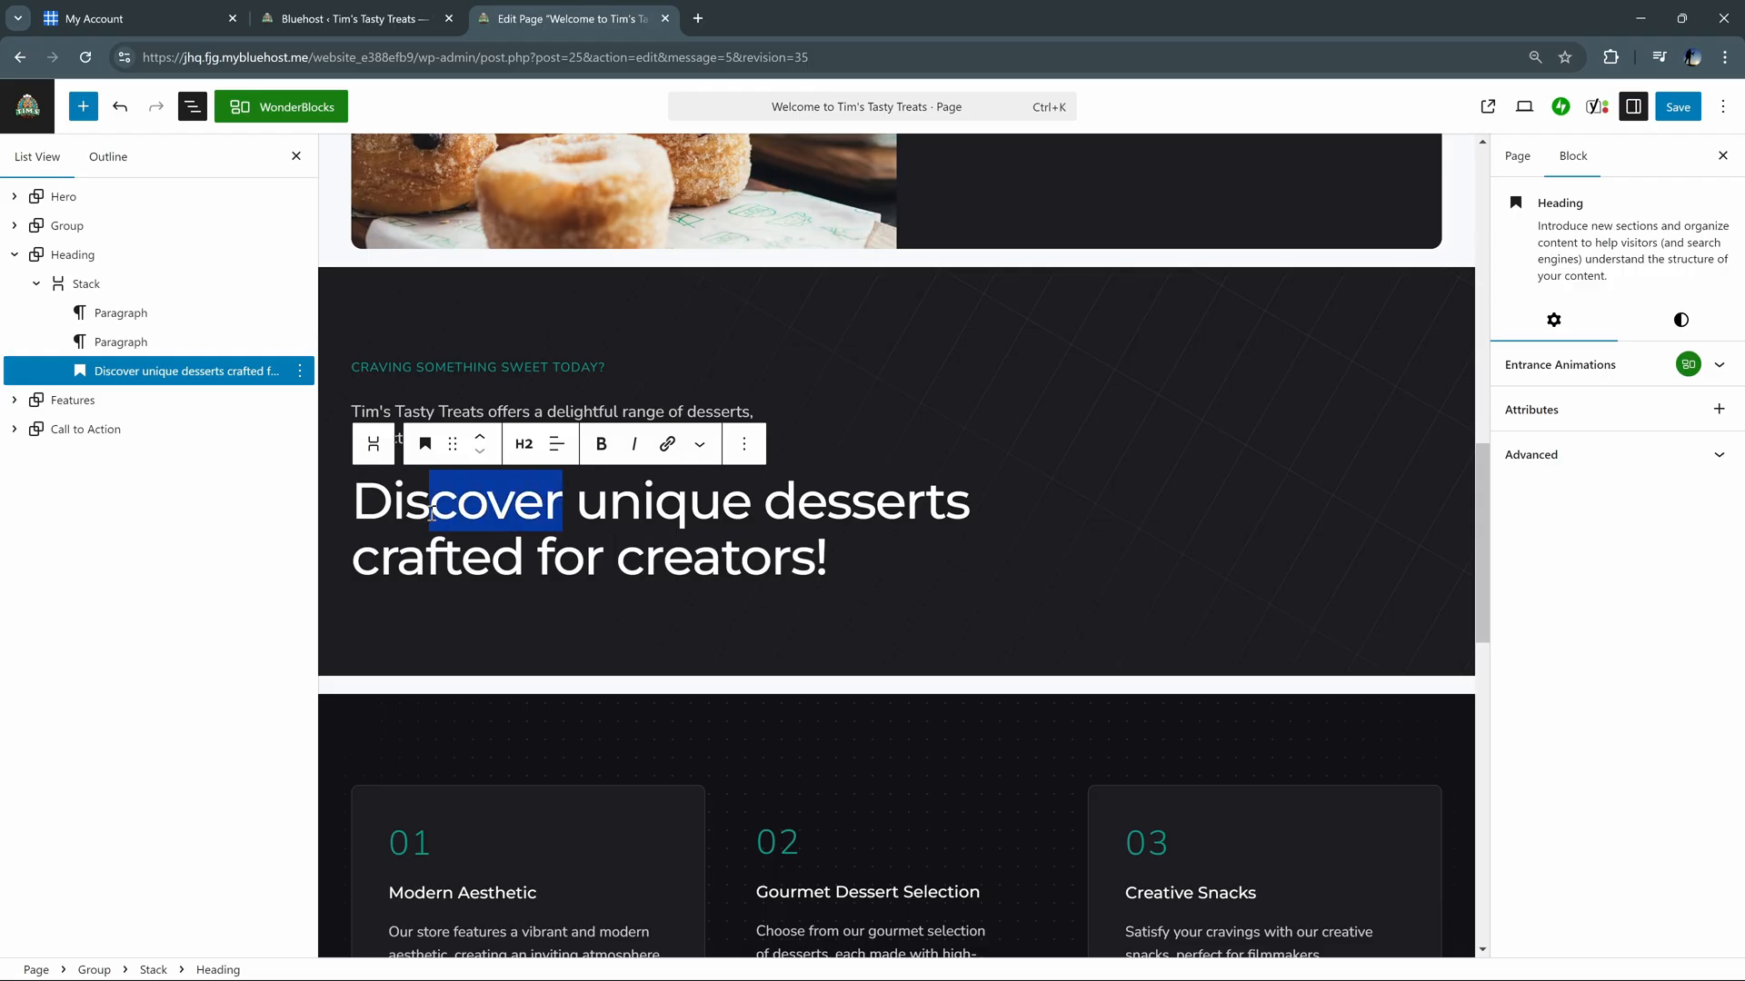
type("Find")
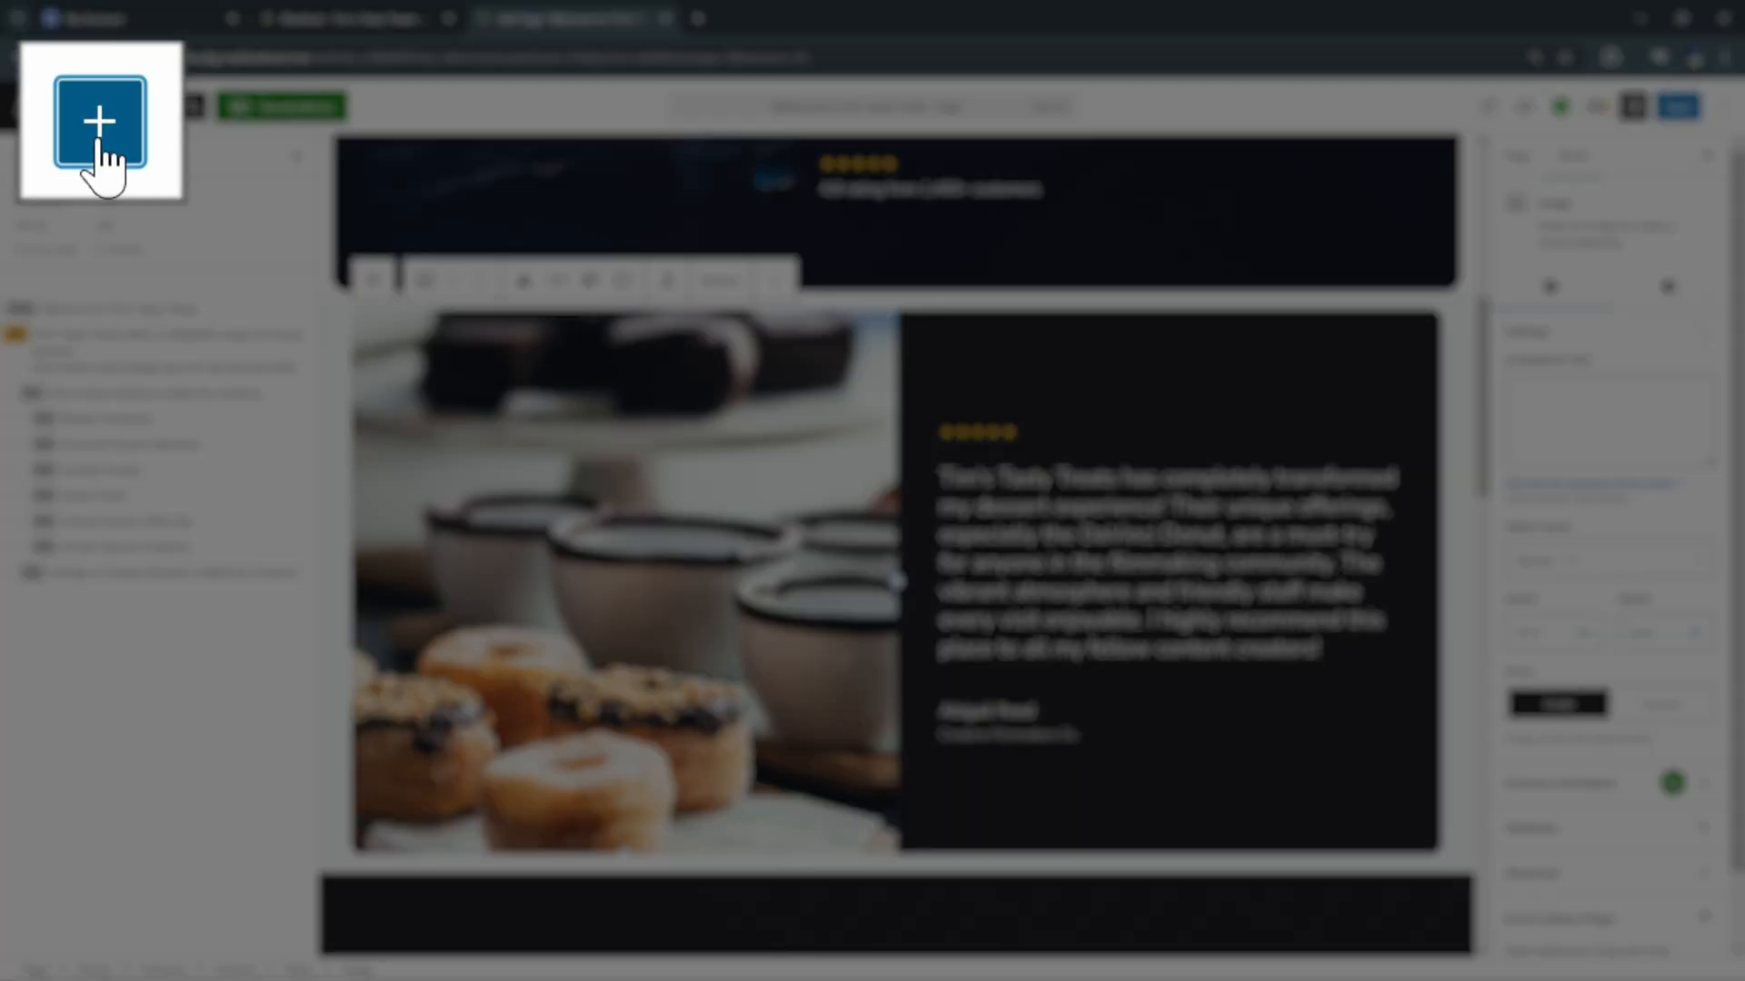
Add an empty pullquote below the hero via the inserter, browse patterns, and reach WonderBlocks
left_click(98, 120)
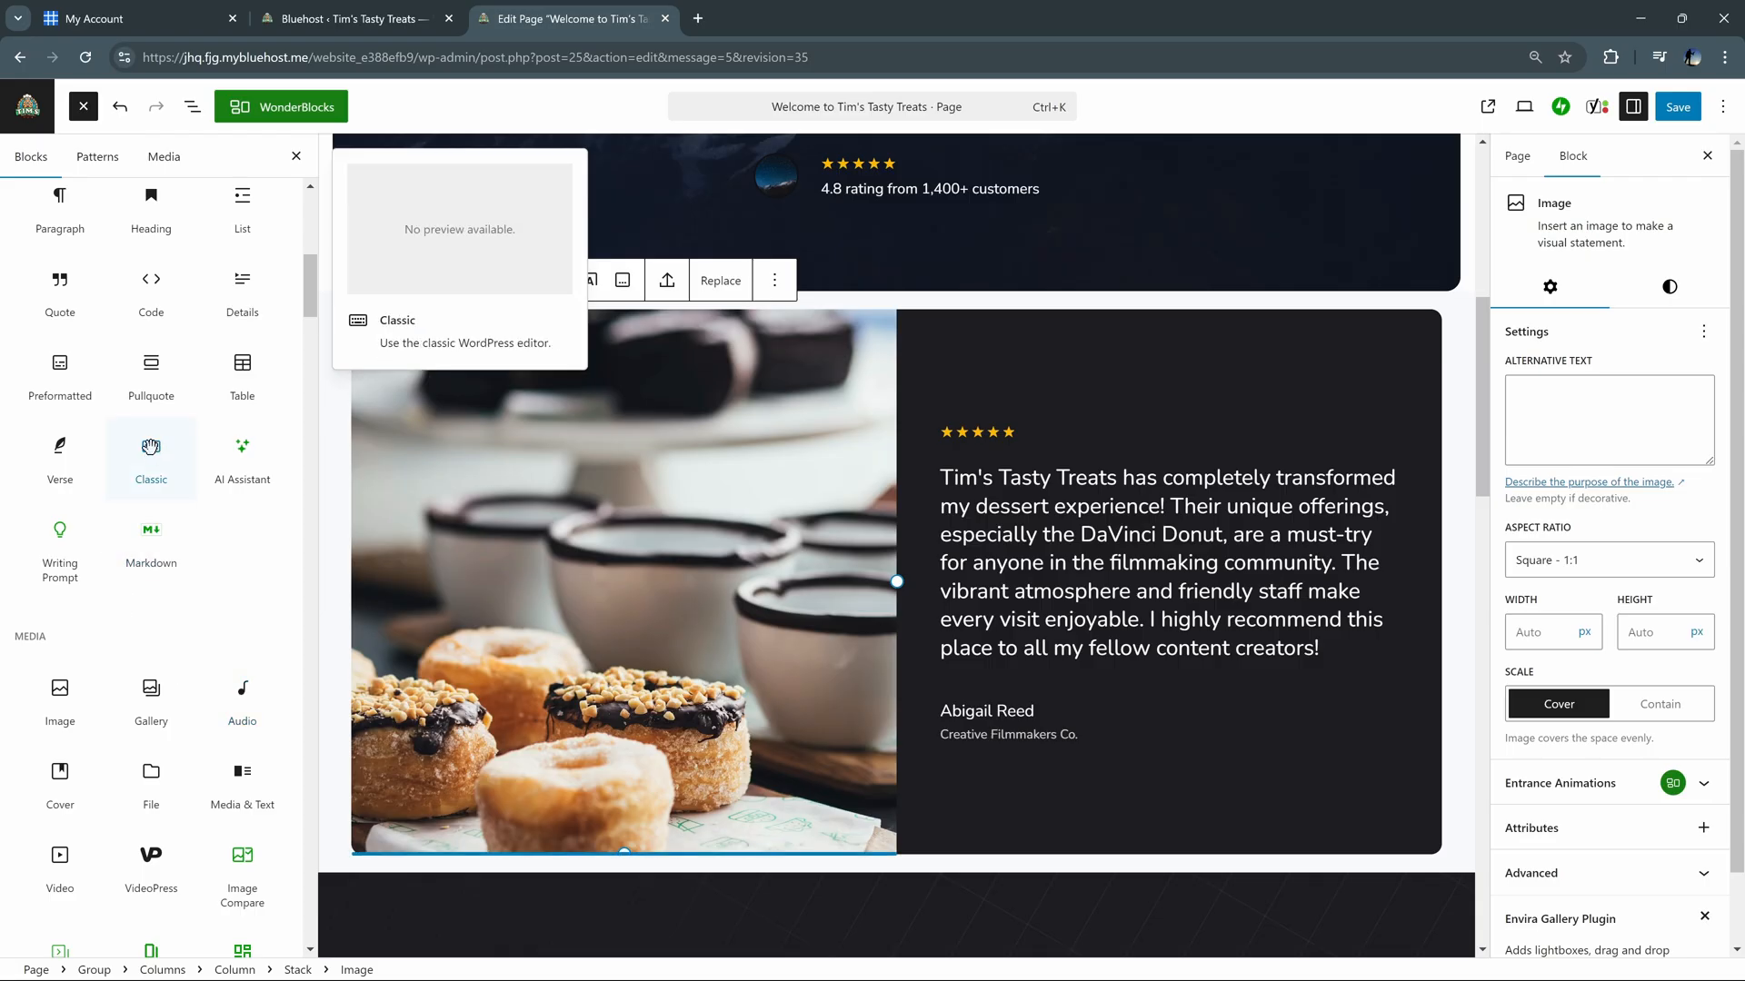
mouse_move(151, 370)
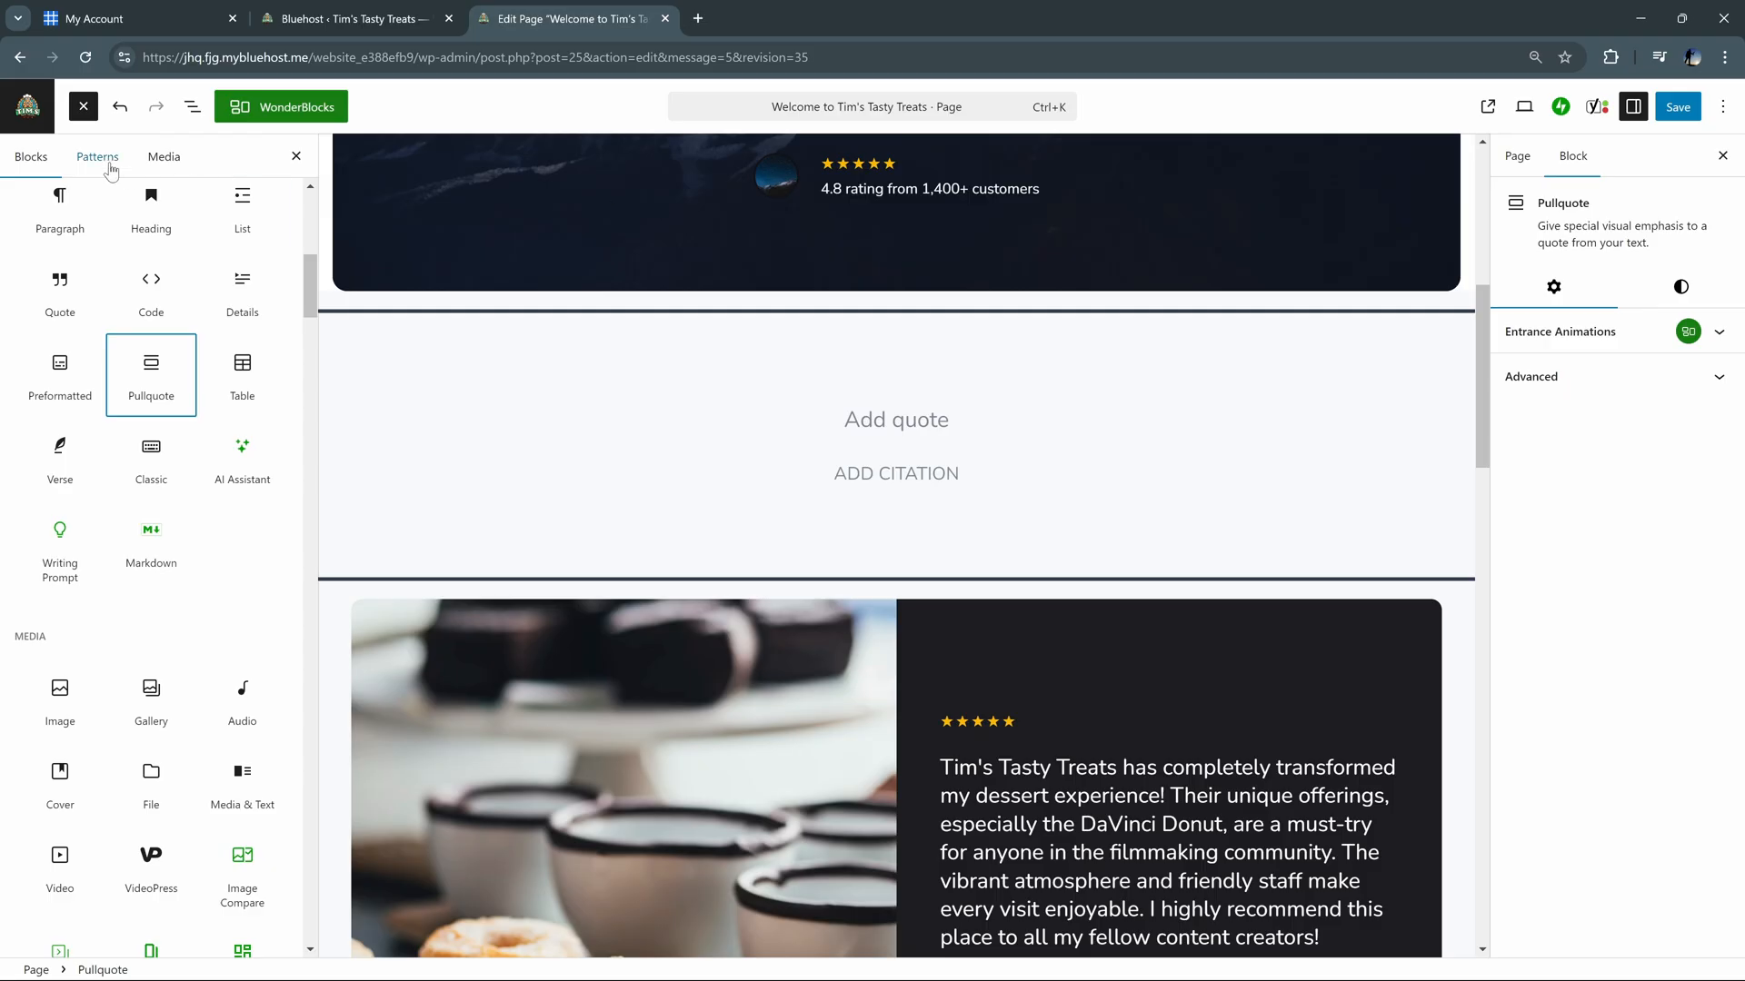
left_click(164, 156)
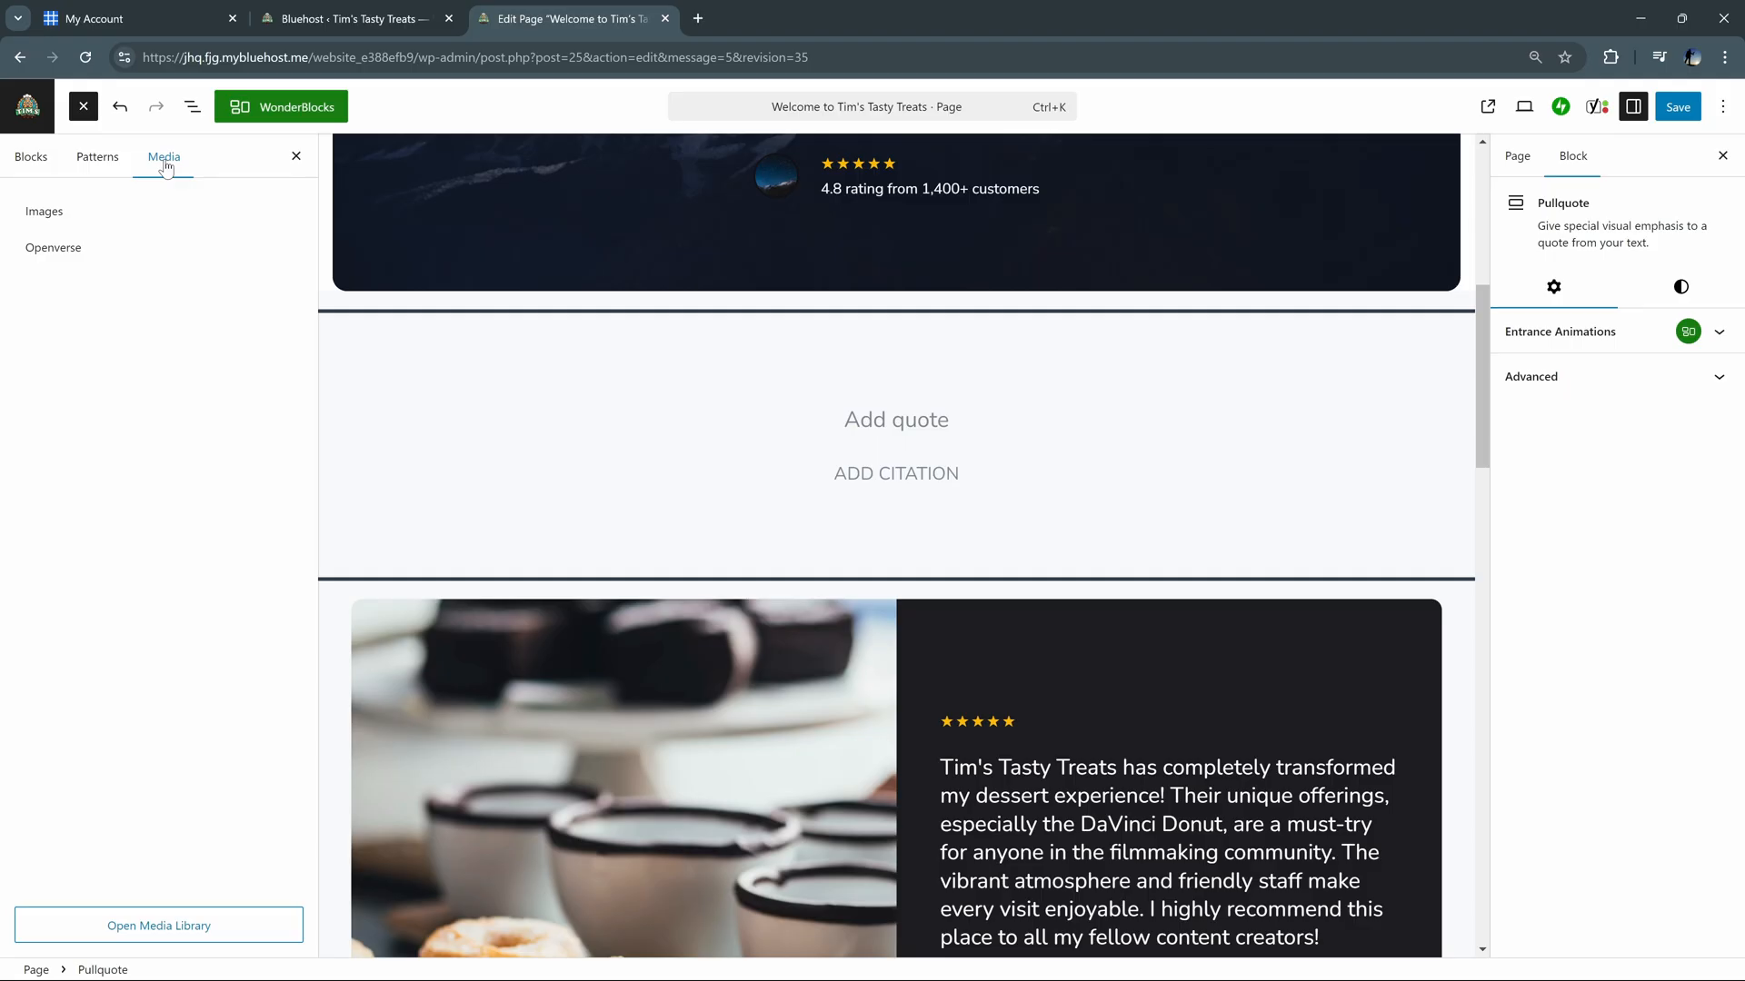
mouse_move(290, 107)
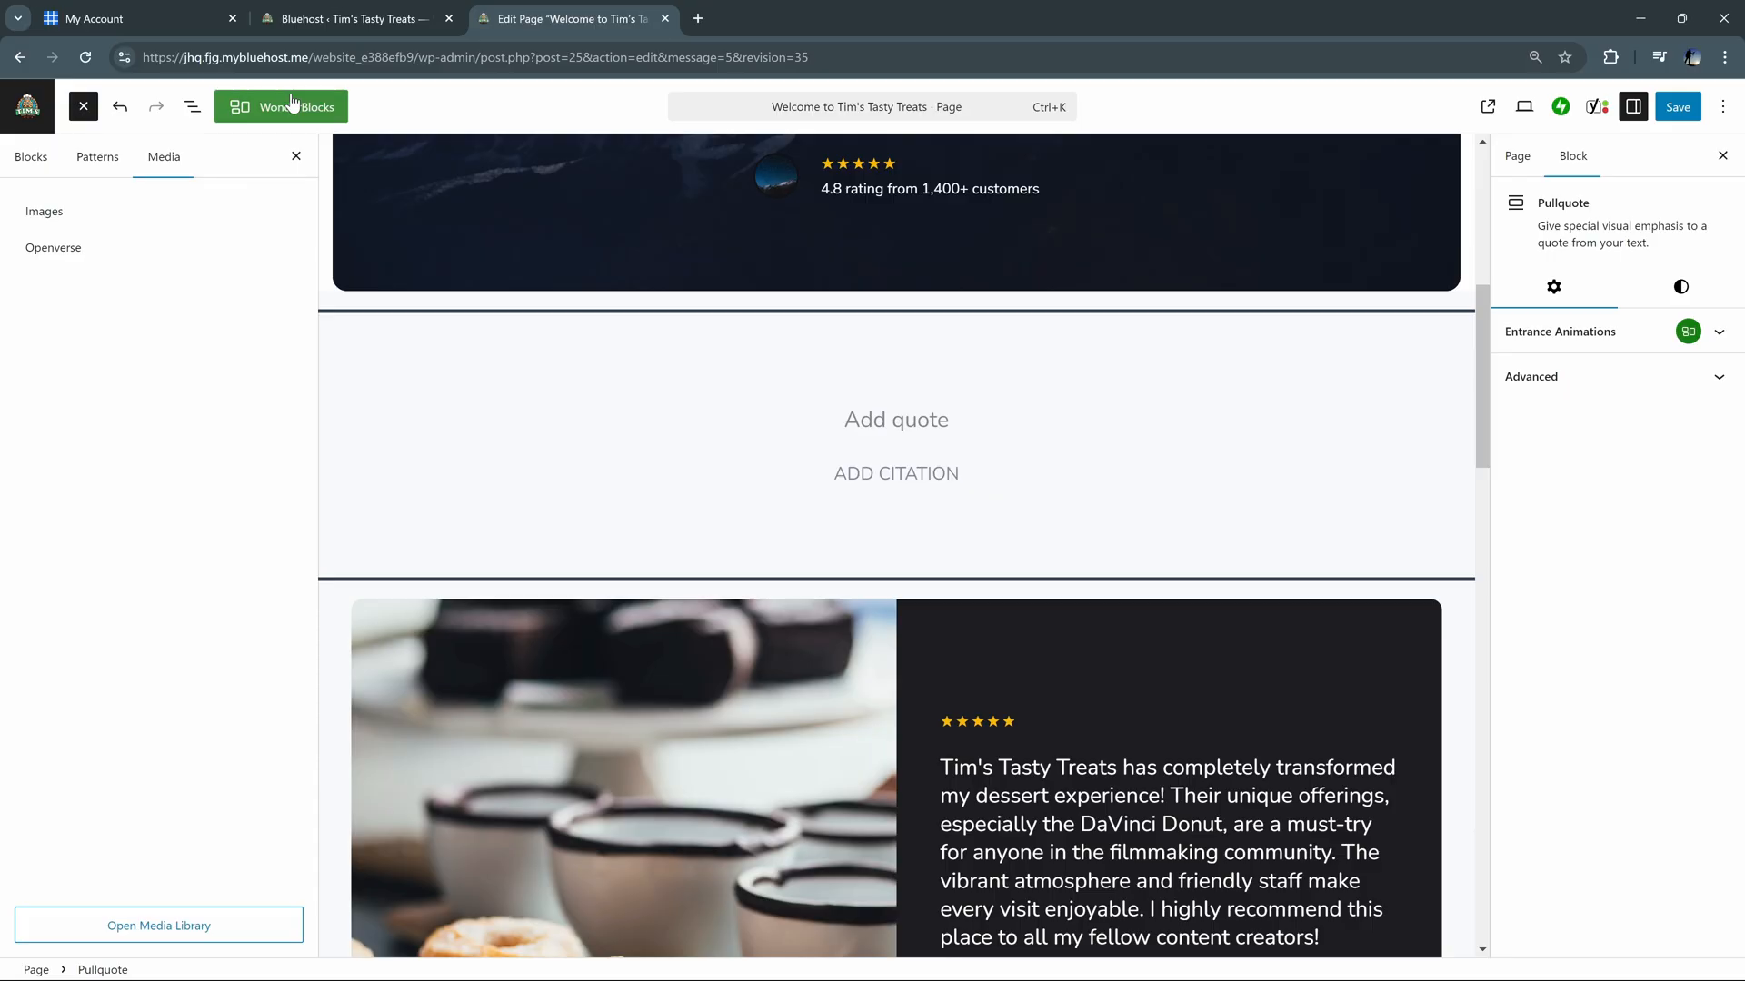
left_click(280, 106)
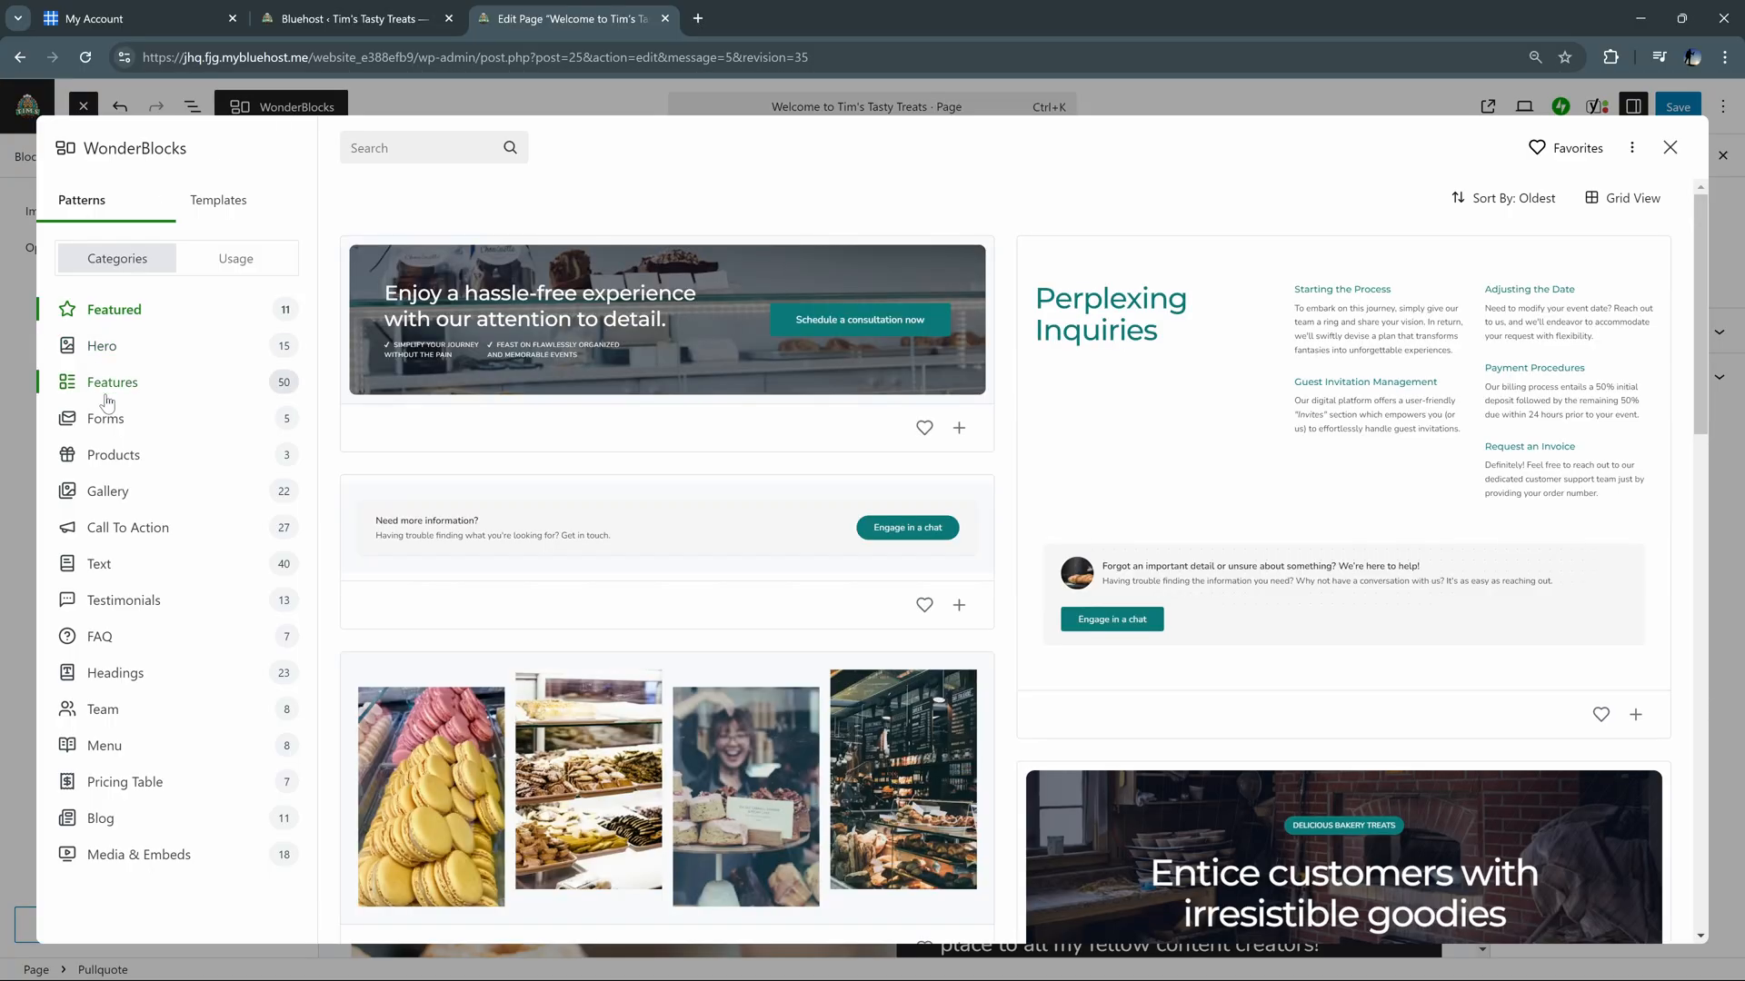
Browse Forms and Text categories, then pick a three-tier Pricing Table pattern (Bakery Sampler, Connoisseur's Delight, Bakery Offers)
left_click(106, 418)
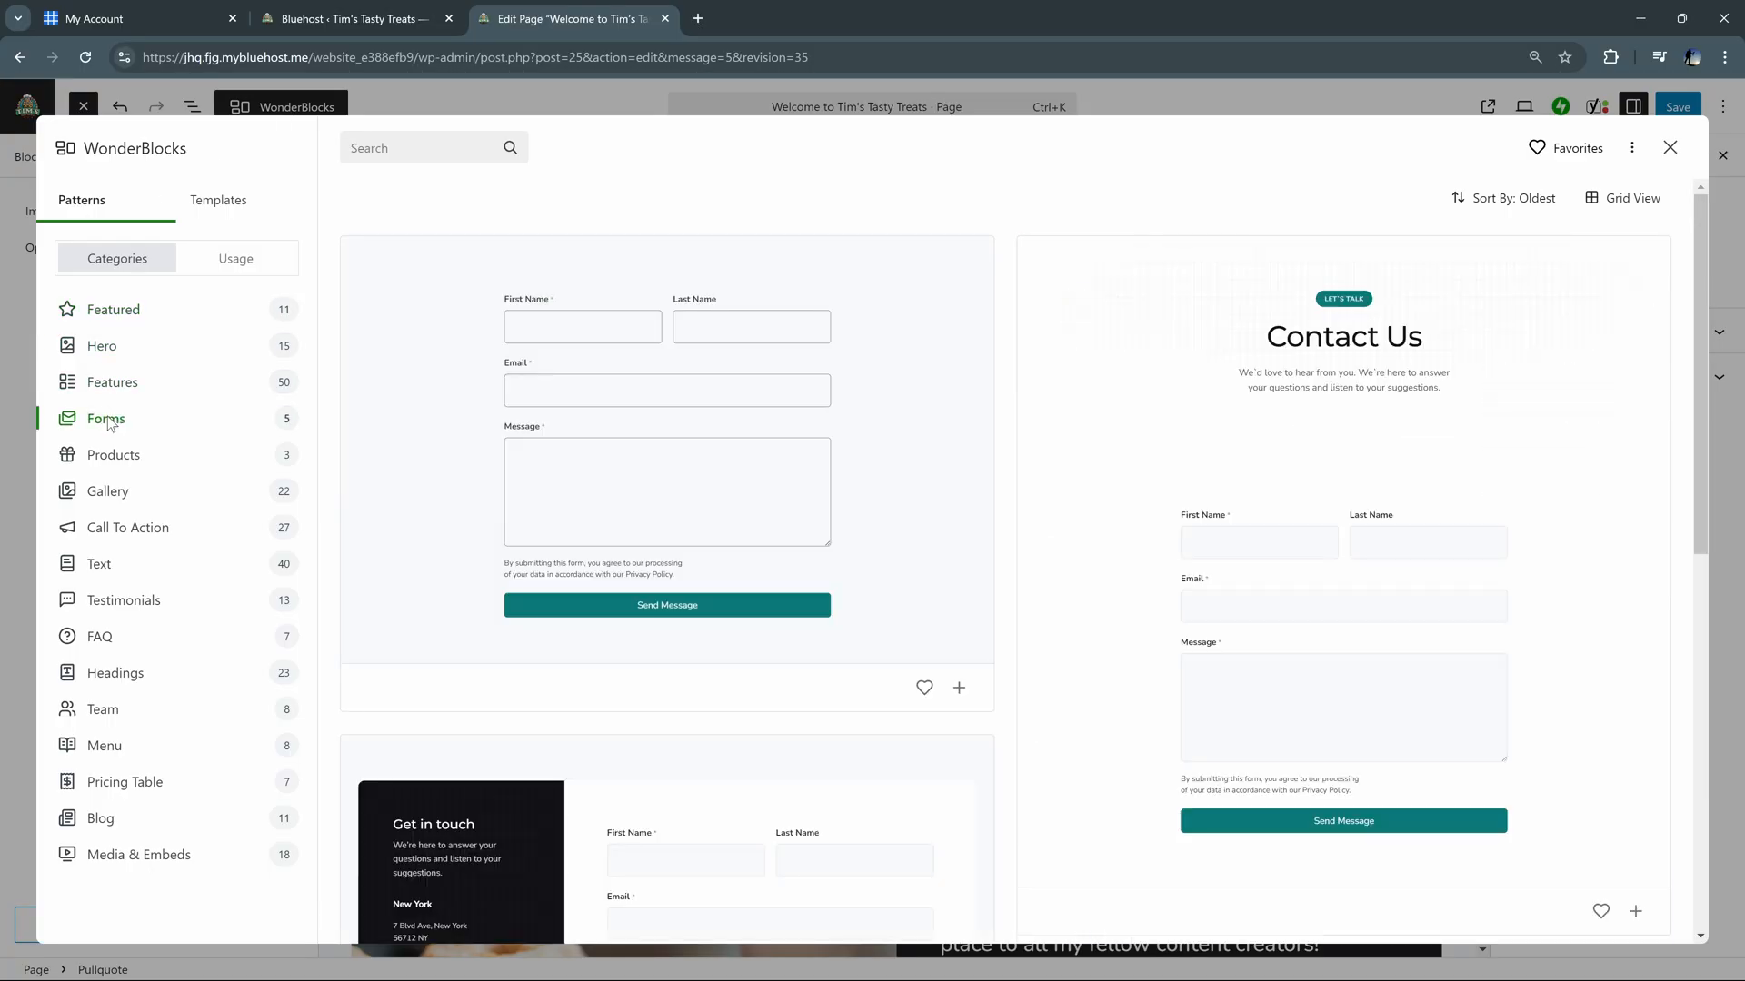
scroll("down", 3)
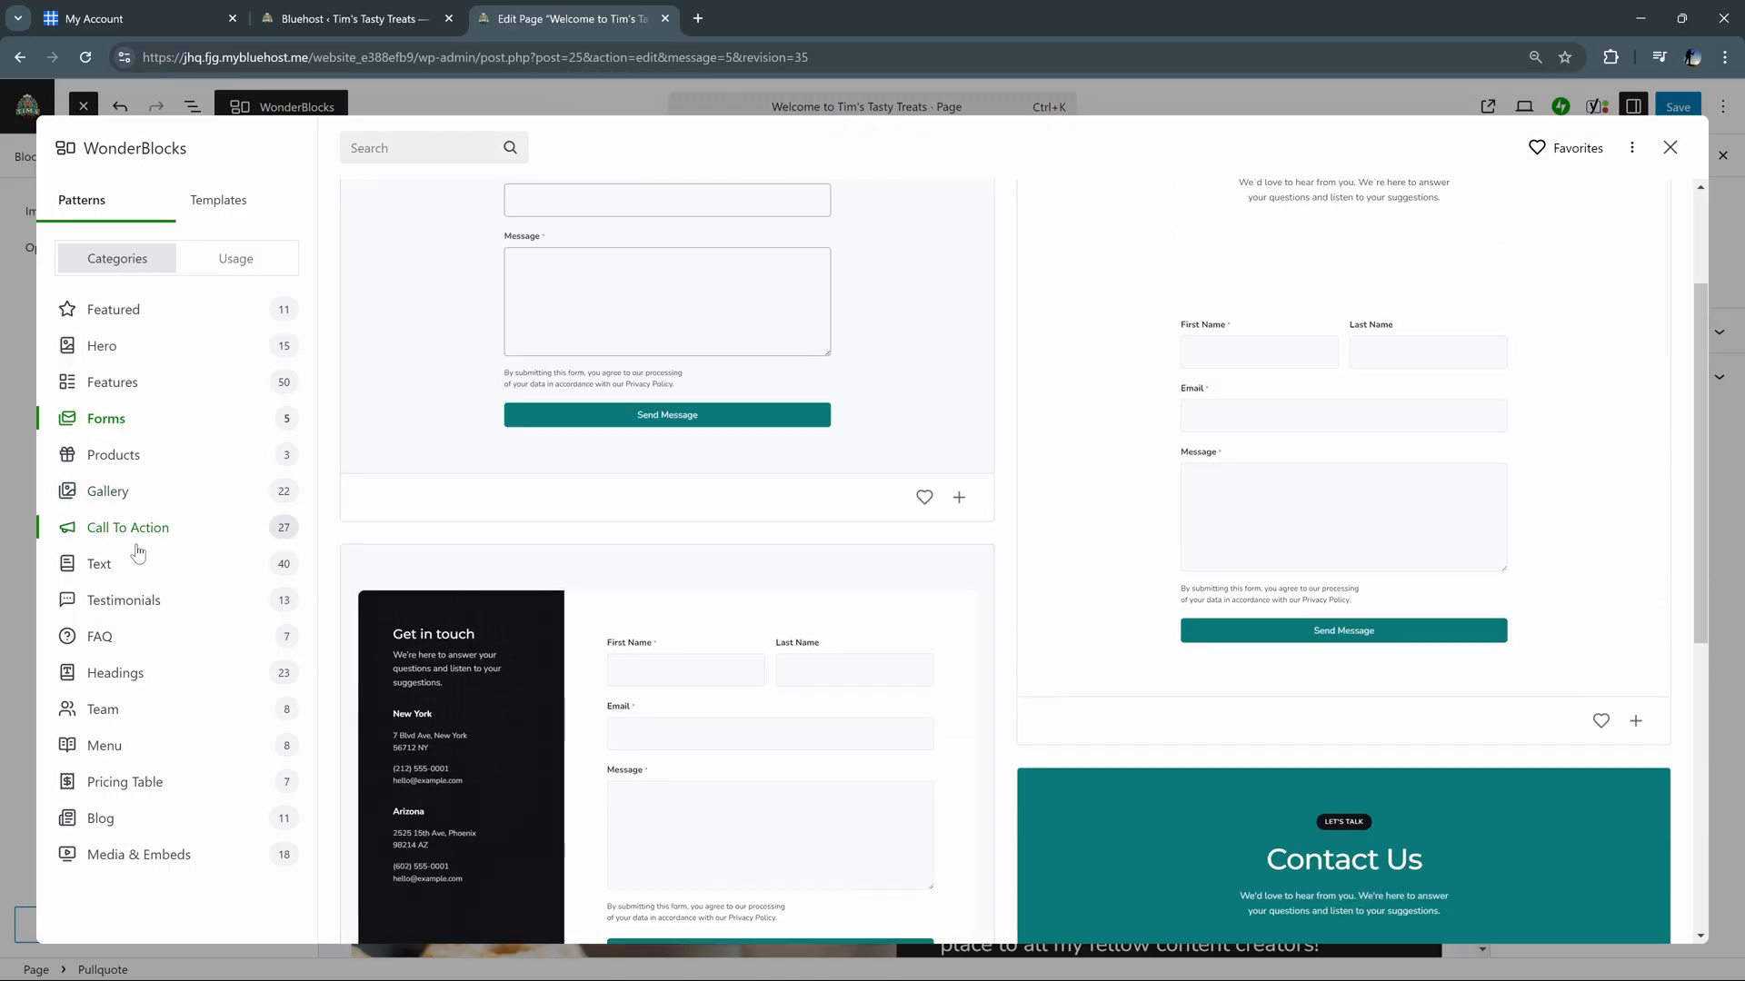
left_click(98, 564)
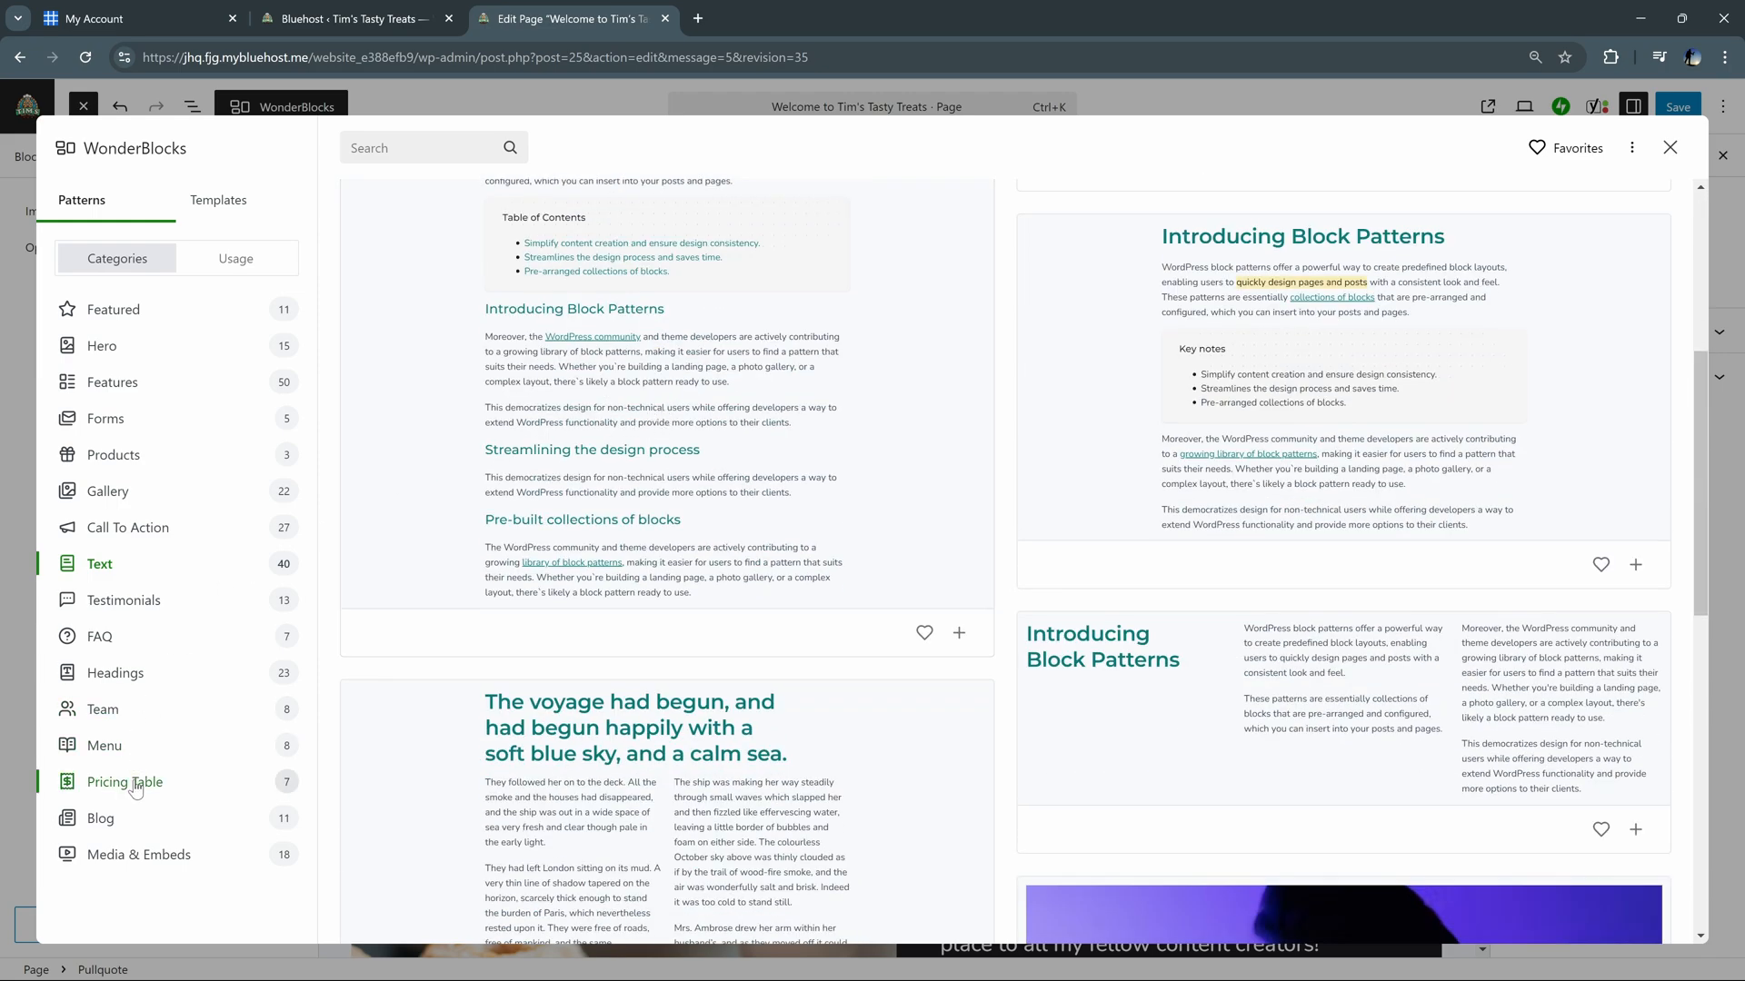
left_click(125, 782)
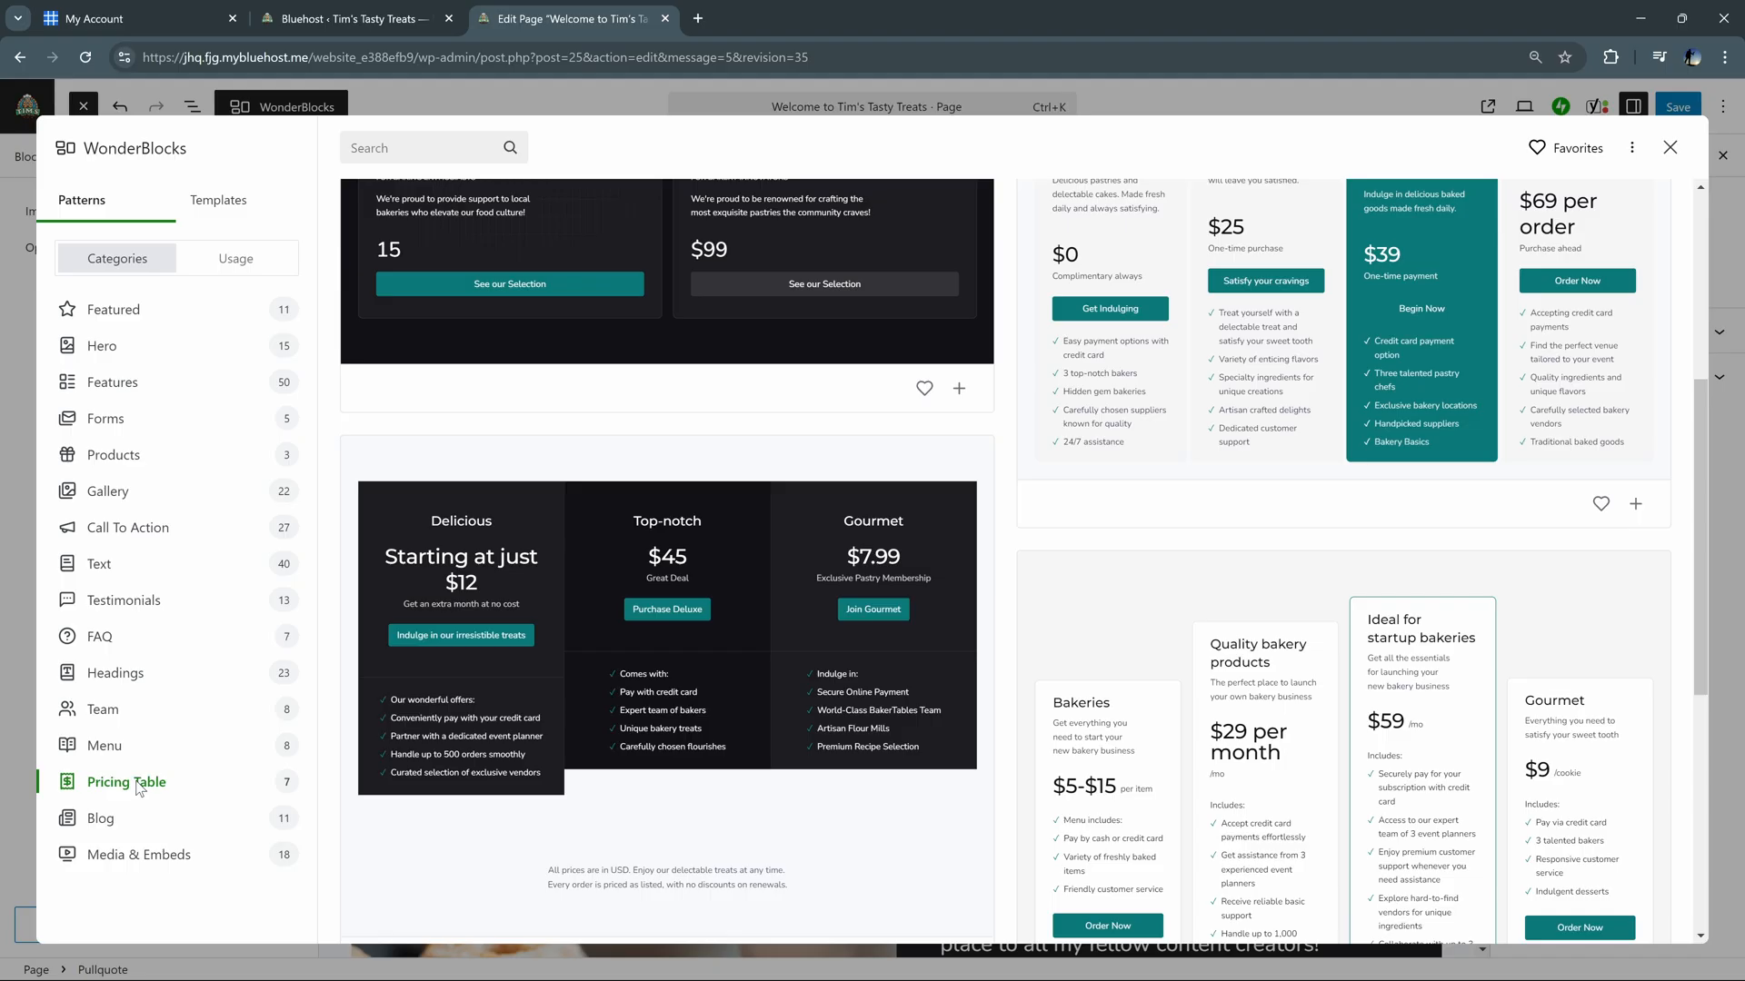
scroll("down", 3)
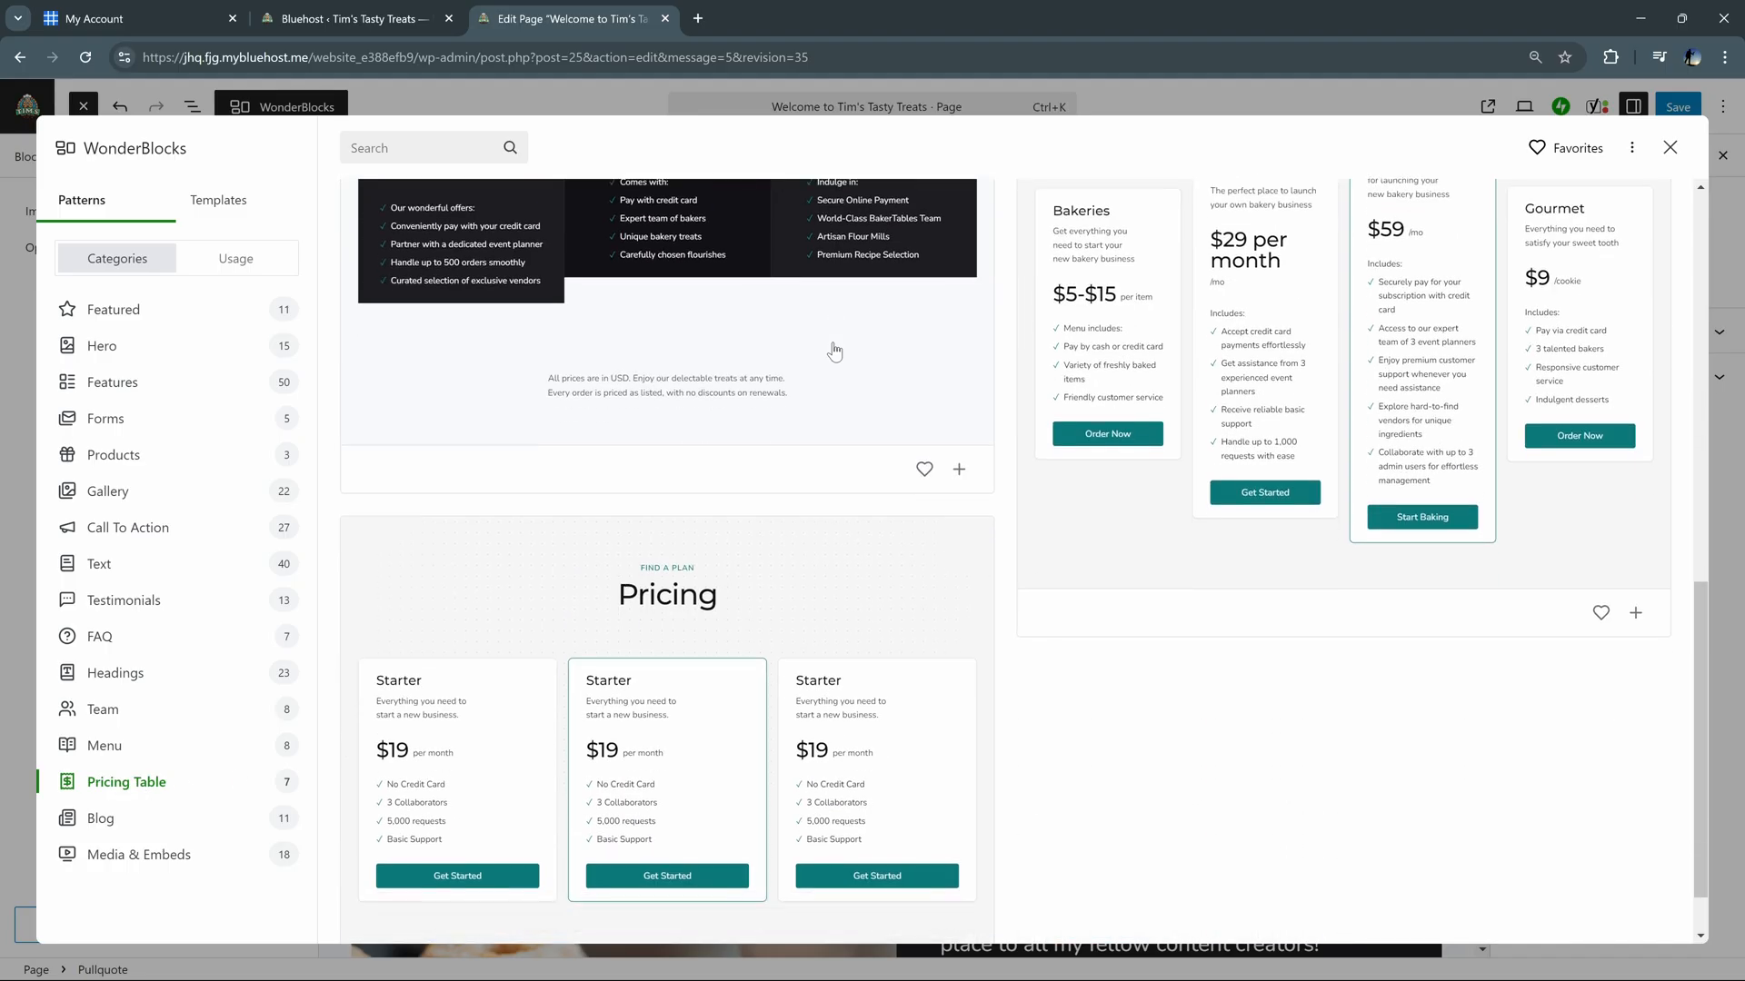
scroll("down", 3)
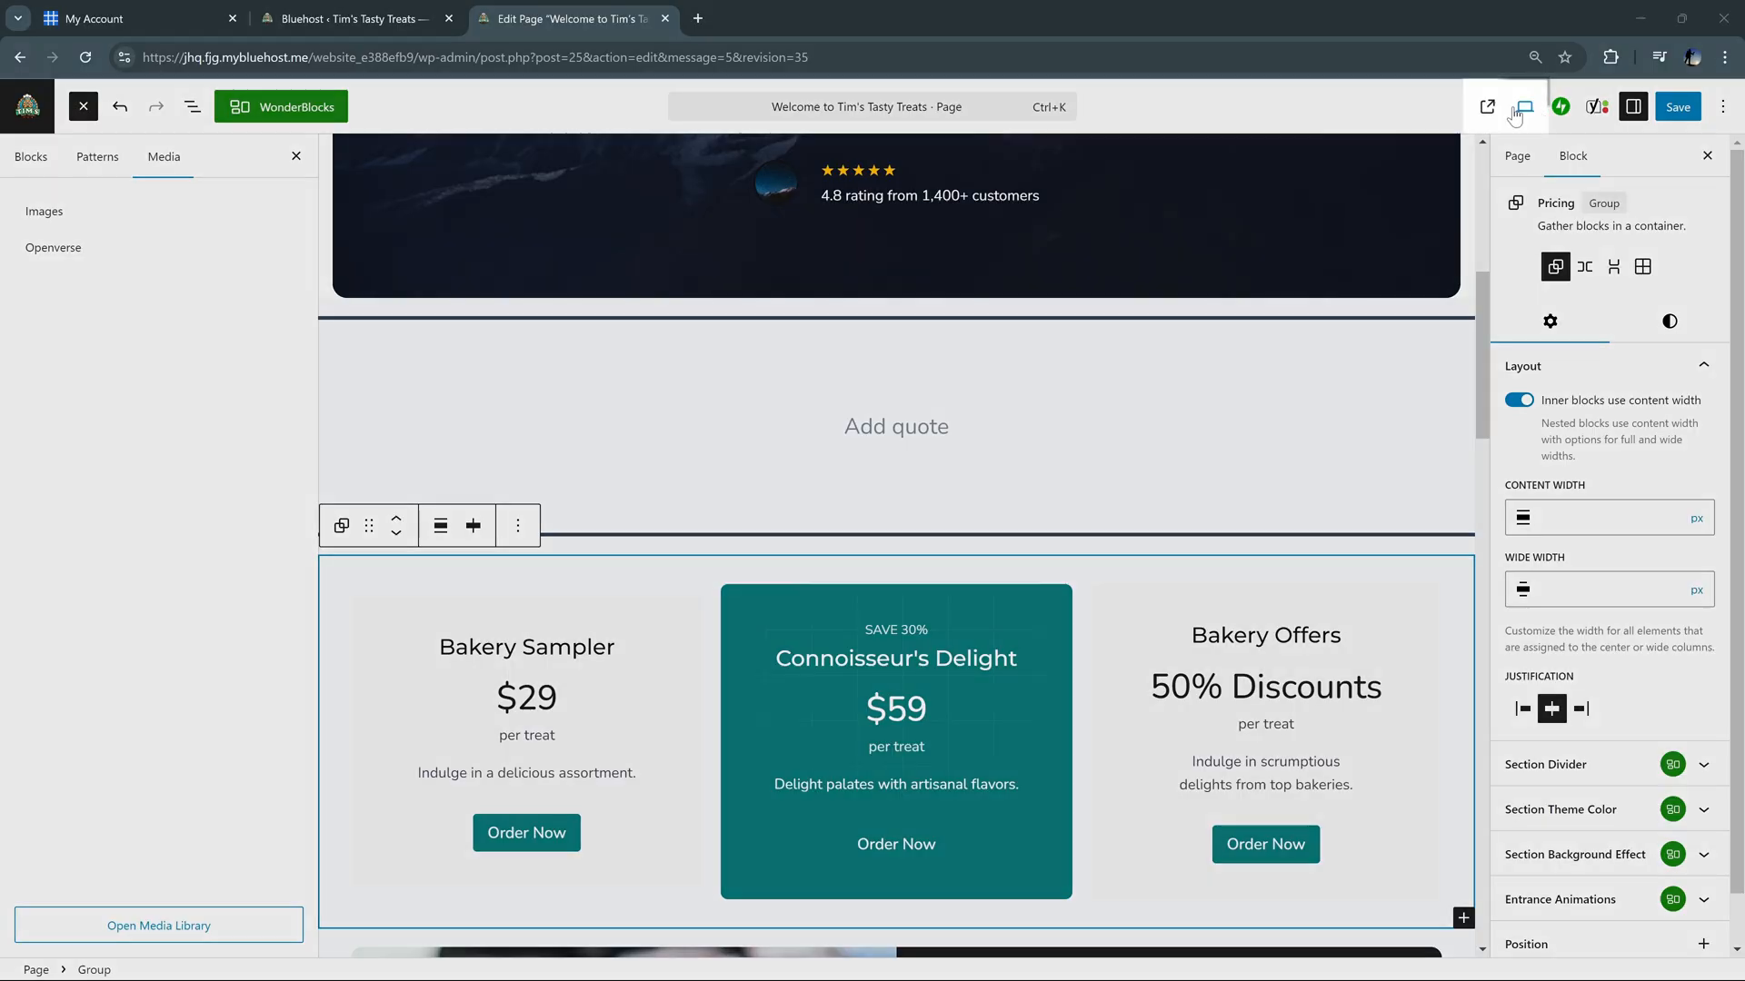
Preview the page at tablet and mobile sizes, return to desktop, and hide the site template
left_click(1485, 105)
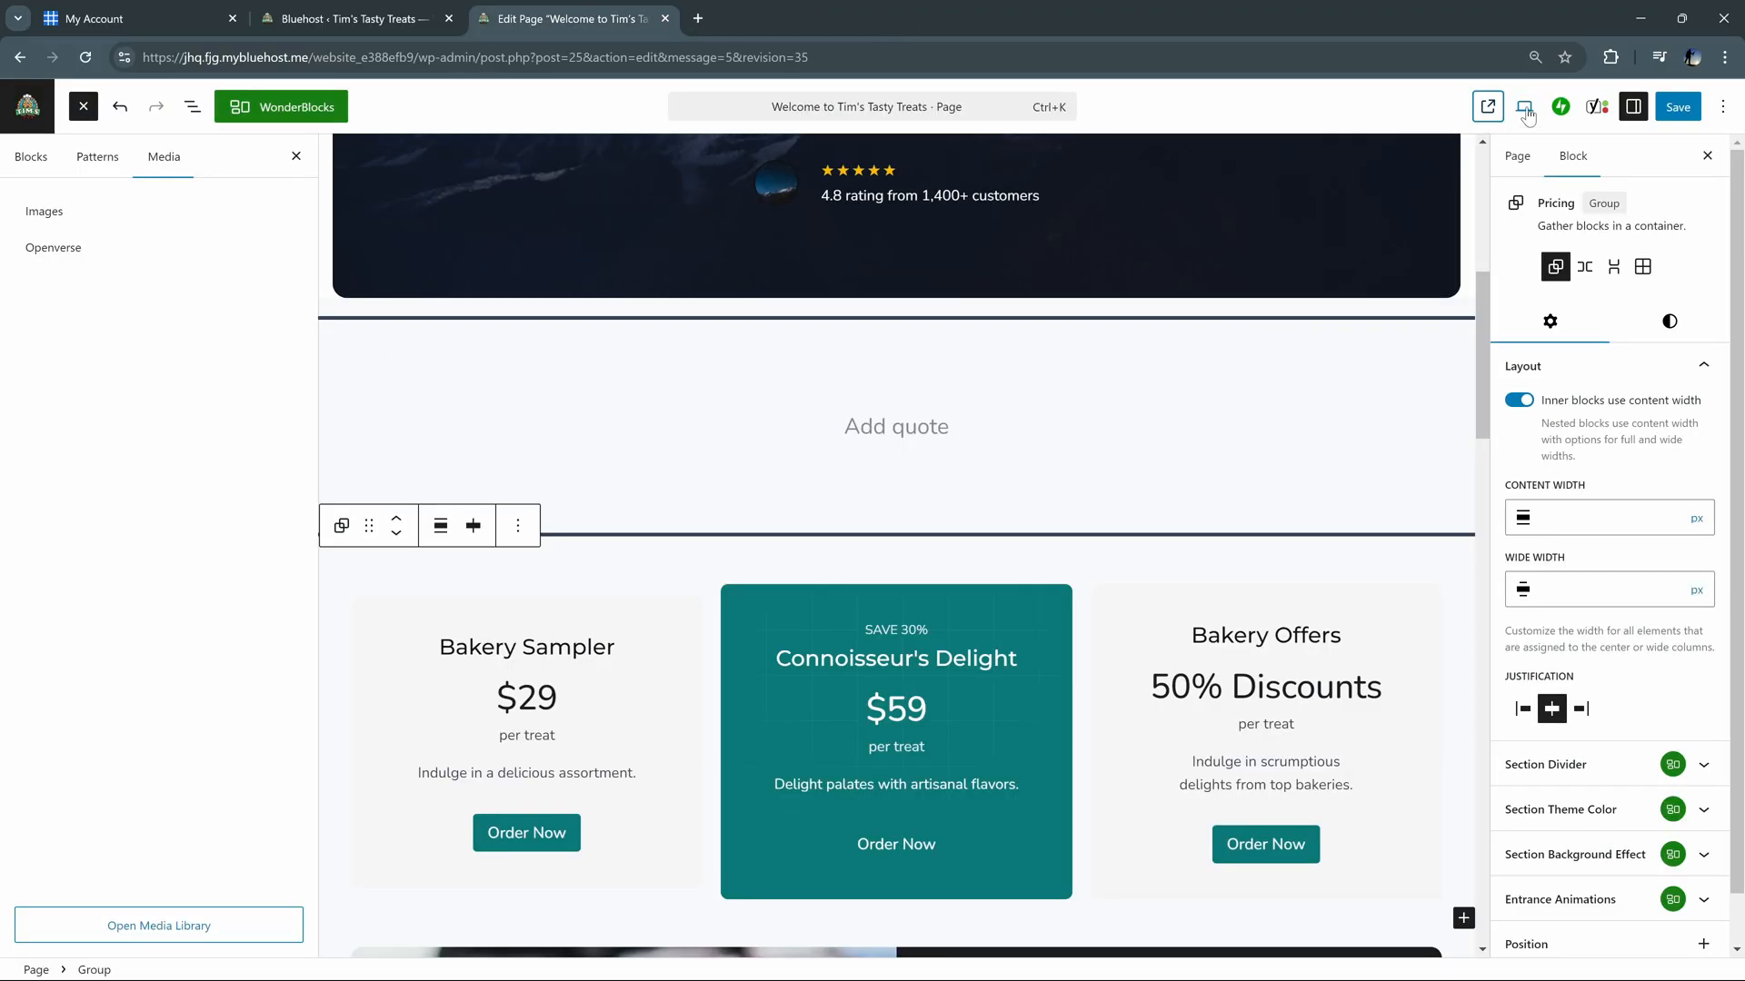
left_click(1525, 108)
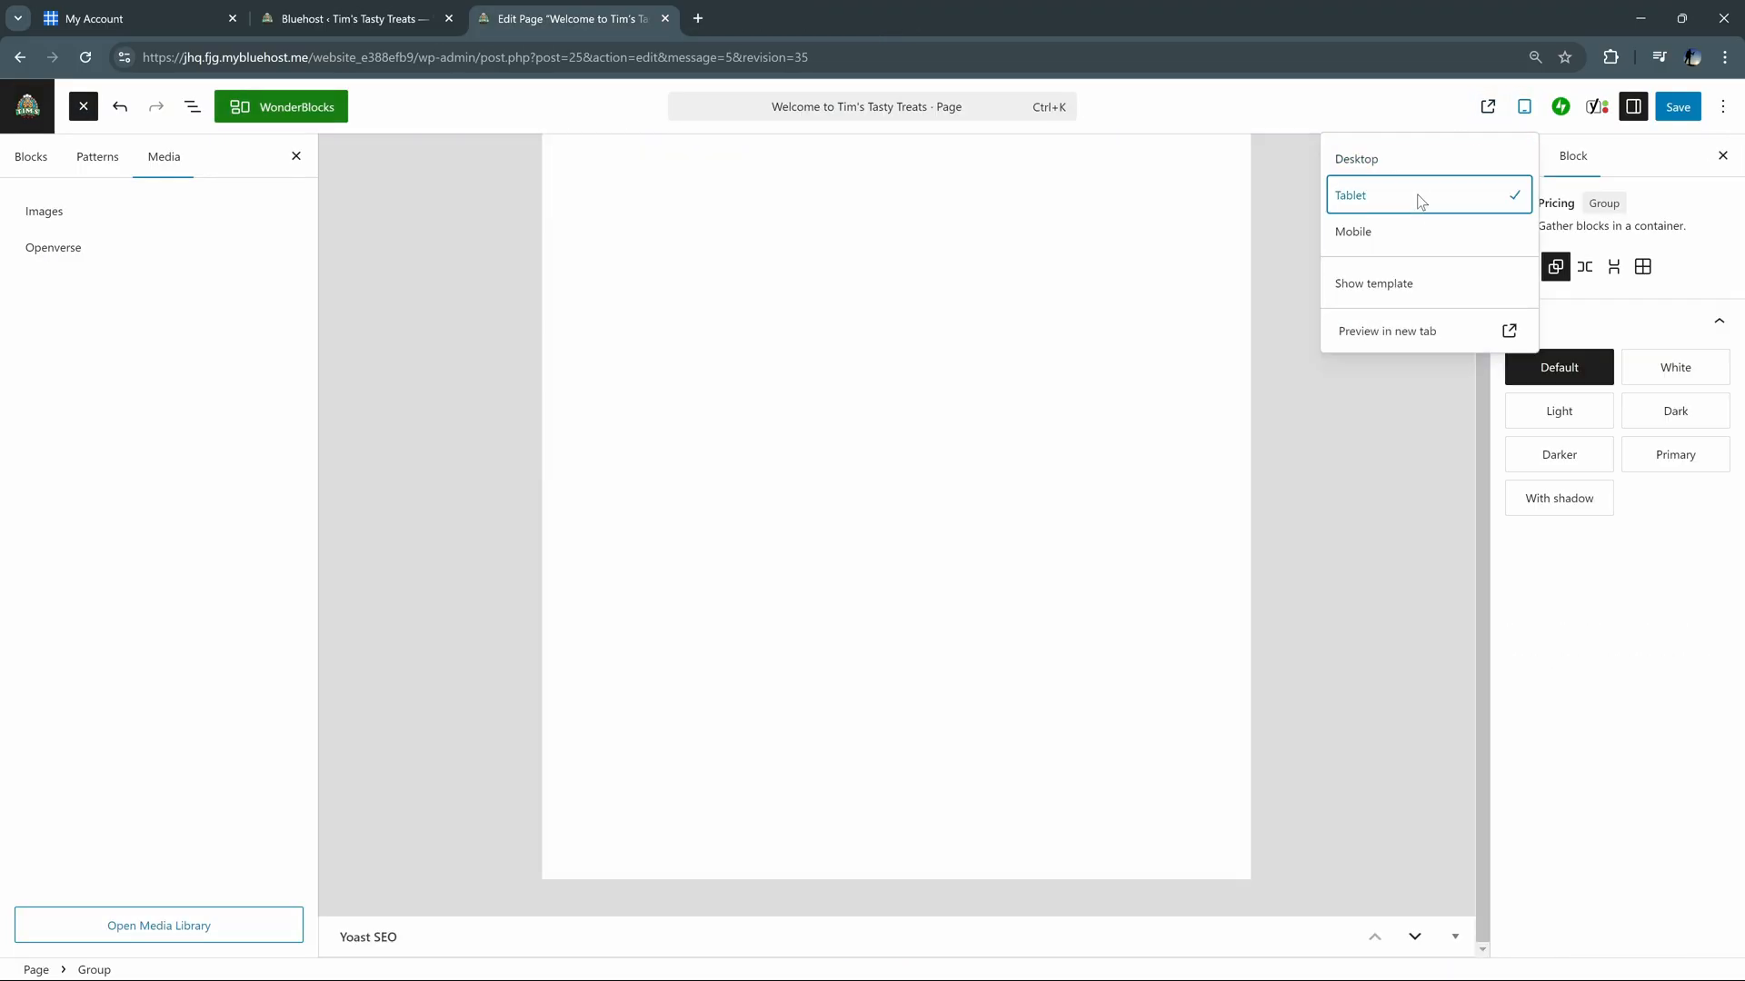
left_click(1352, 231)
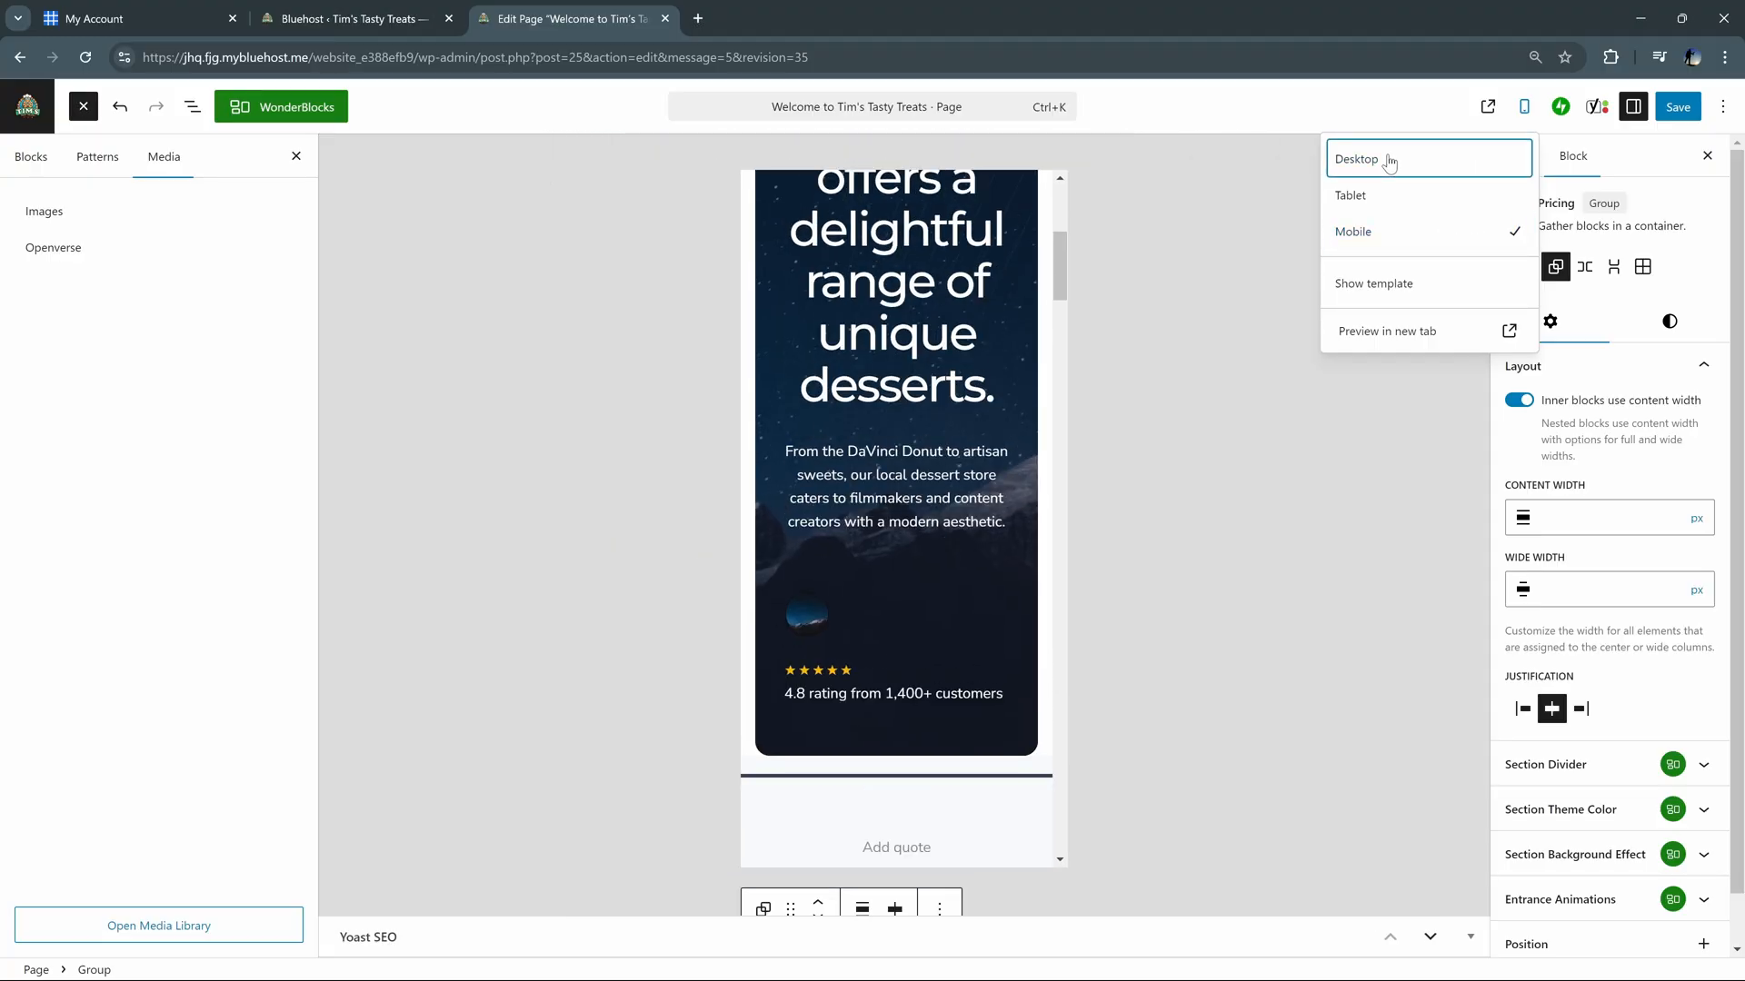
left_click(1356, 158)
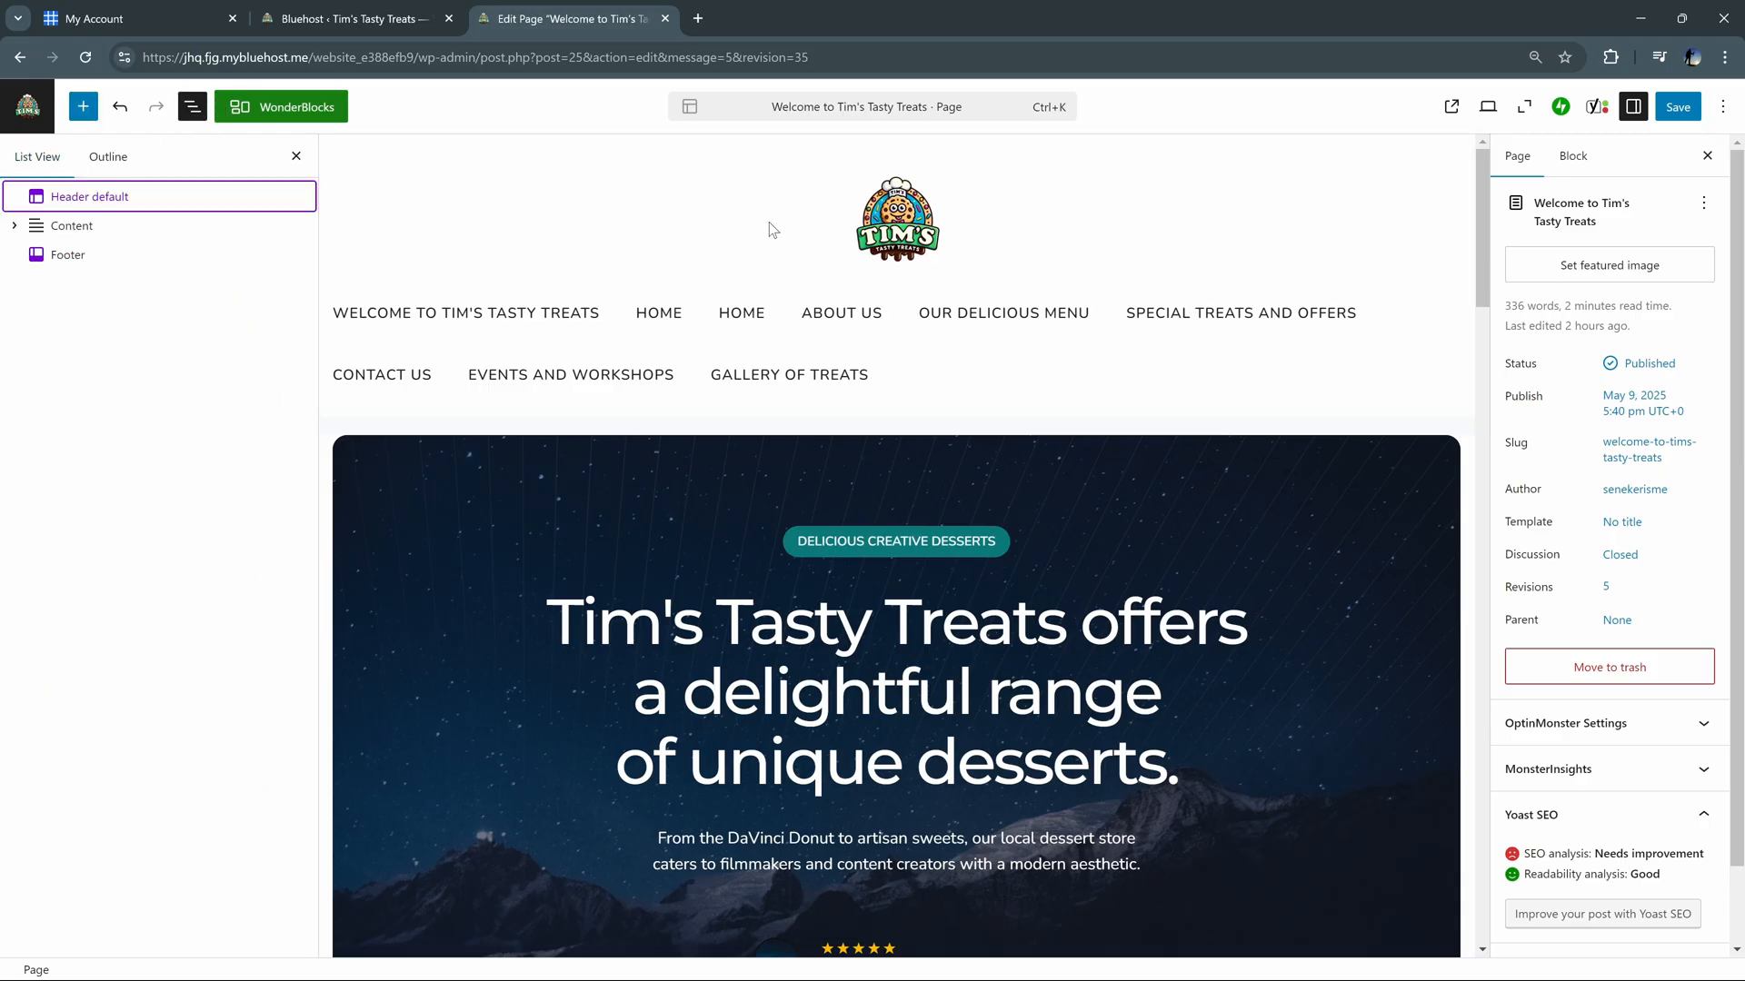
left_click(1488, 106)
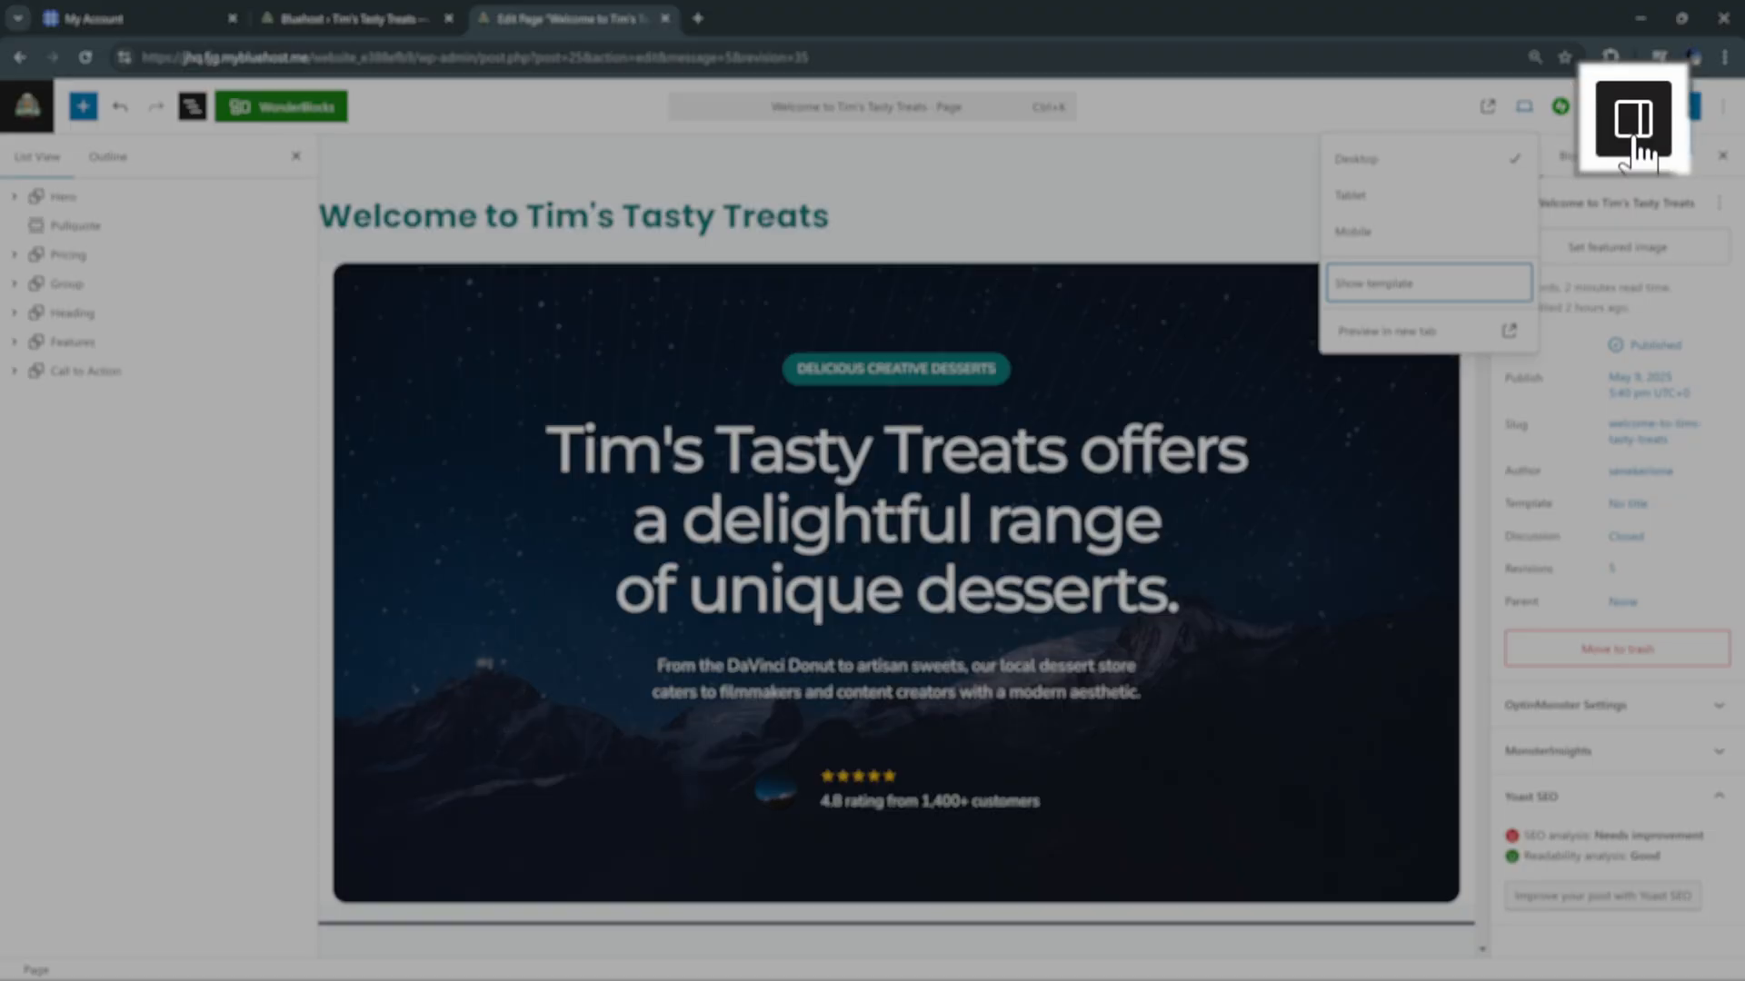
Inspect the hero stack's entrance animation (None), then select the Pricing section's settings
left_click(1632, 105)
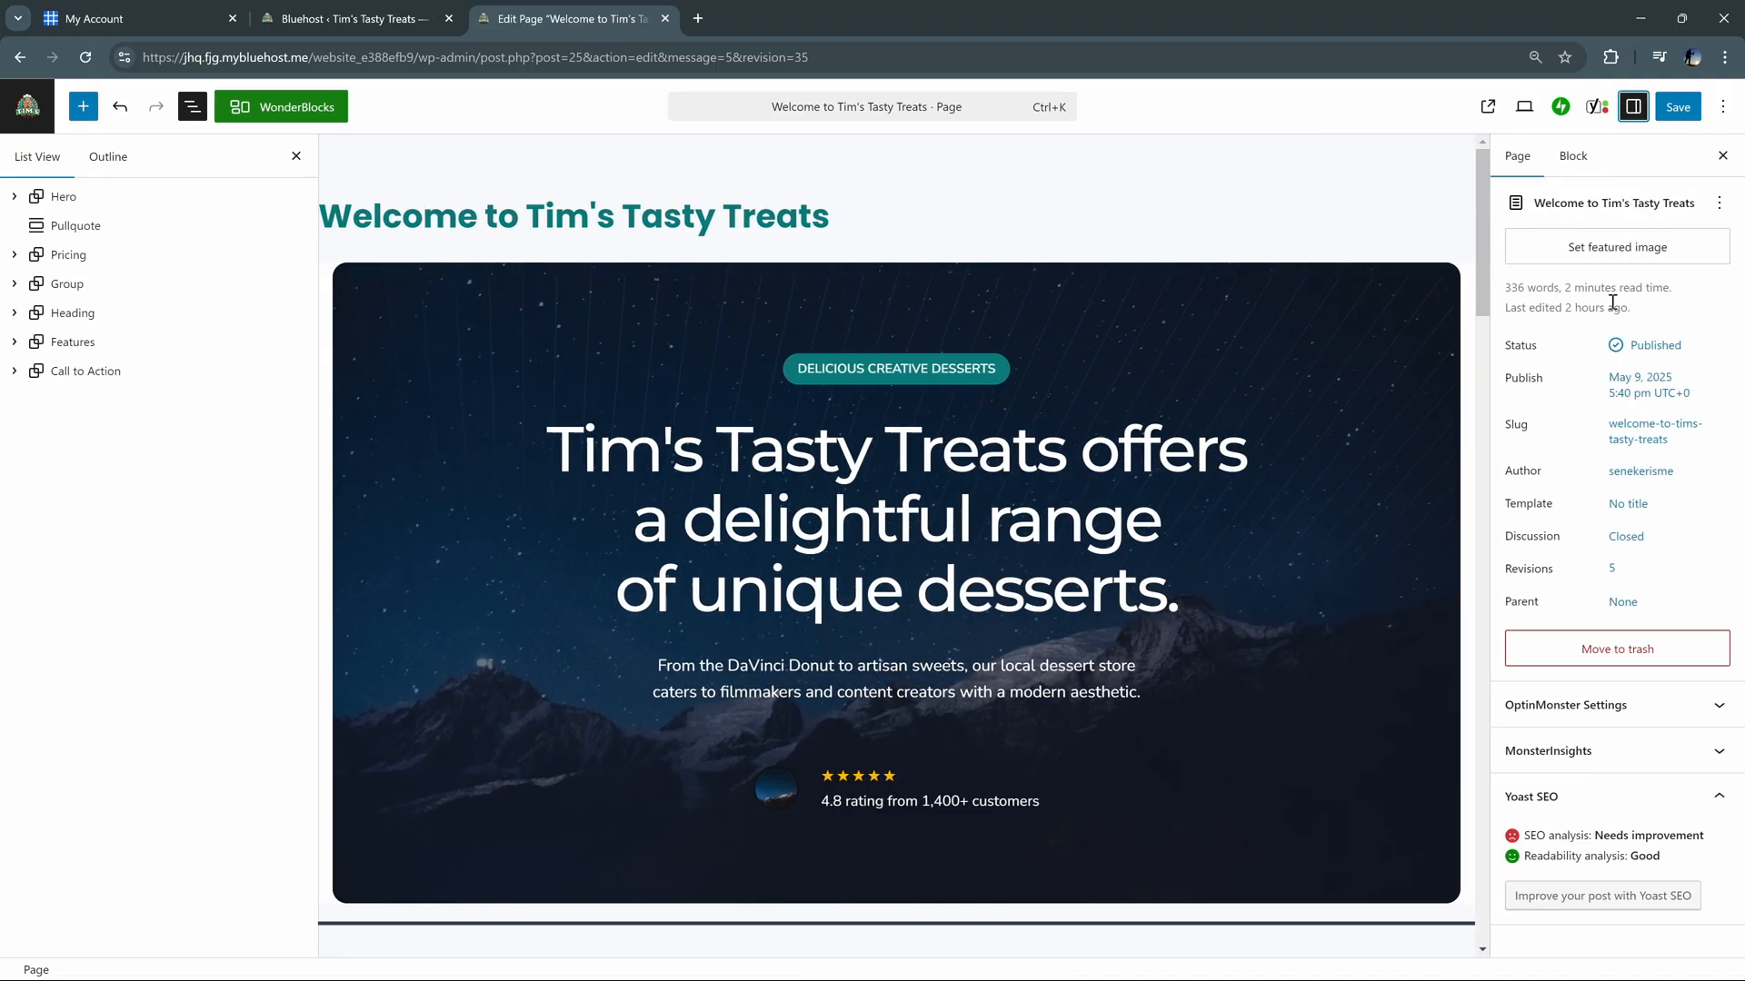
left_click(1572, 157)
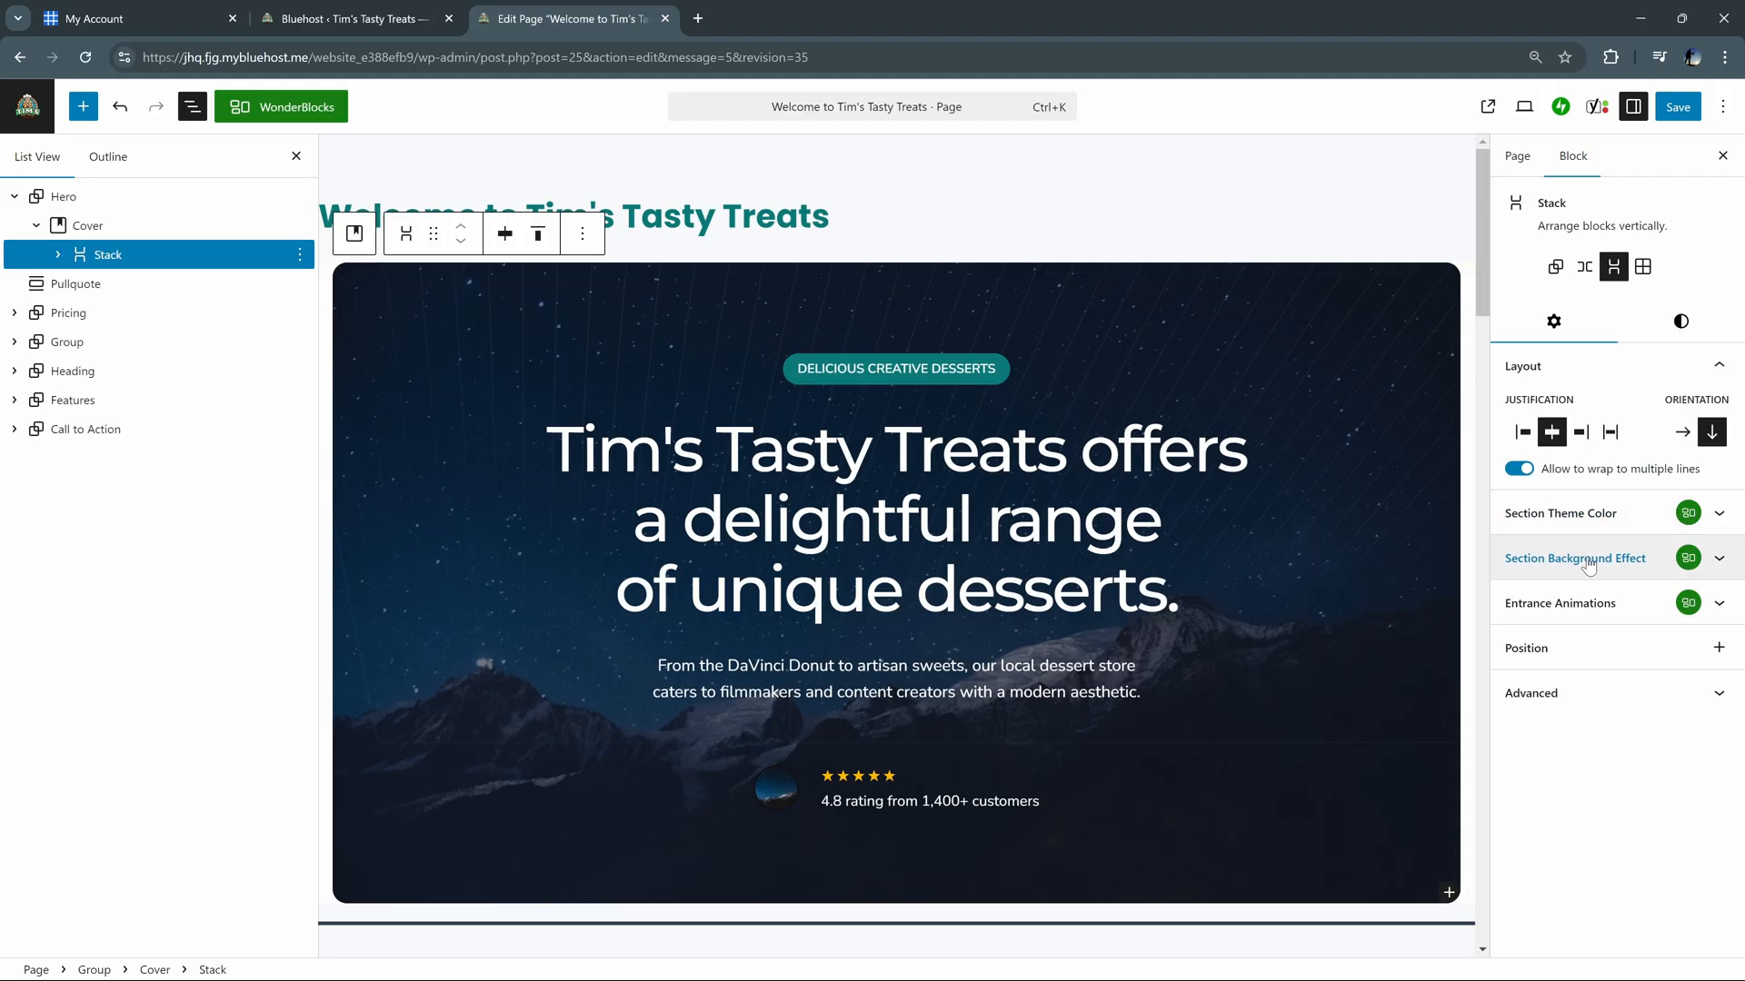
mouse_move(1584, 611)
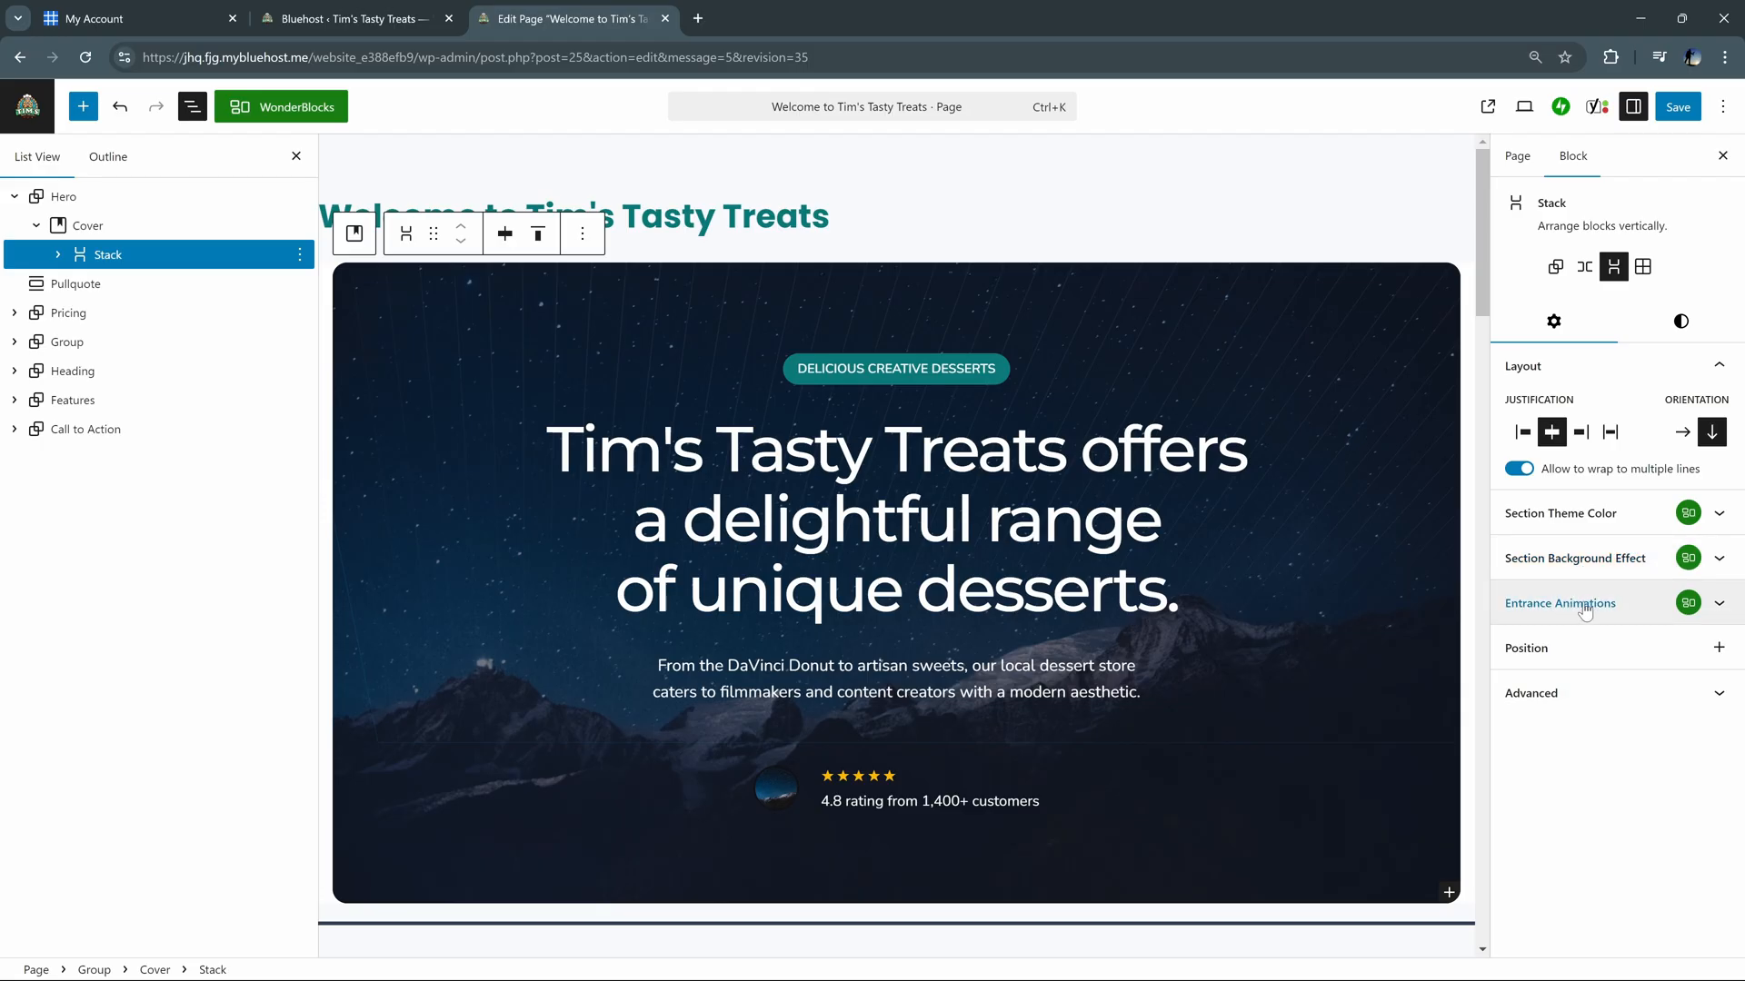
left_click(1559, 602)
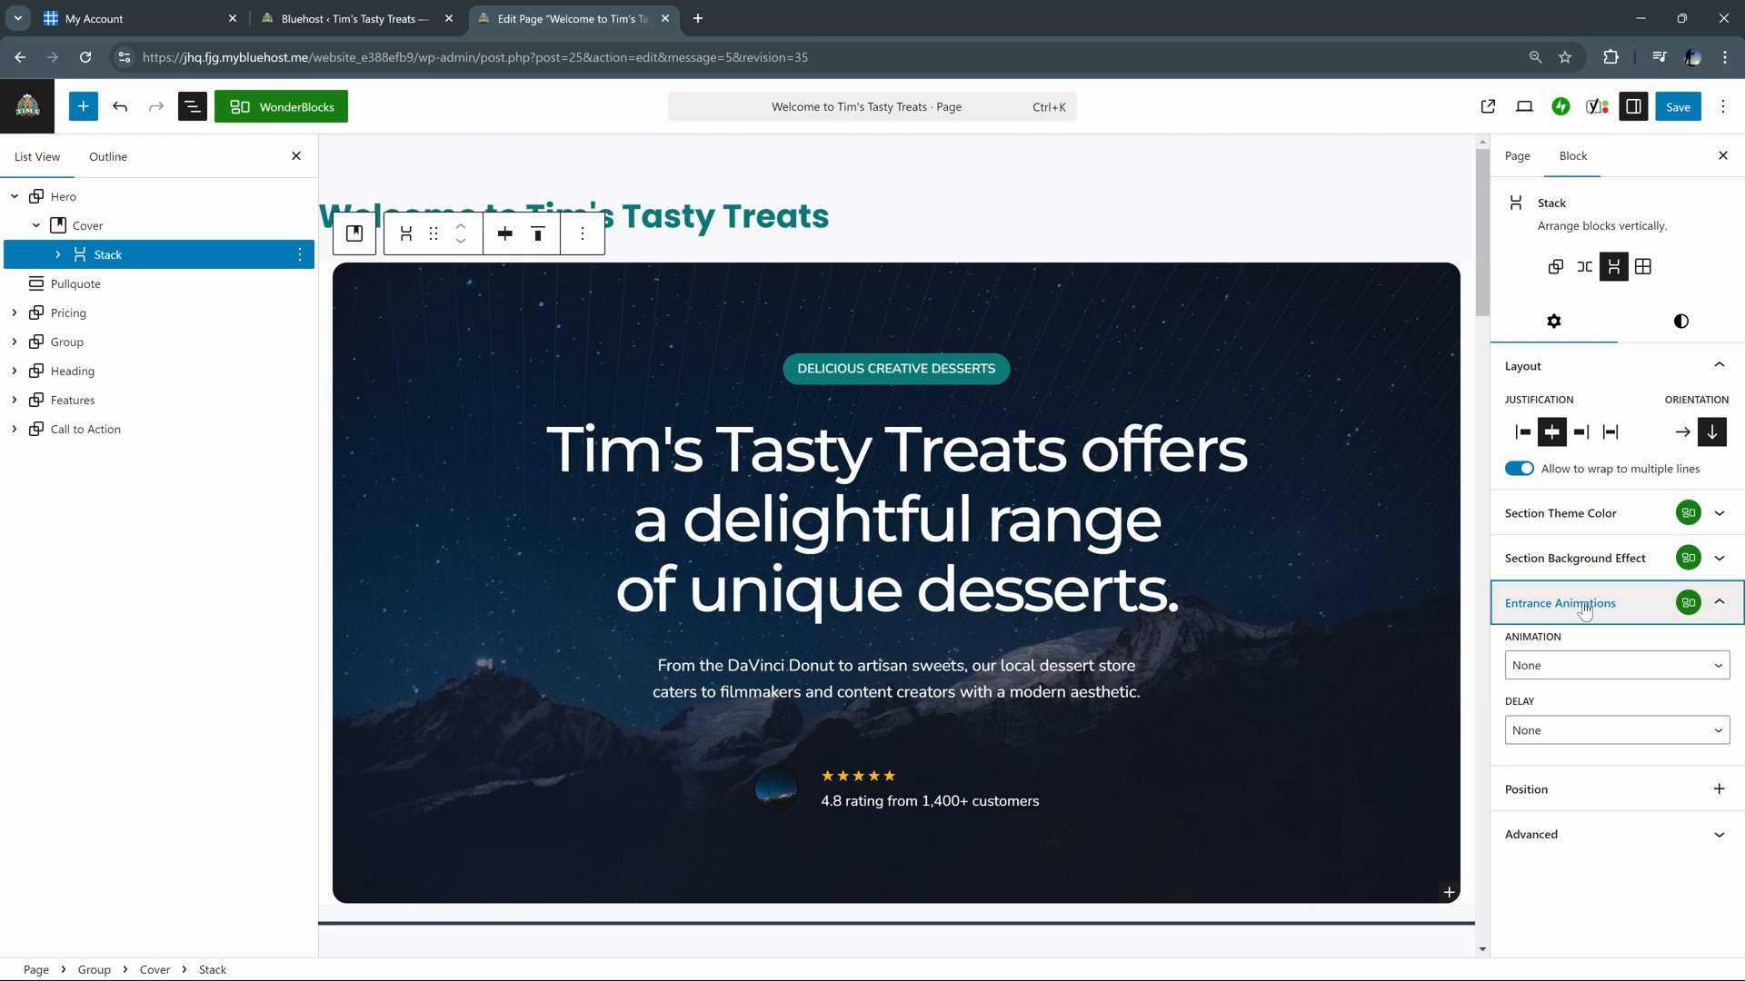
left_click(70, 312)
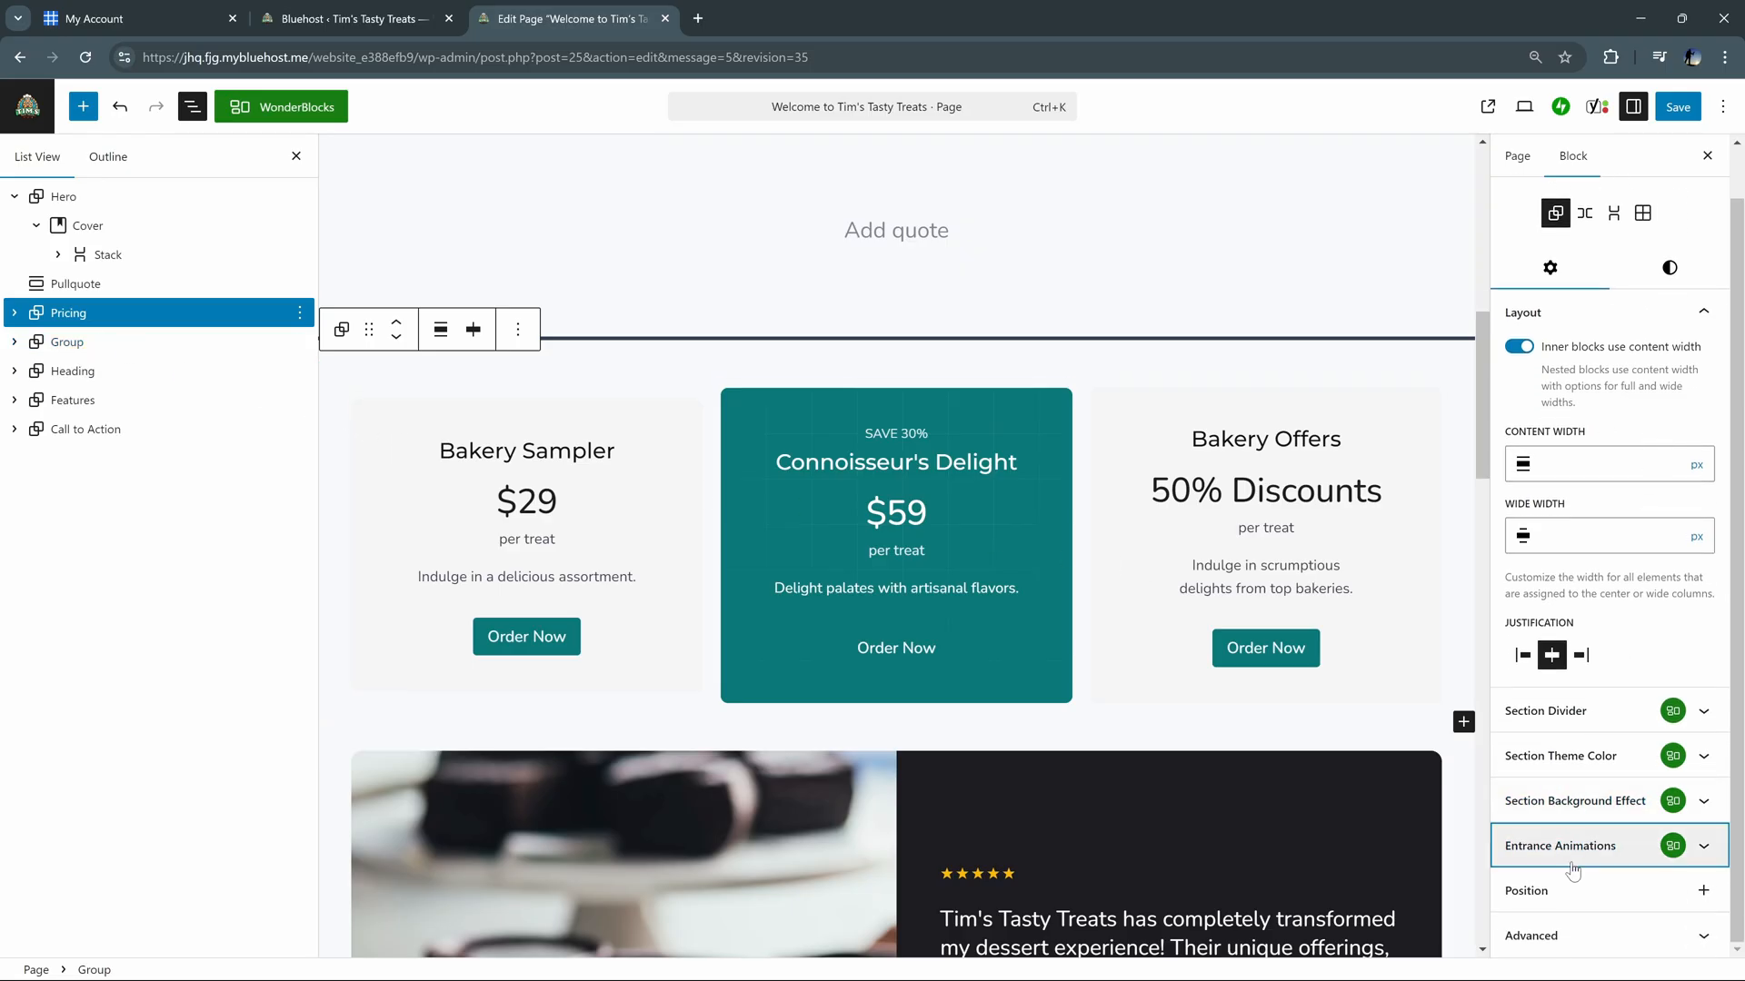
Give the Bakery Sampler column a Fade In Bottom Short entrance animation with a delay
left_click(1561, 845)
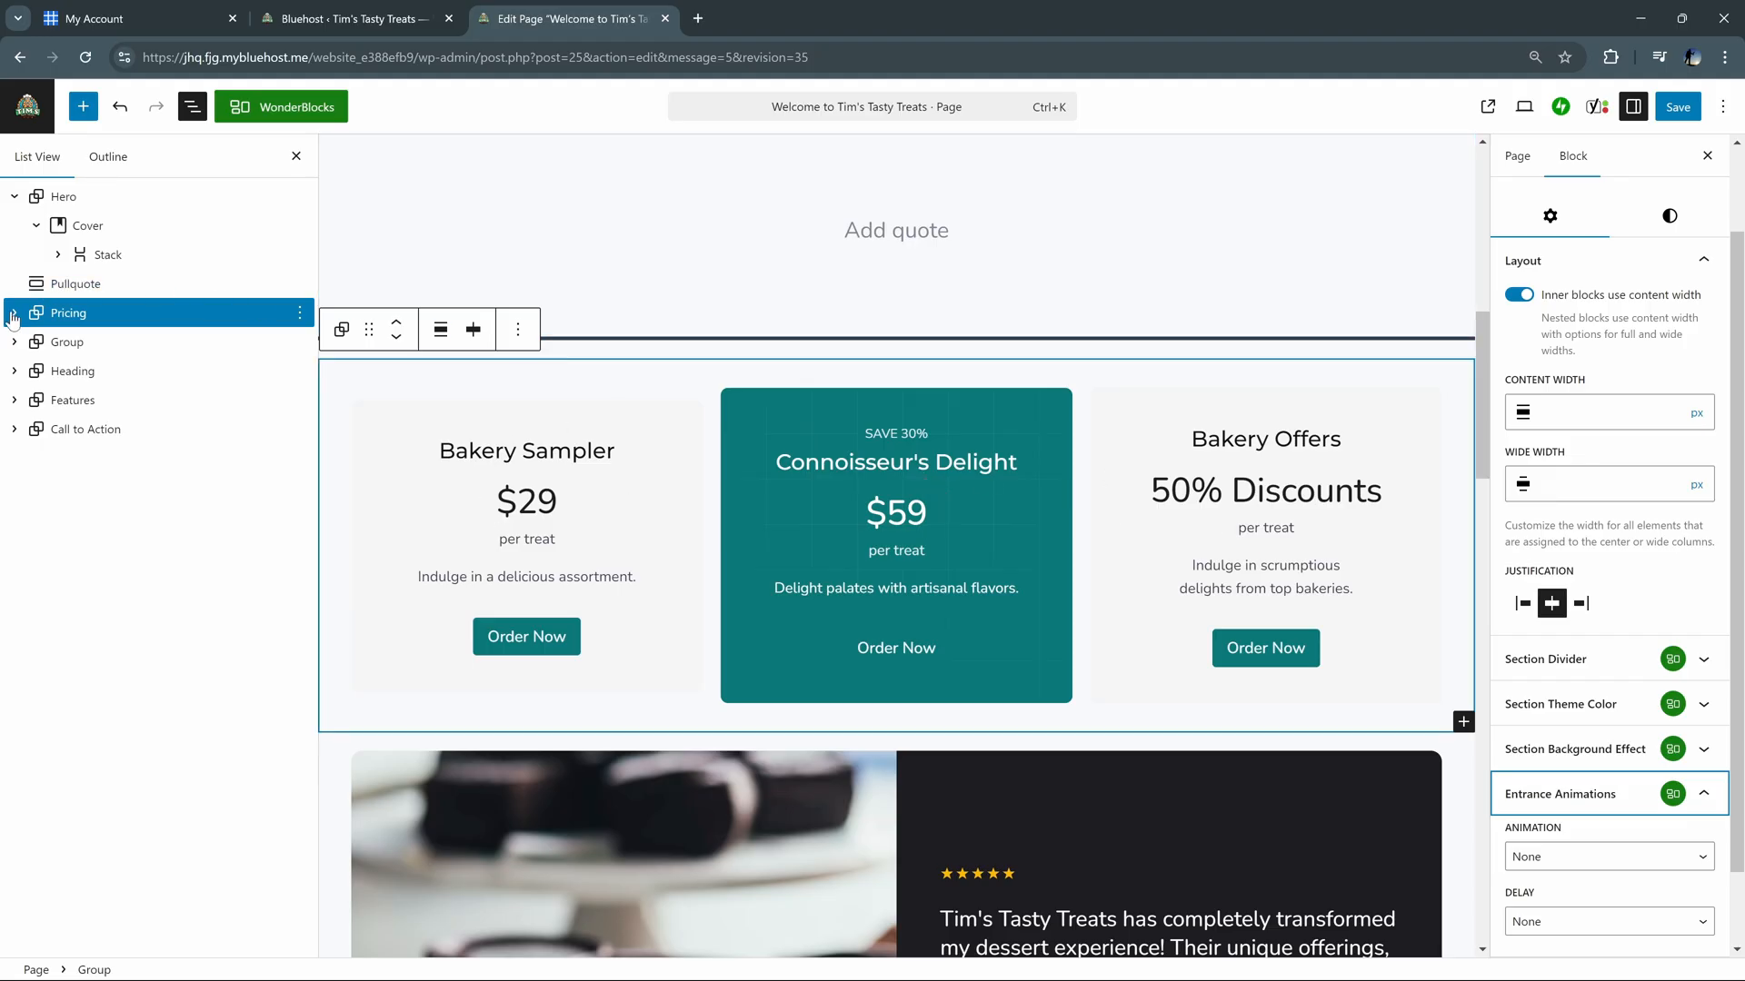
left_click(12, 320)
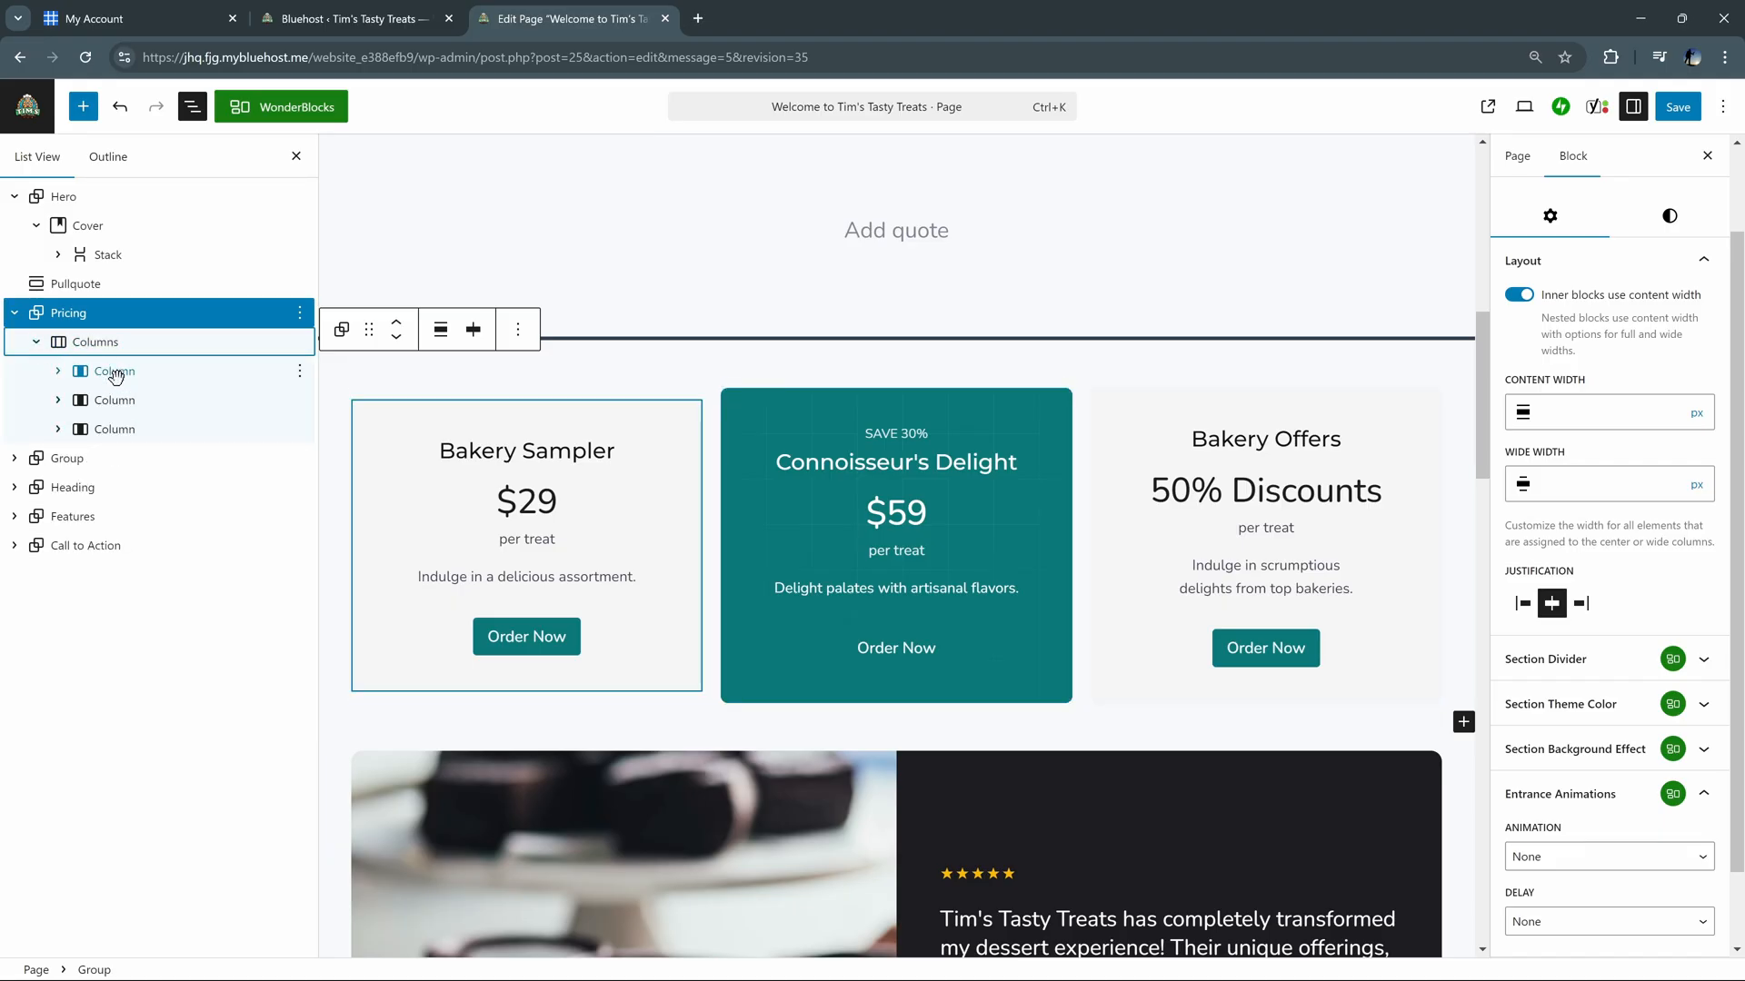
left_click(114, 370)
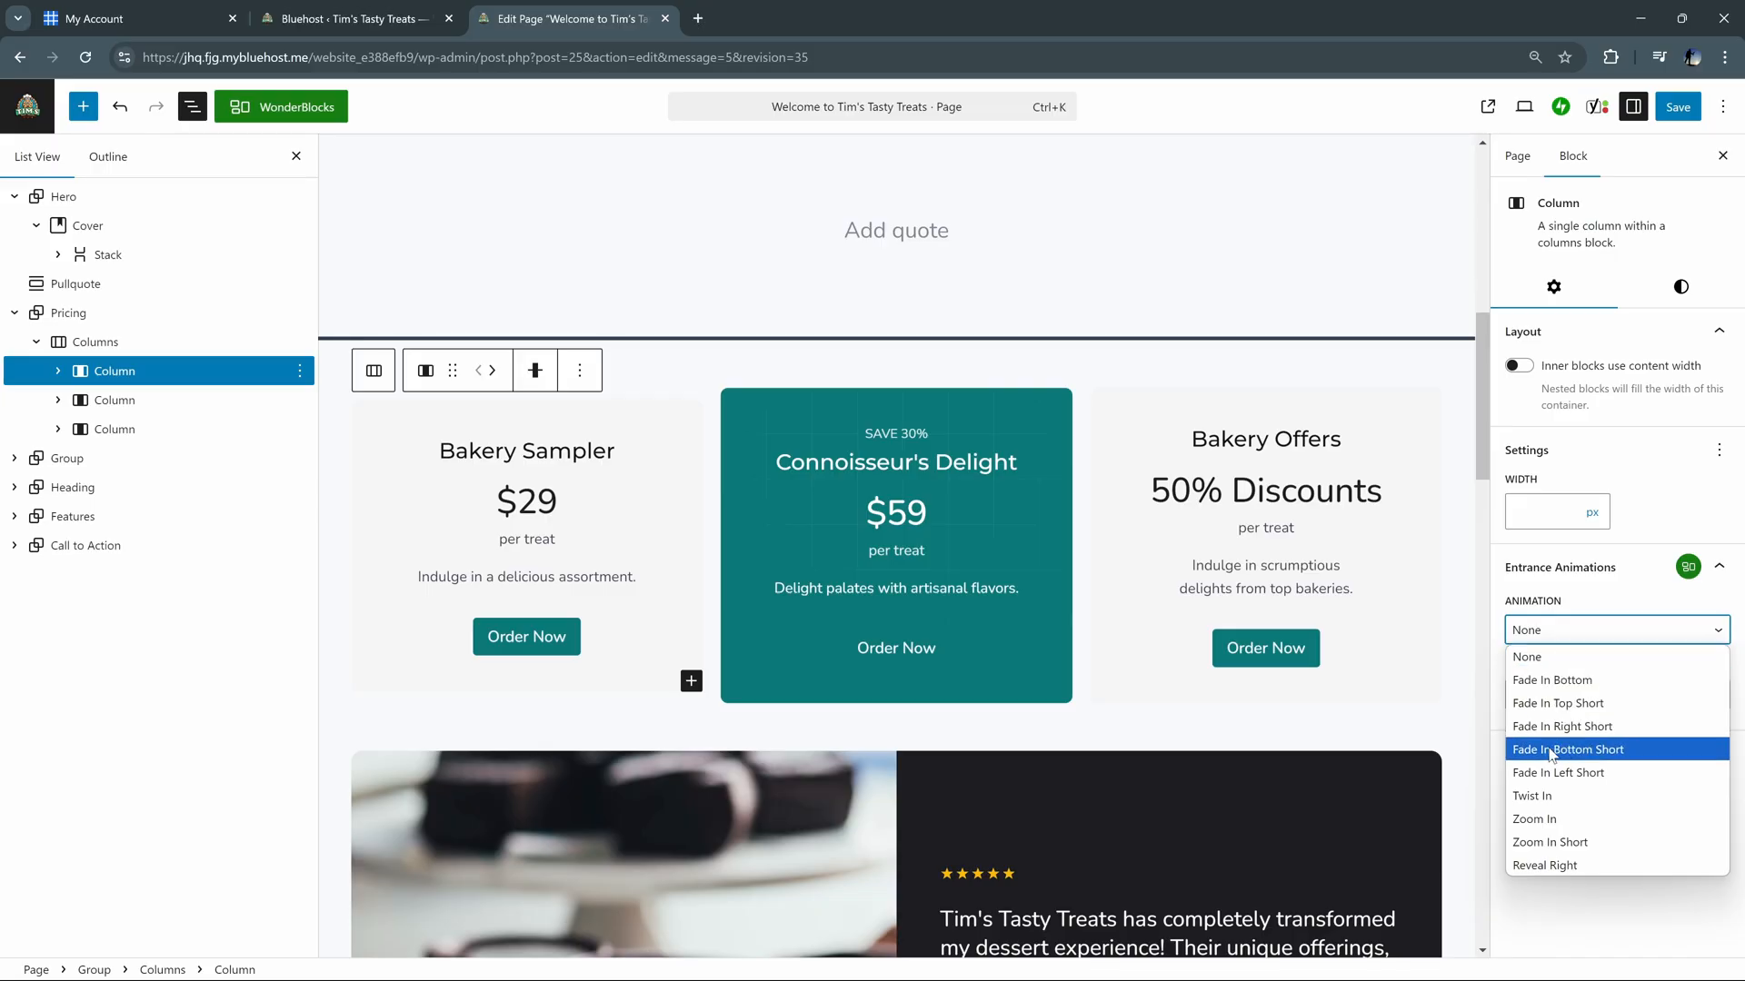
left_click(1569, 749)
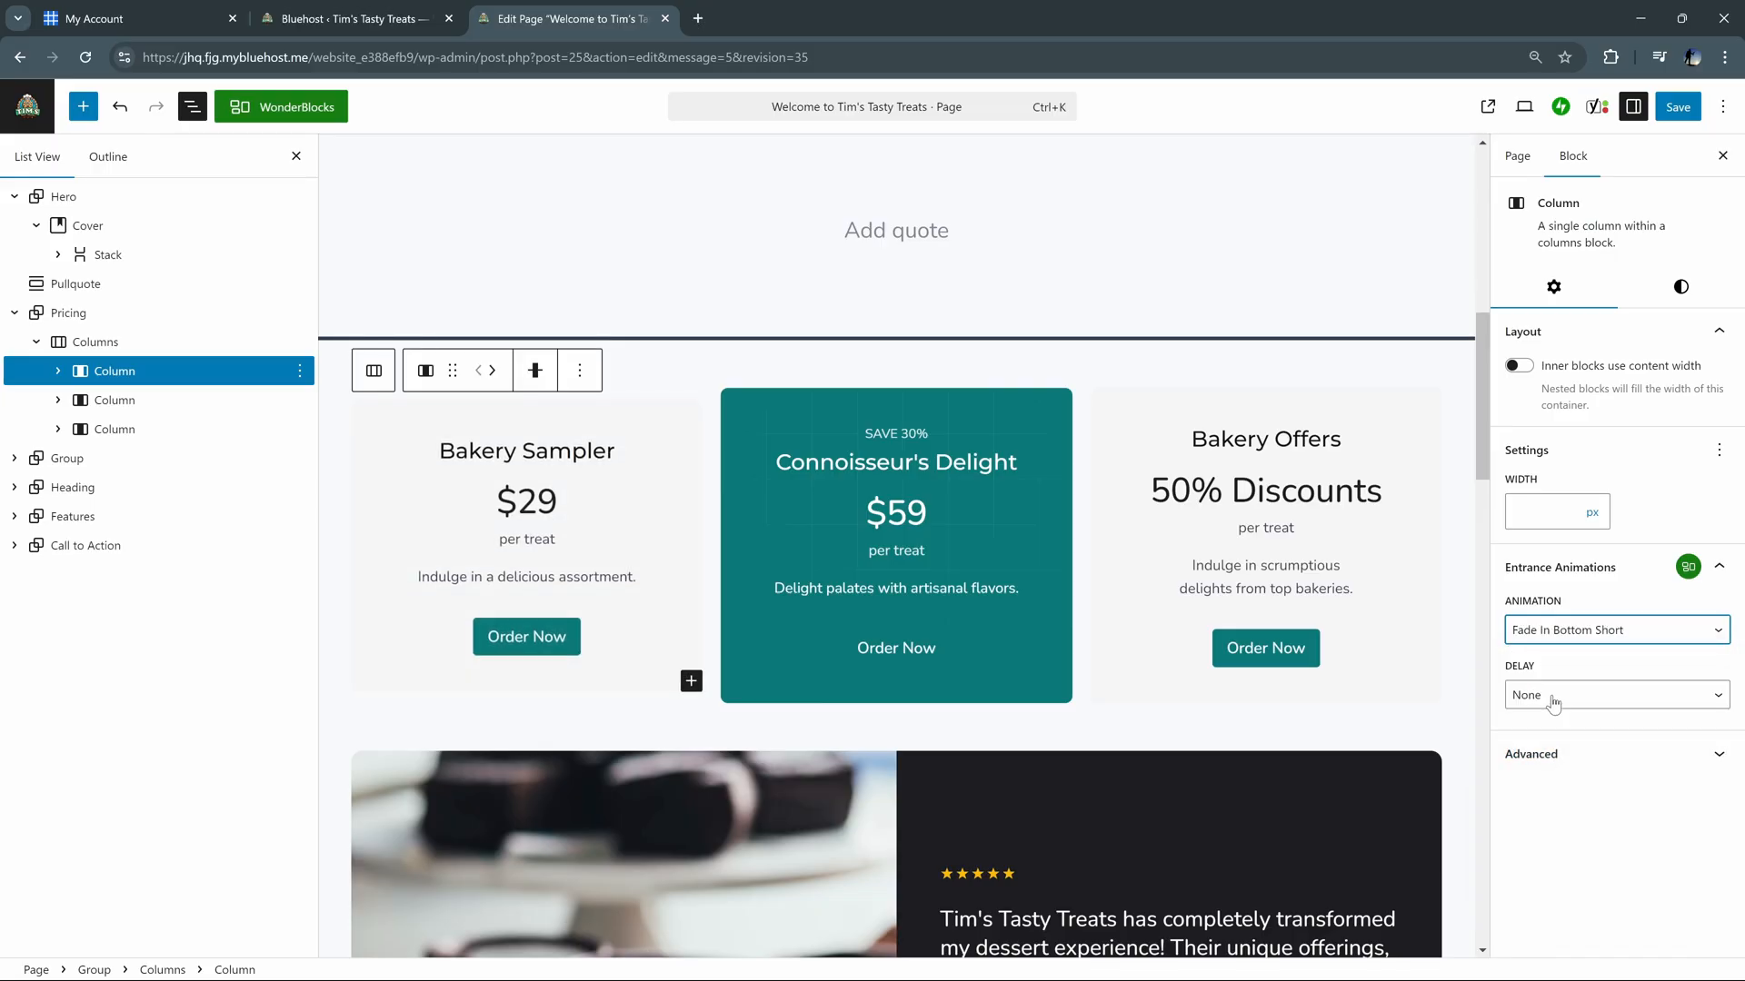
left_click(1614, 694)
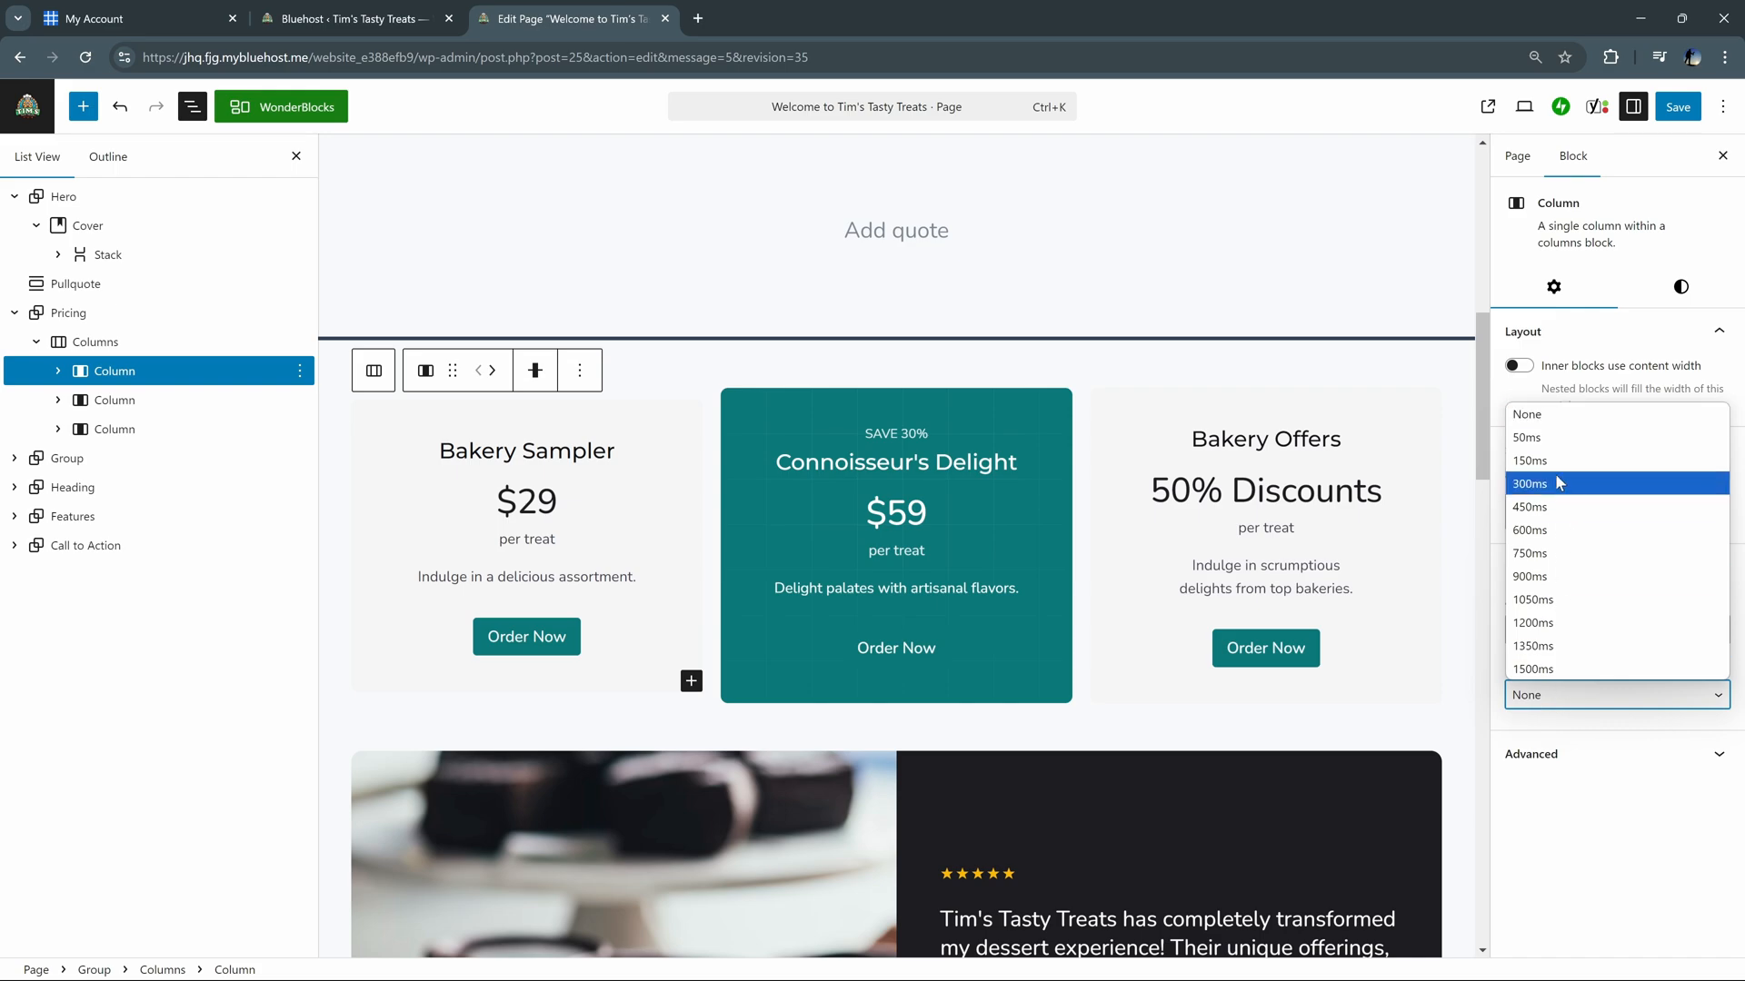
left_click(1530, 460)
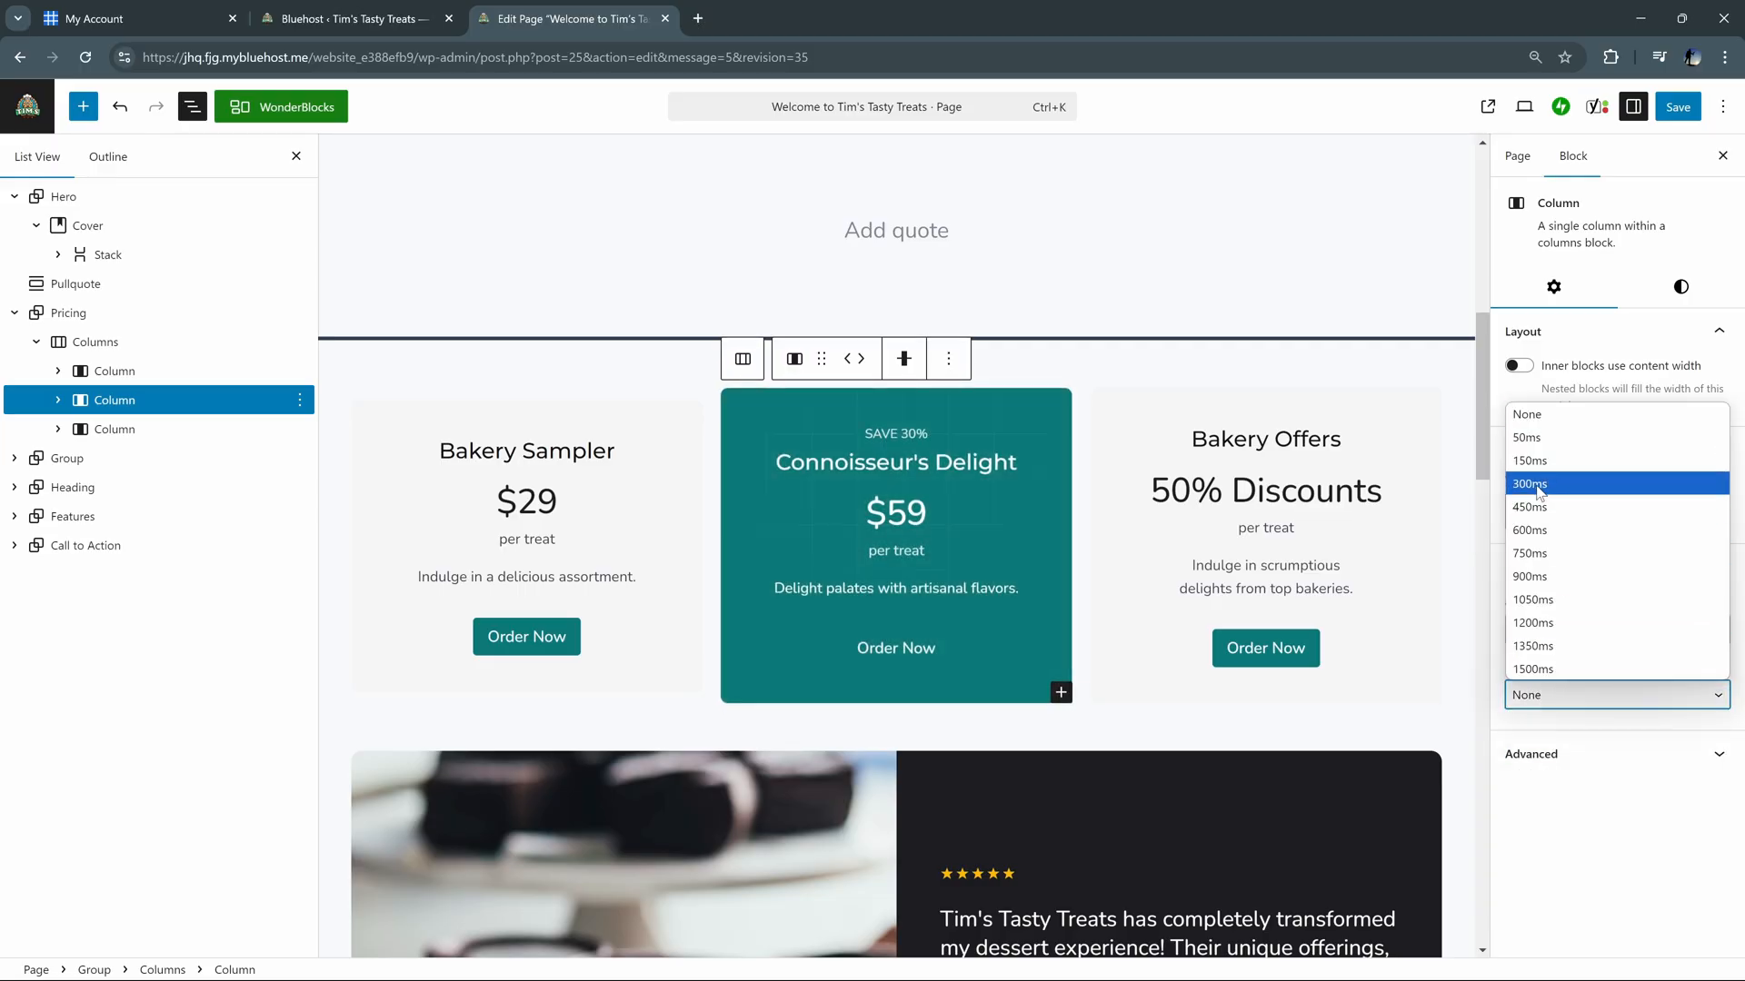
Set delays and Fade In Bottom Short on the second and Bakery Offers columns (450ms), then save
left_click(1265, 545)
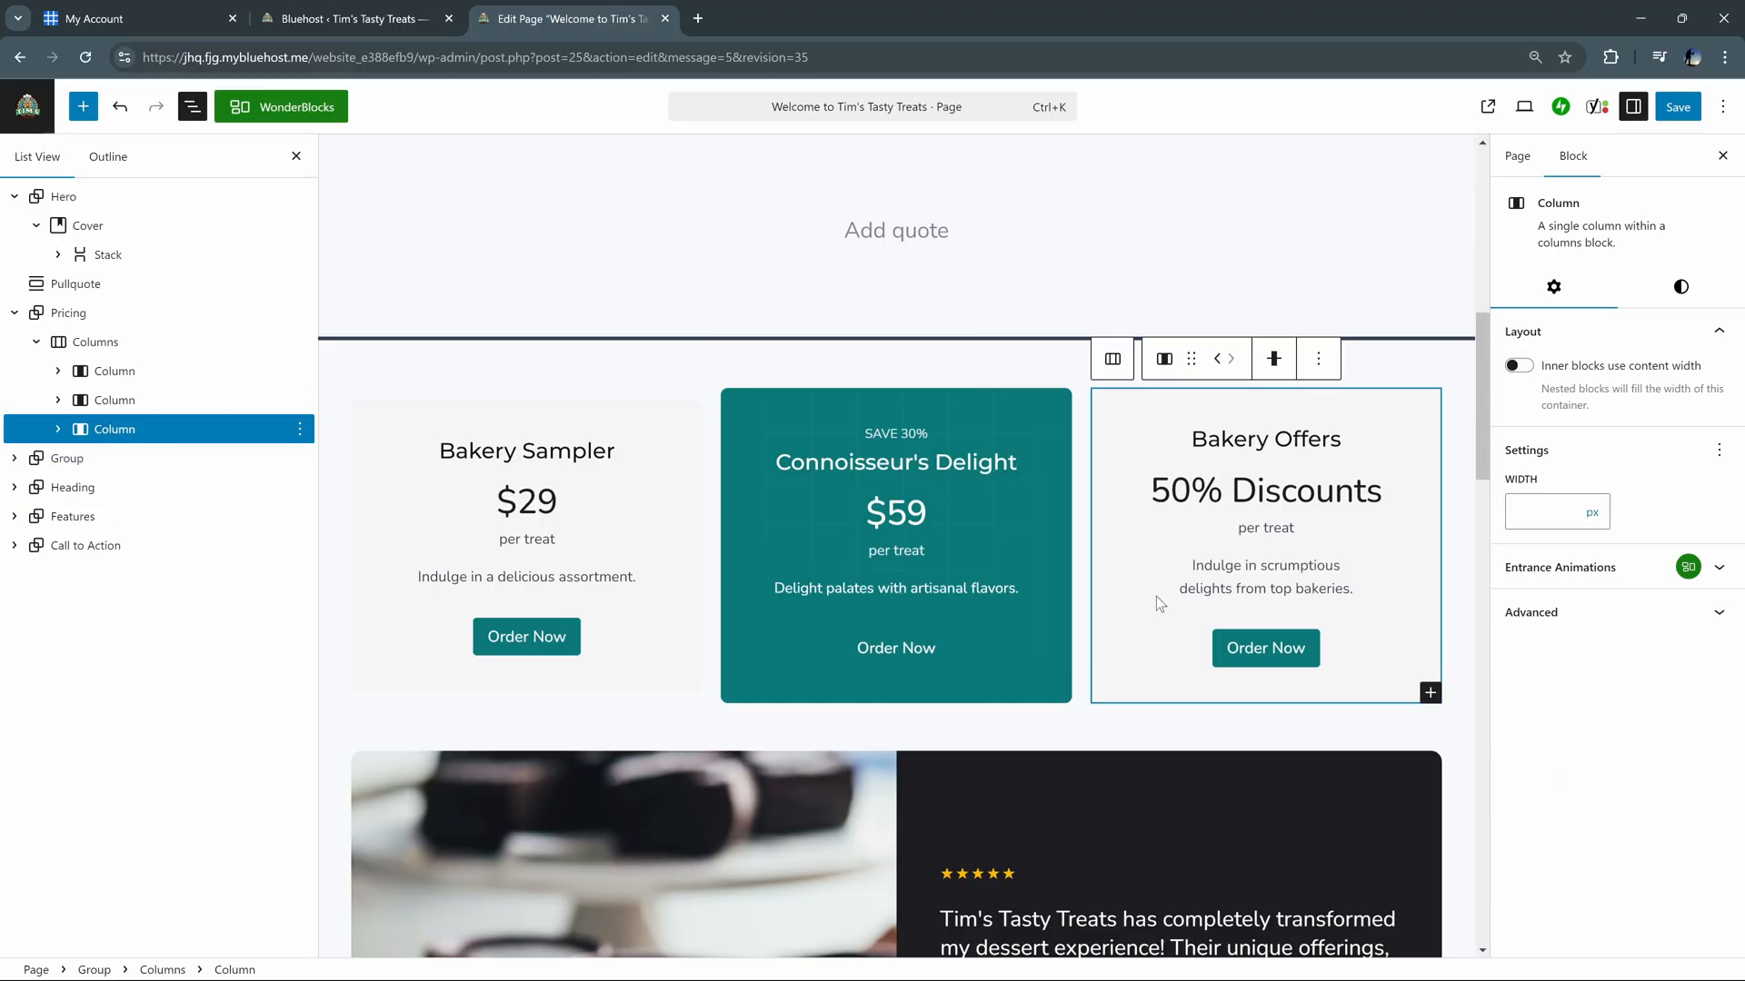
left_click(1612, 630)
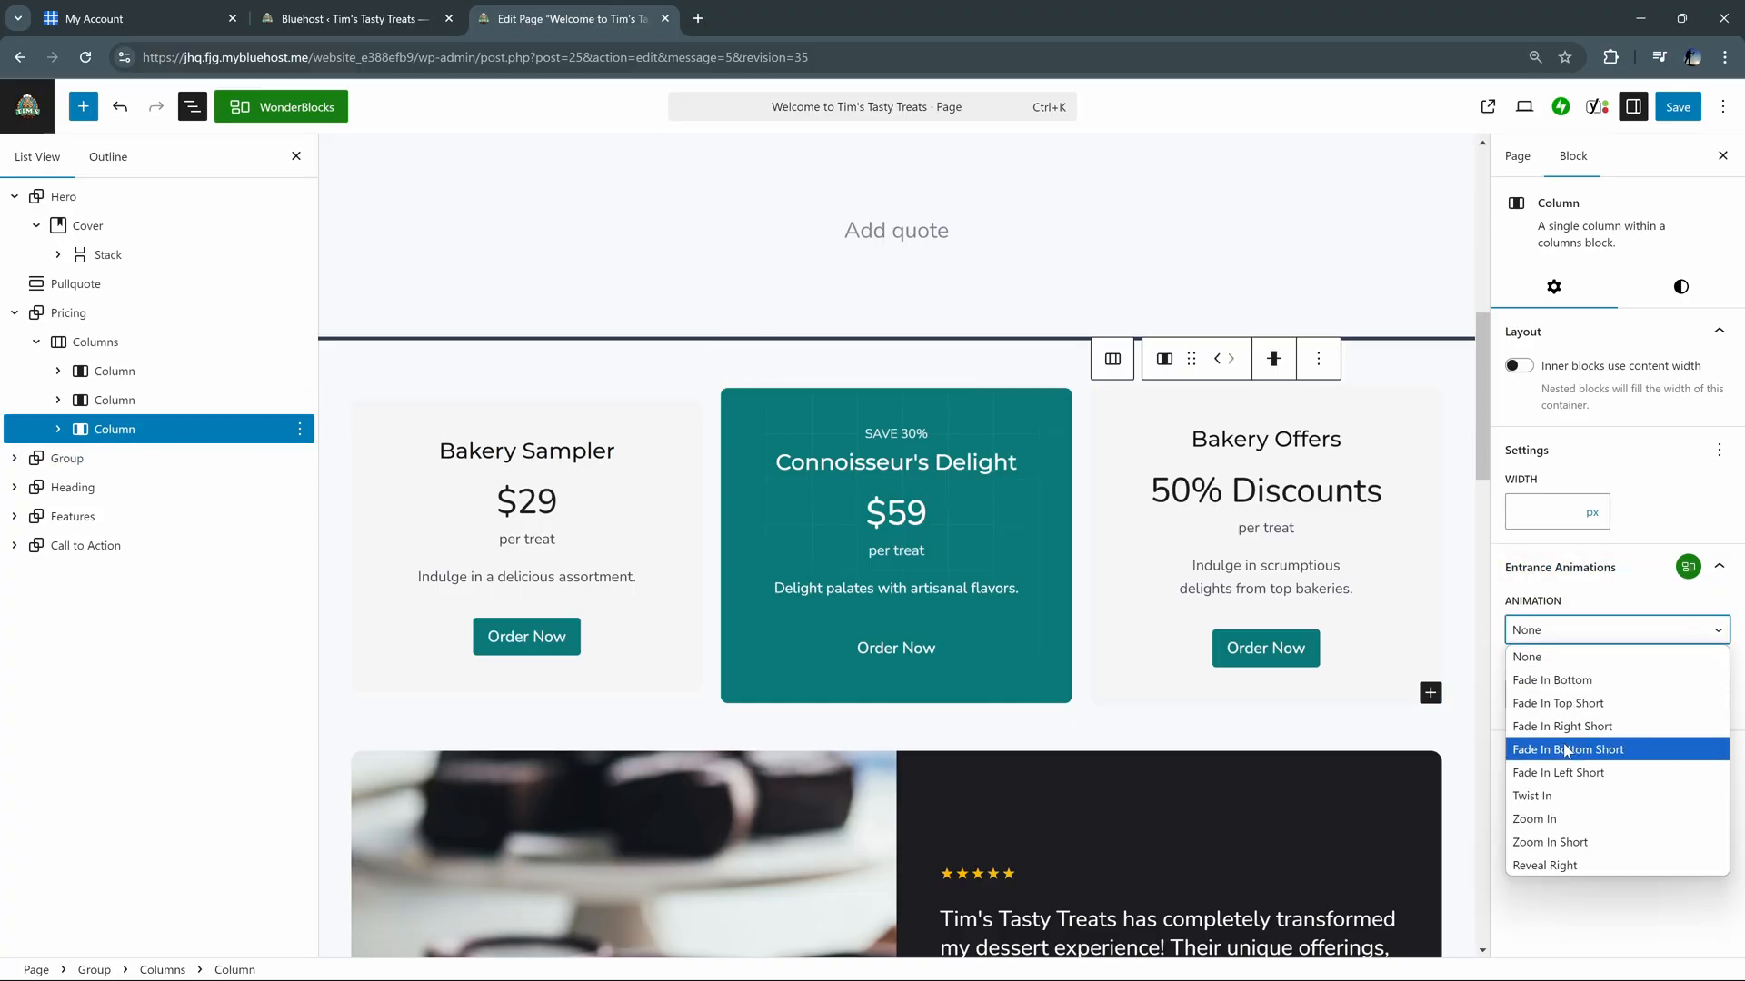
left_click(1569, 748)
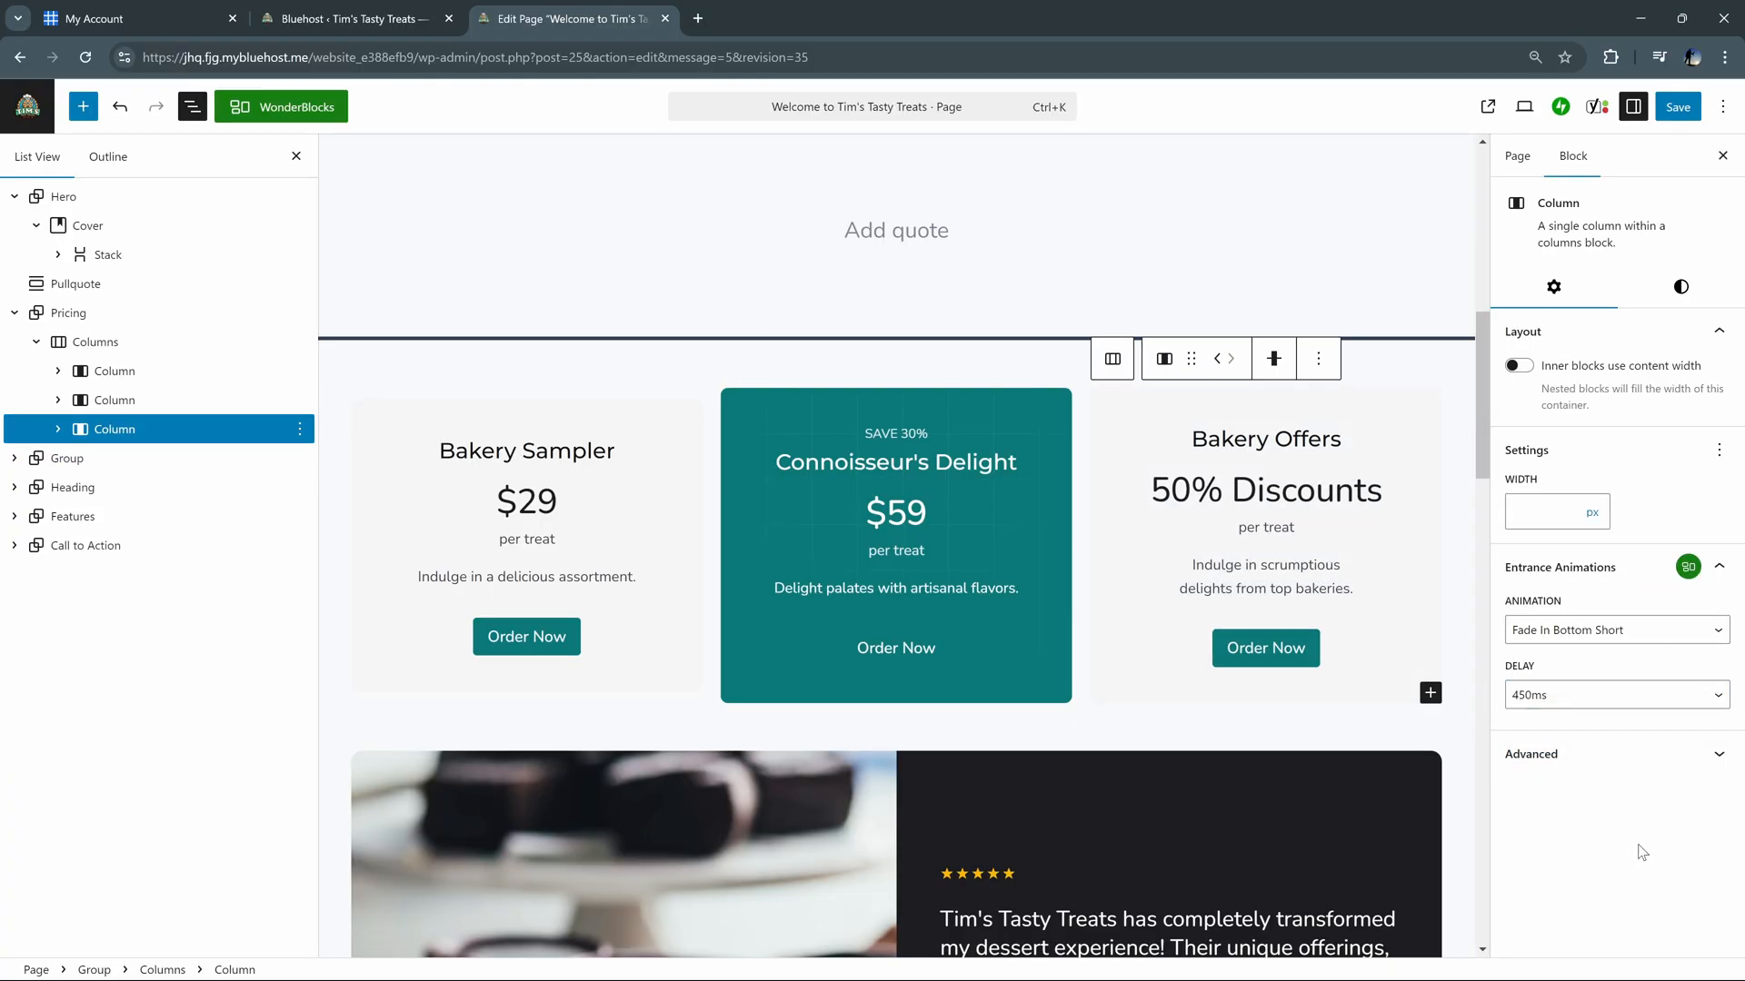
left_click(1678, 107)
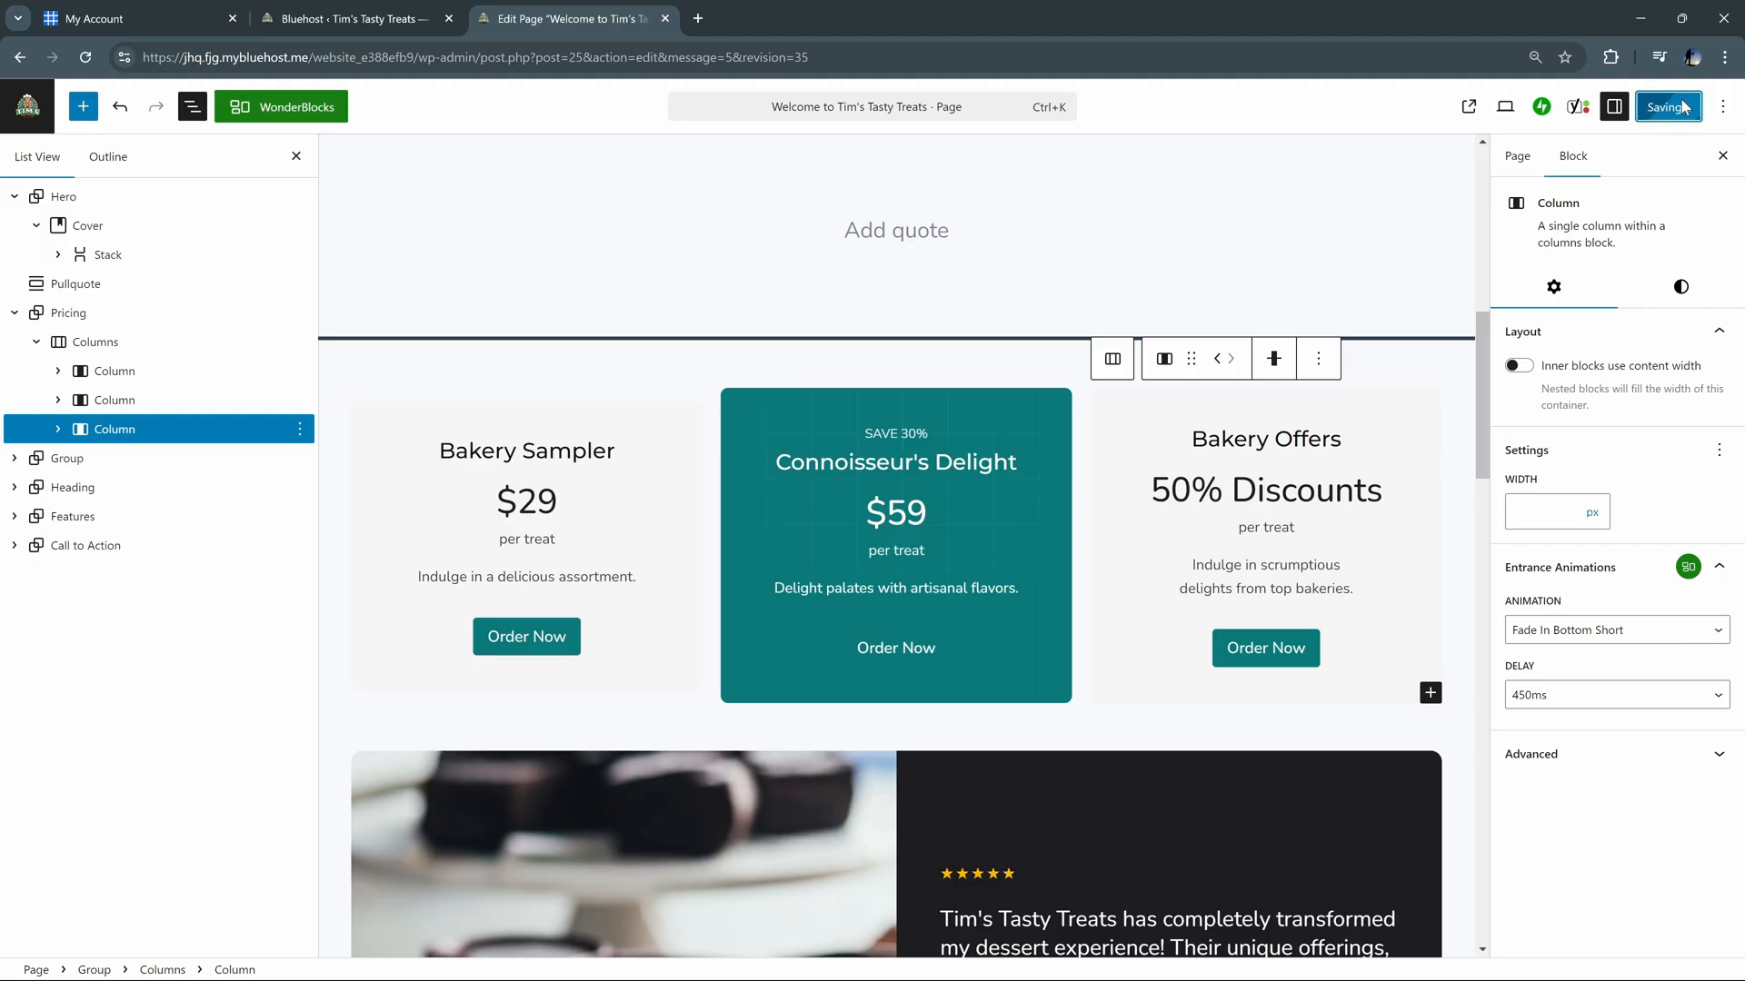
left_click(1666, 107)
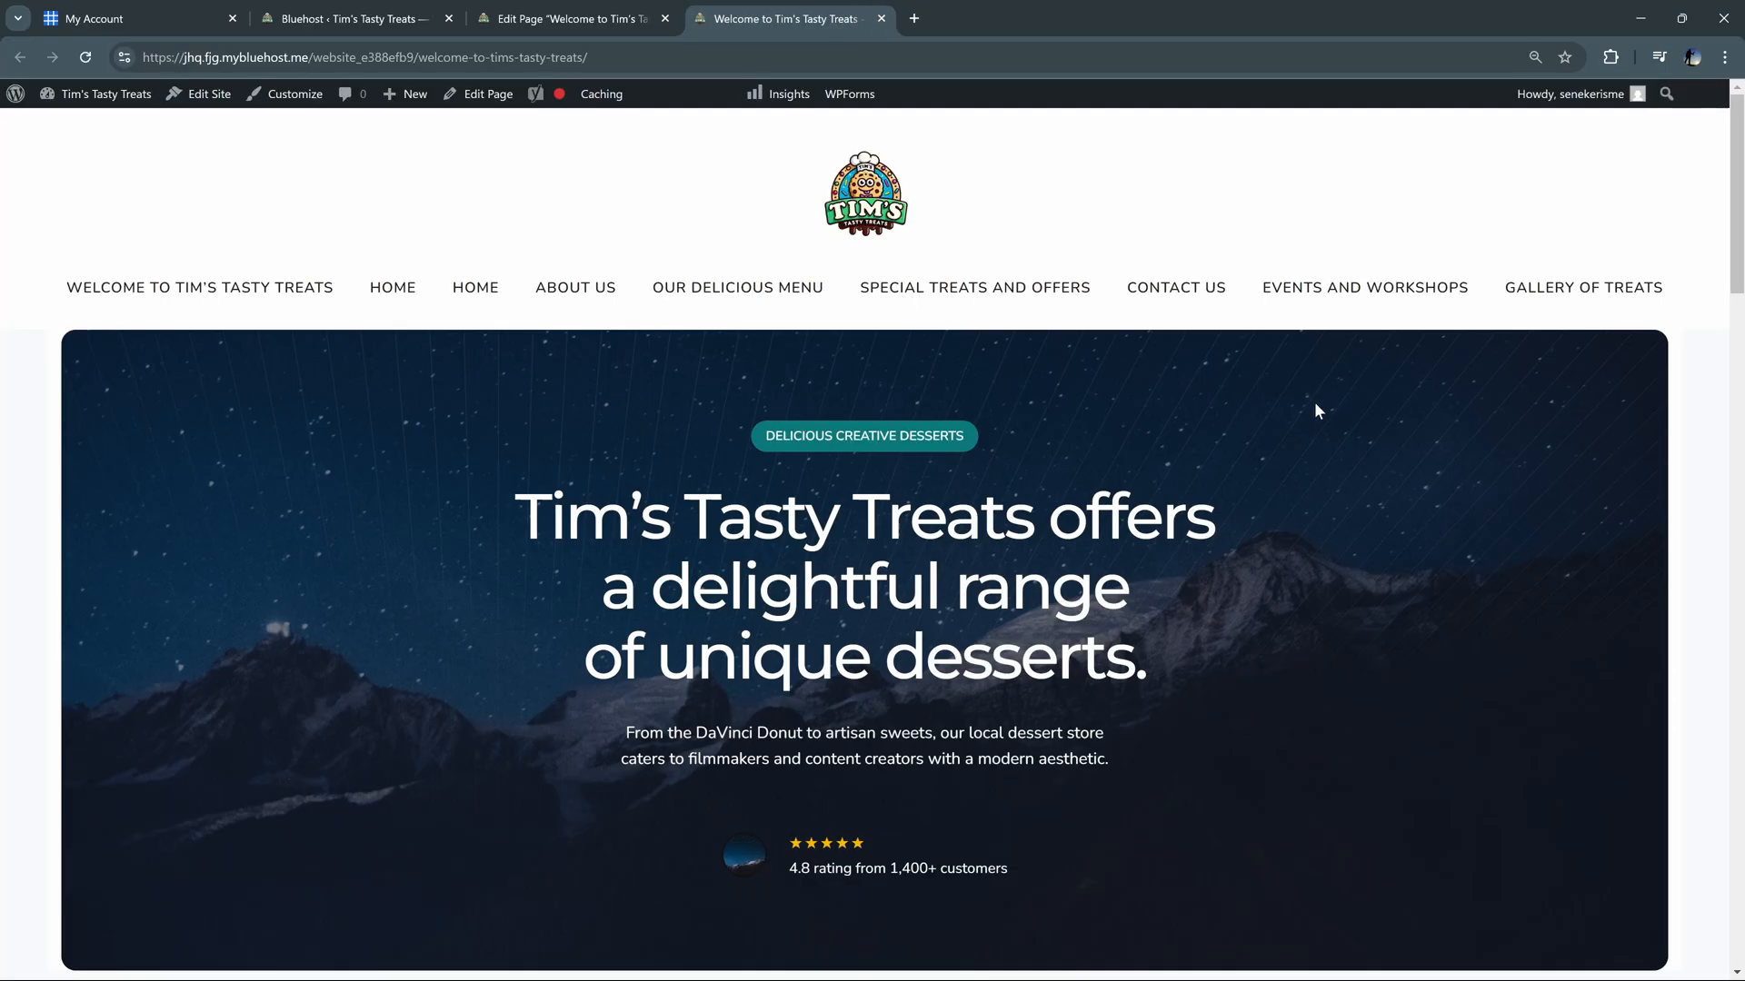
scroll("down", 3)
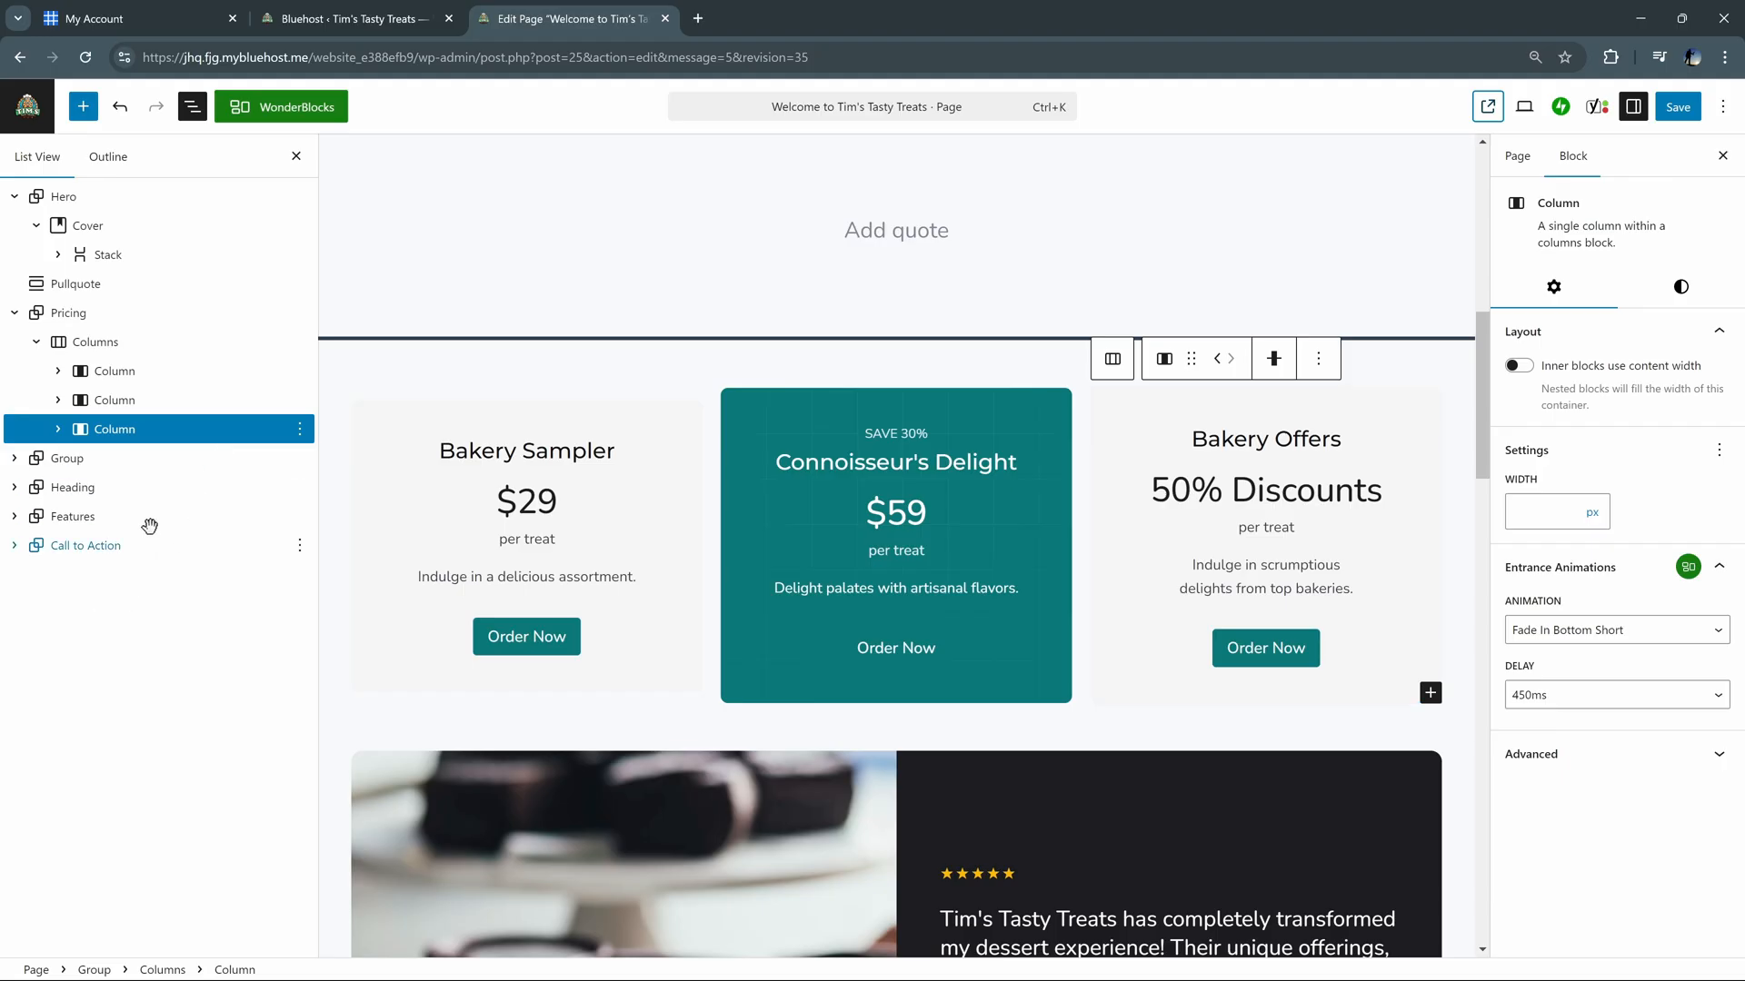
Undo the accidental column move, restoring the three-column pricing table, and review below
left_click(15, 458)
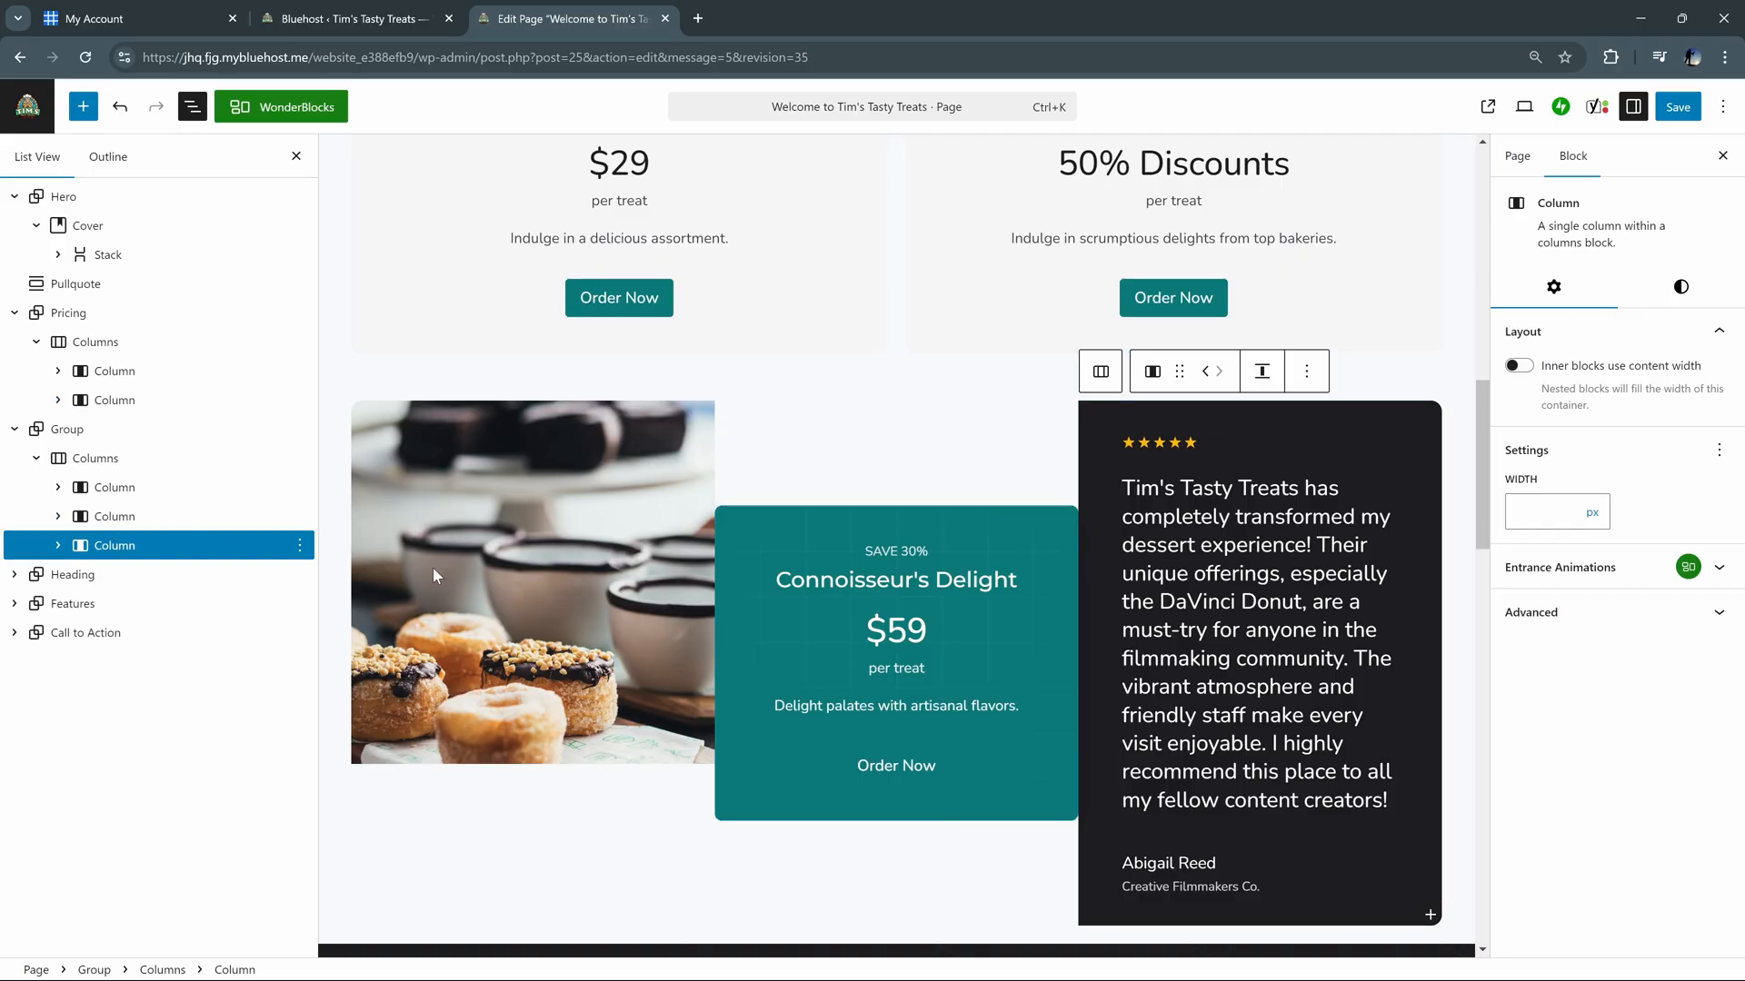
mouse_move(120, 107)
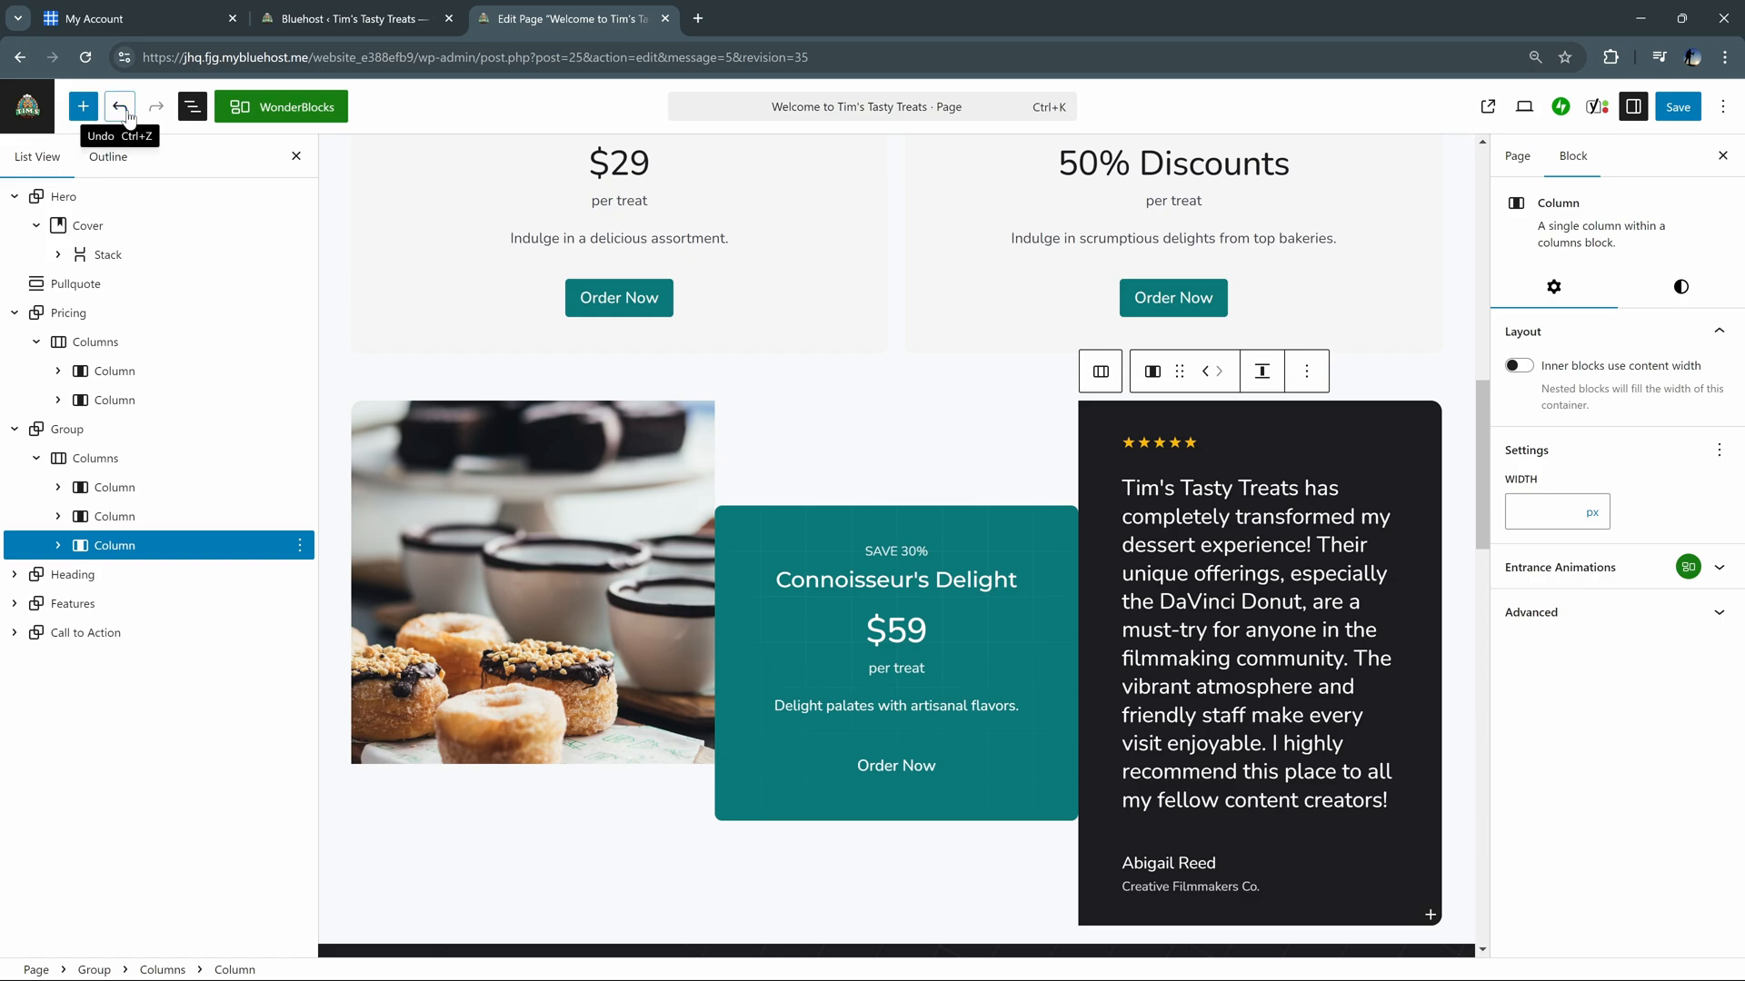
left_click(120, 107)
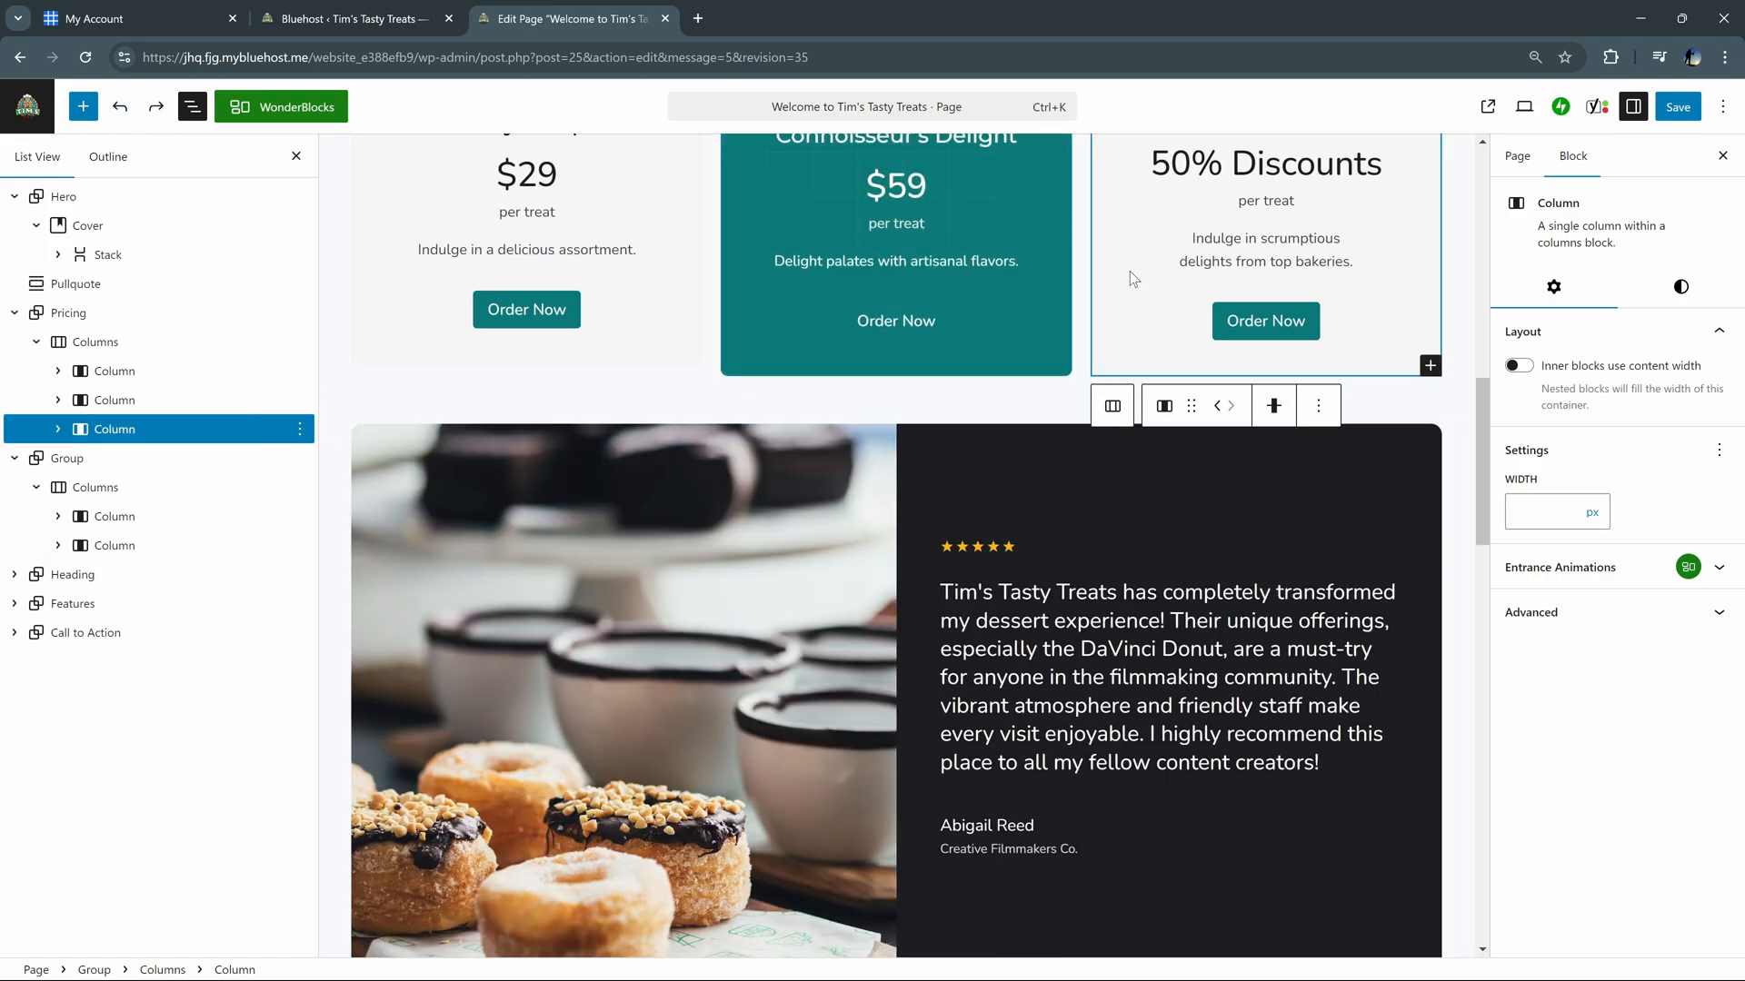
mouse_move(131, 739)
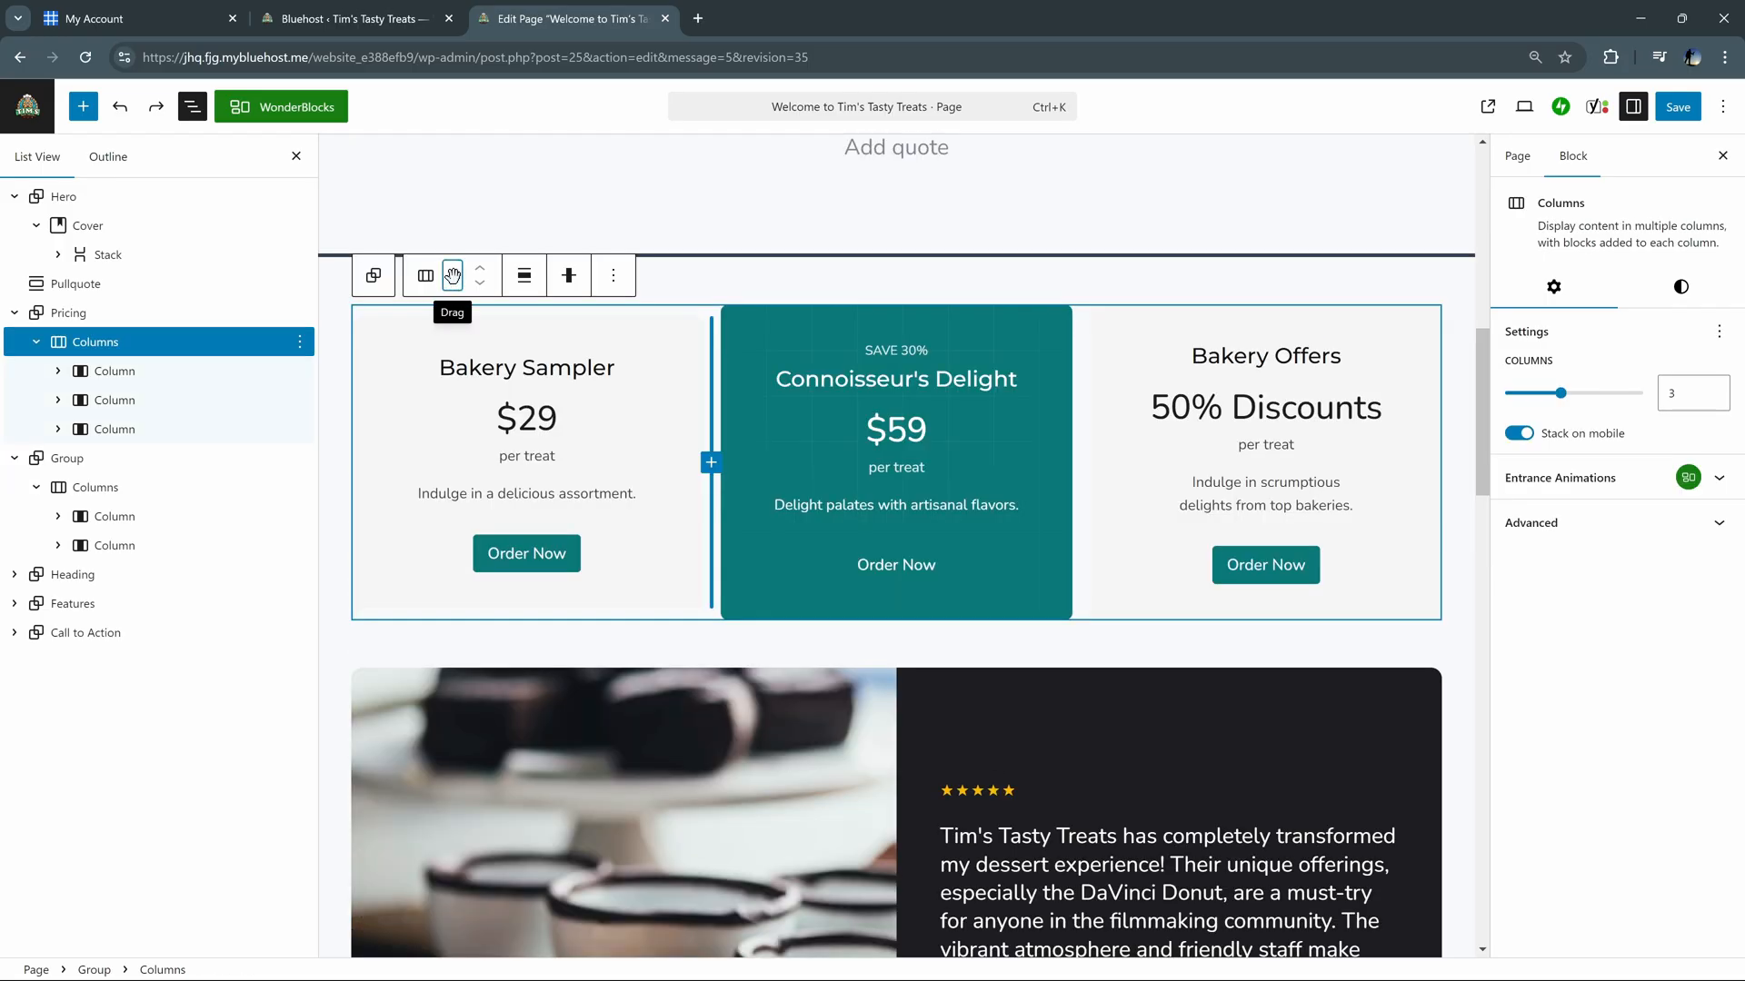
scroll("down", 3)
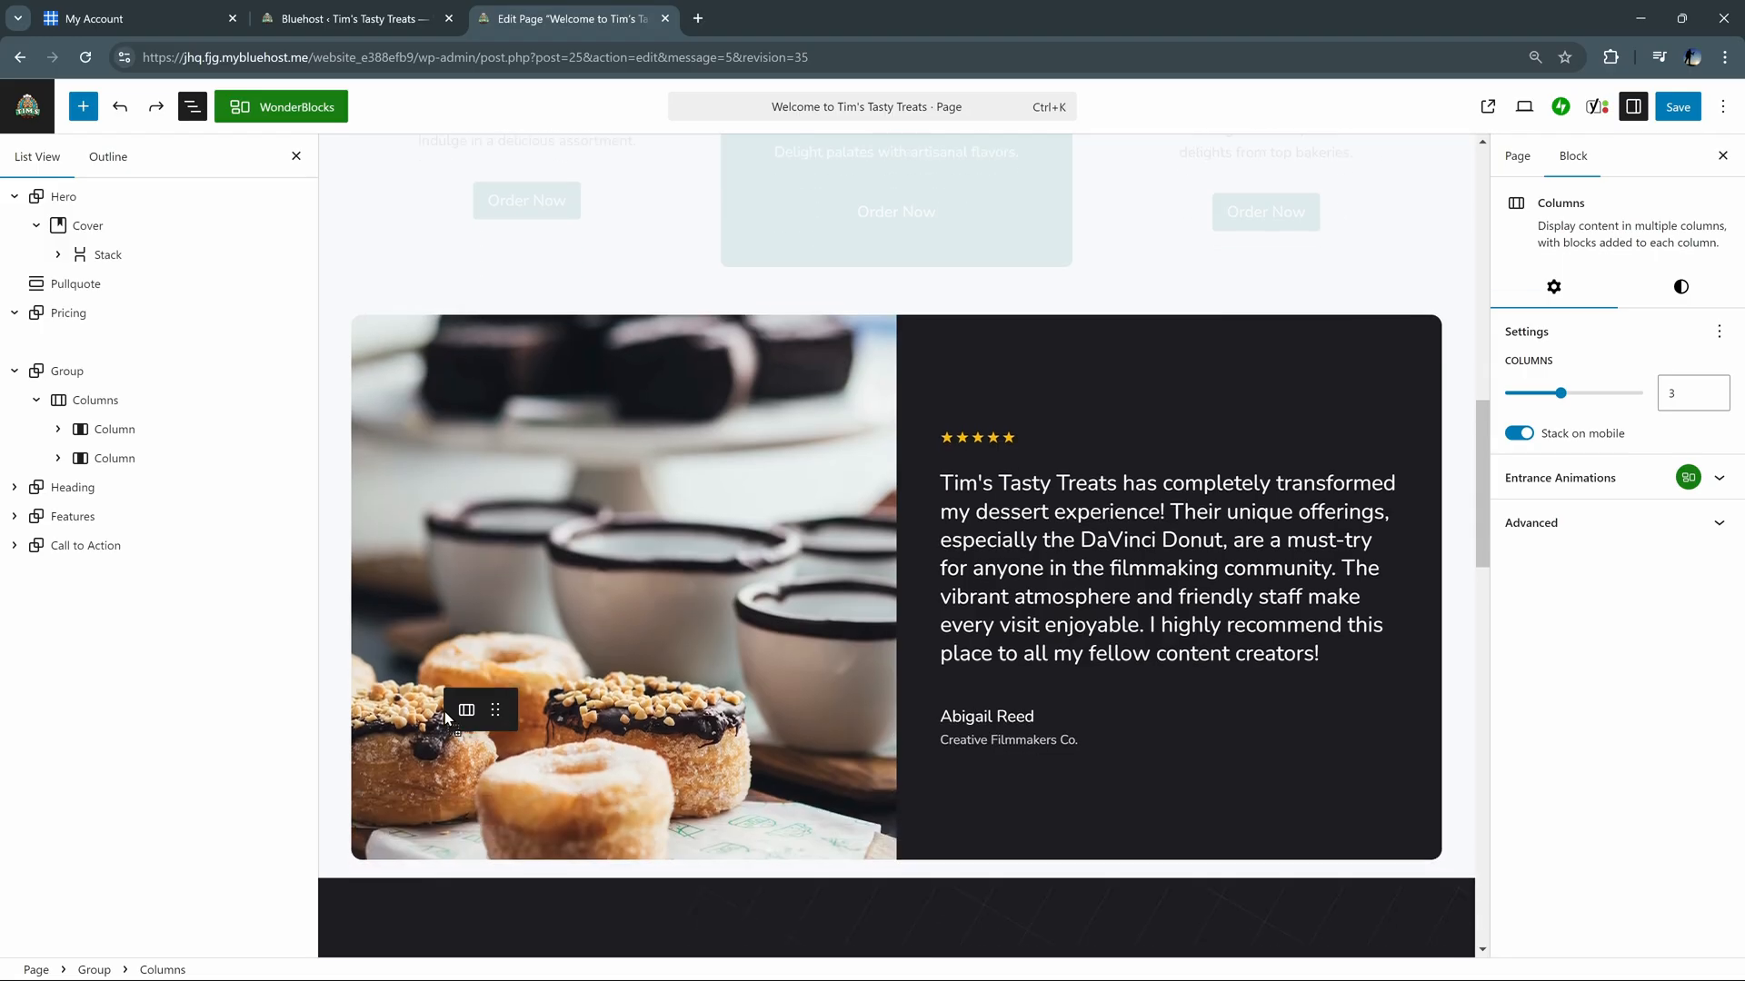
scroll("down", 3)
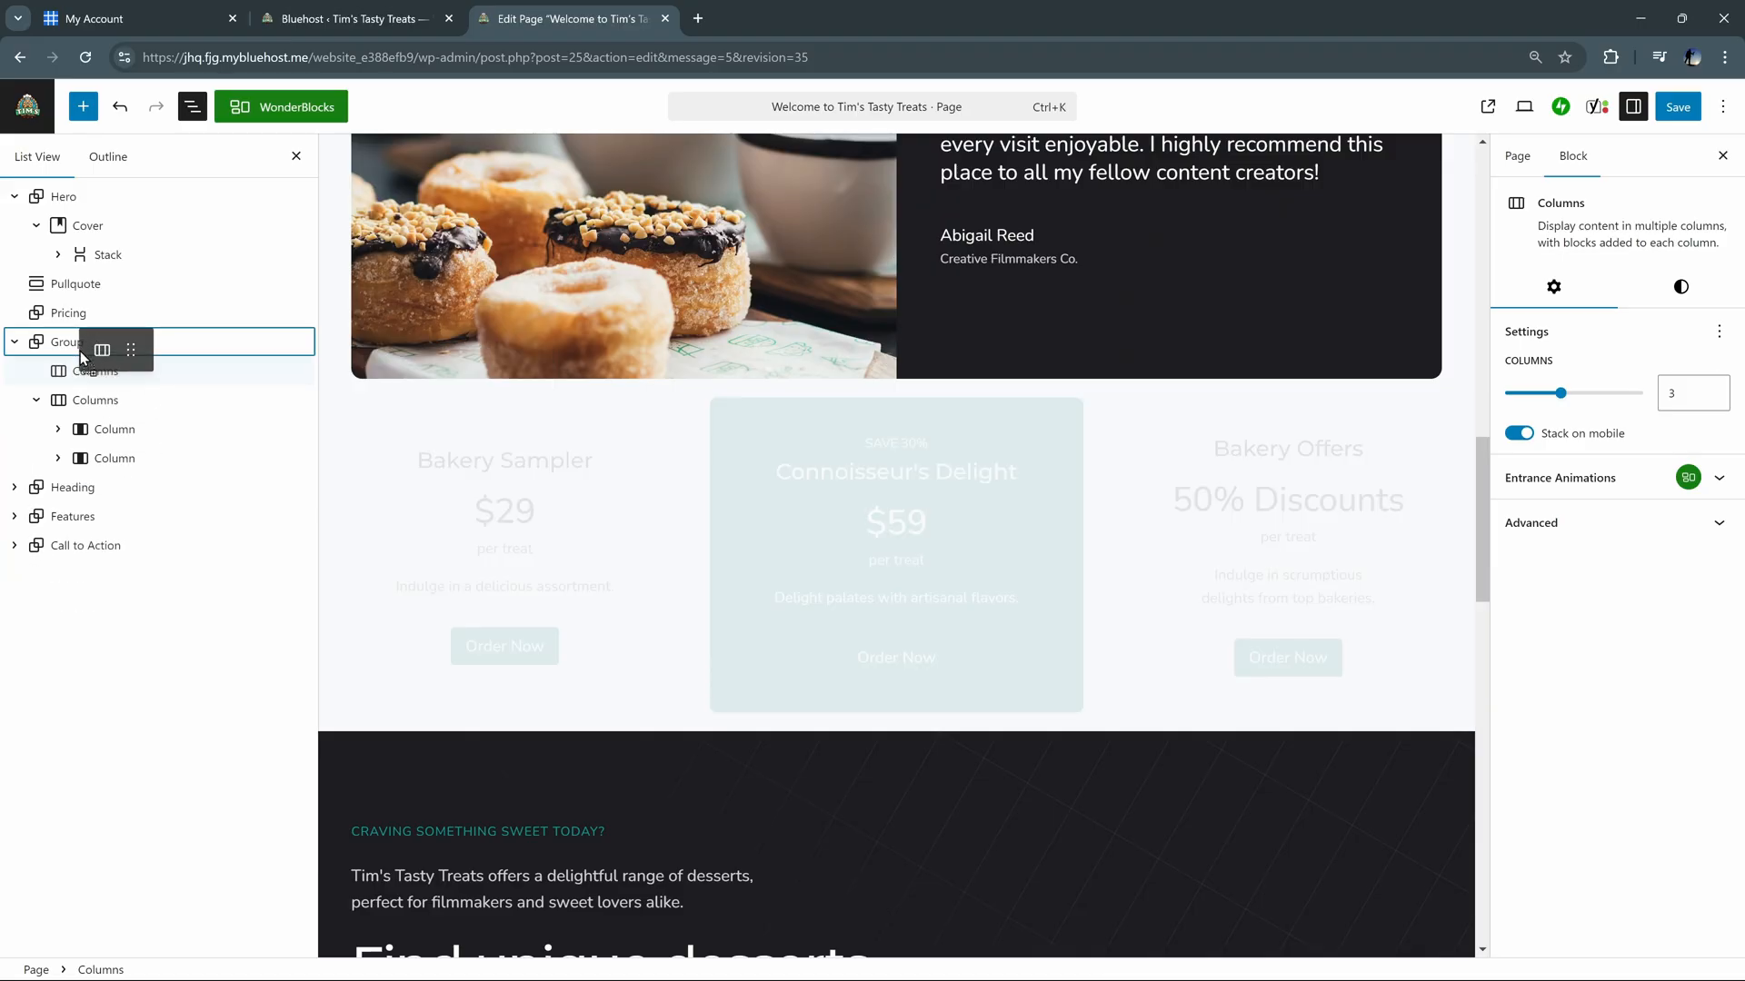
Return the columns to the Pricing section and add an empty block after the pricing table
left_click(94, 342)
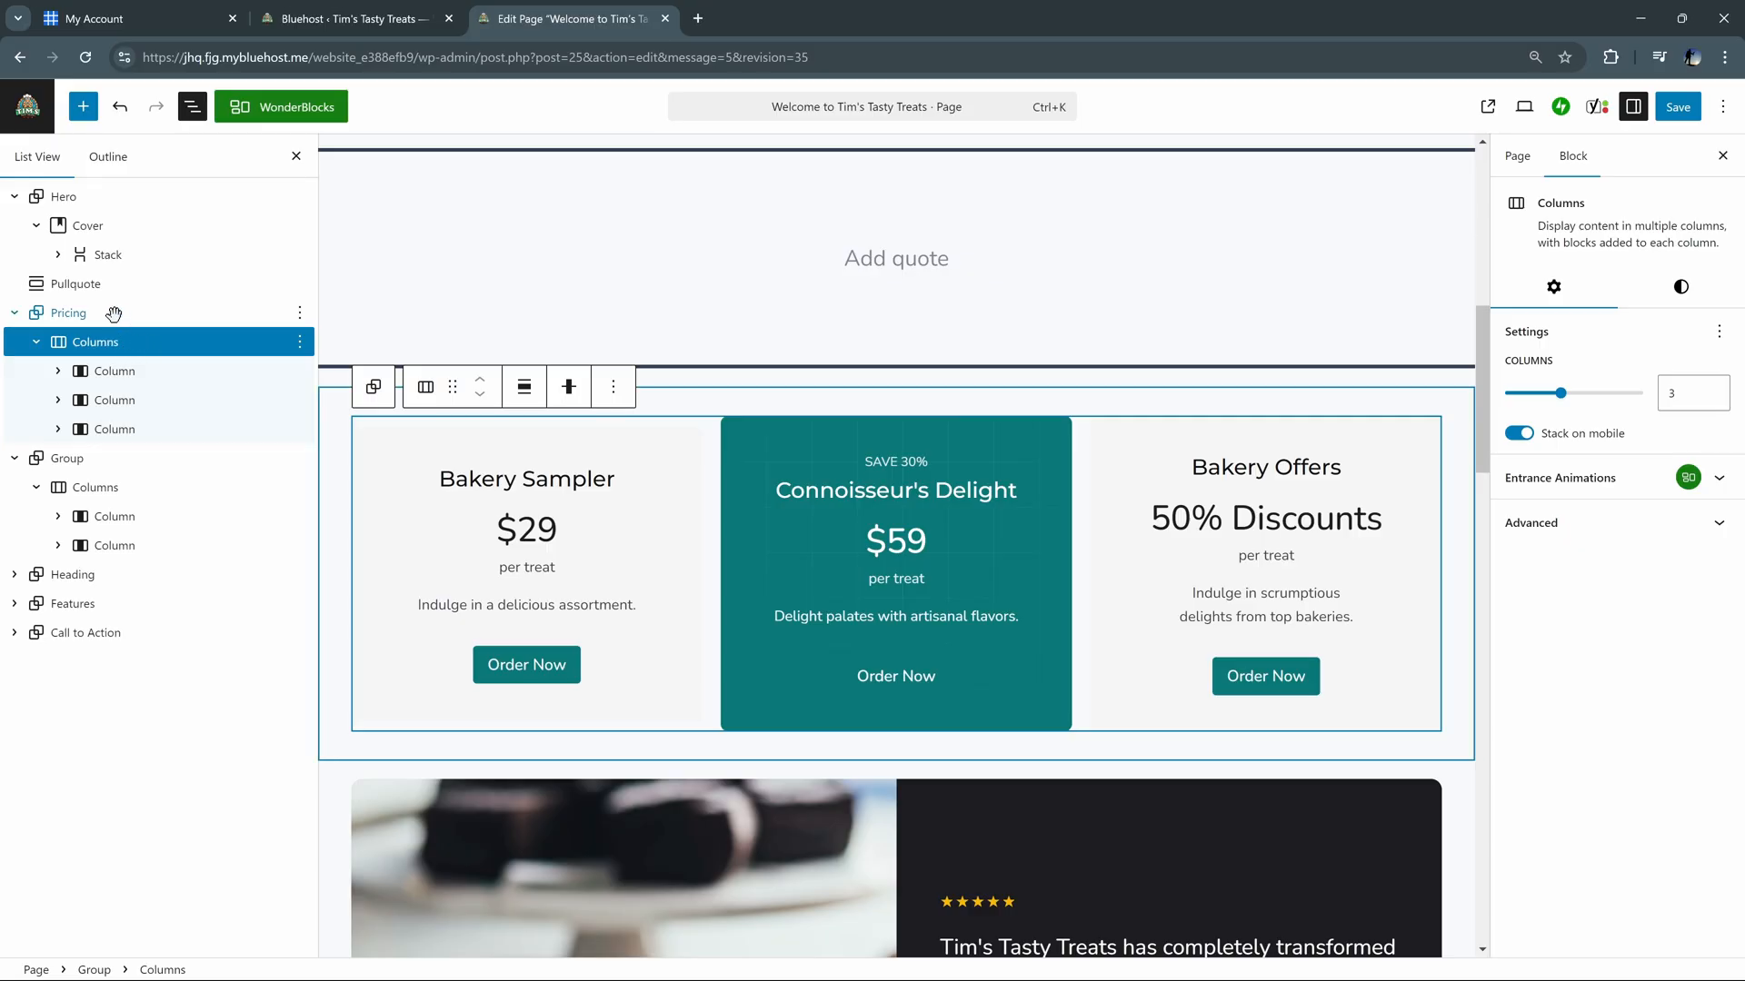
left_click(36, 342)
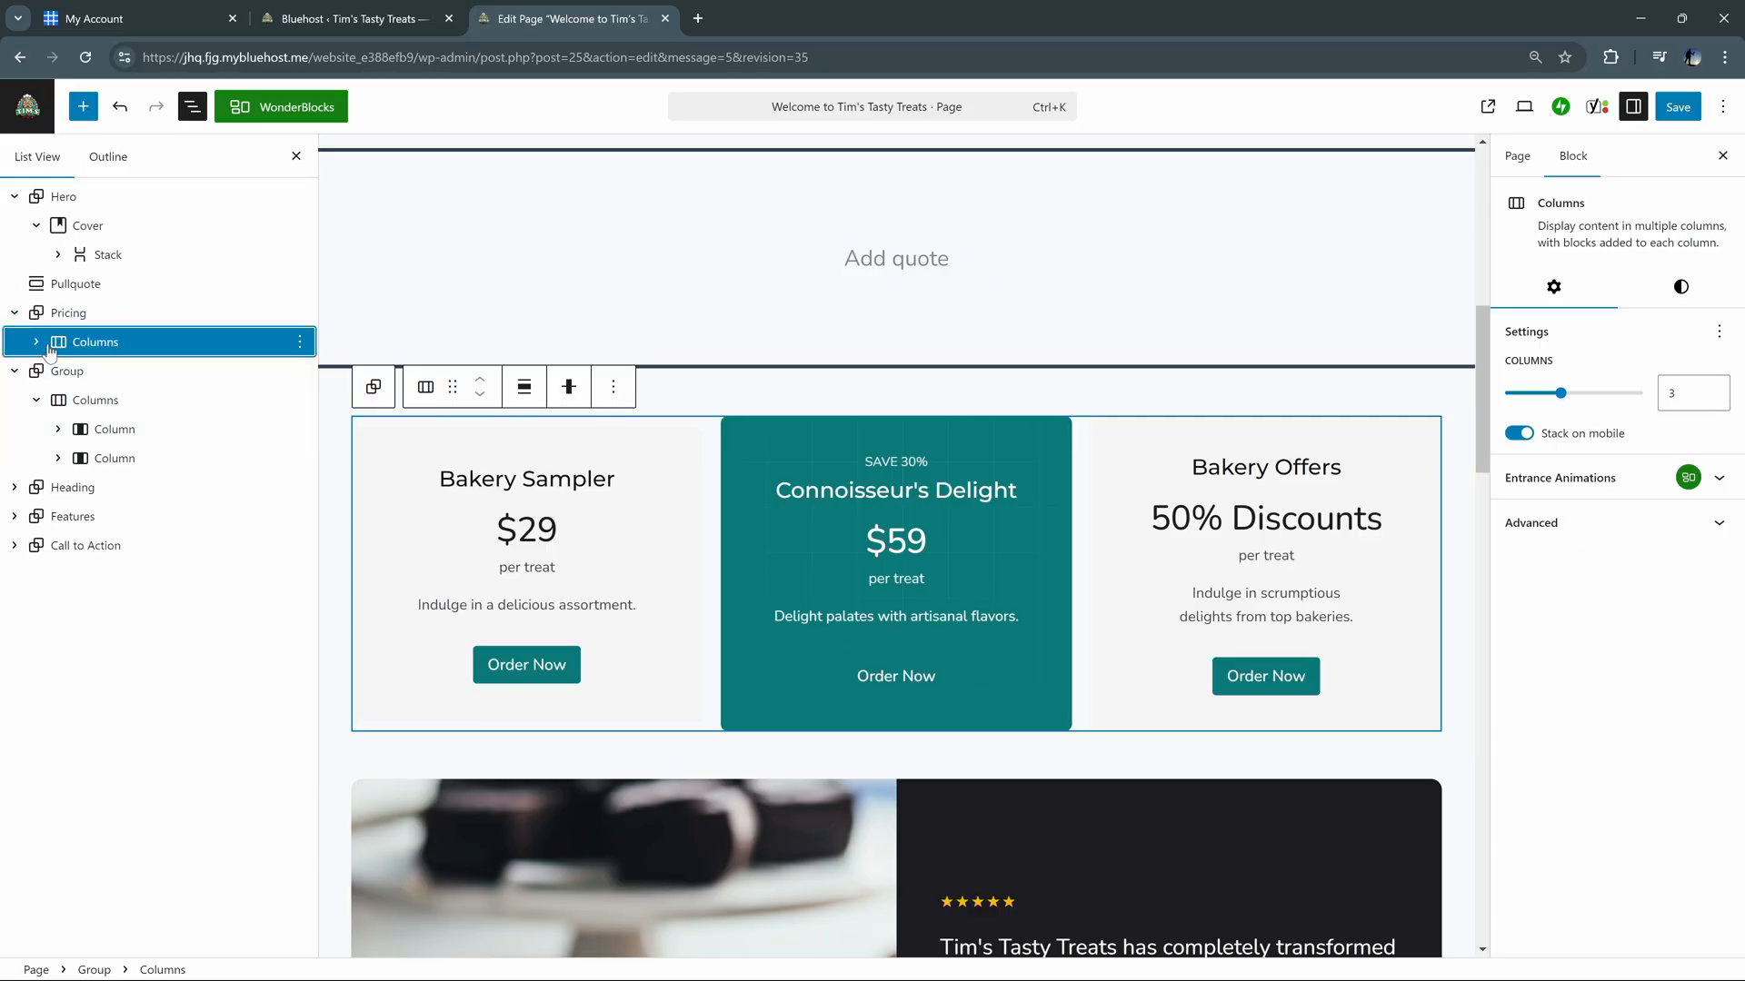
left_click(296, 342)
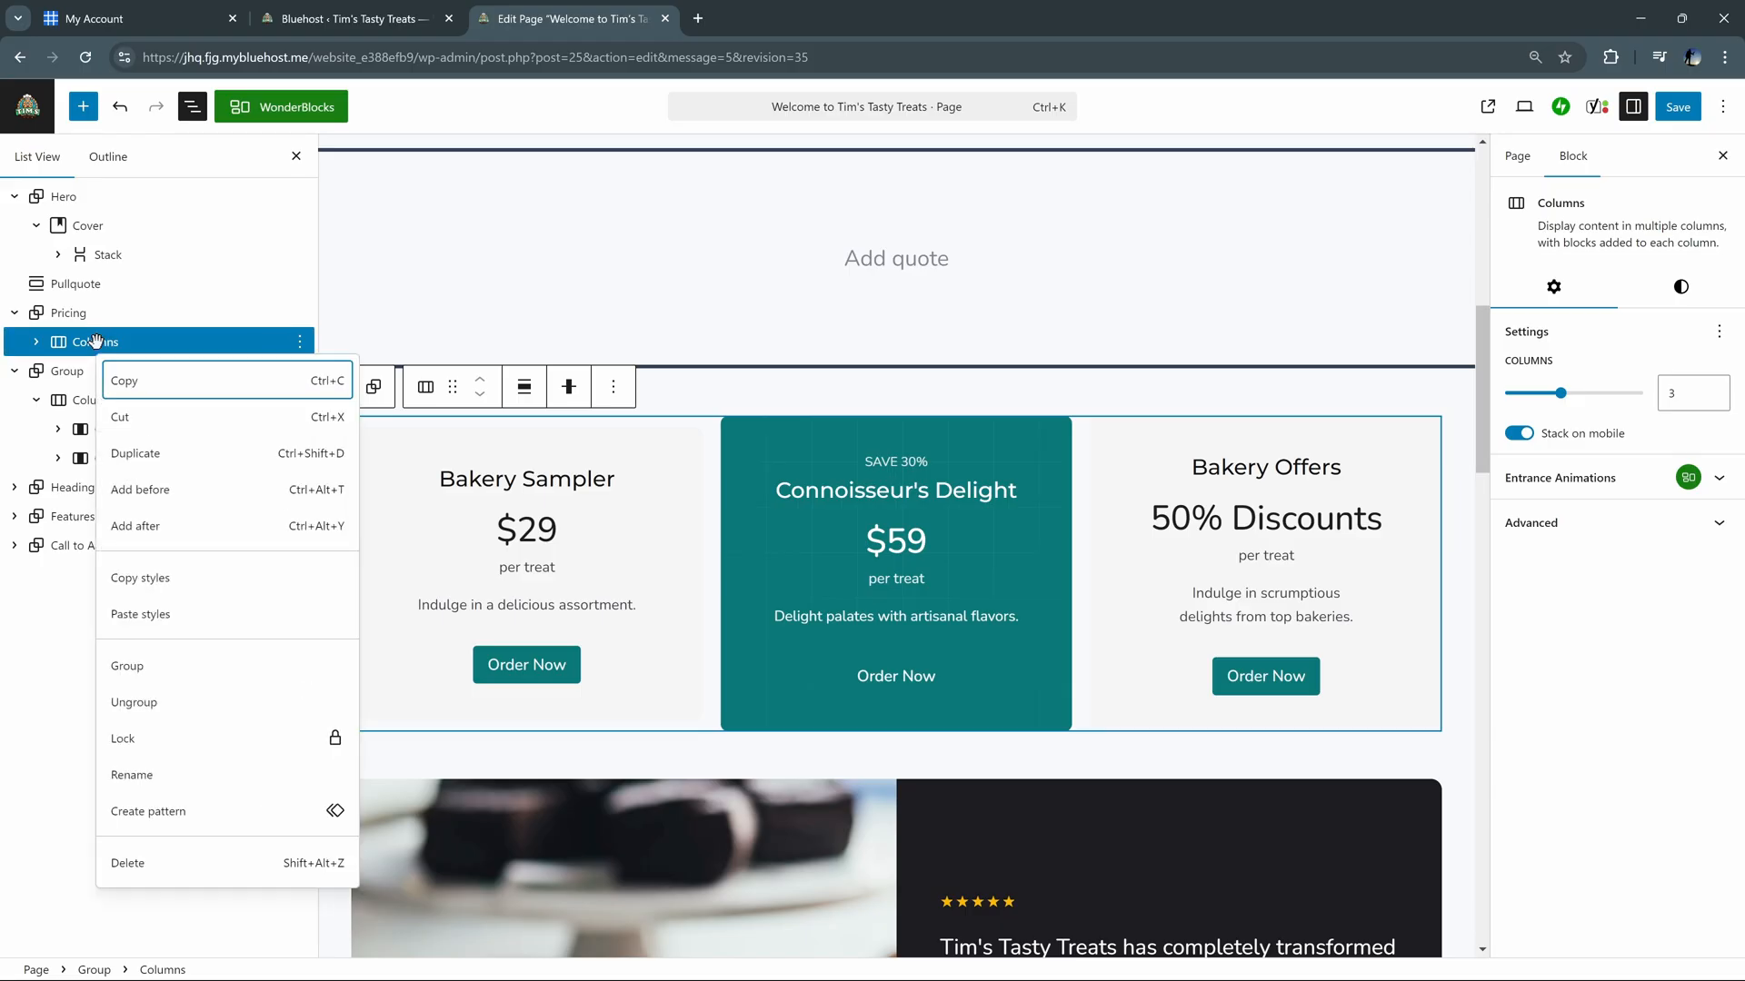
mouse_move(136, 526)
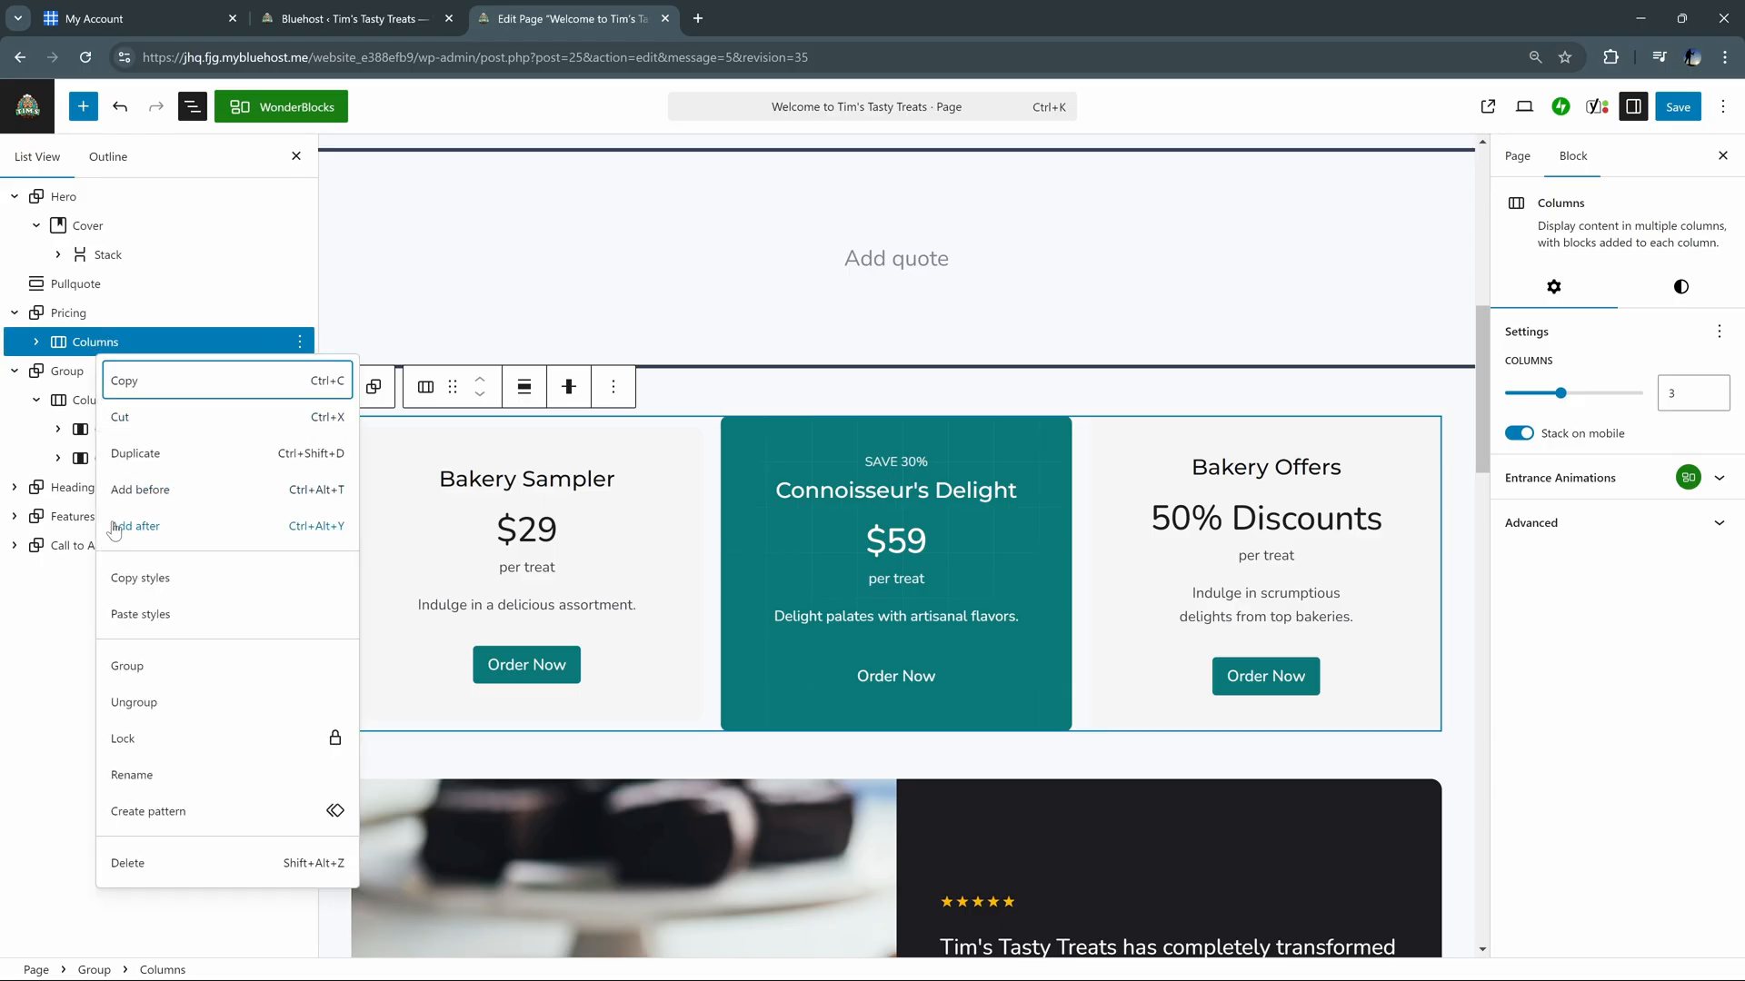
mouse_move(140, 489)
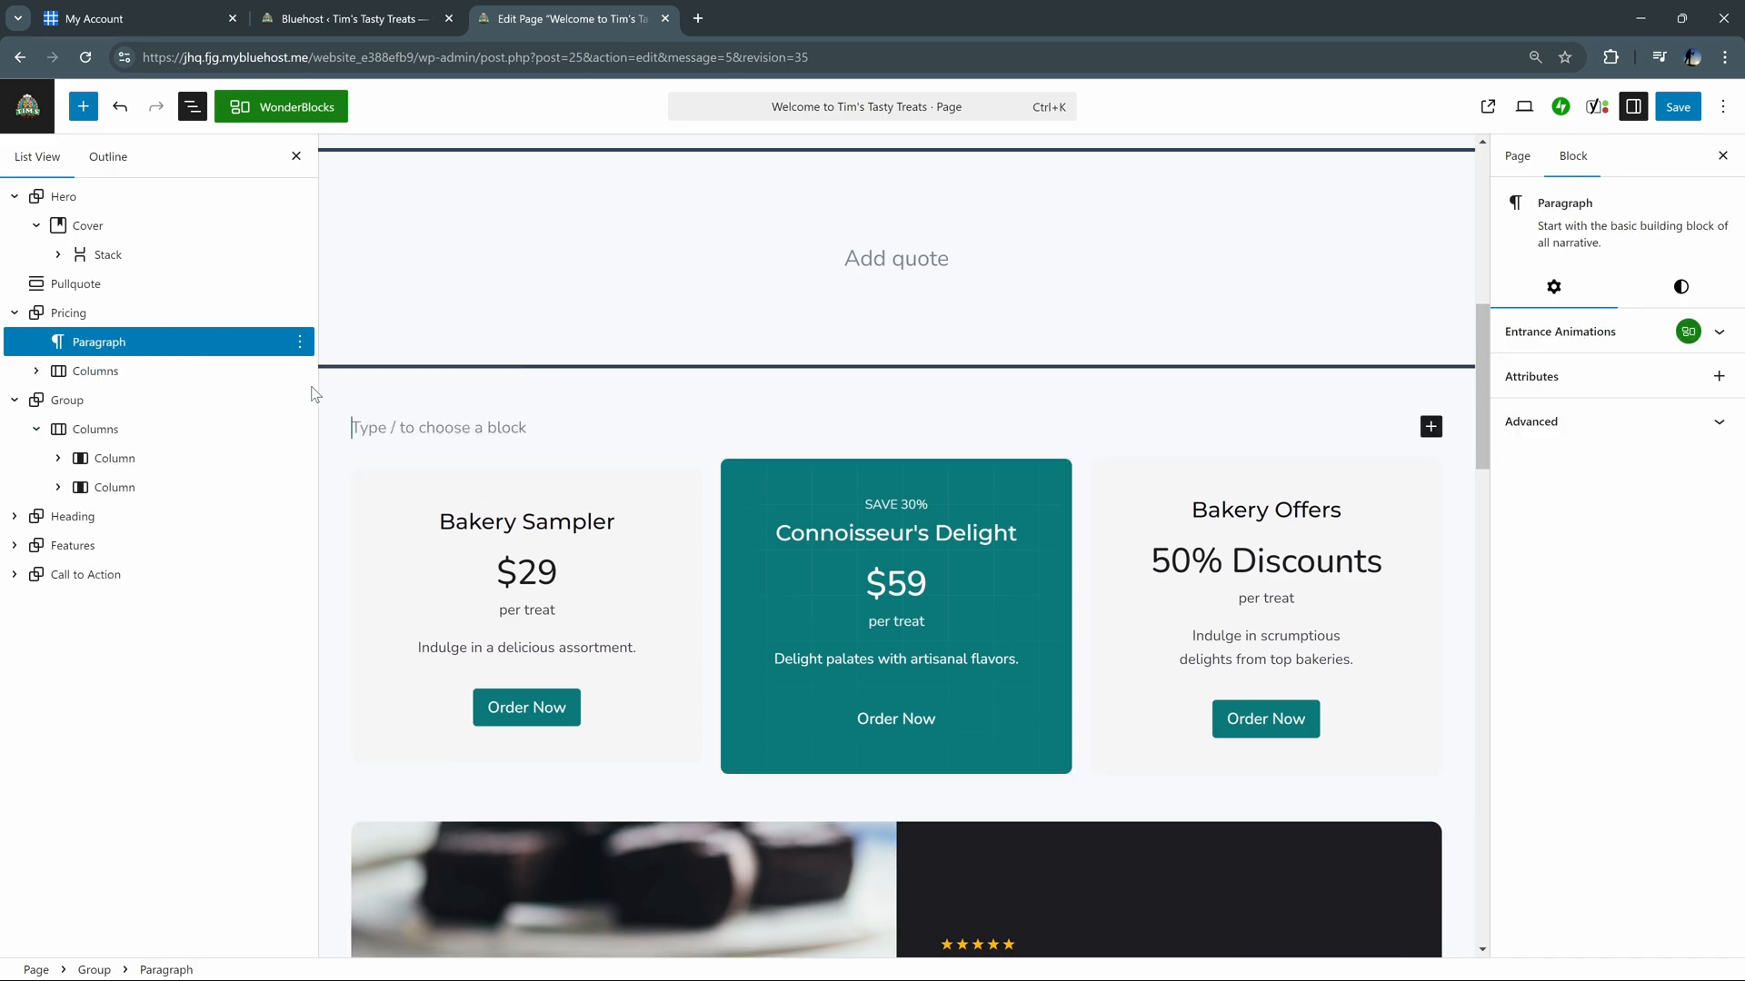
mouse_move(94, 370)
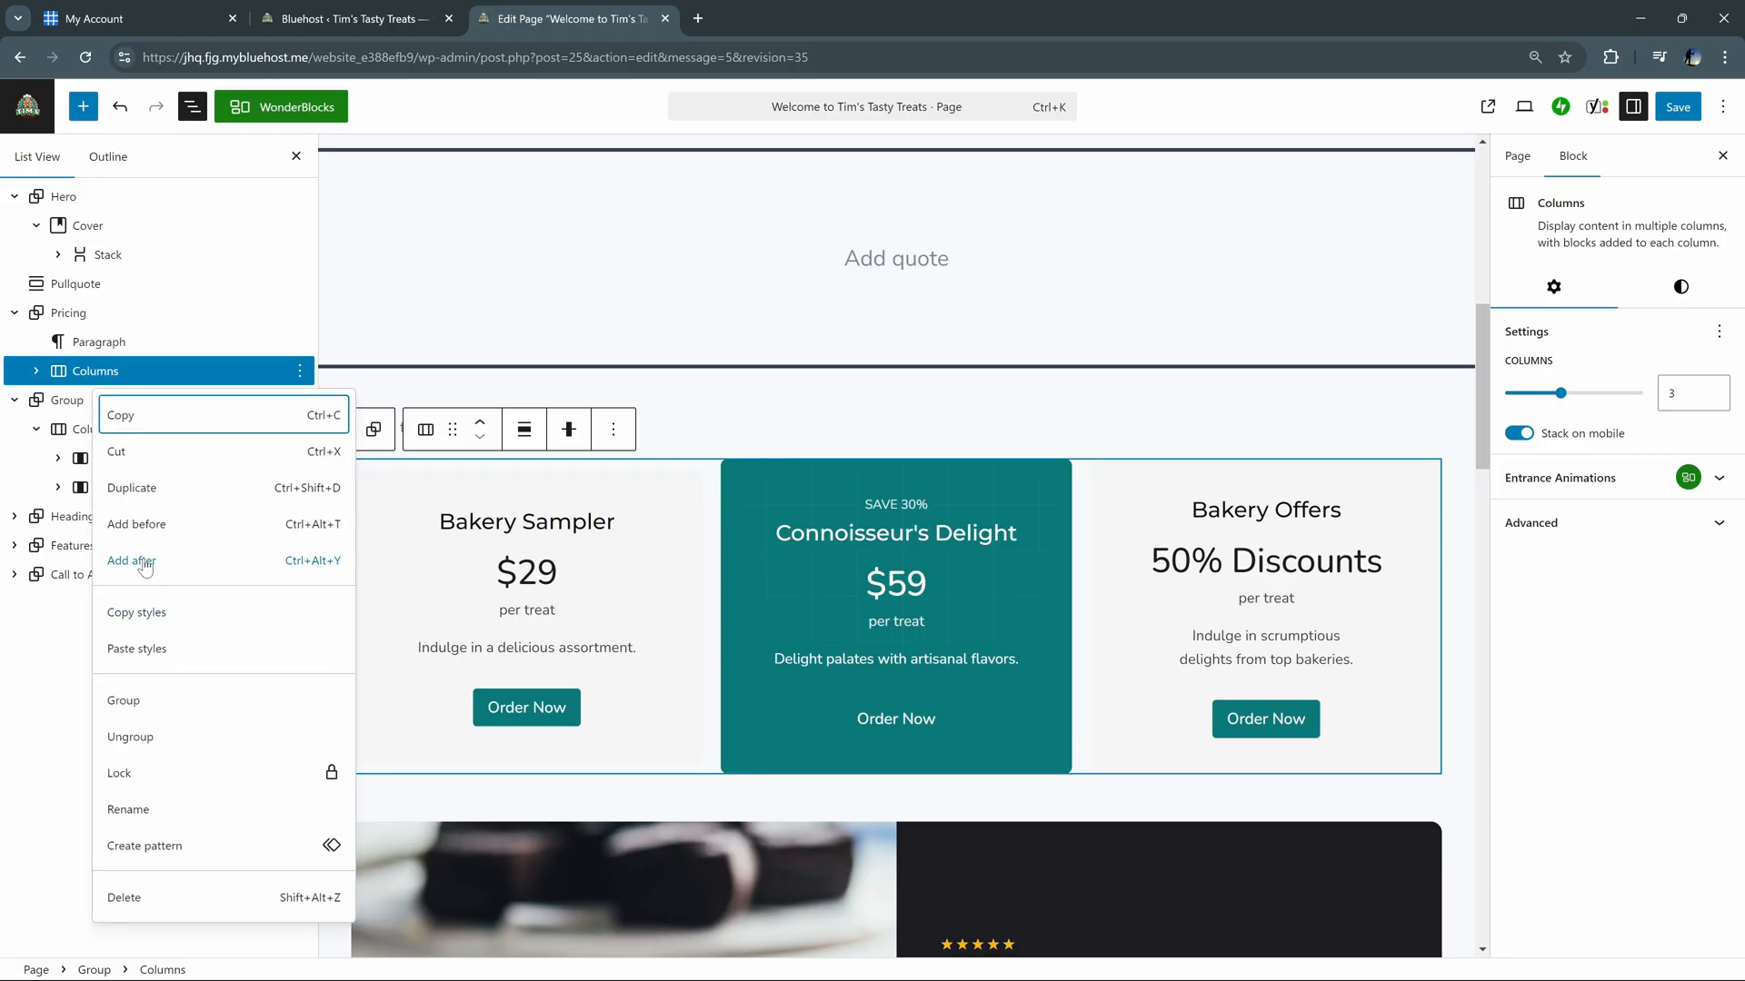
left_click(131, 561)
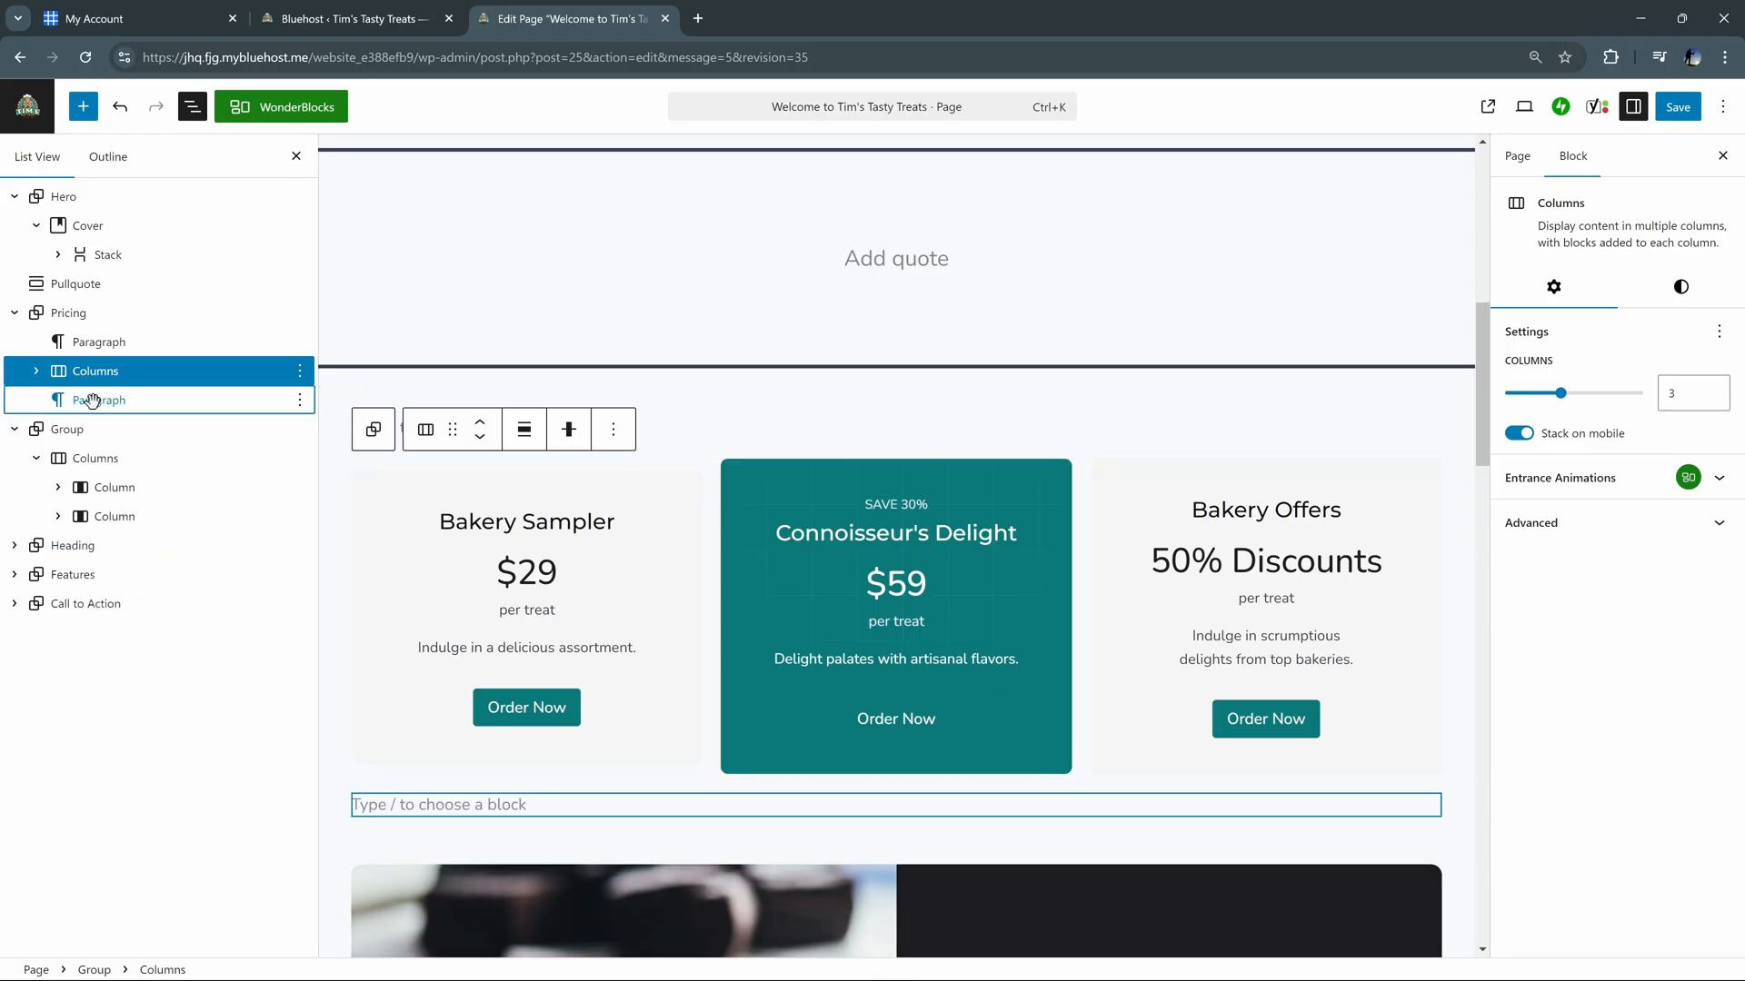
Remove the empty paragraph blocks above and below the pricing table
left_click(99, 400)
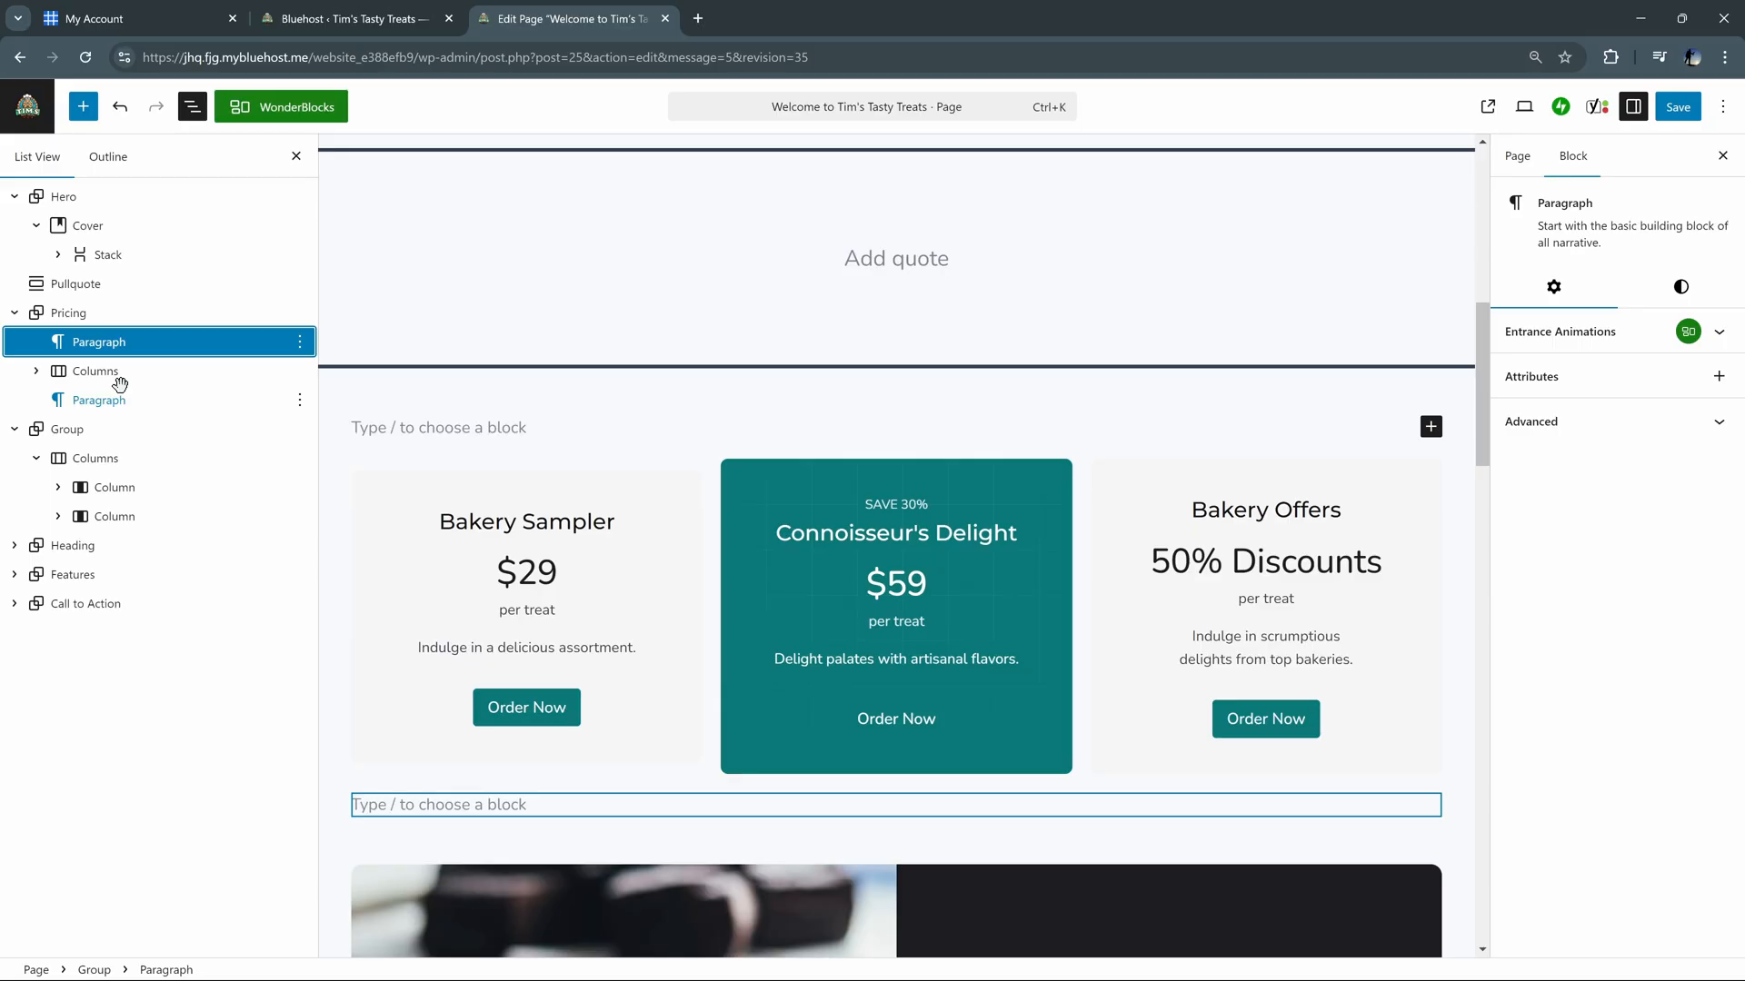
mouse_move(95, 371)
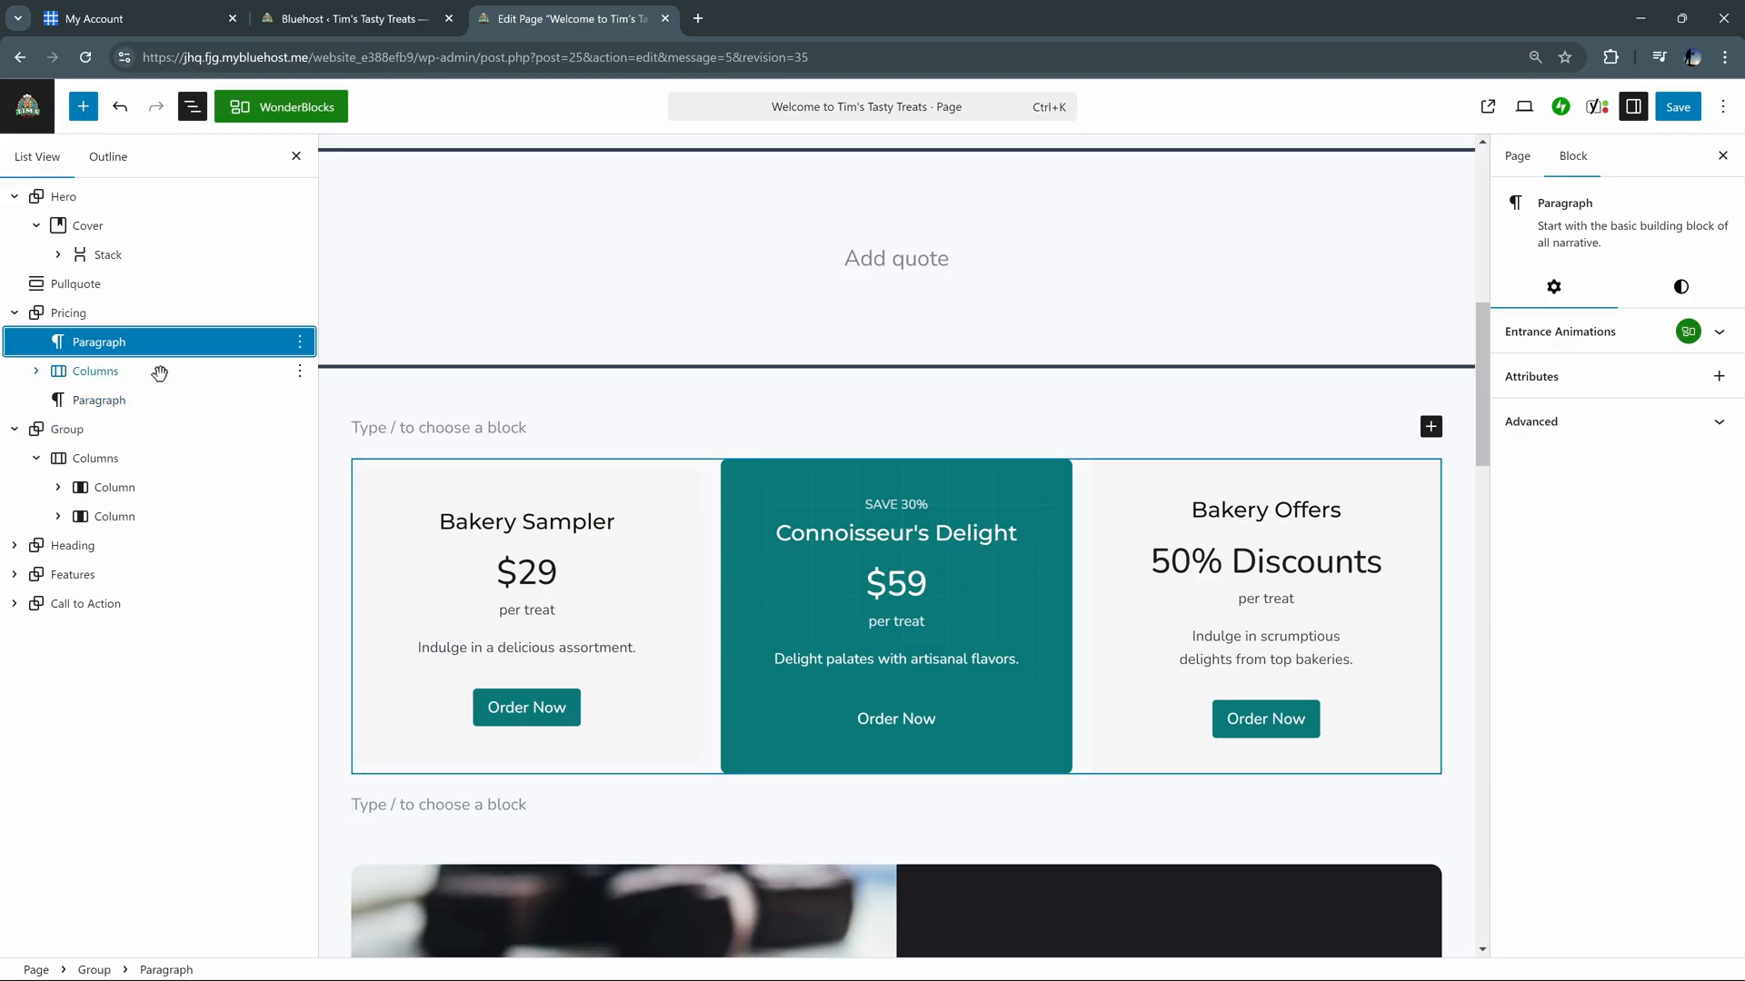
mouse_move(125, 370)
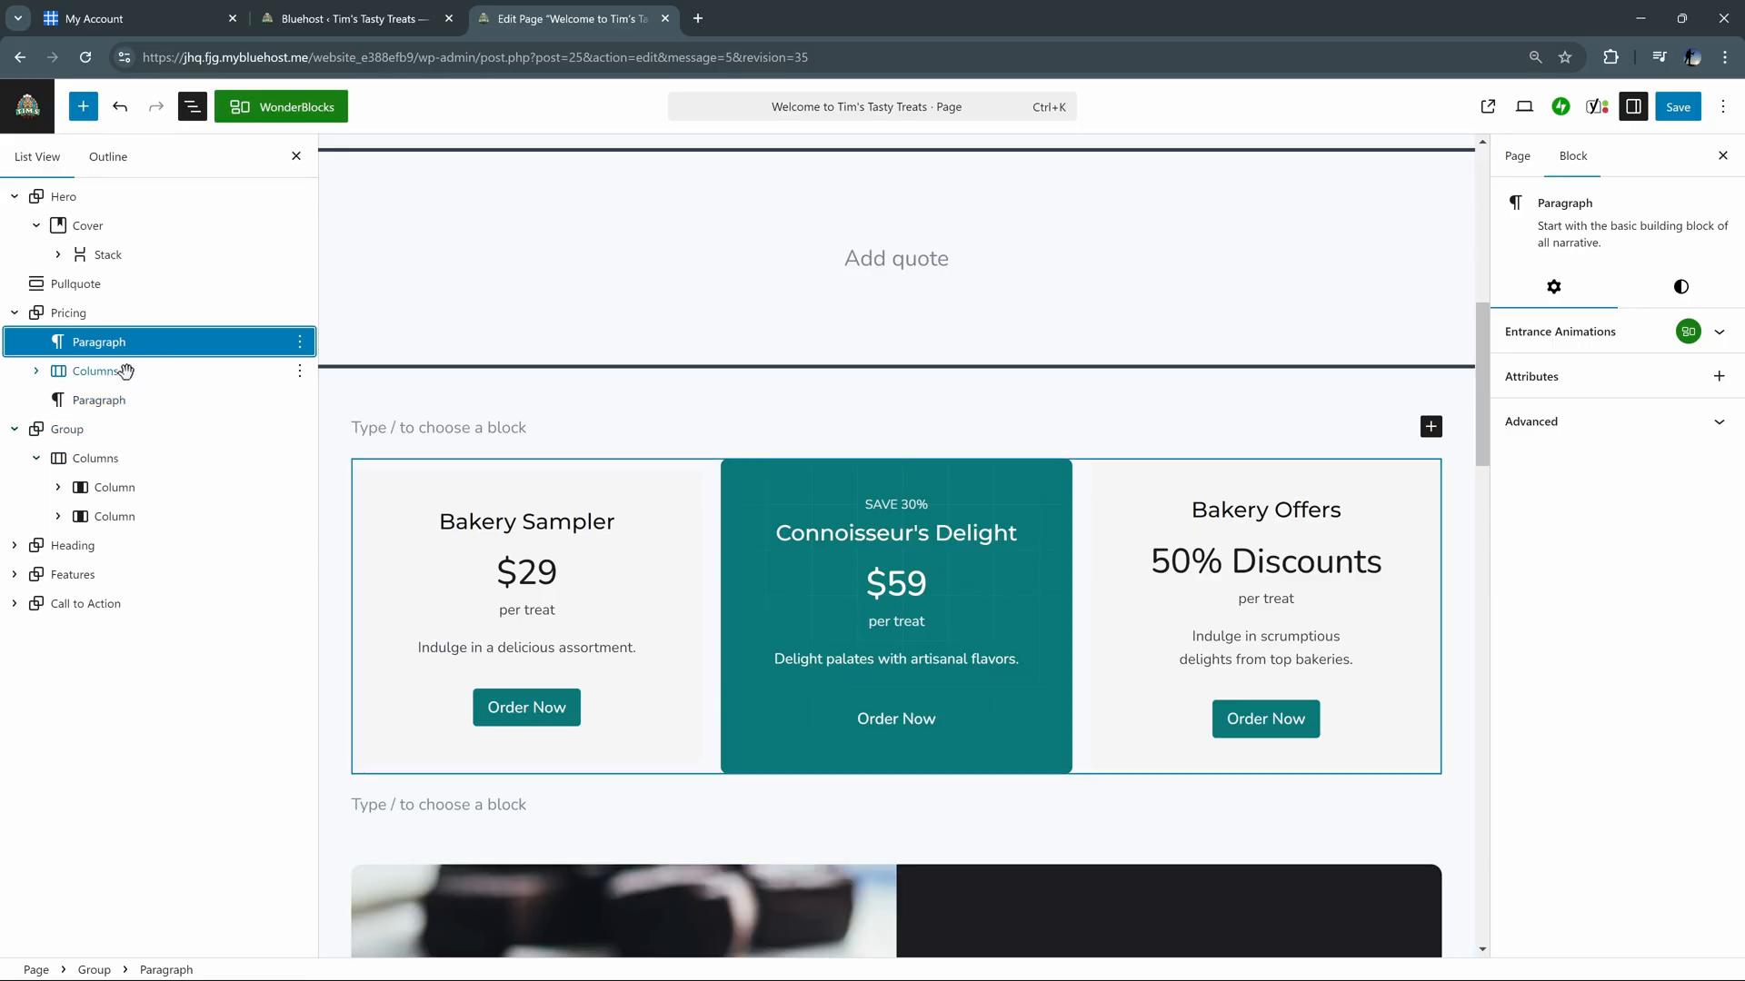
left_click(298, 341)
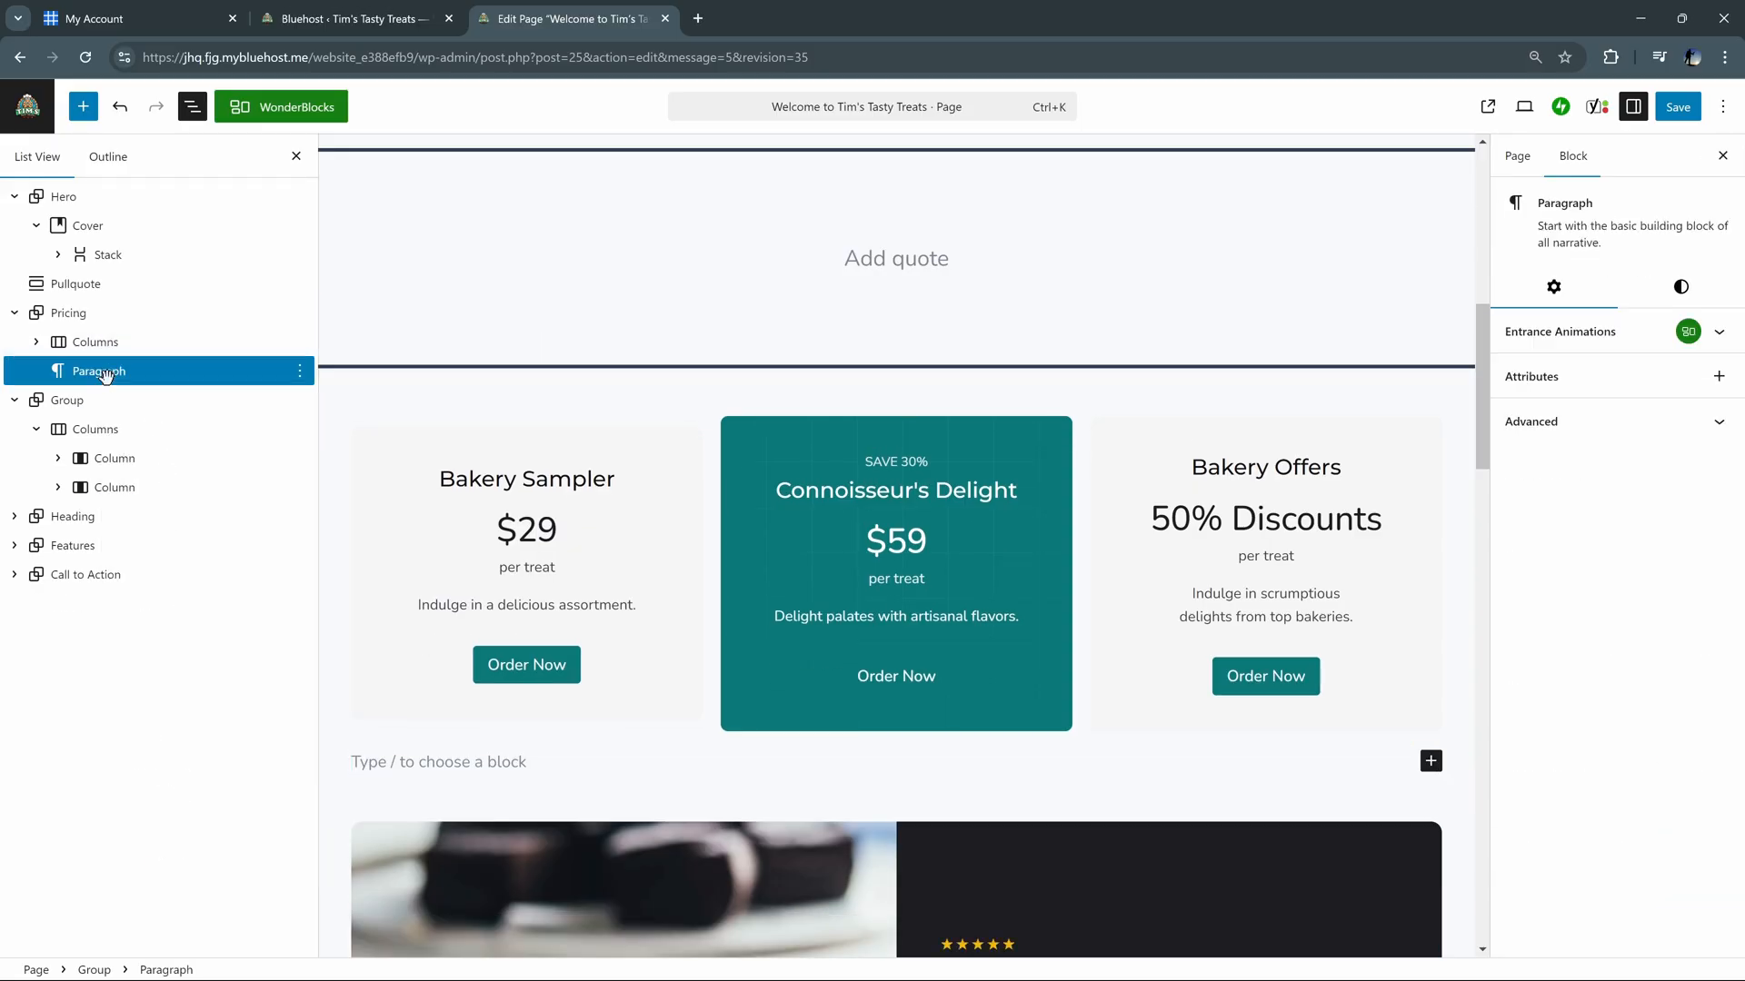
left_click(98, 341)
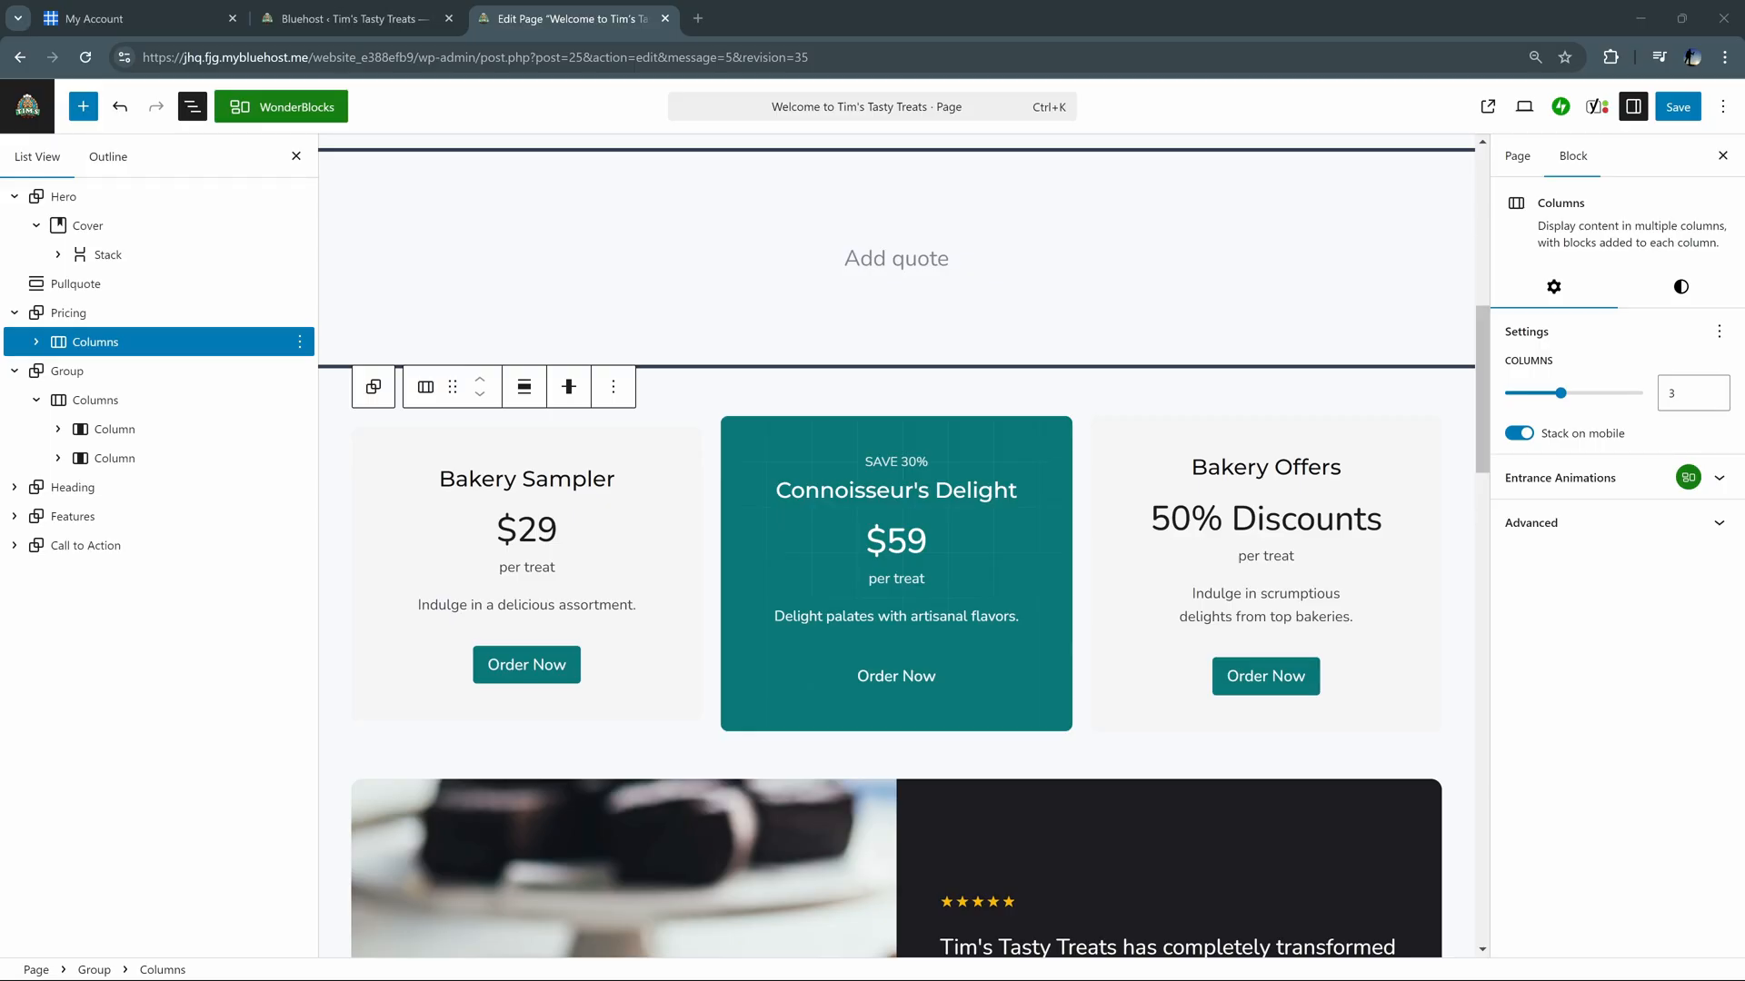
Return to the Pages list, briefly open Special Treats and Offers for editing, then go back
left_click(1678, 107)
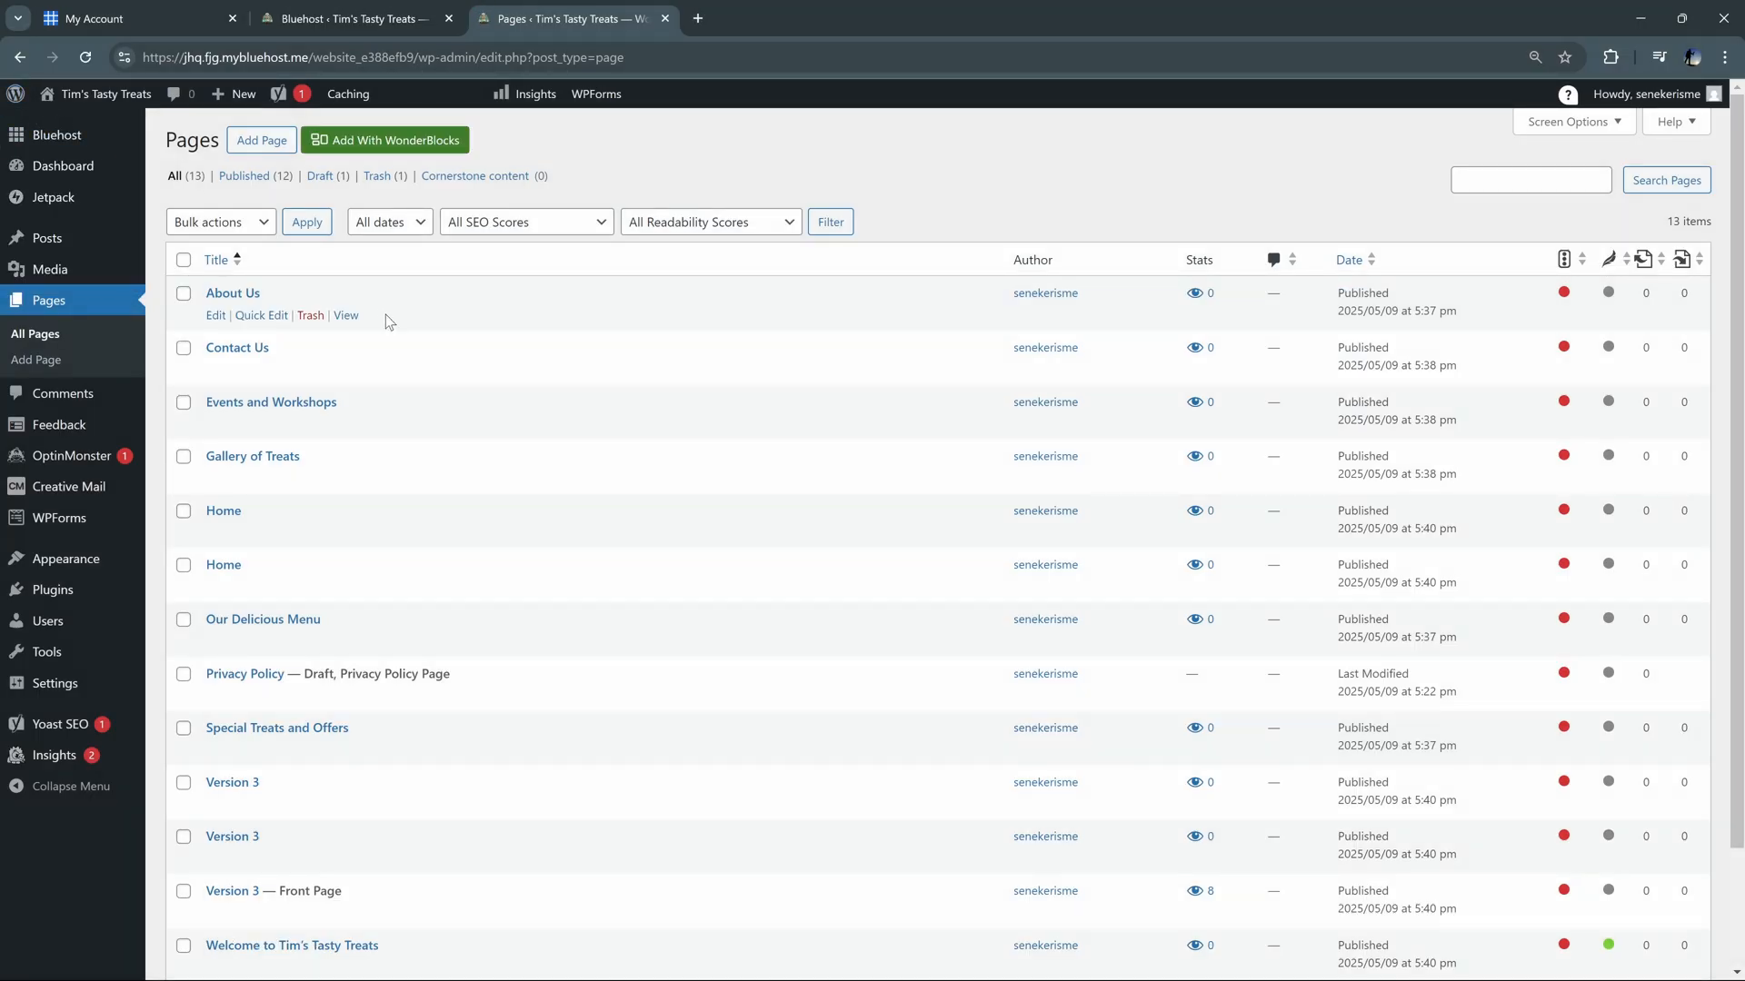
scroll("down", 3)
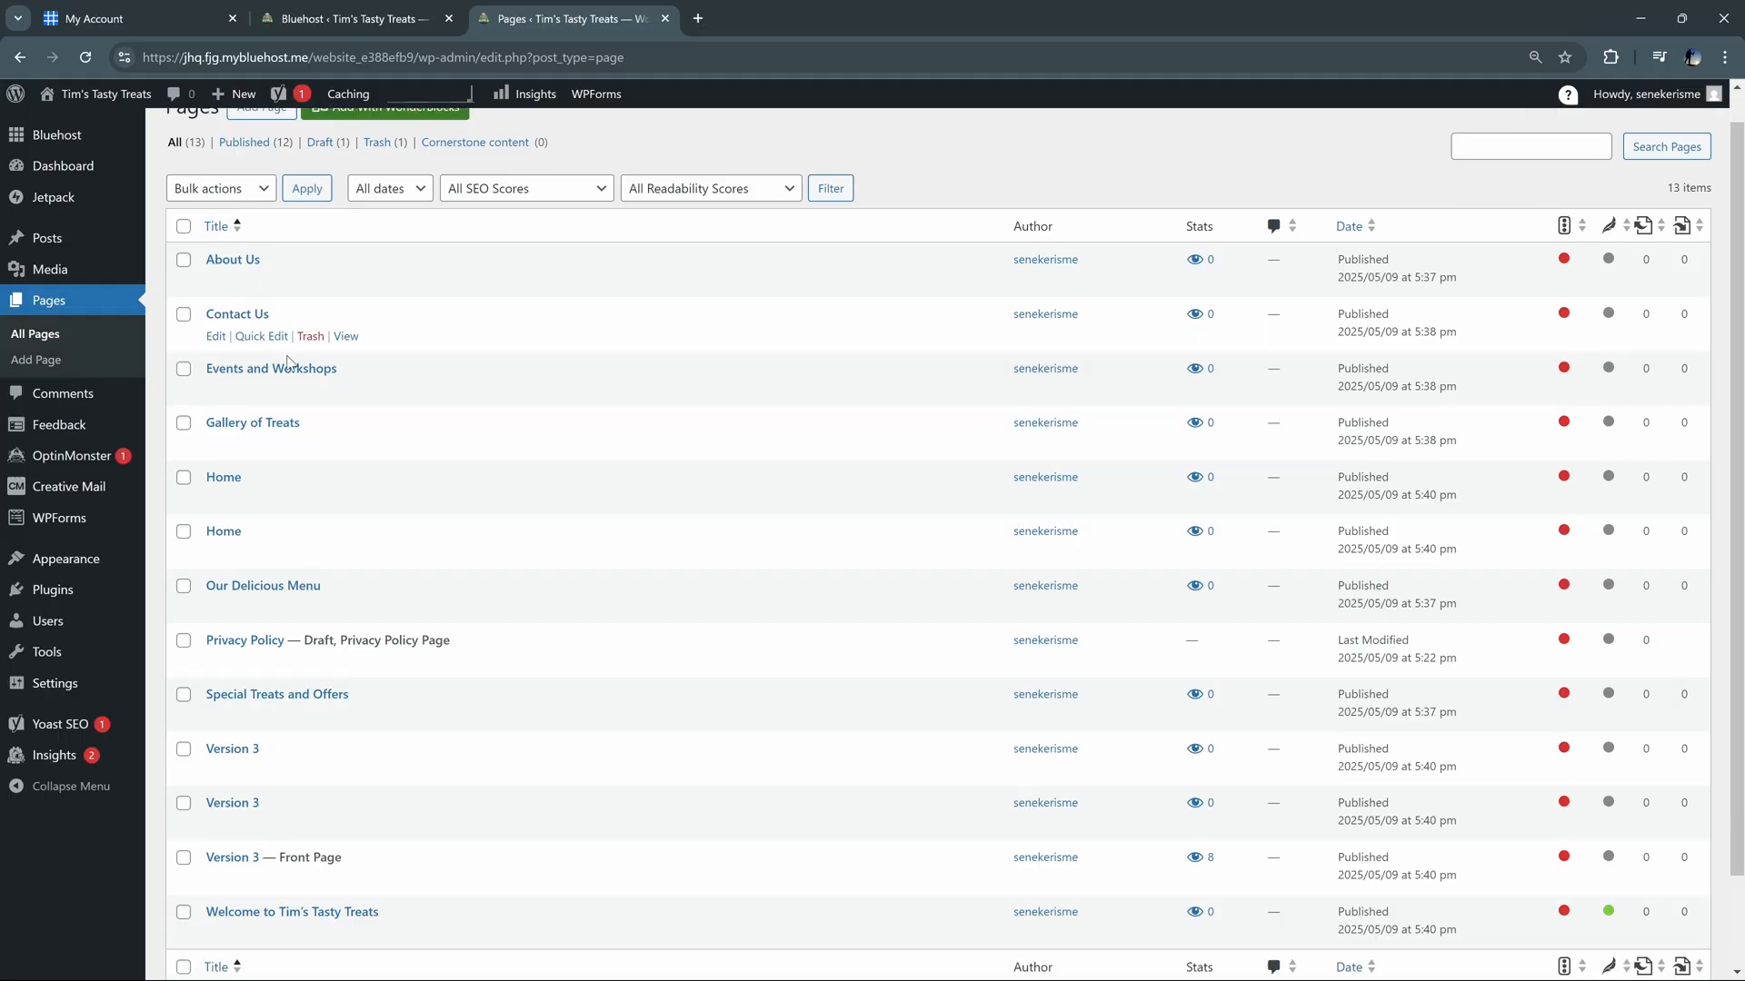
scroll("down", 3)
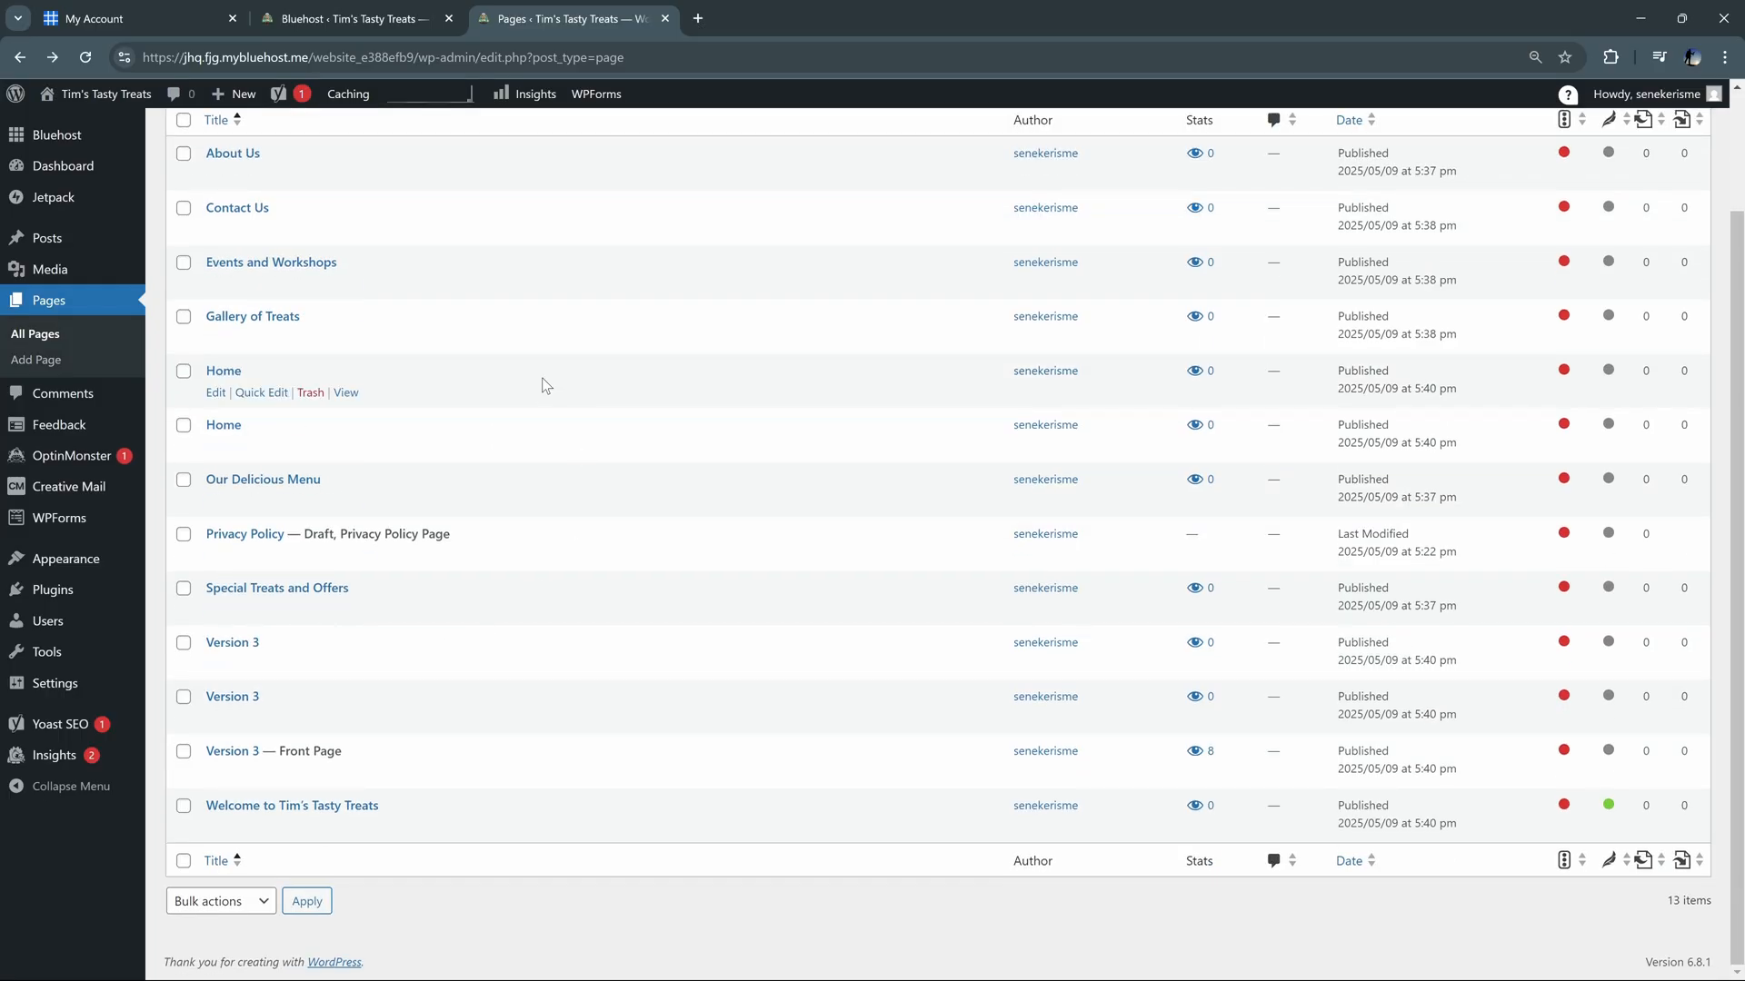
mouse_move(470, 587)
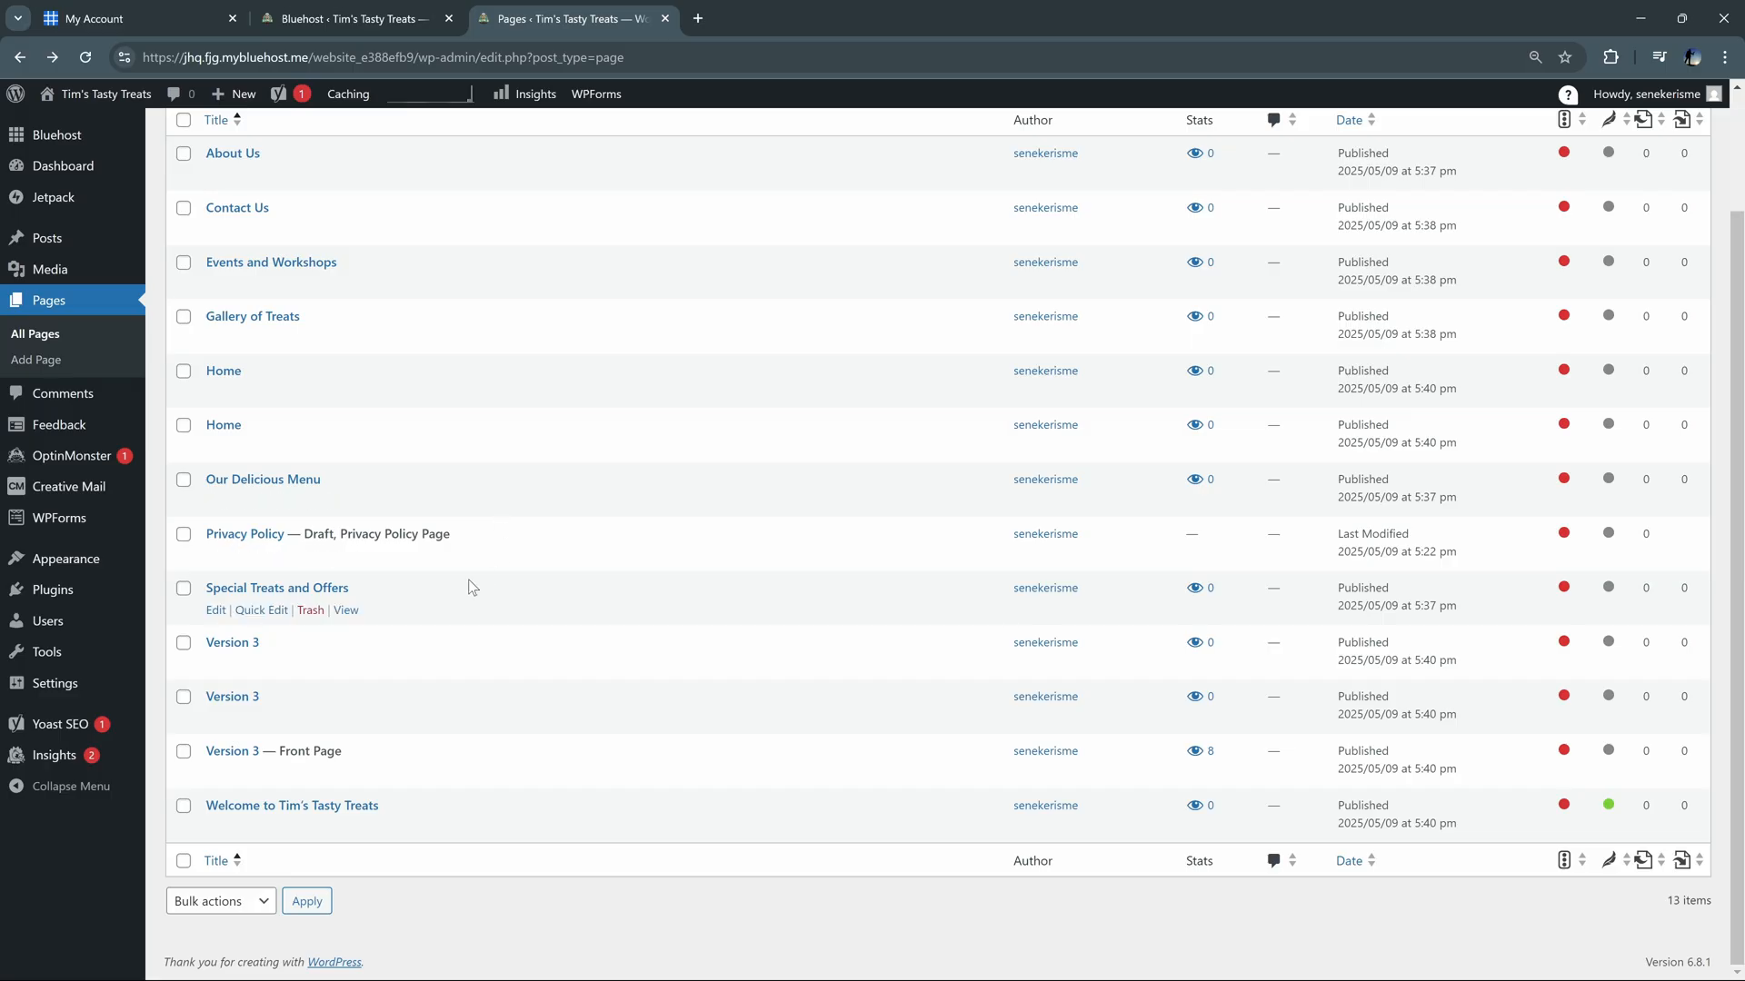
mouse_move(216, 611)
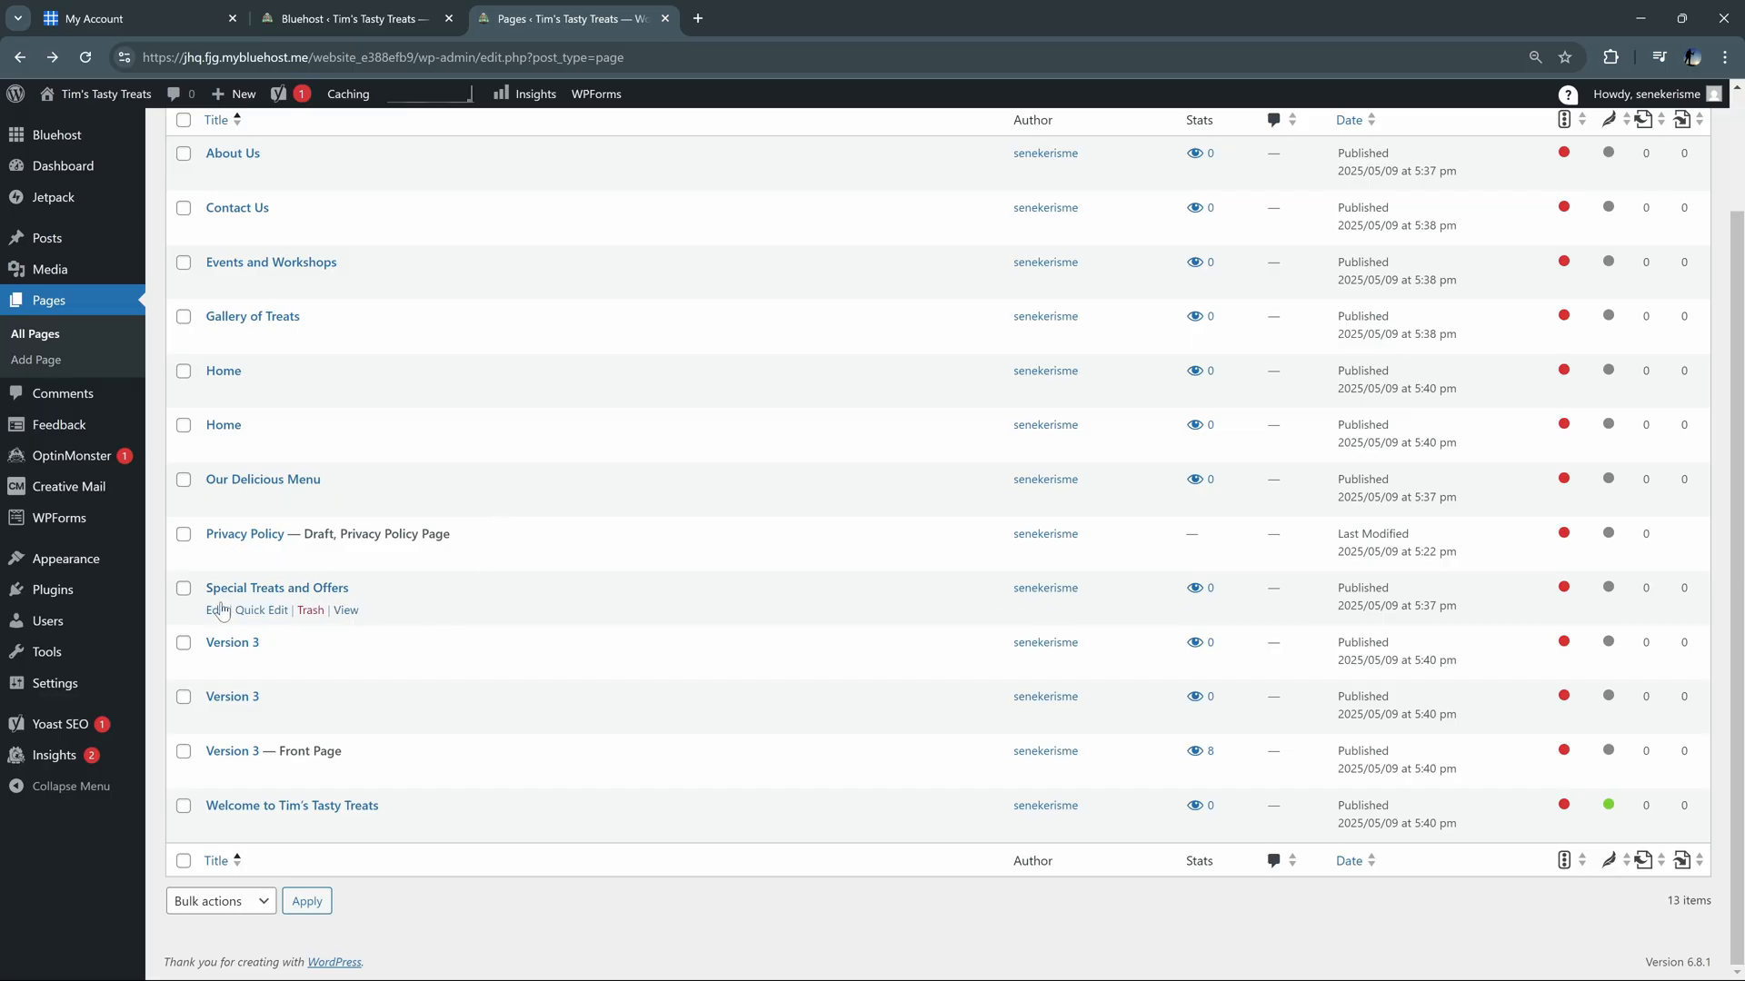
left_click(213, 611)
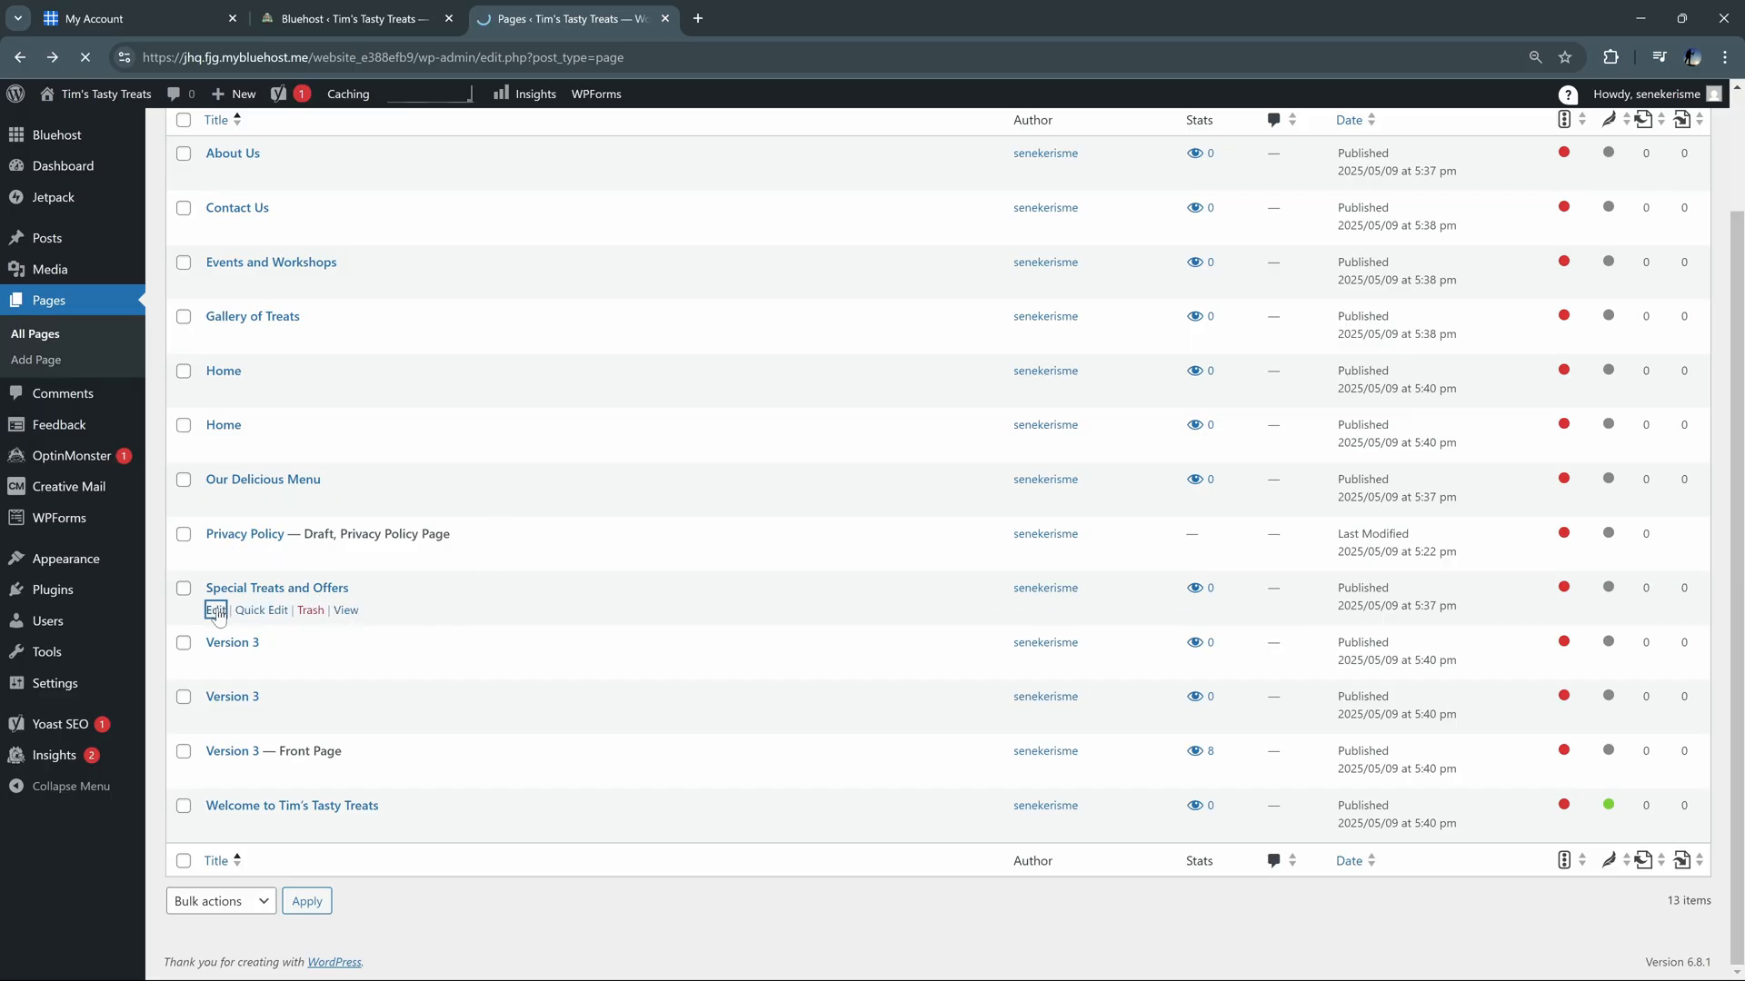
left_click(215, 611)
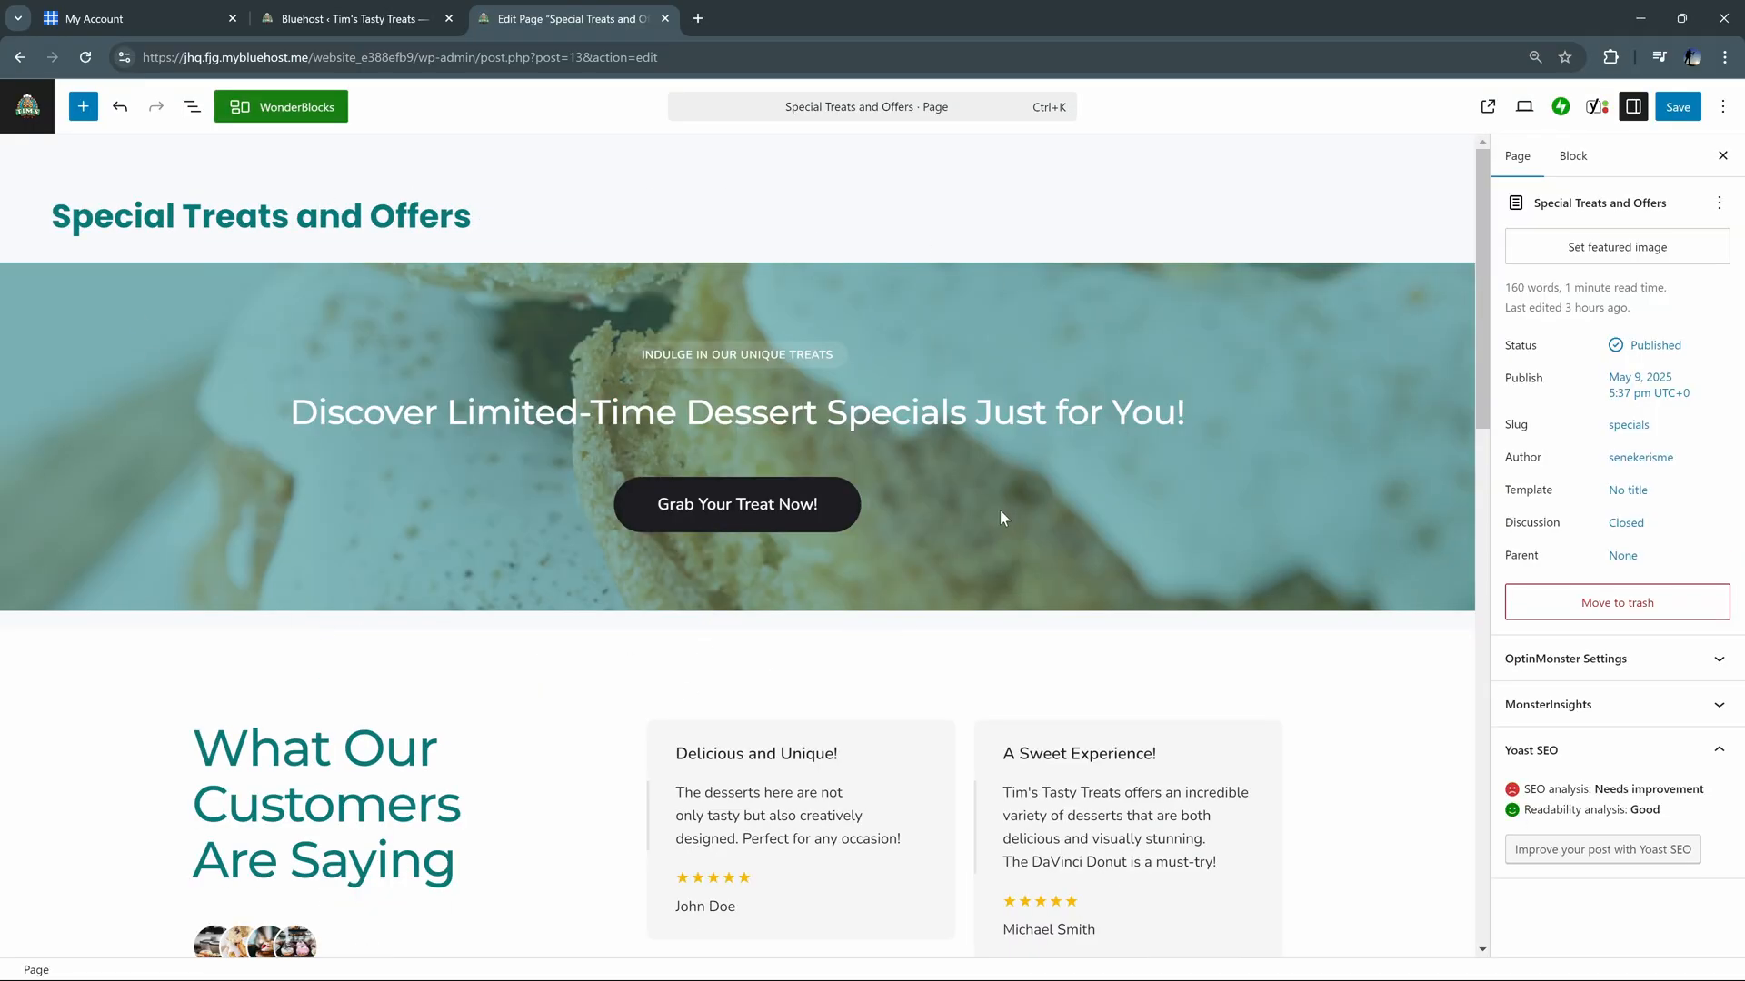
mouse_move(529, 297)
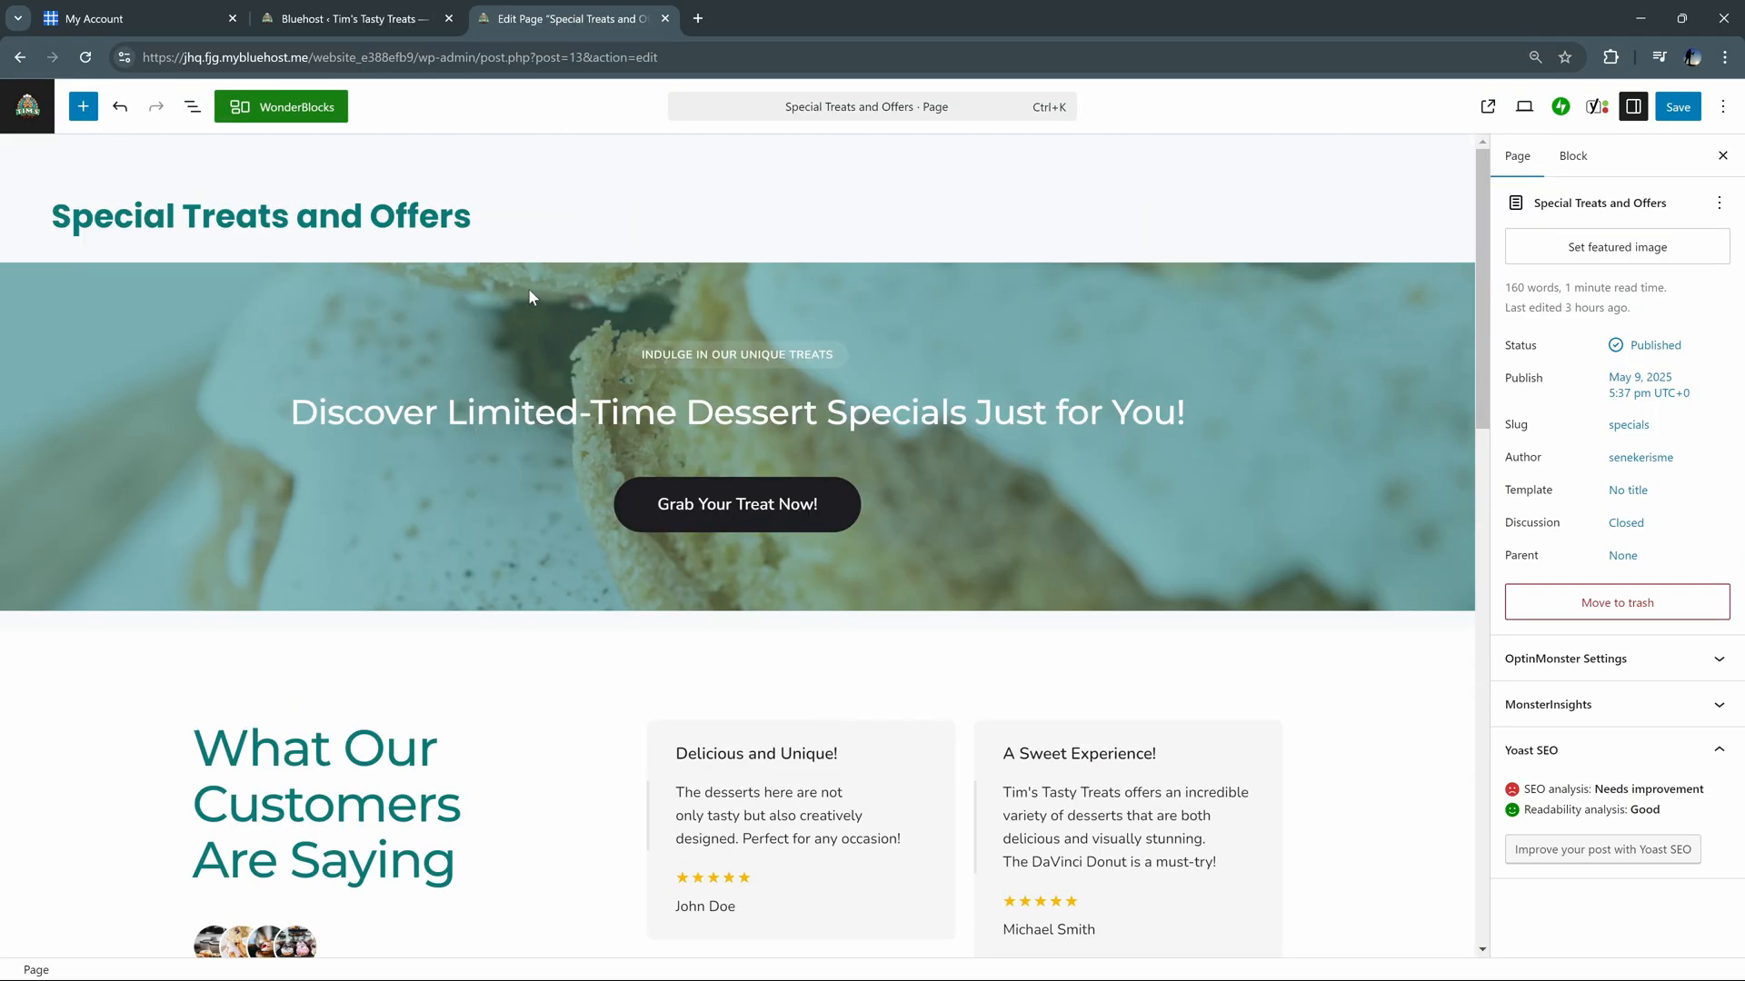
left_click(82, 105)
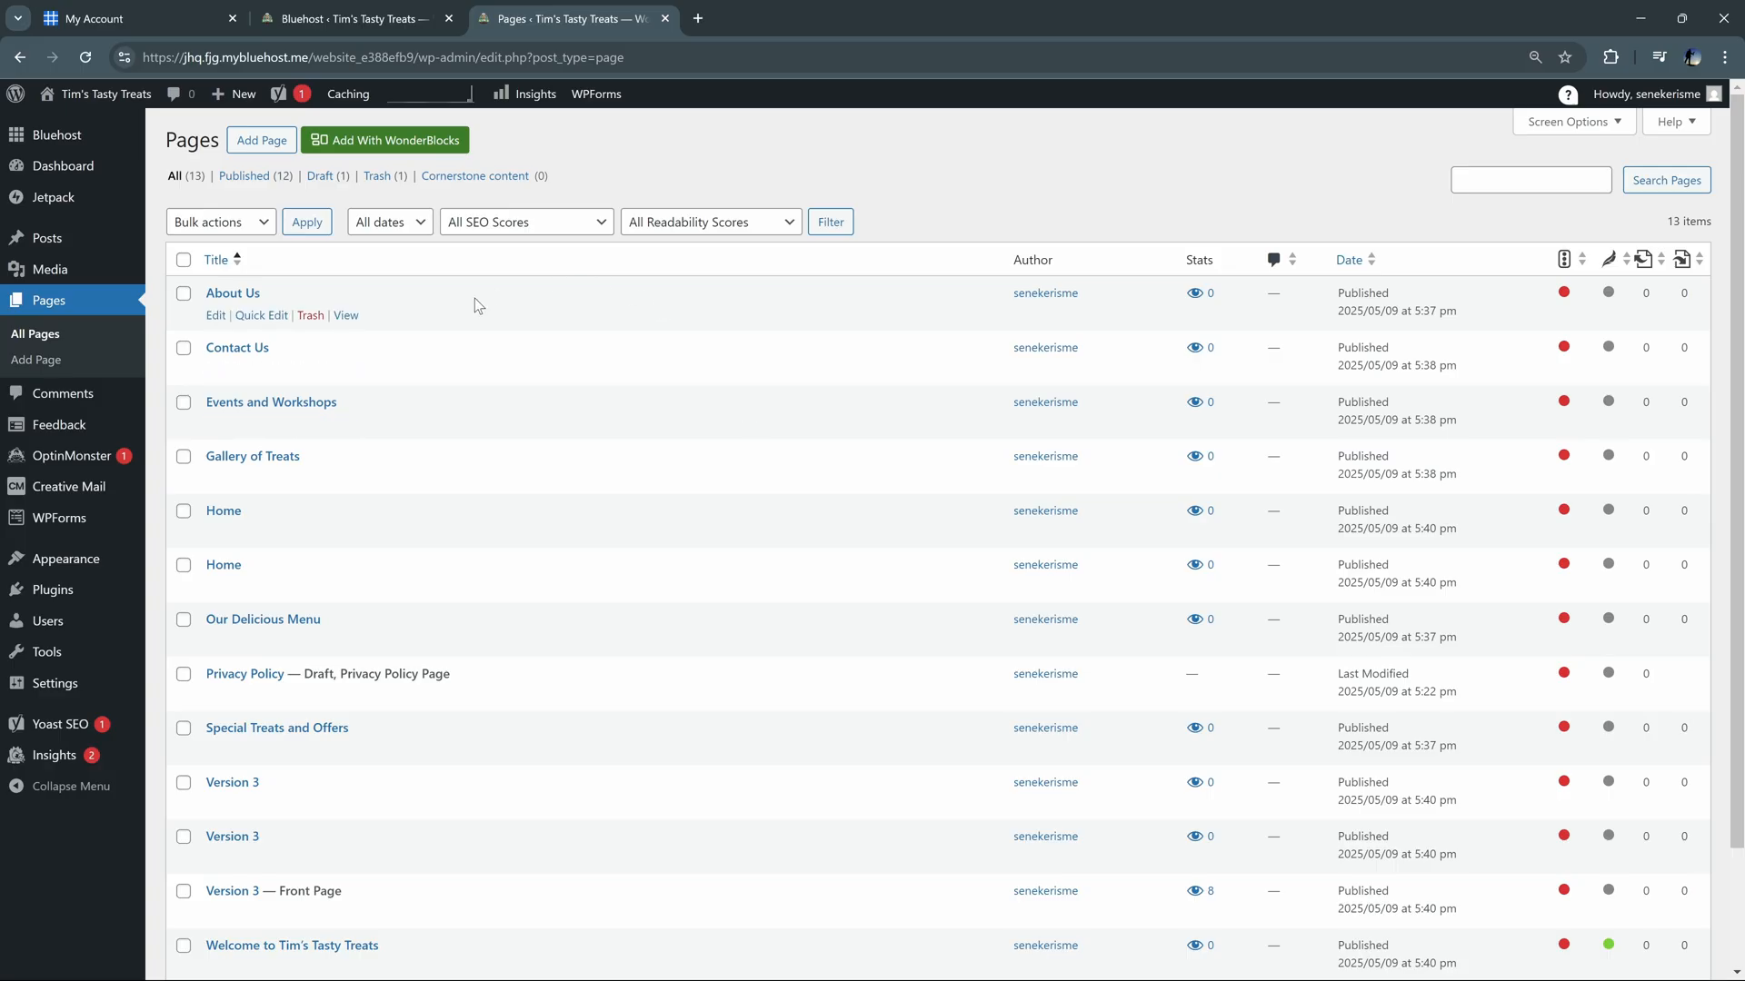
mouse_move(589, 456)
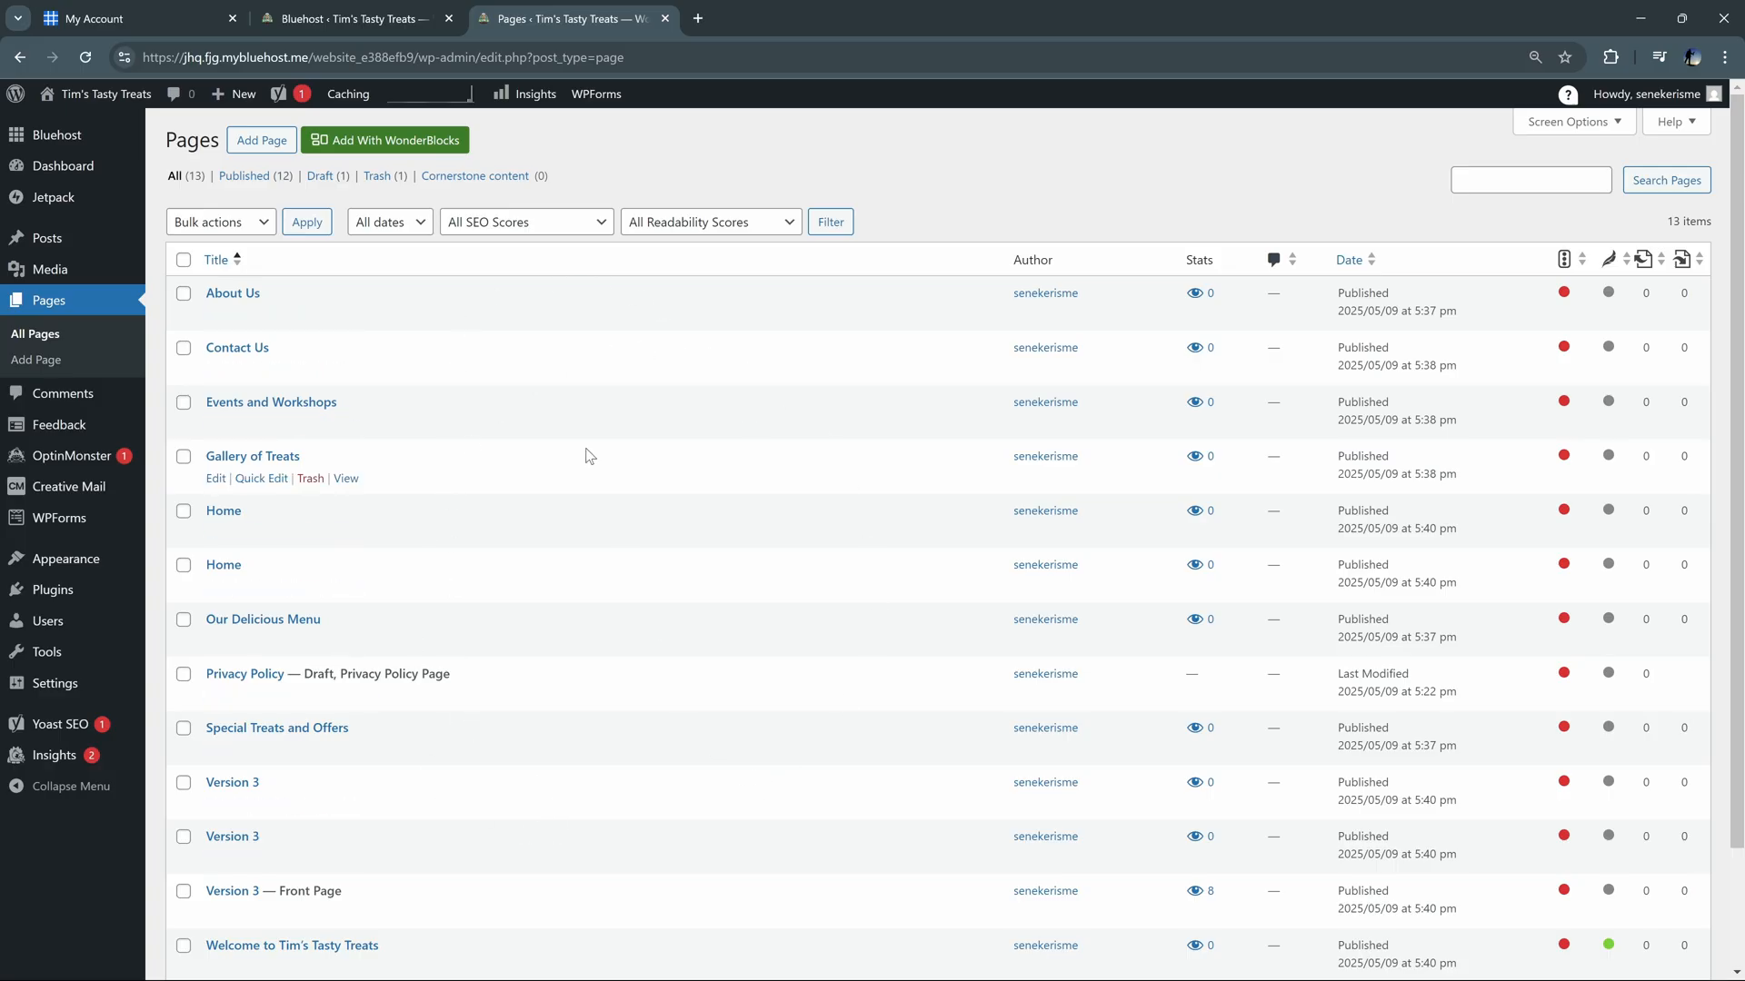
mouse_move(487, 573)
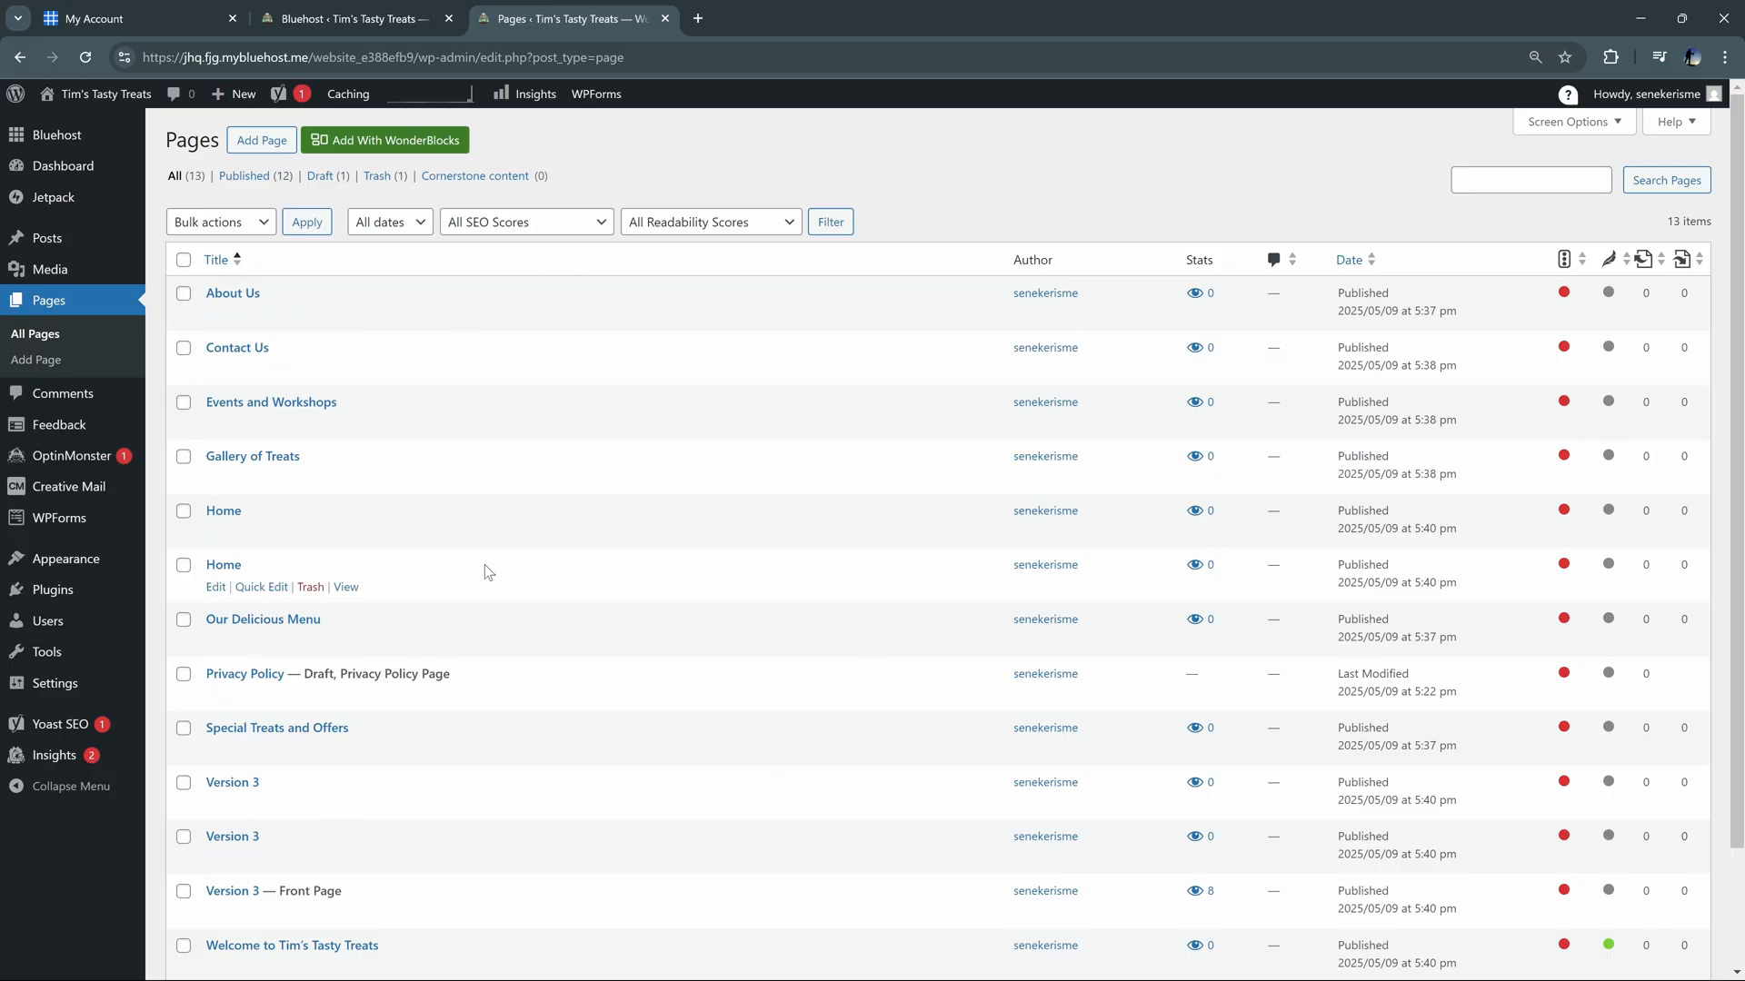
mouse_move(152, 521)
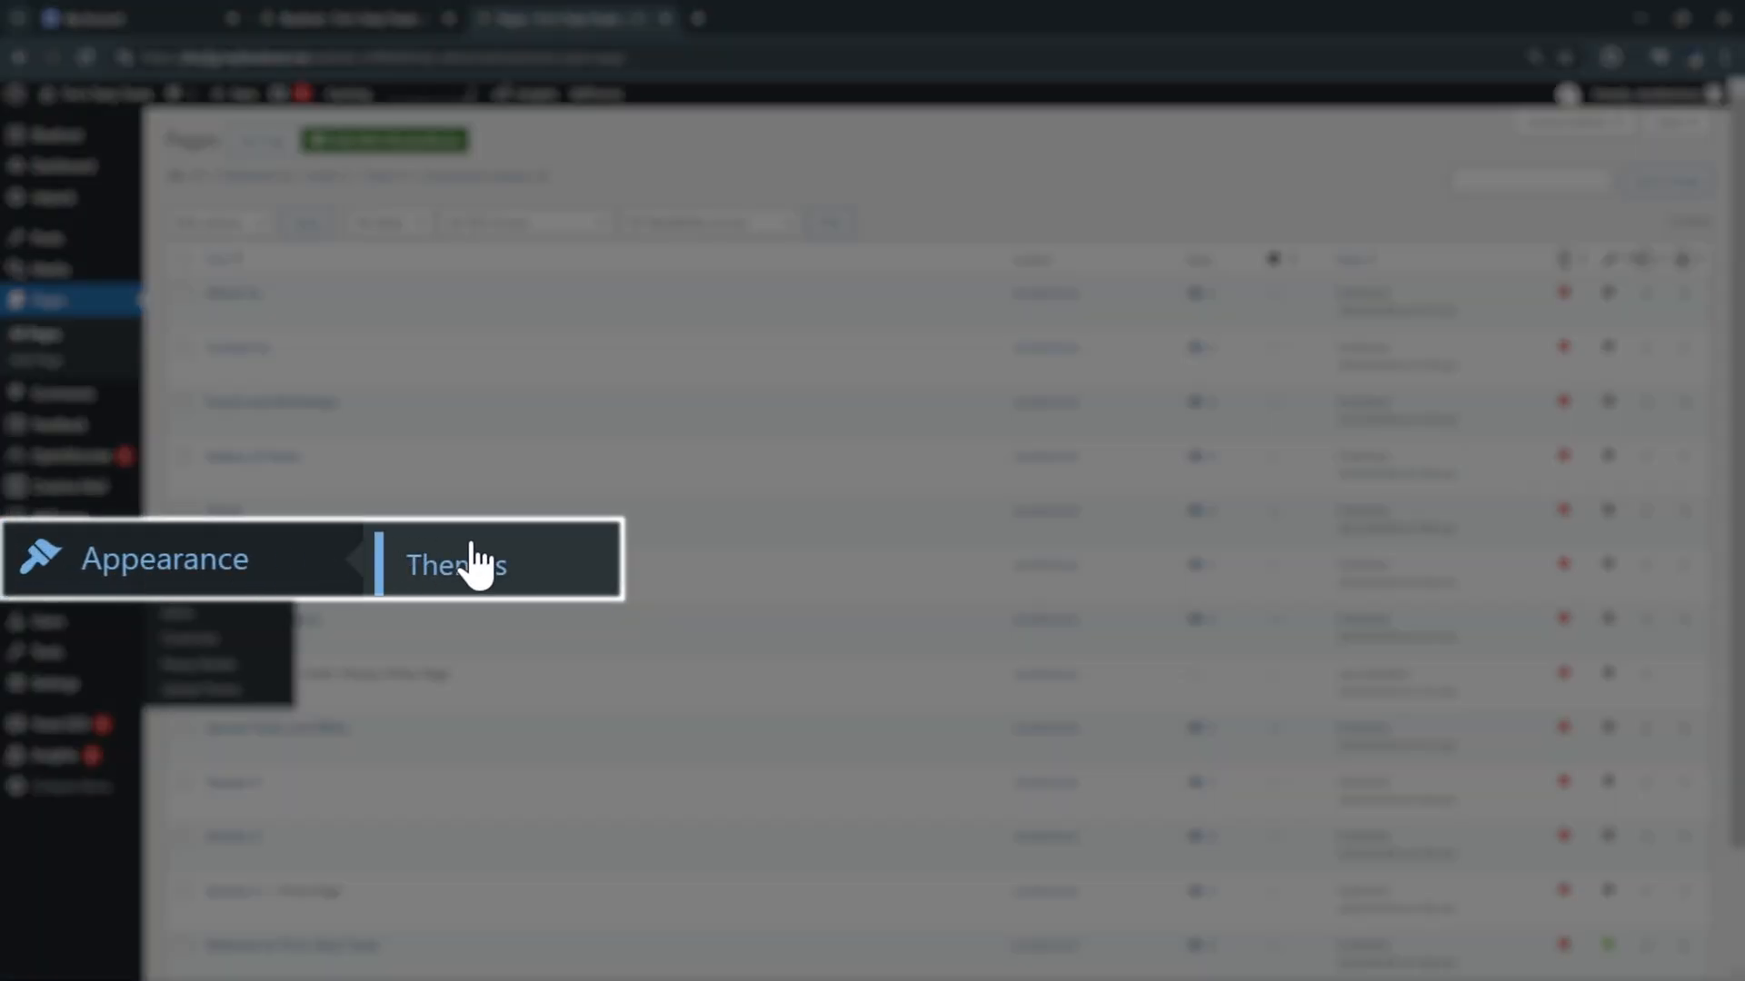
View the installed themes with YITH Wonder active, then return to the Bluehost welcome page
left_click(454, 565)
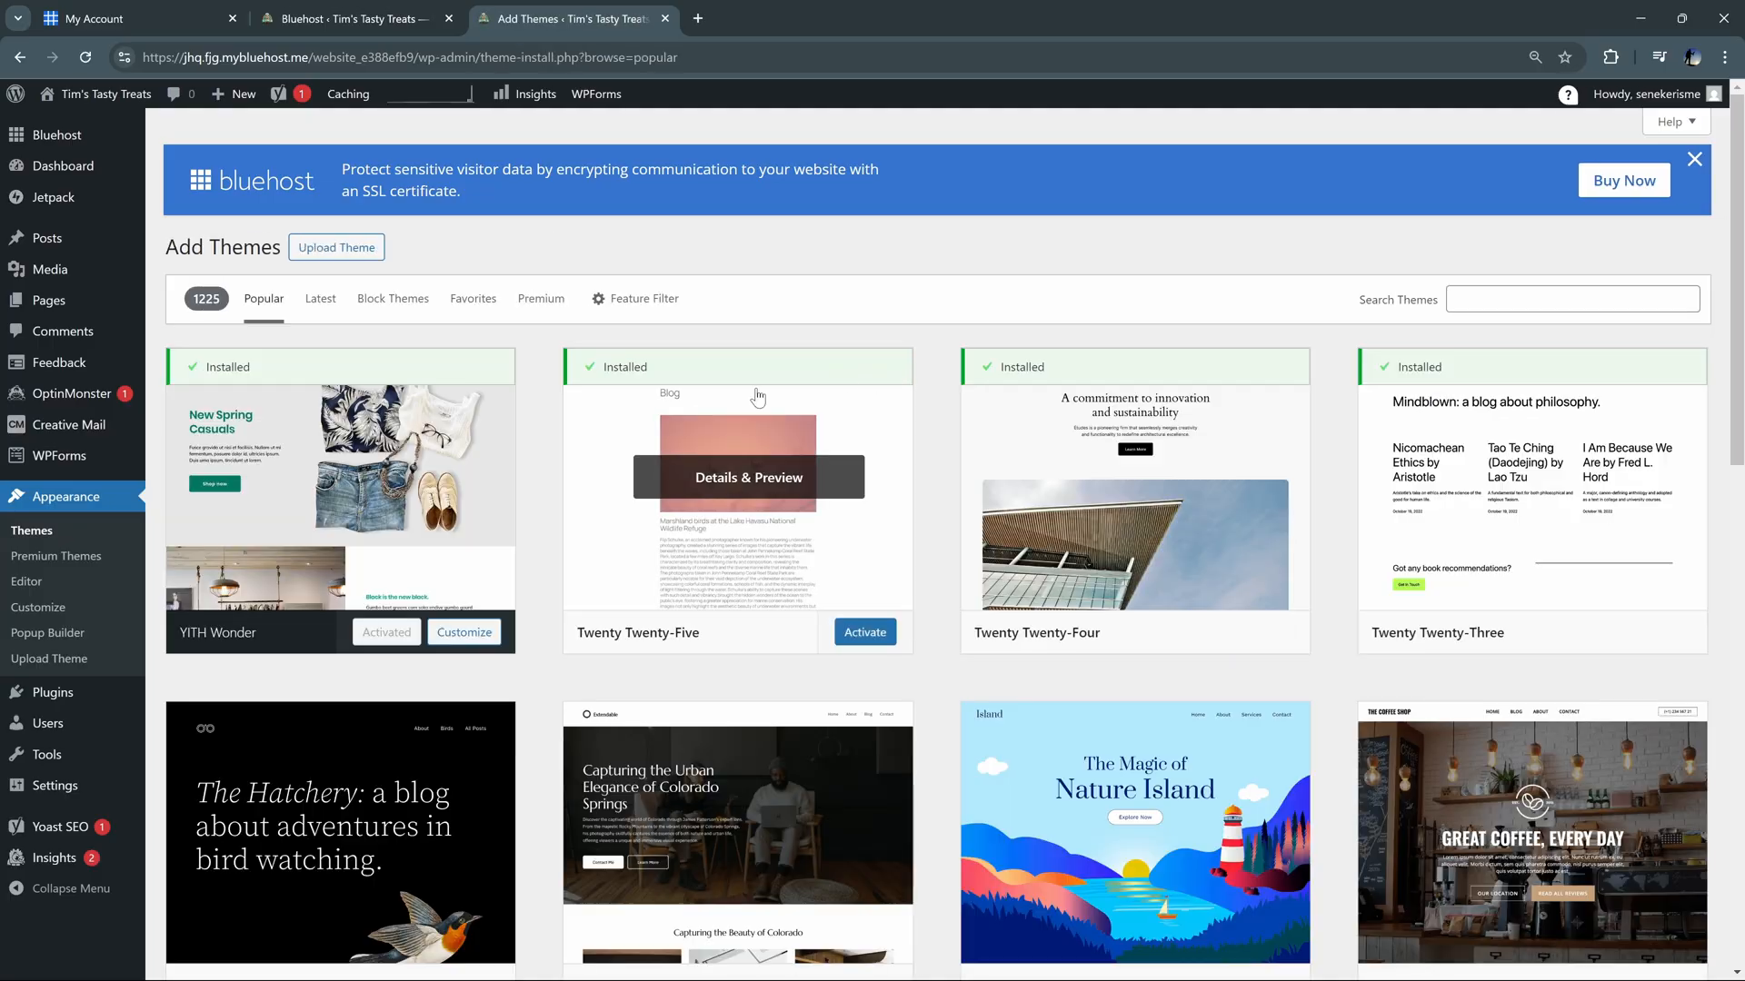
scroll("down", 3)
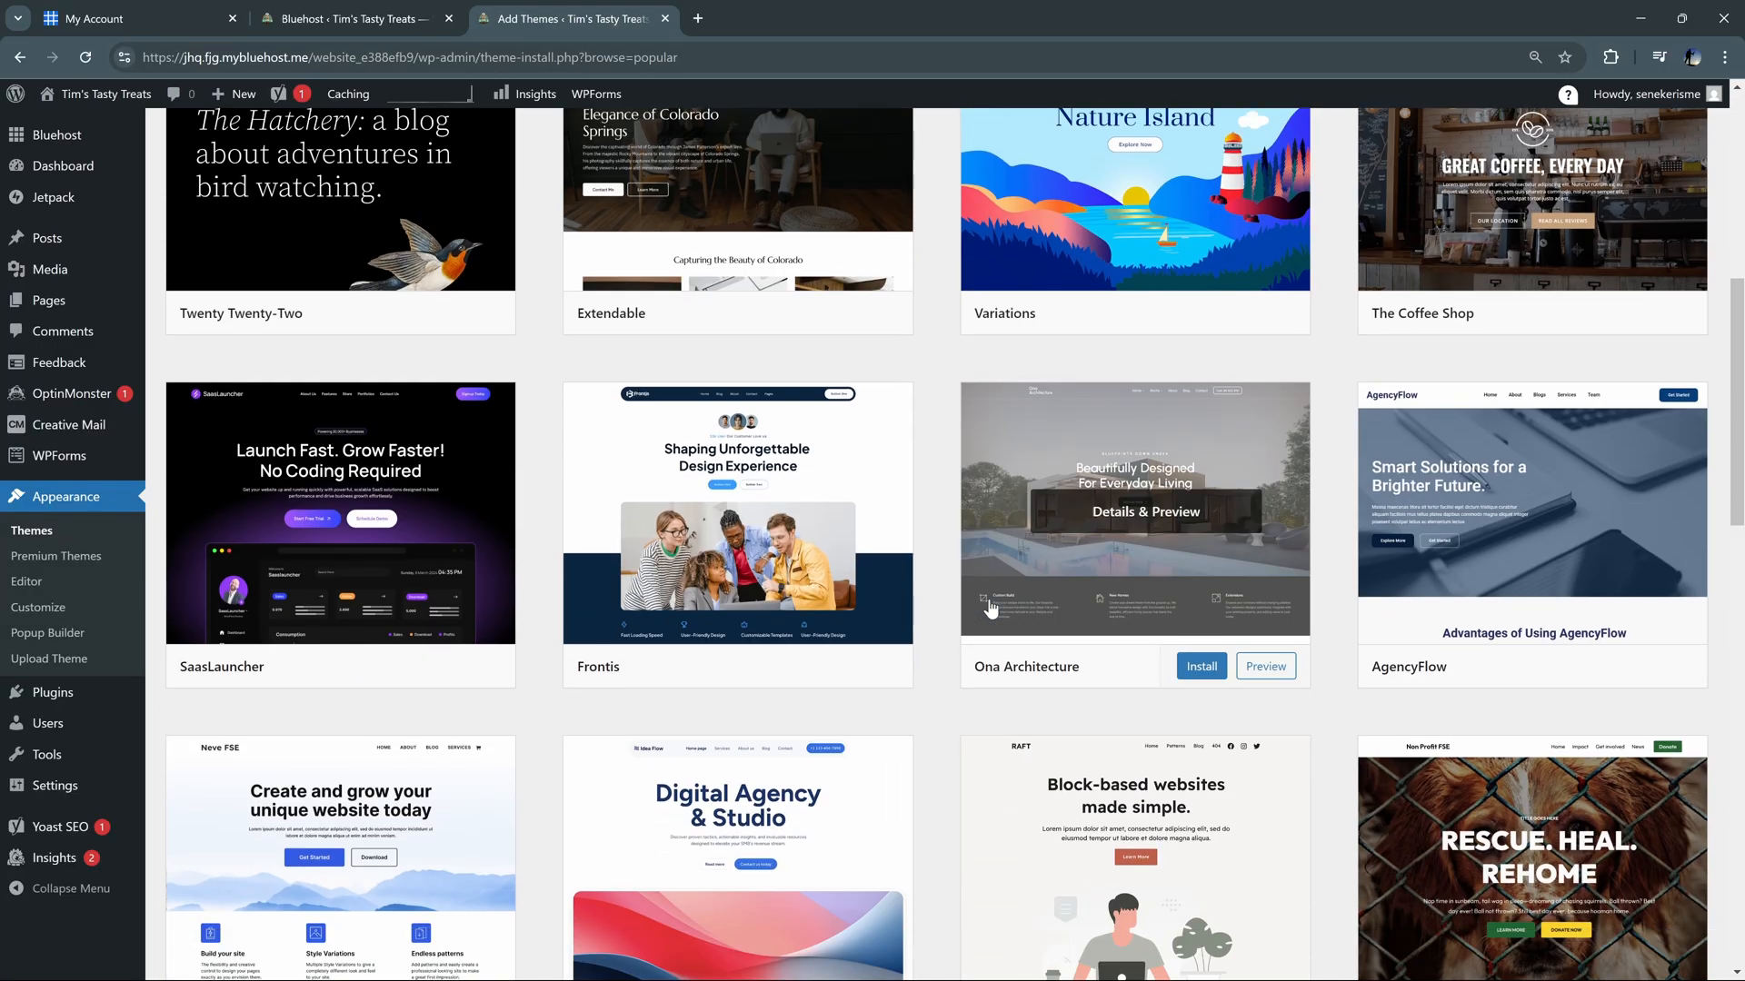
left_click(20, 58)
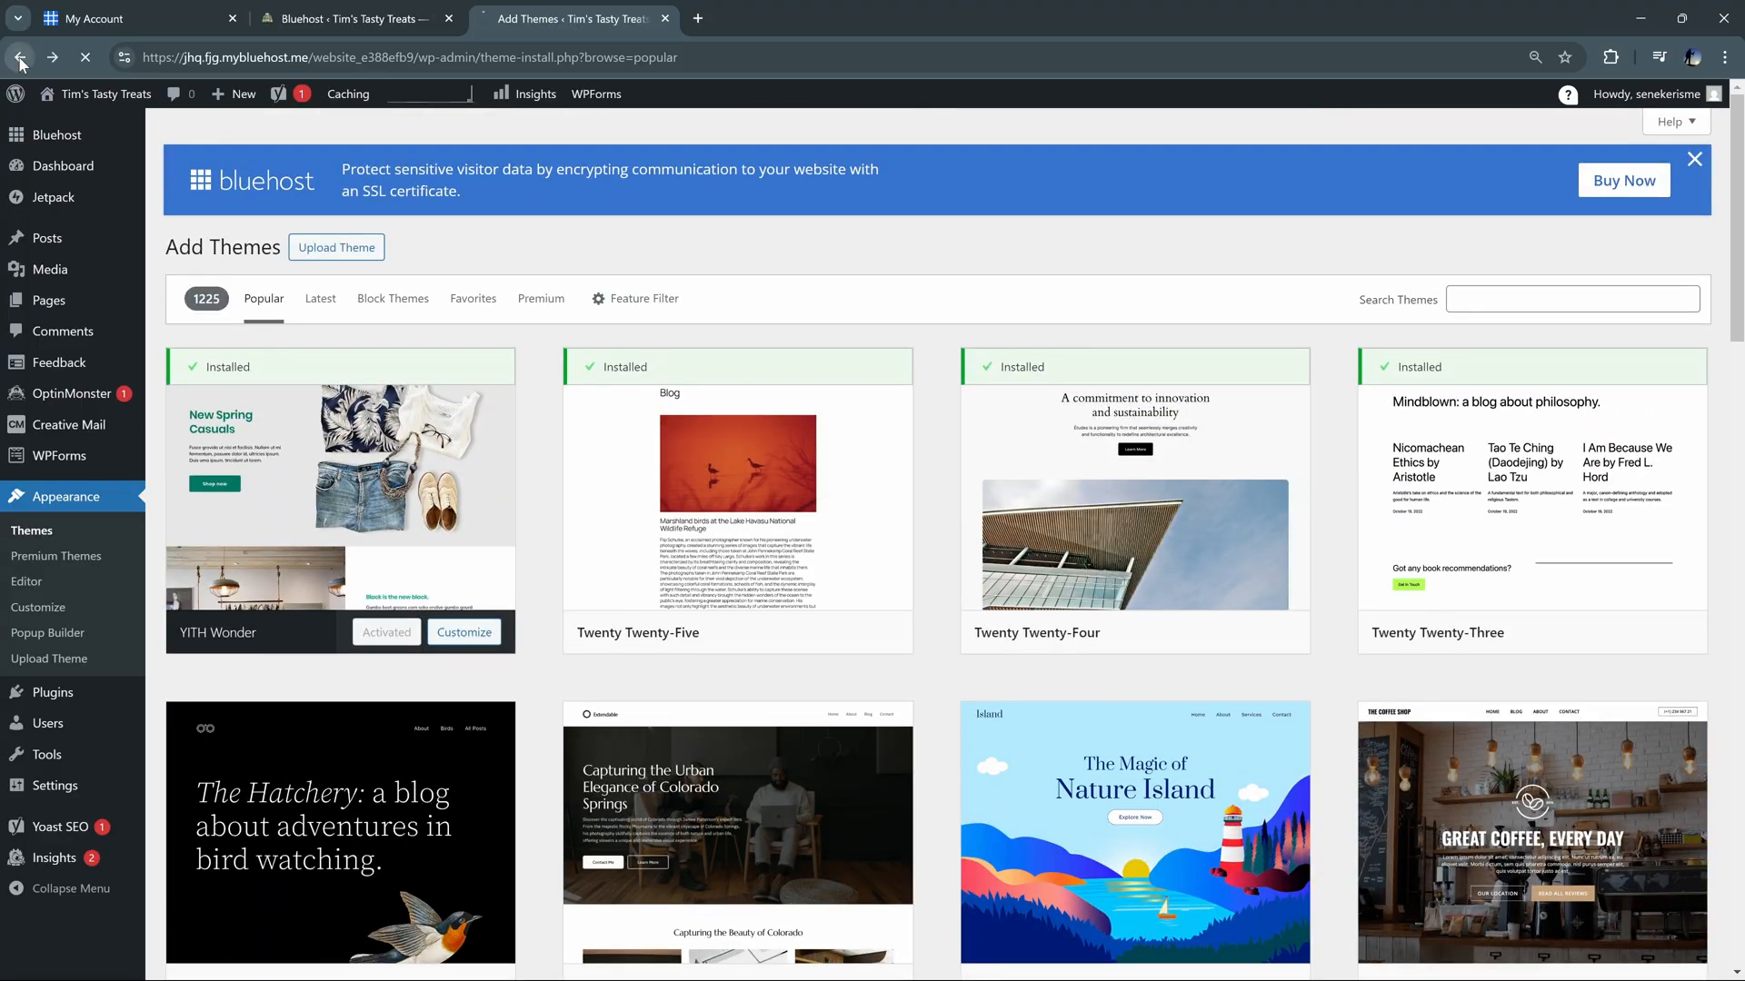
left_click(20, 56)
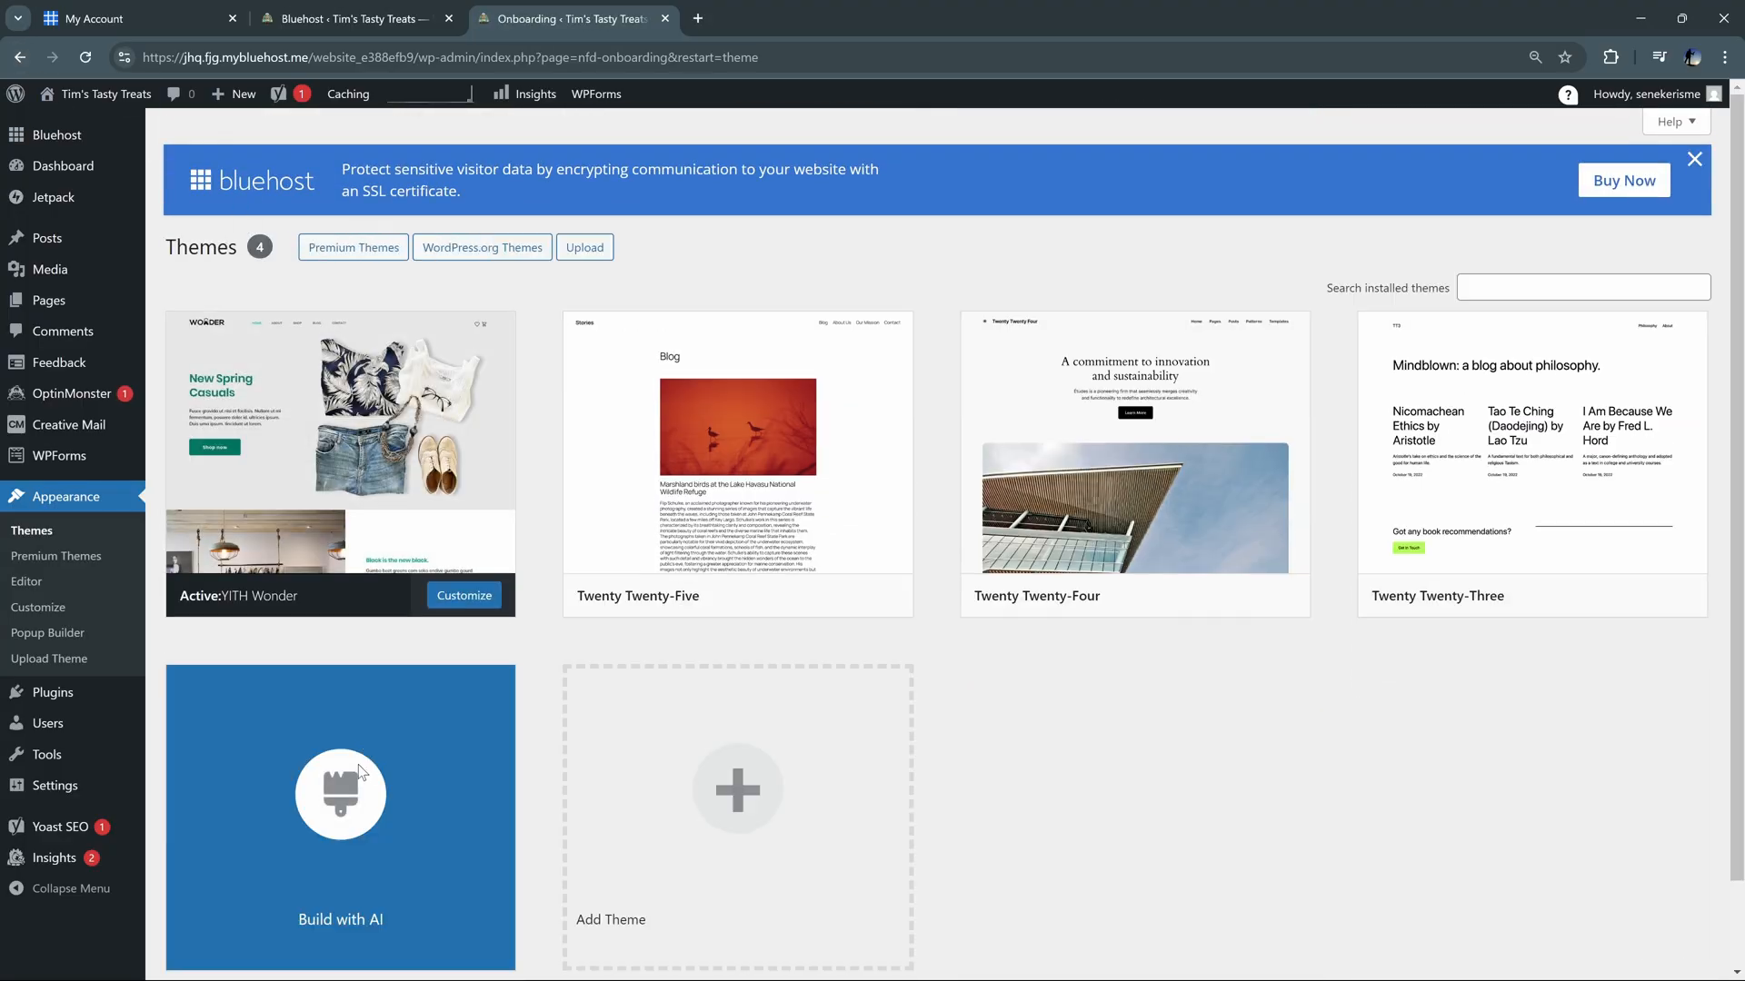
left_click(340, 816)
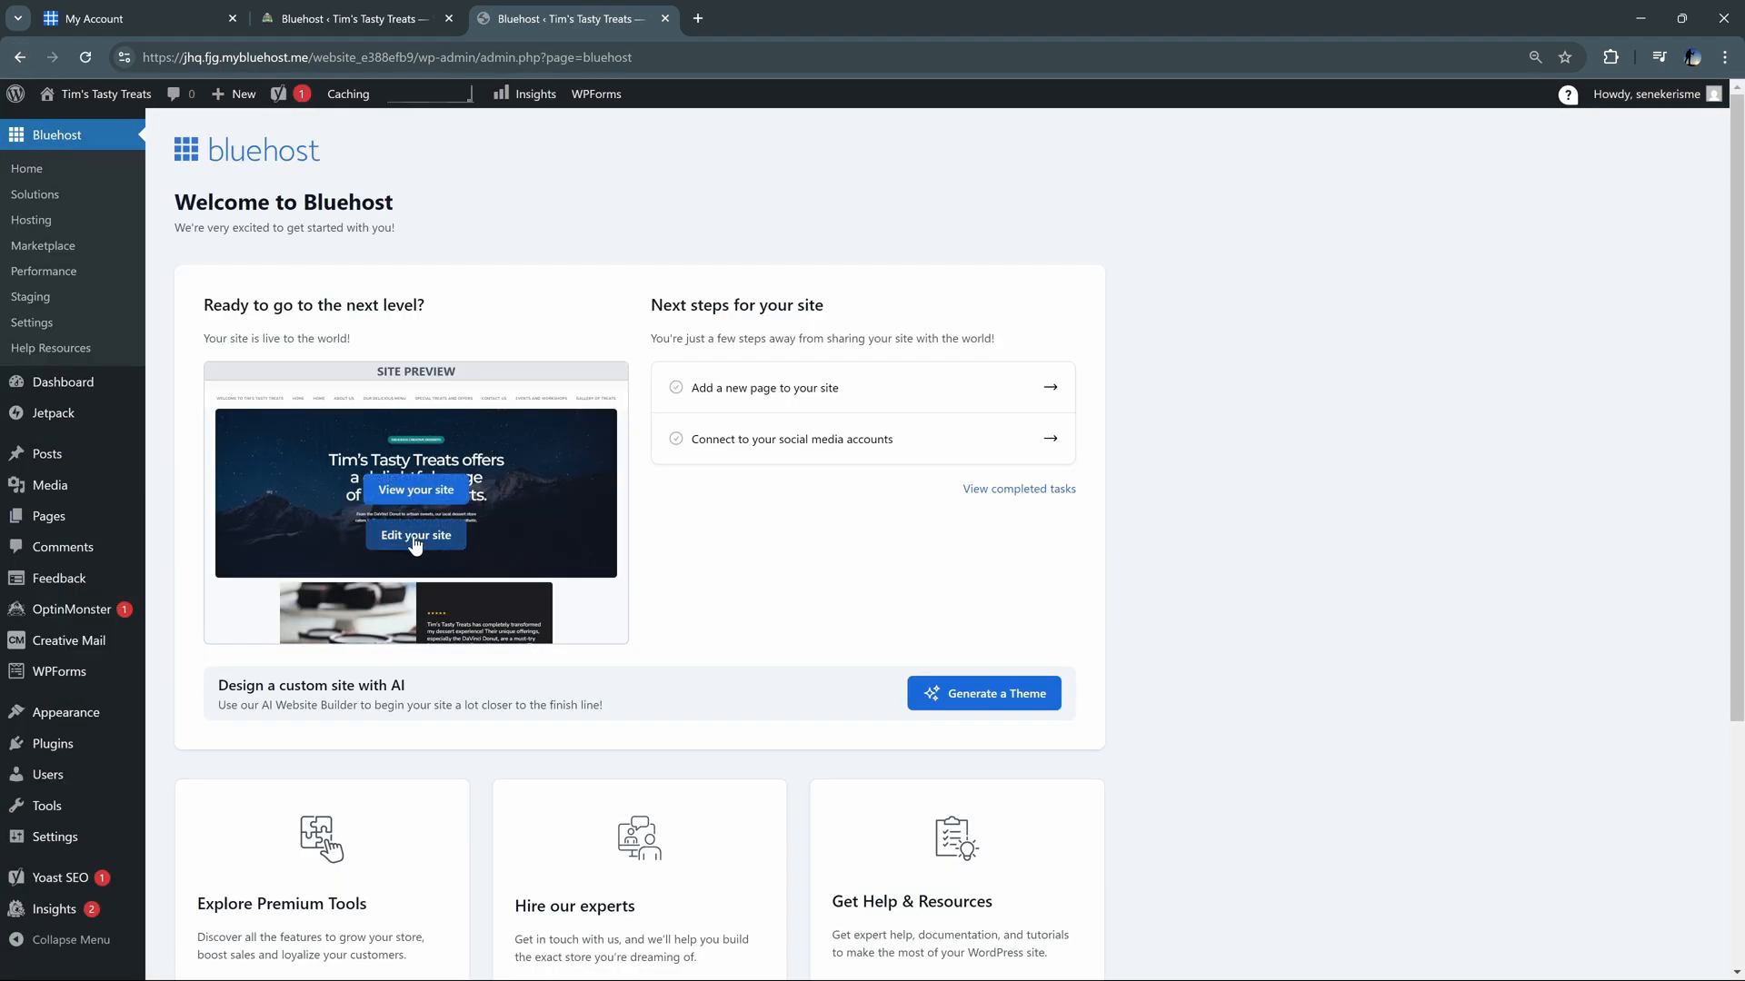
Open the Bluehost site dashboard with Tim's Tasty Treats showing as live in the preview
left_click(64, 382)
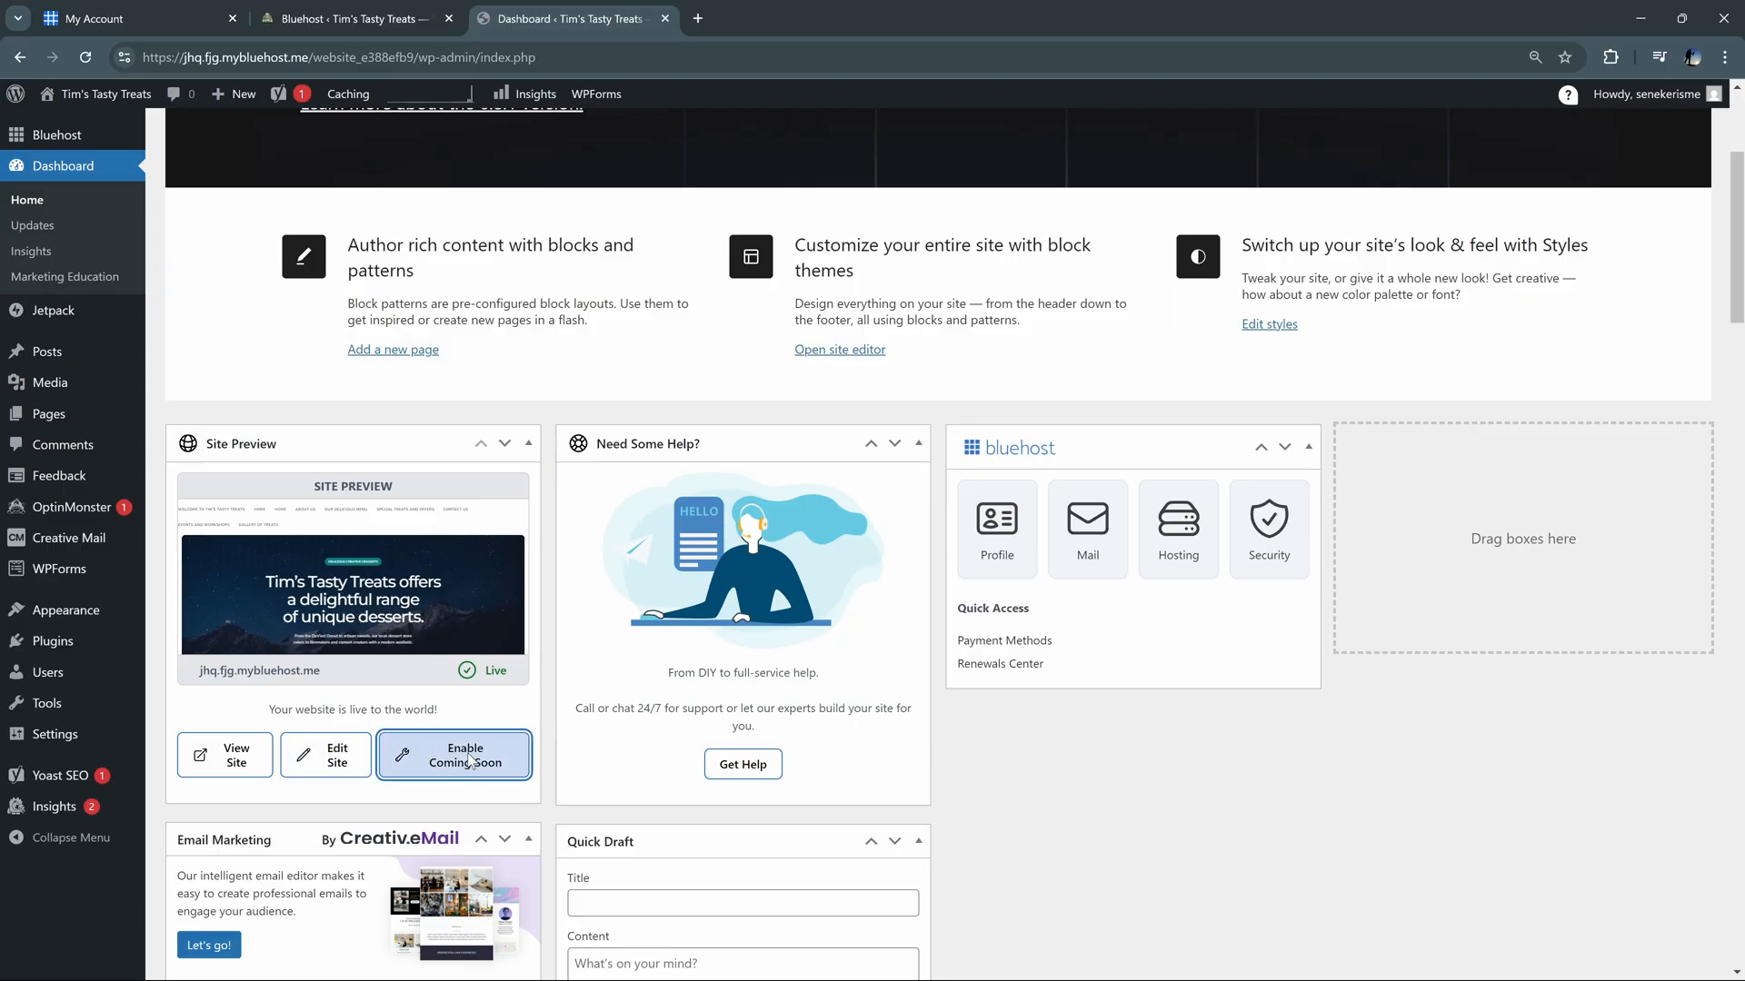
Enable Coming Soon, preview the offline site, then launch Tim's Tasty Treats live again
left_click(454, 754)
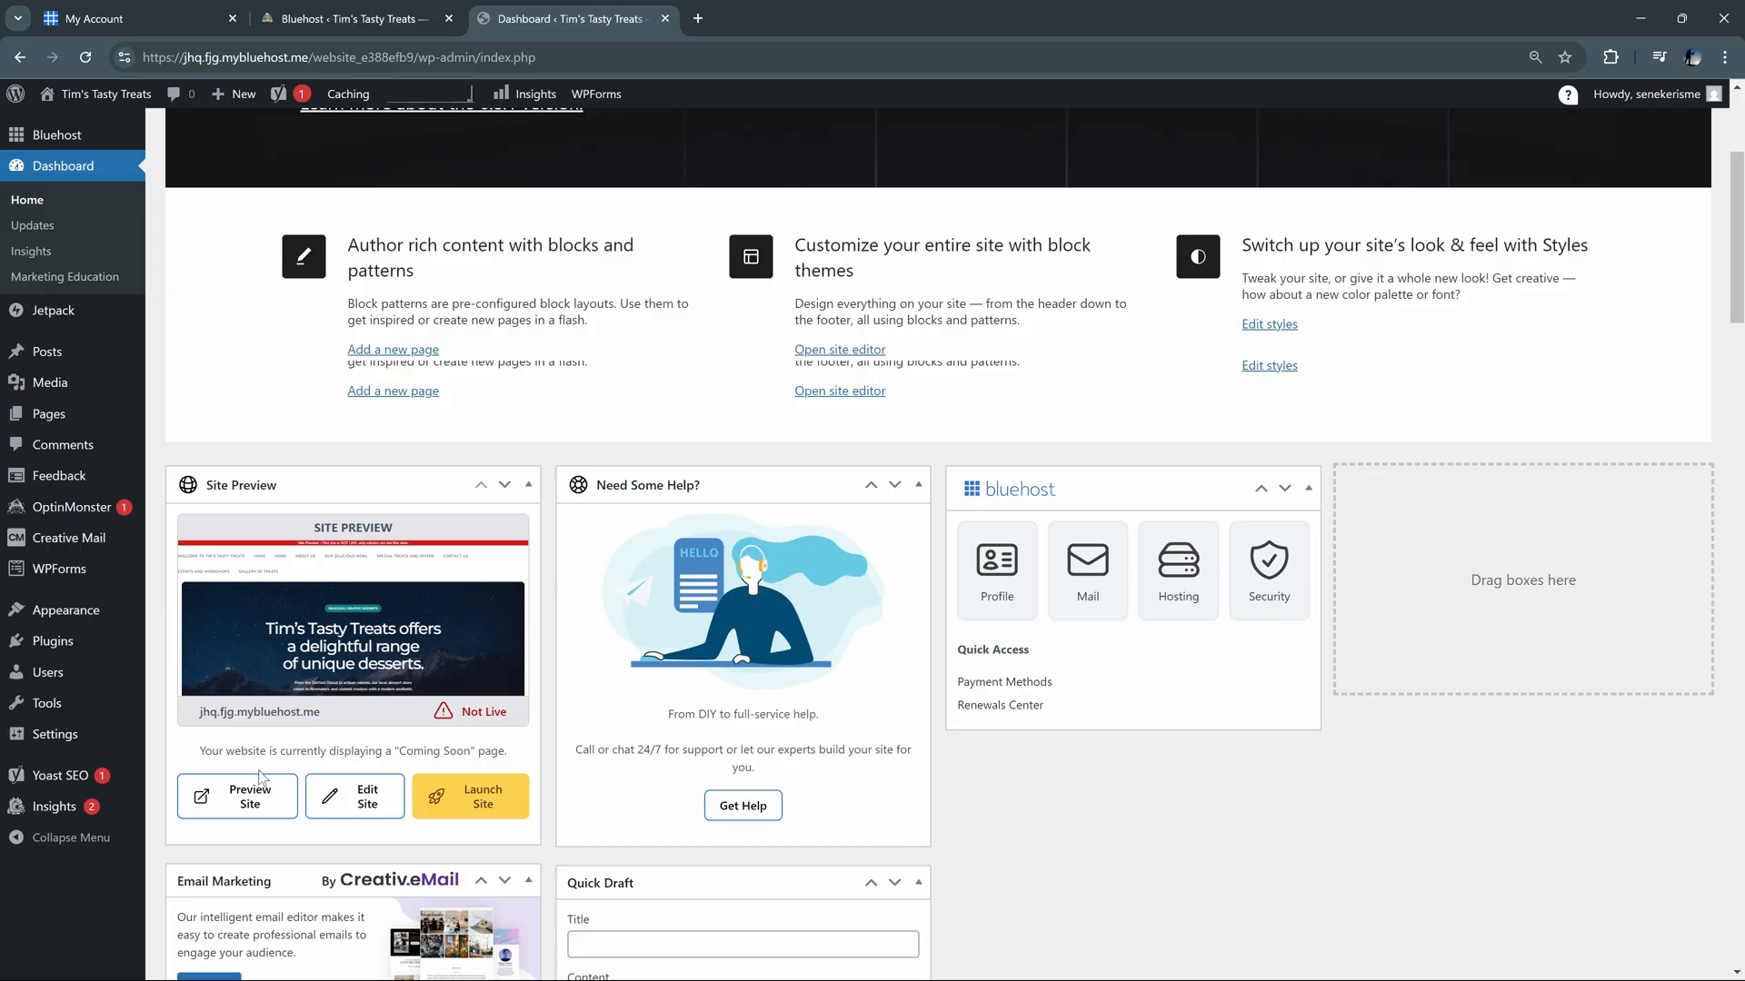
left_click(236, 796)
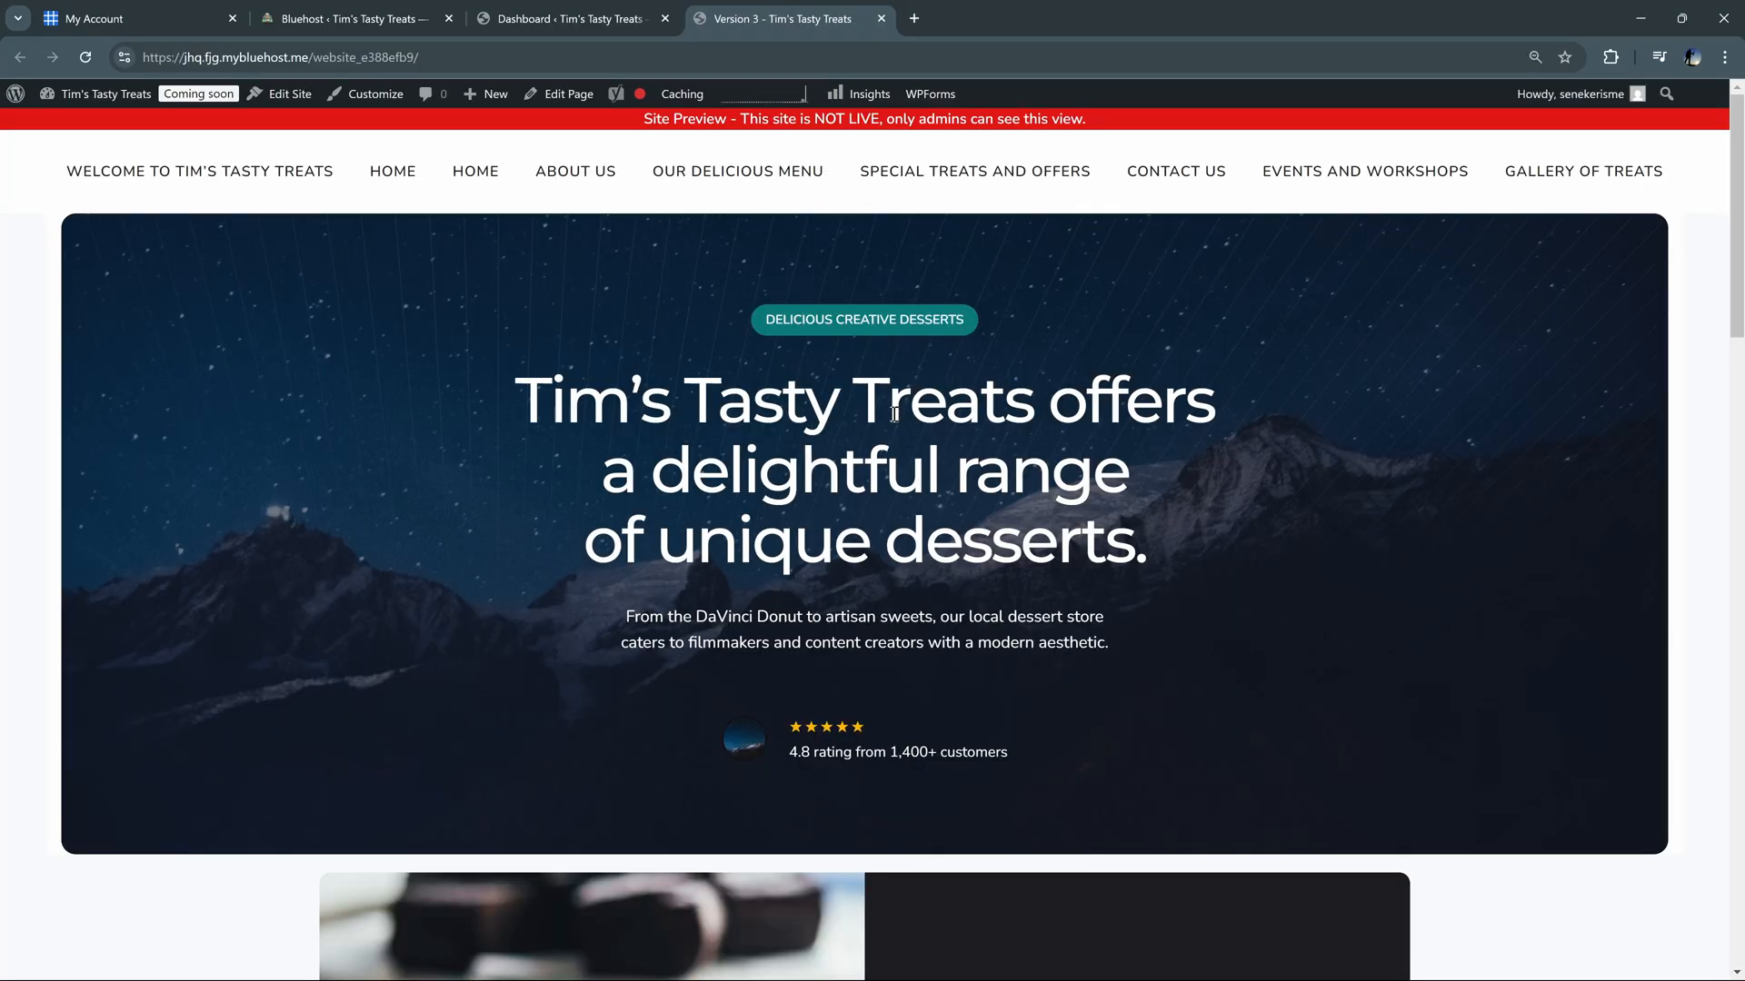
mouse_move(749, 140)
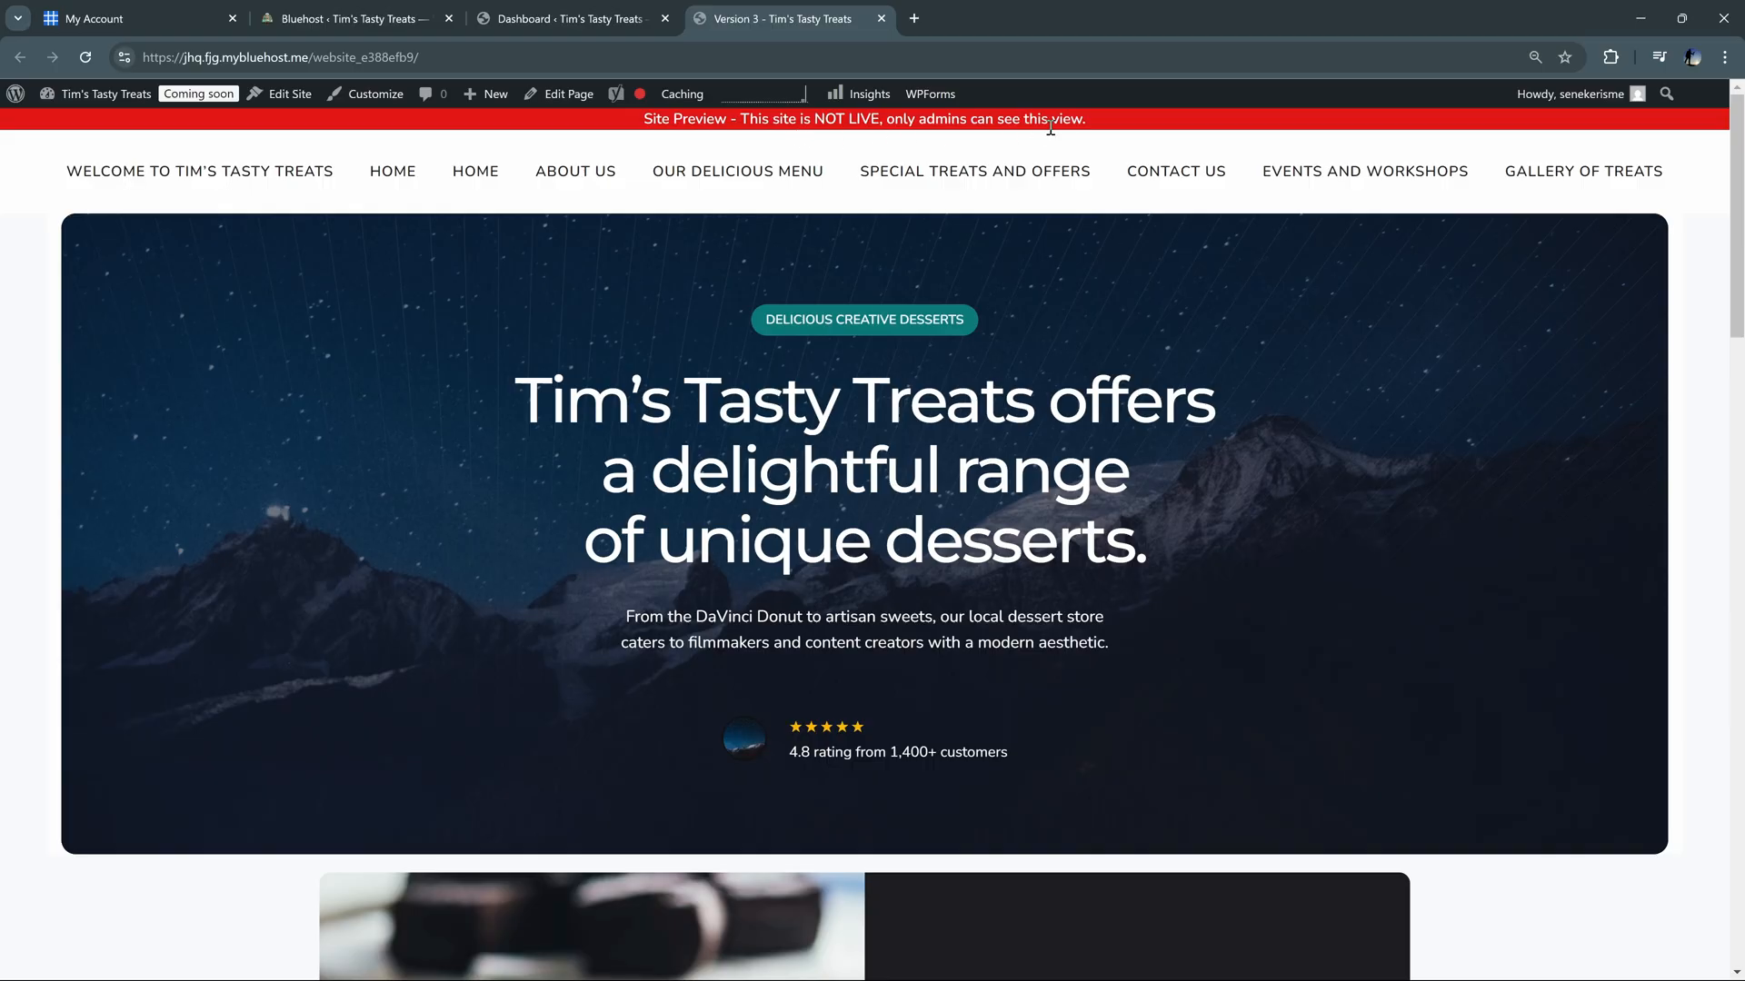
mouse_move(859, 343)
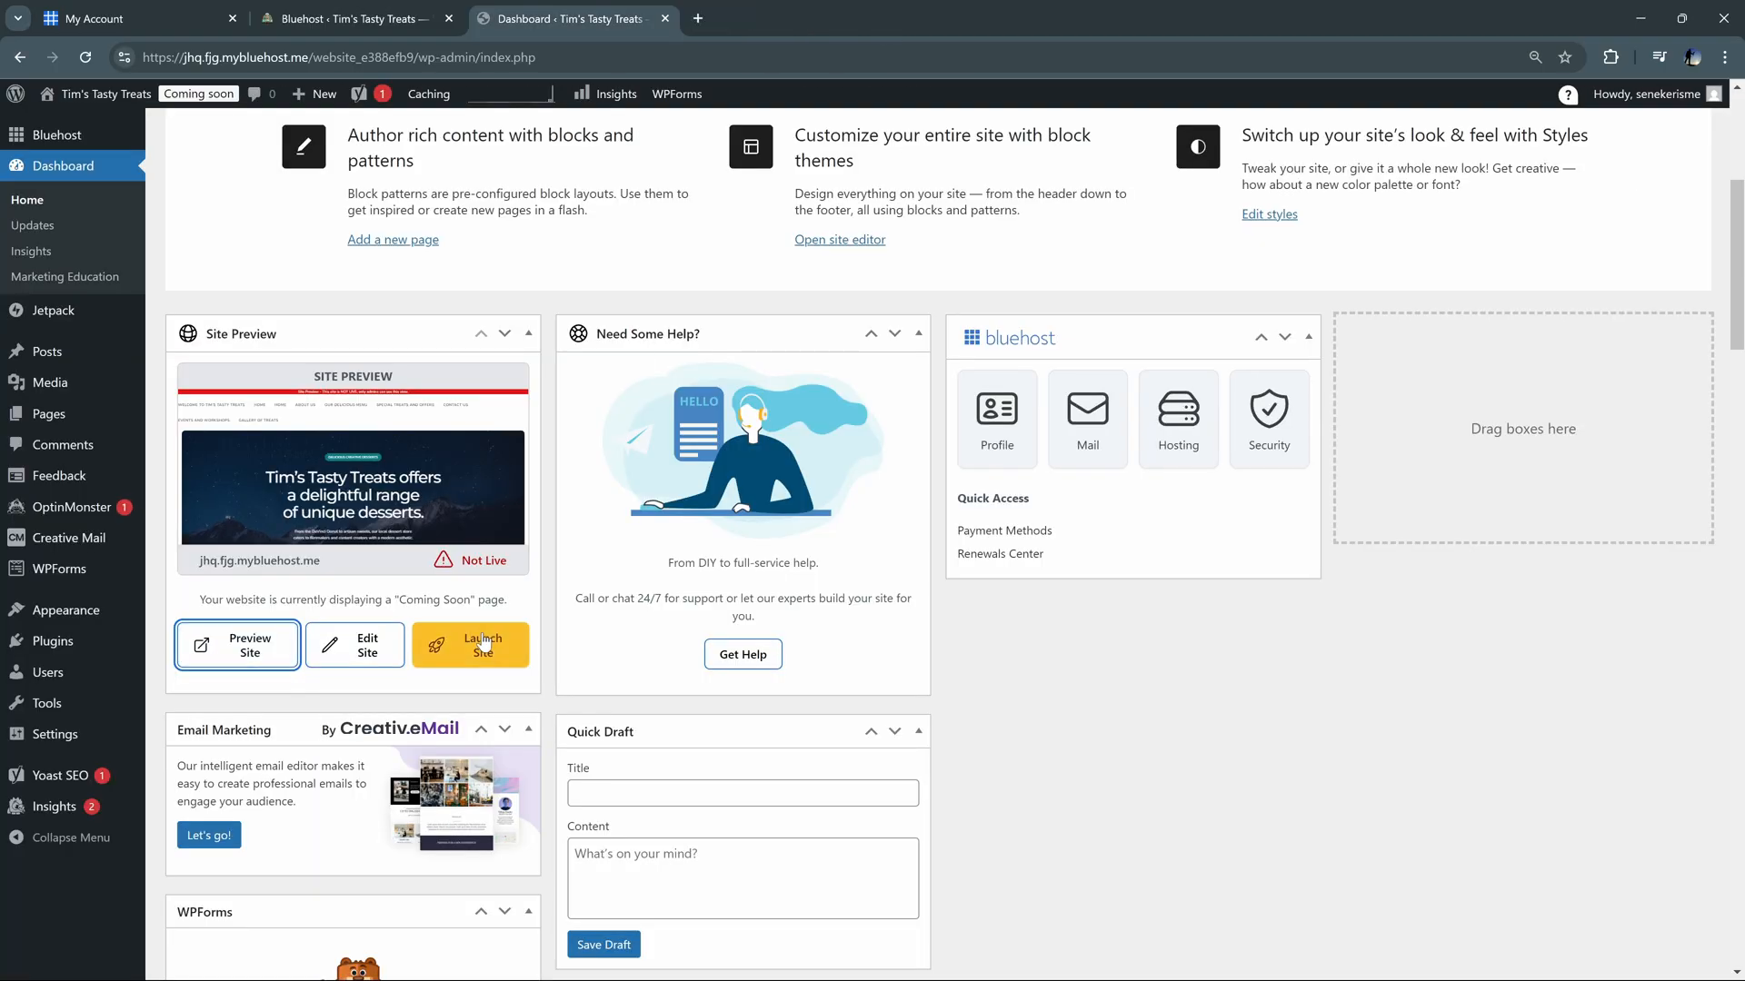
mouse_move(454, 651)
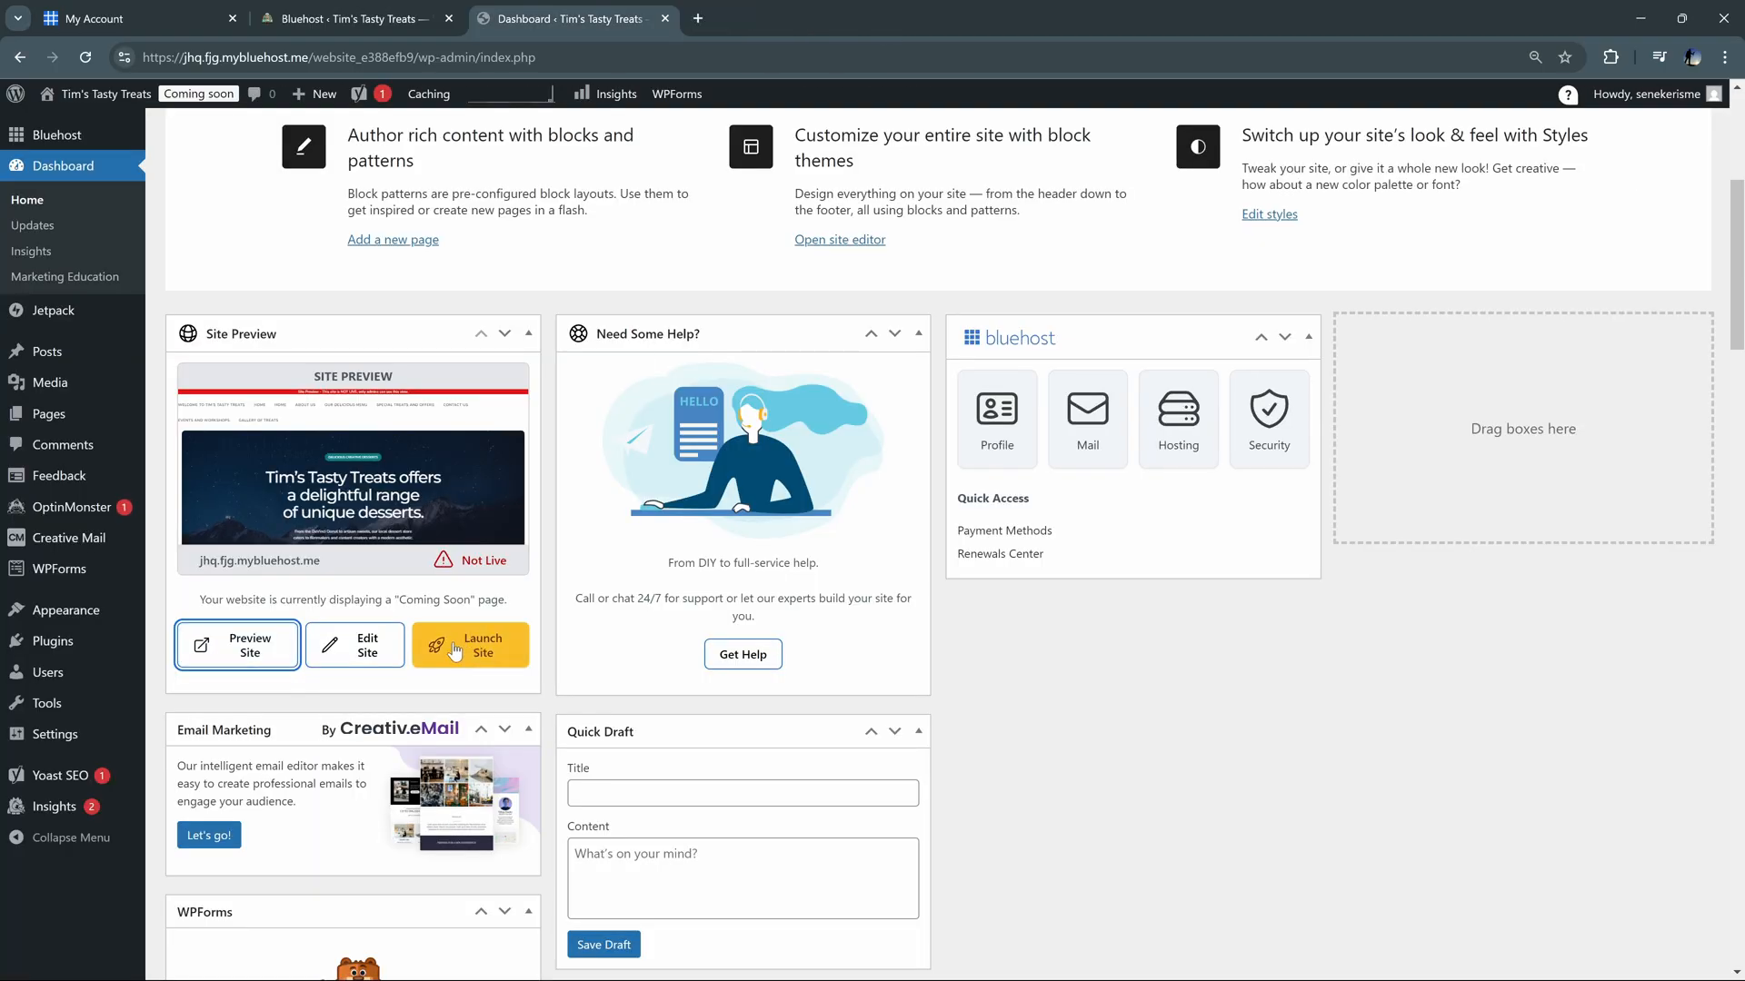
left_click(469, 646)
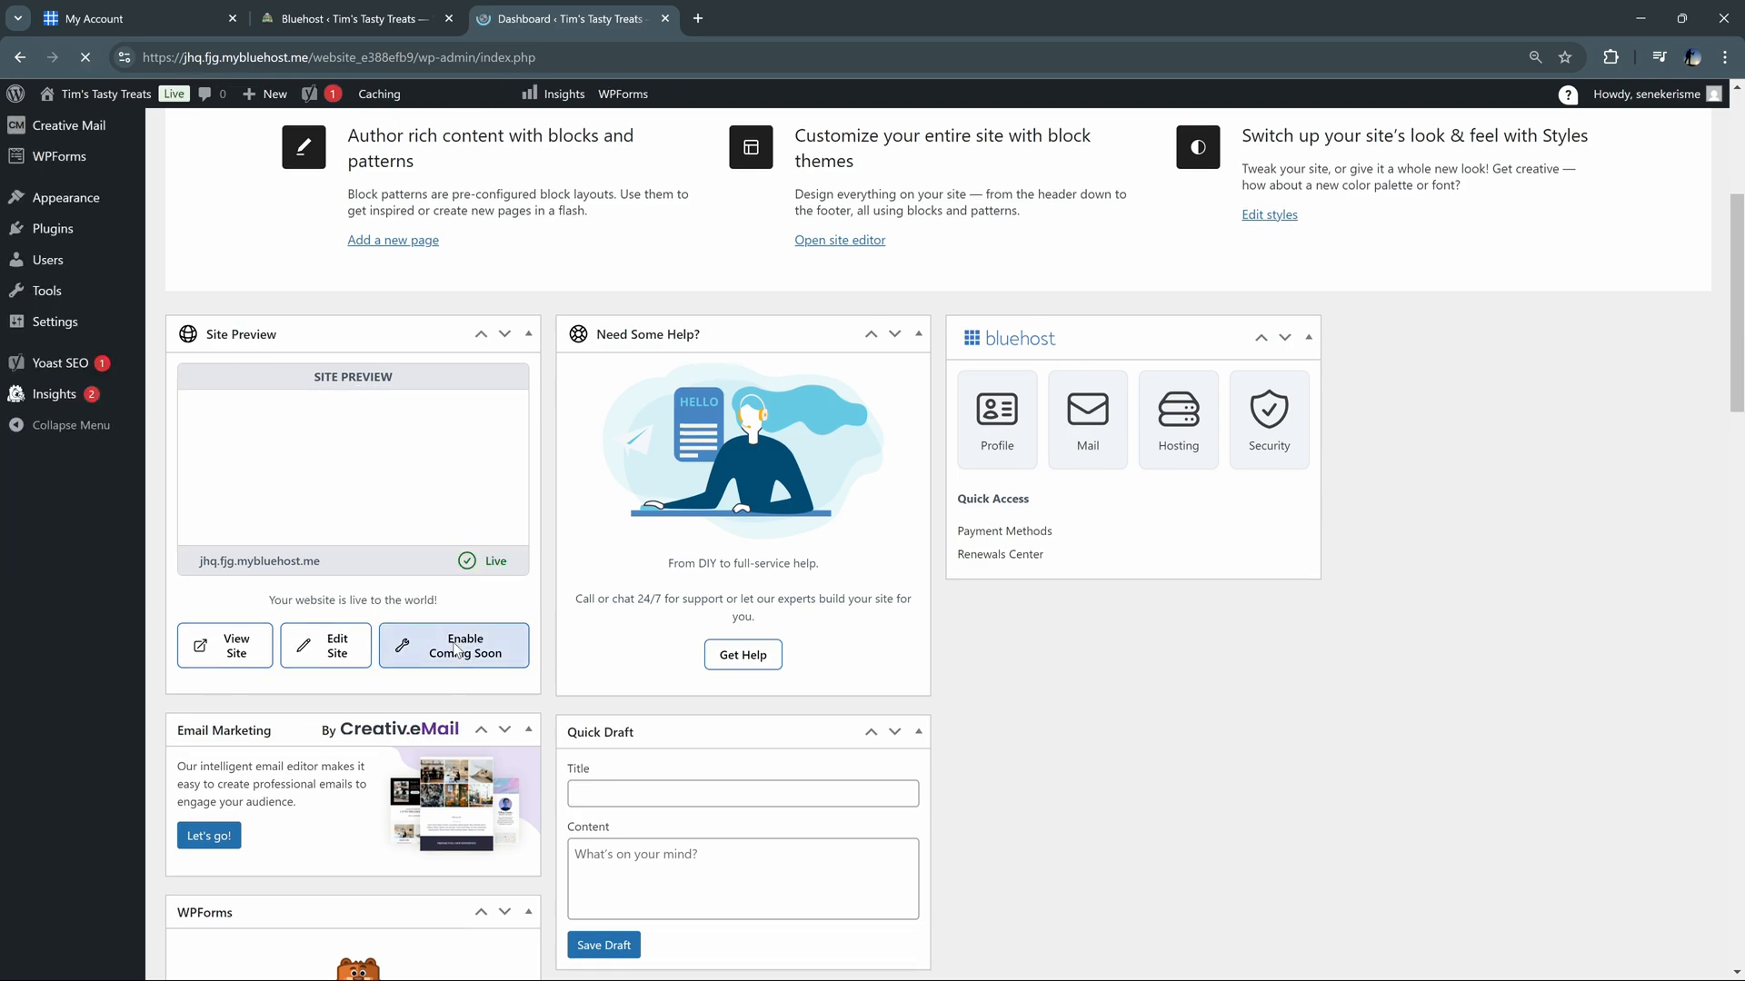